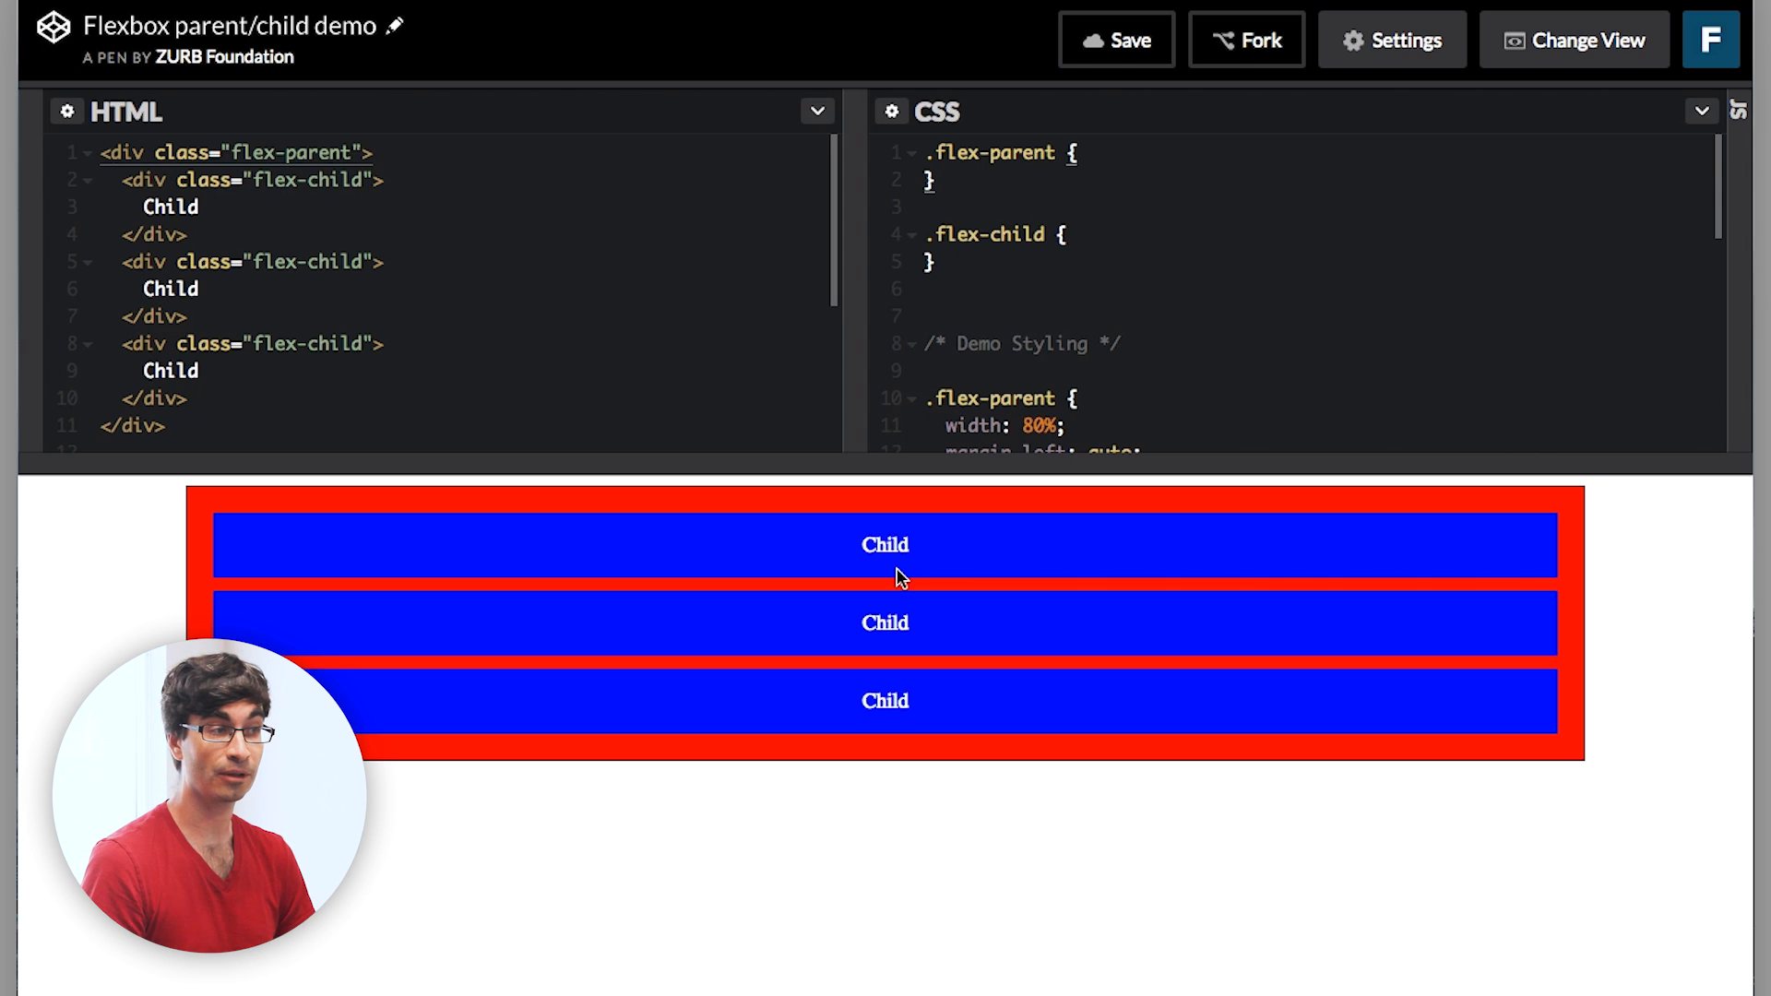
{"action": "mouse_move", "coordinate": [361, 334]}
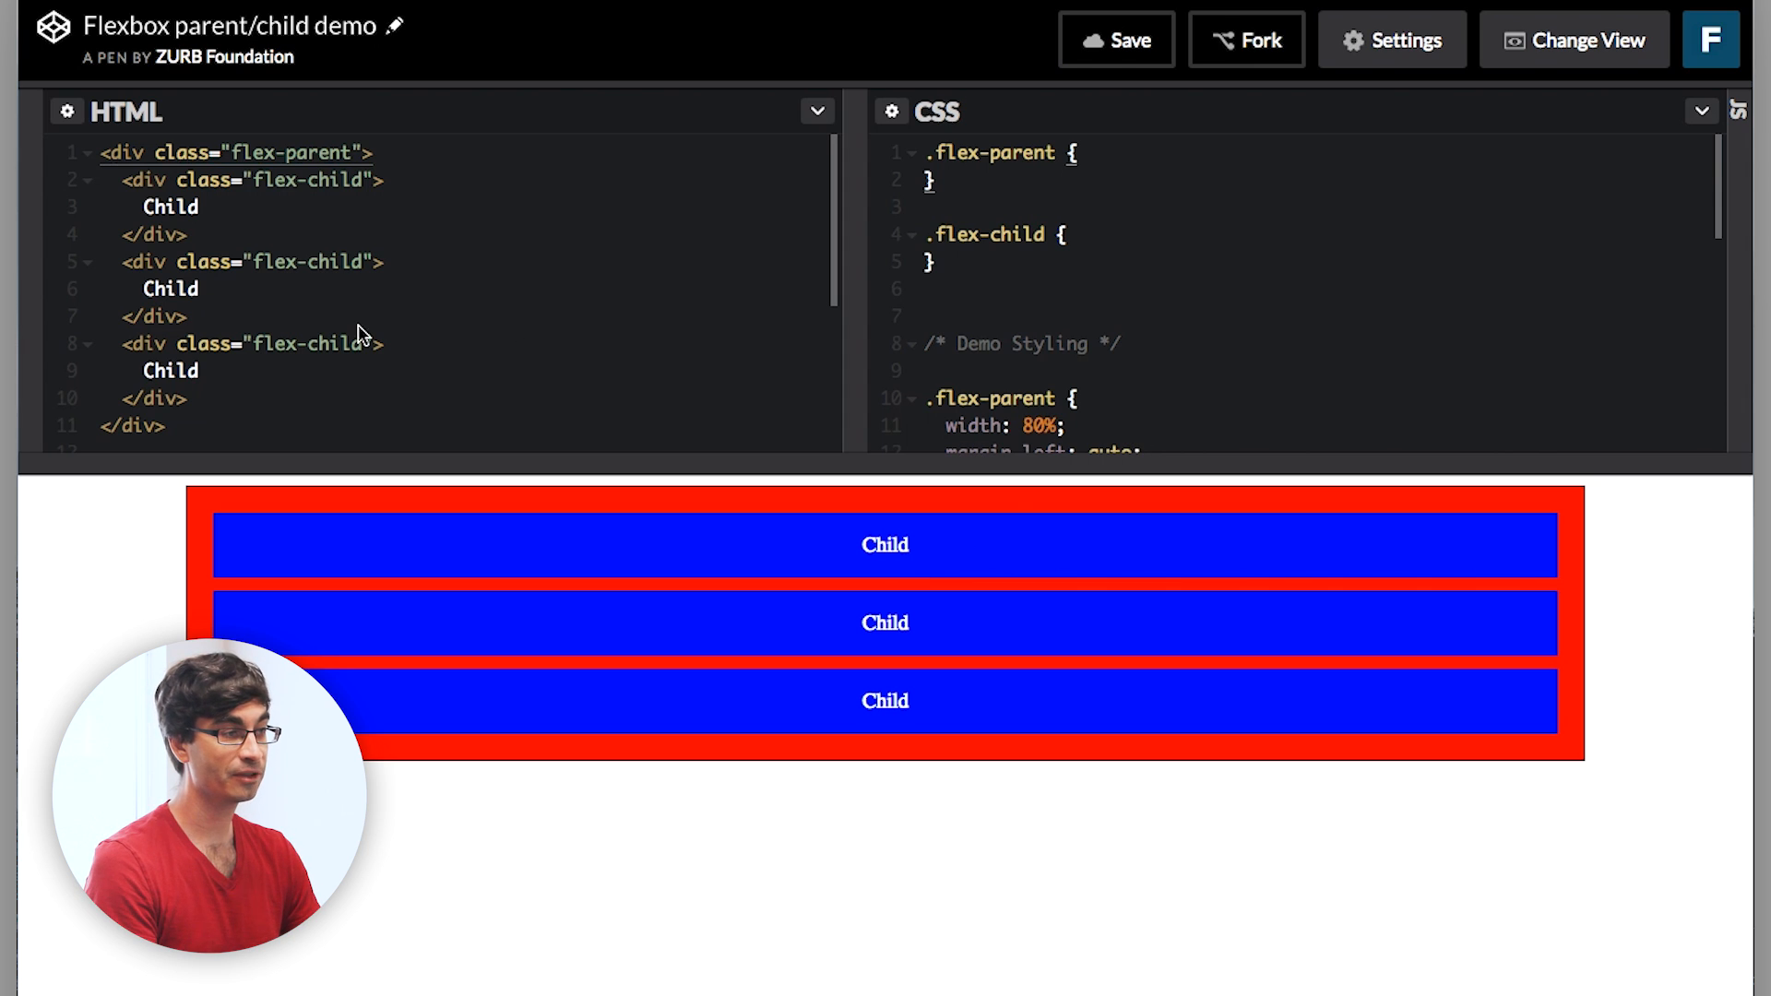
{"action": "mouse_move", "coordinate": [450, 293]}
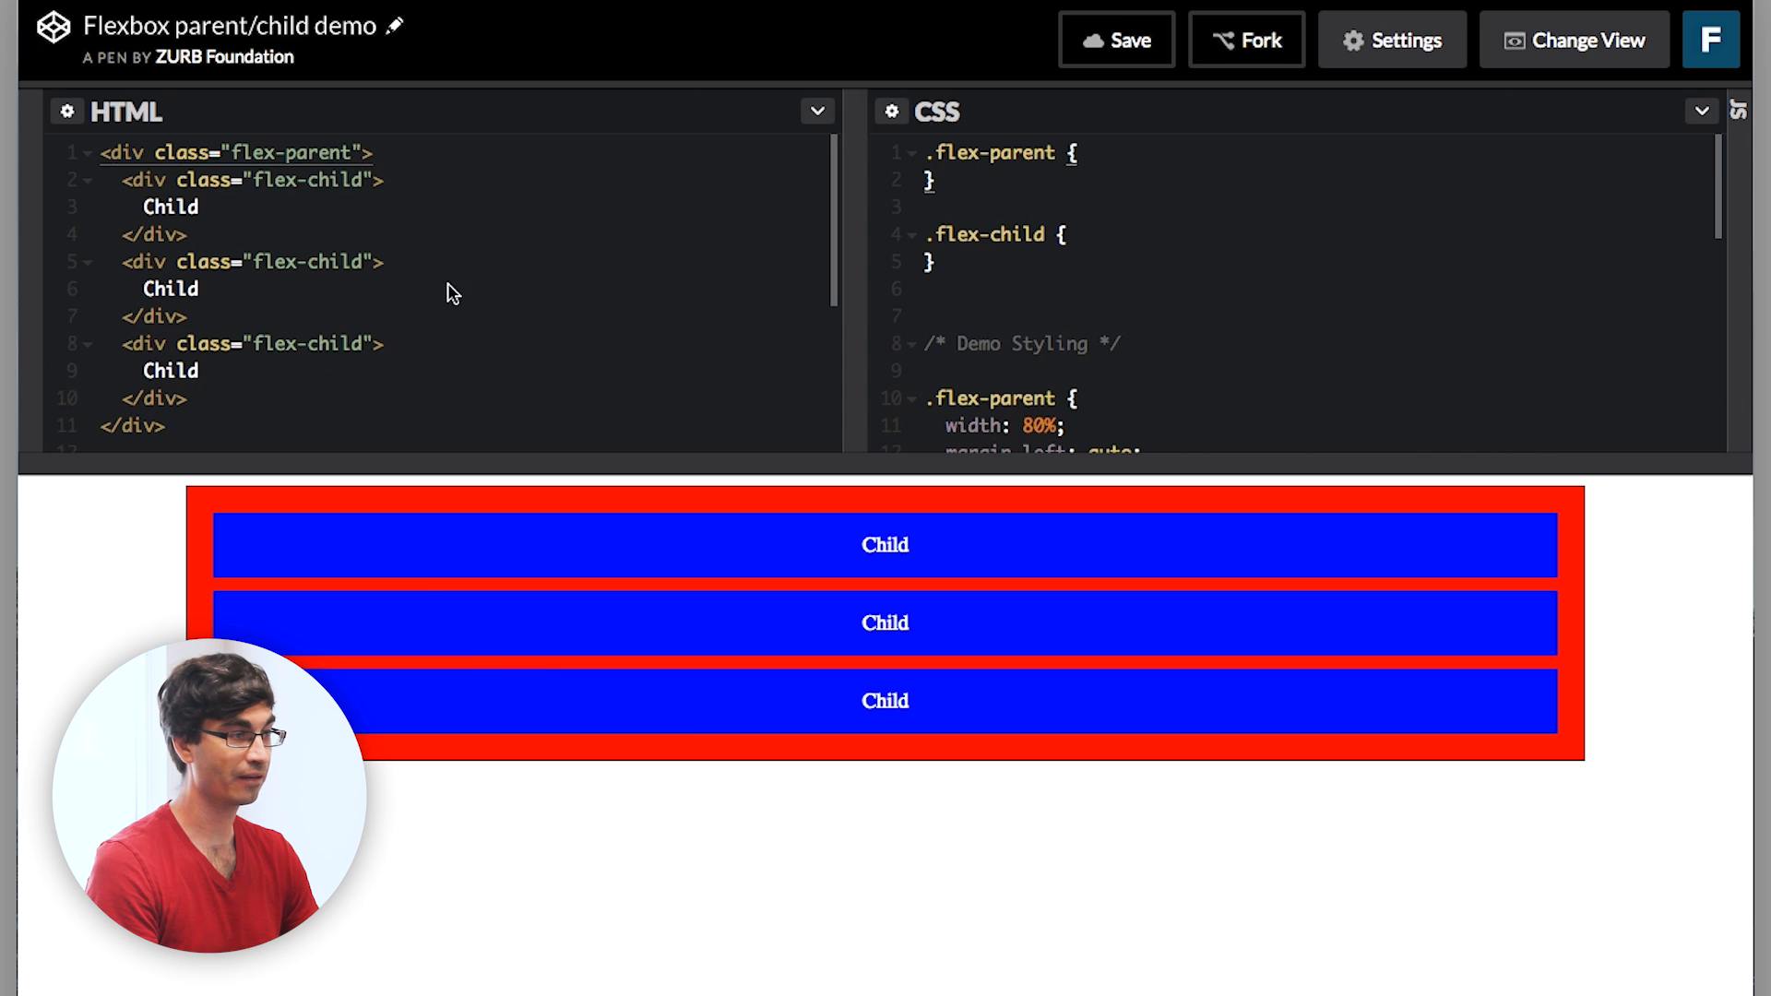
{"action": "mouse_move", "coordinate": [305, 181]}
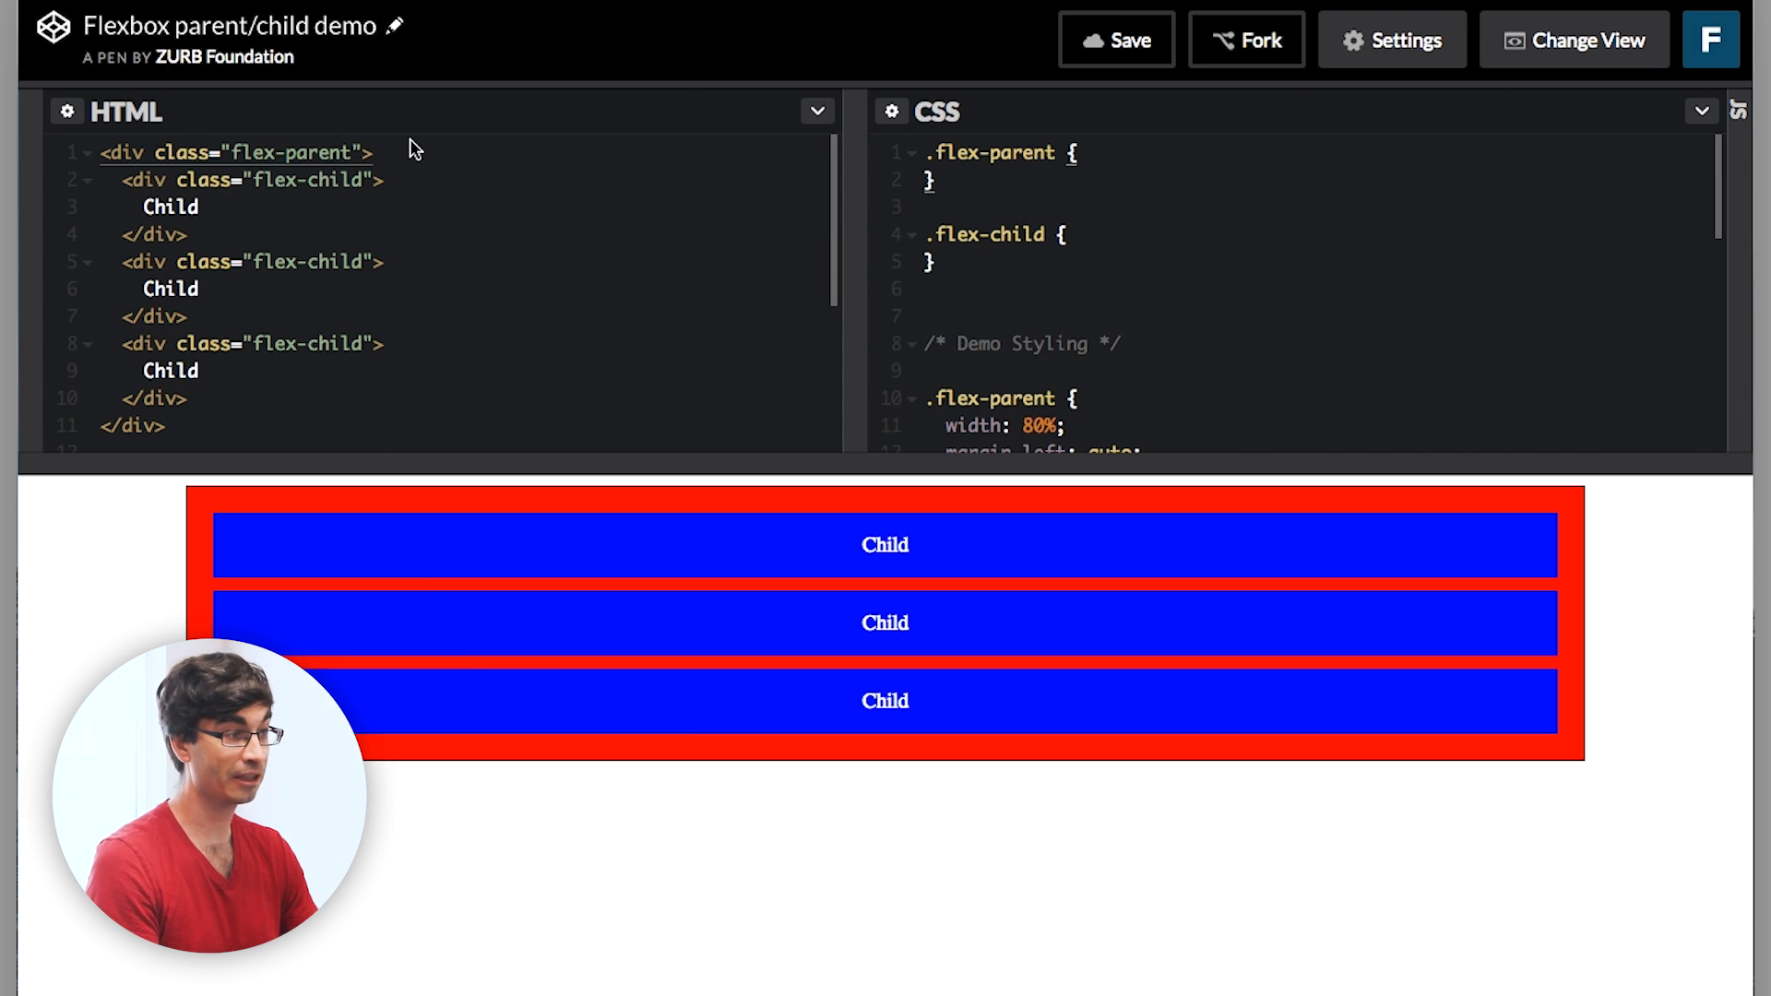
{"action": "mouse_move", "coordinate": [1190, 263]}
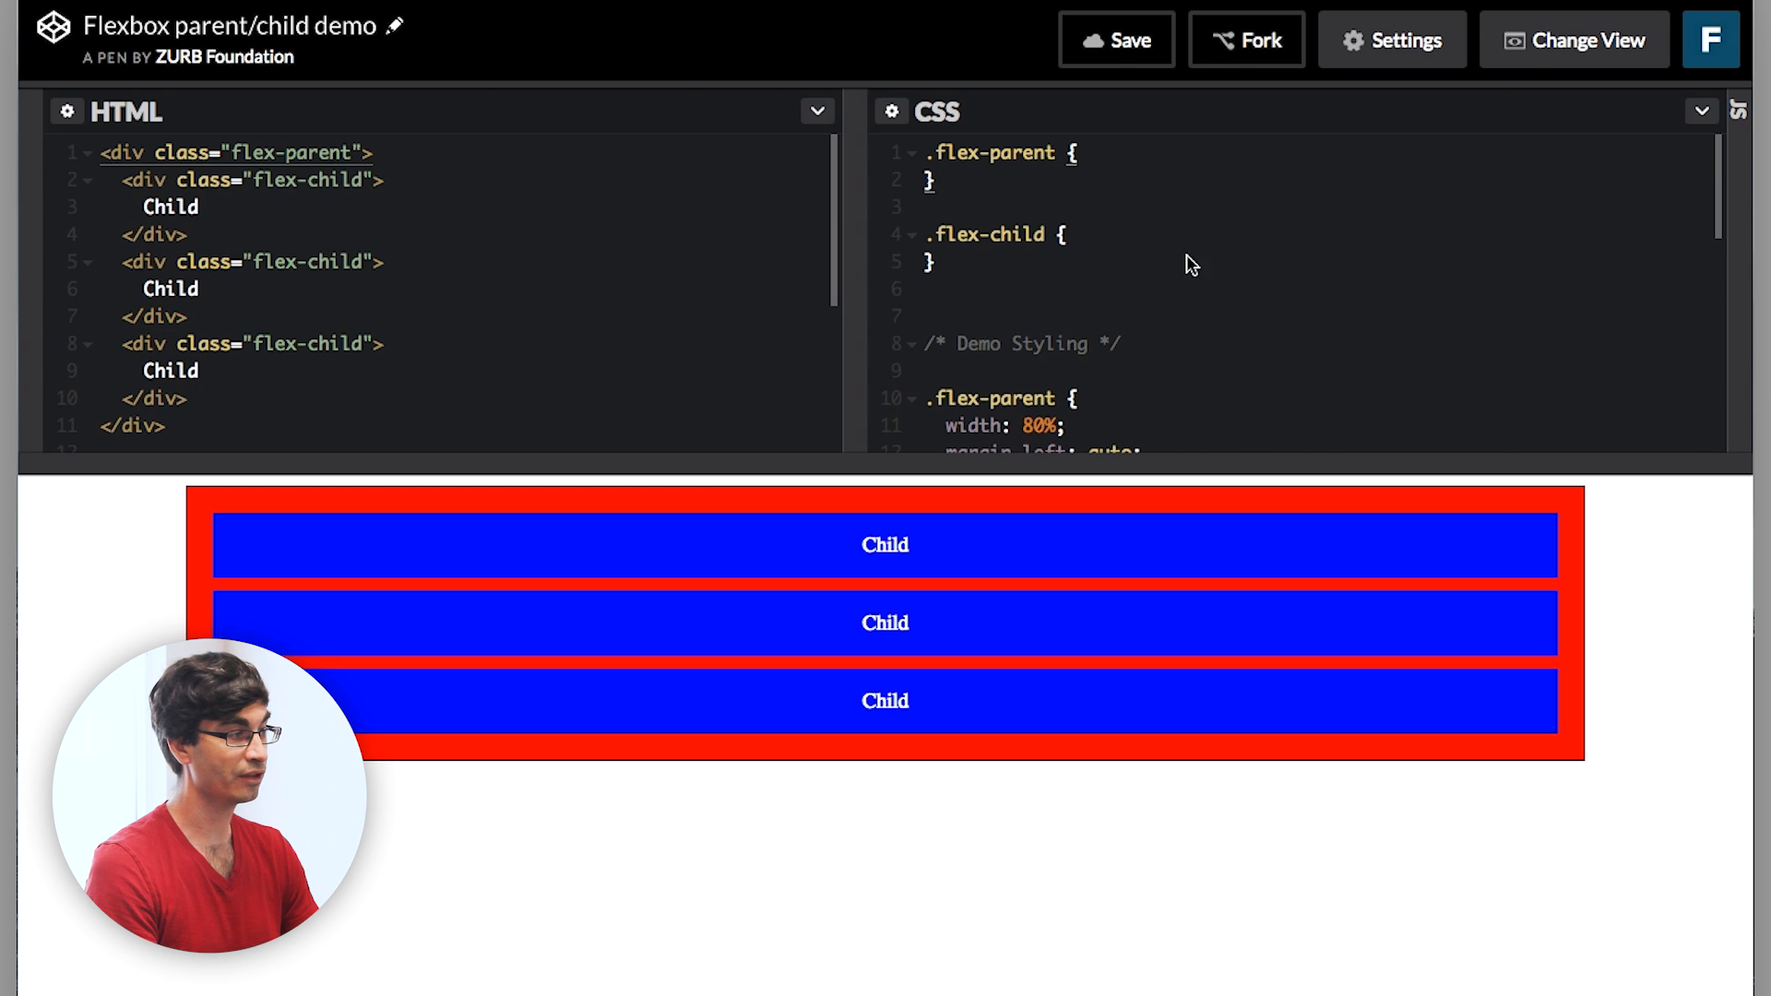
Add display: flex to the .flex-parent rule so the three blue children line up in a row.
{"action": "scroll", "scroll_direction": "down", "scroll_amount": 3}
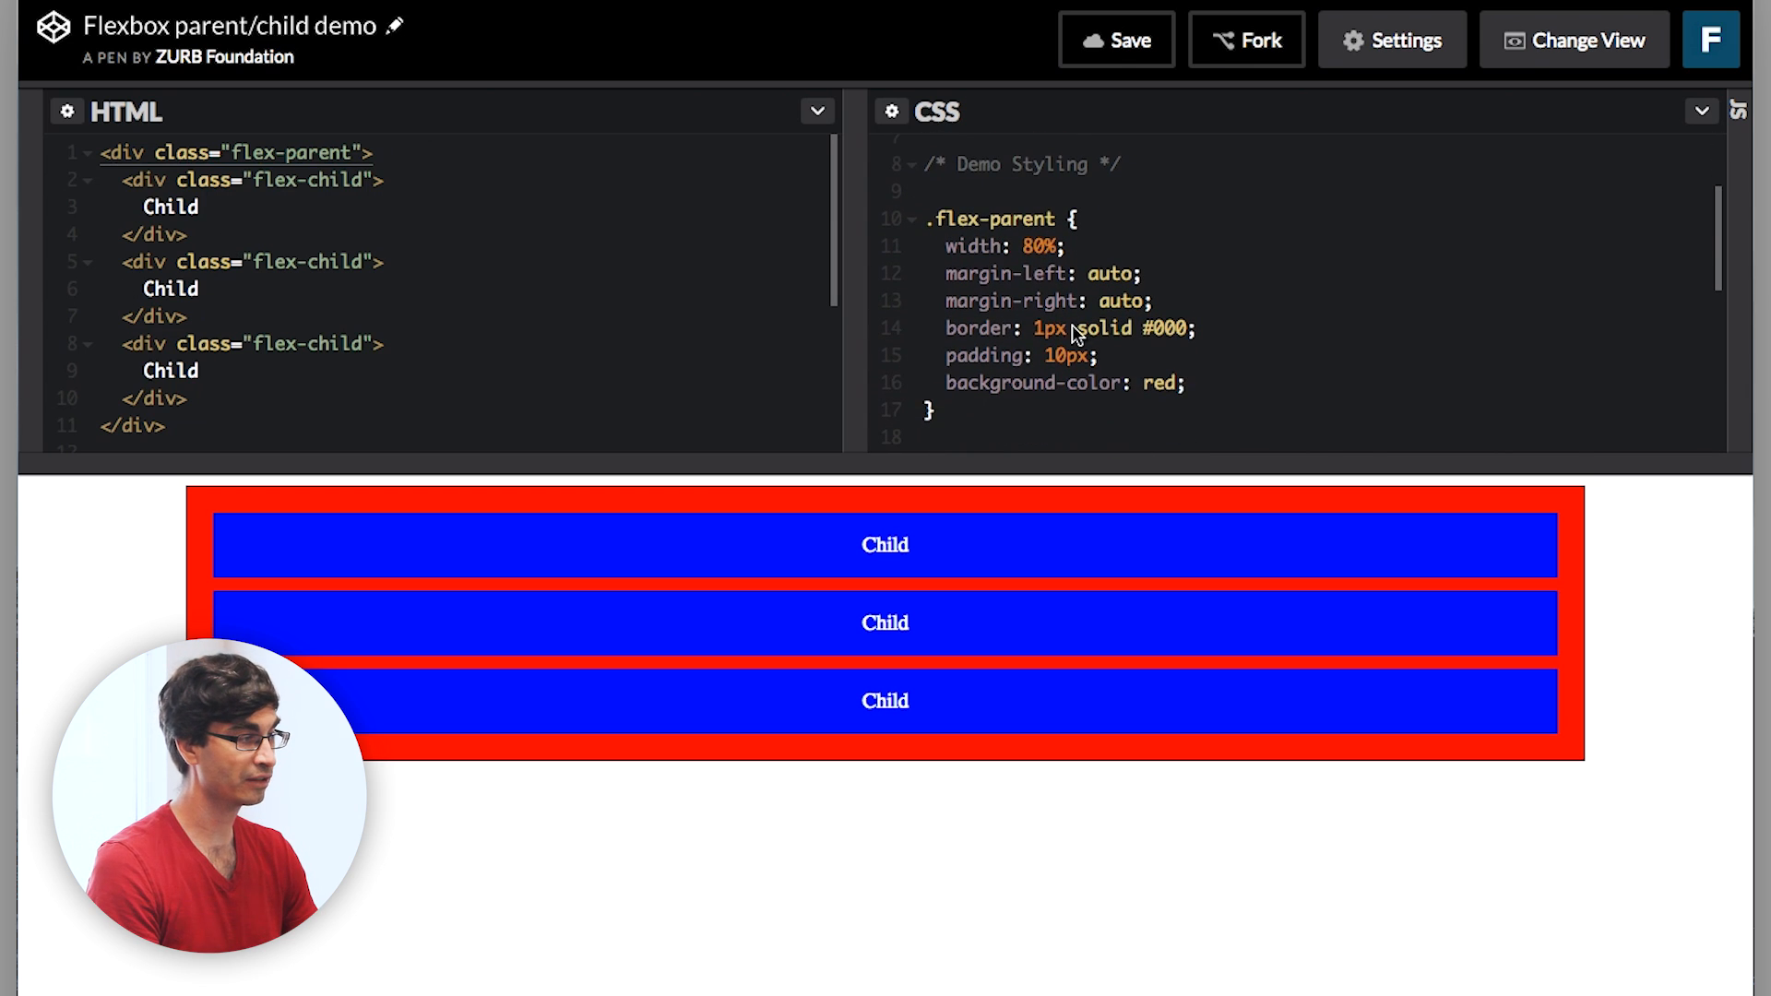
{"action": "scroll", "scroll_direction": "down", "scroll_amount": 3}
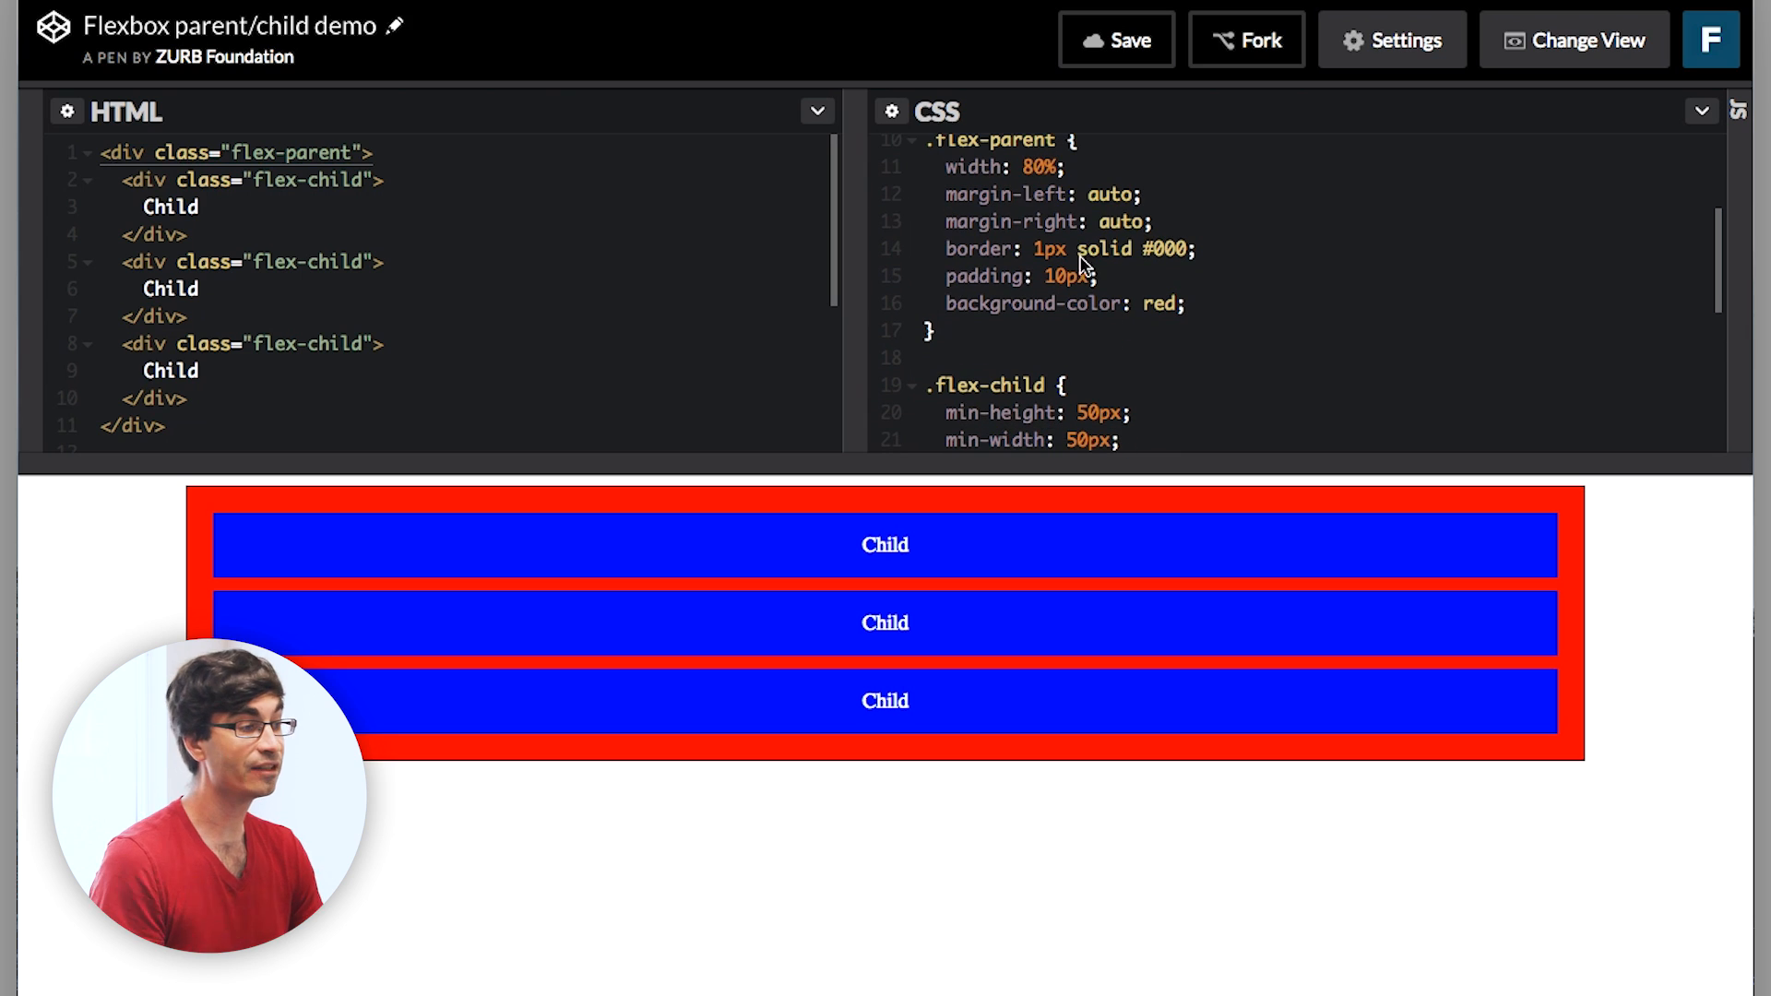
{"action": "scroll", "scroll_direction": "up", "scroll_amount": 3}
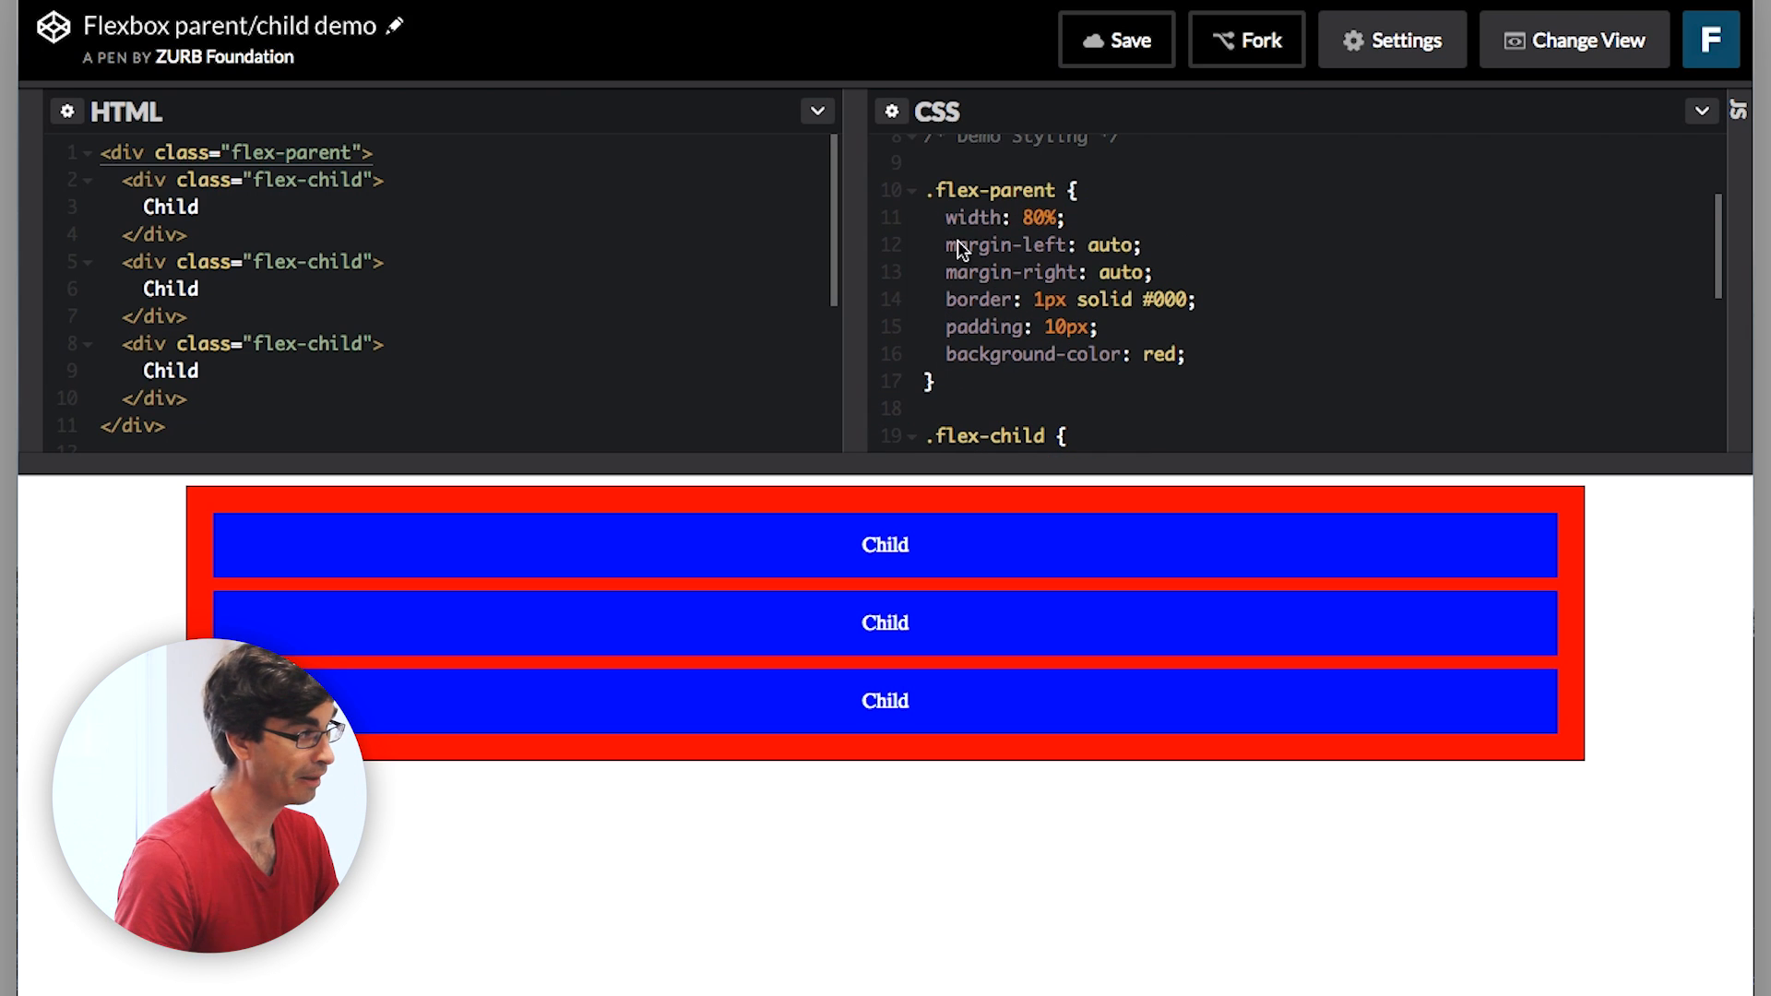
{"action": "scroll", "scroll_direction": "down", "scroll_amount": 3}
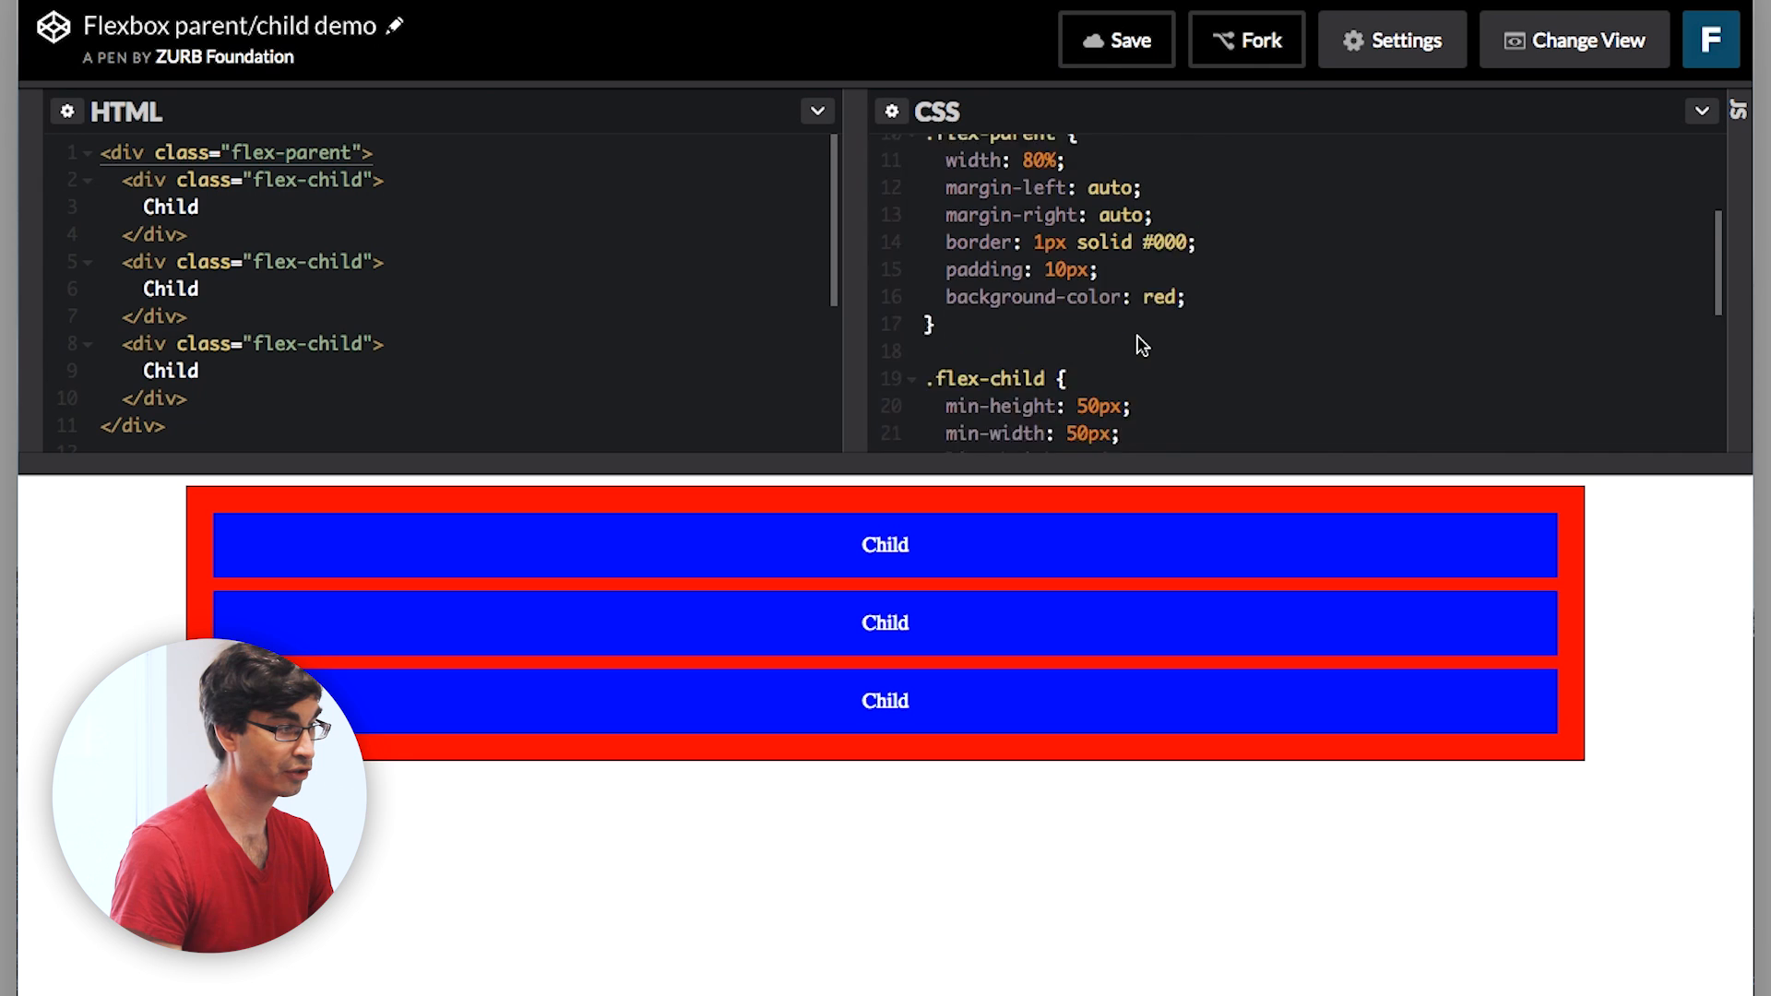
{"action": "scroll", "scroll_direction": "down", "scroll_amount": 3}
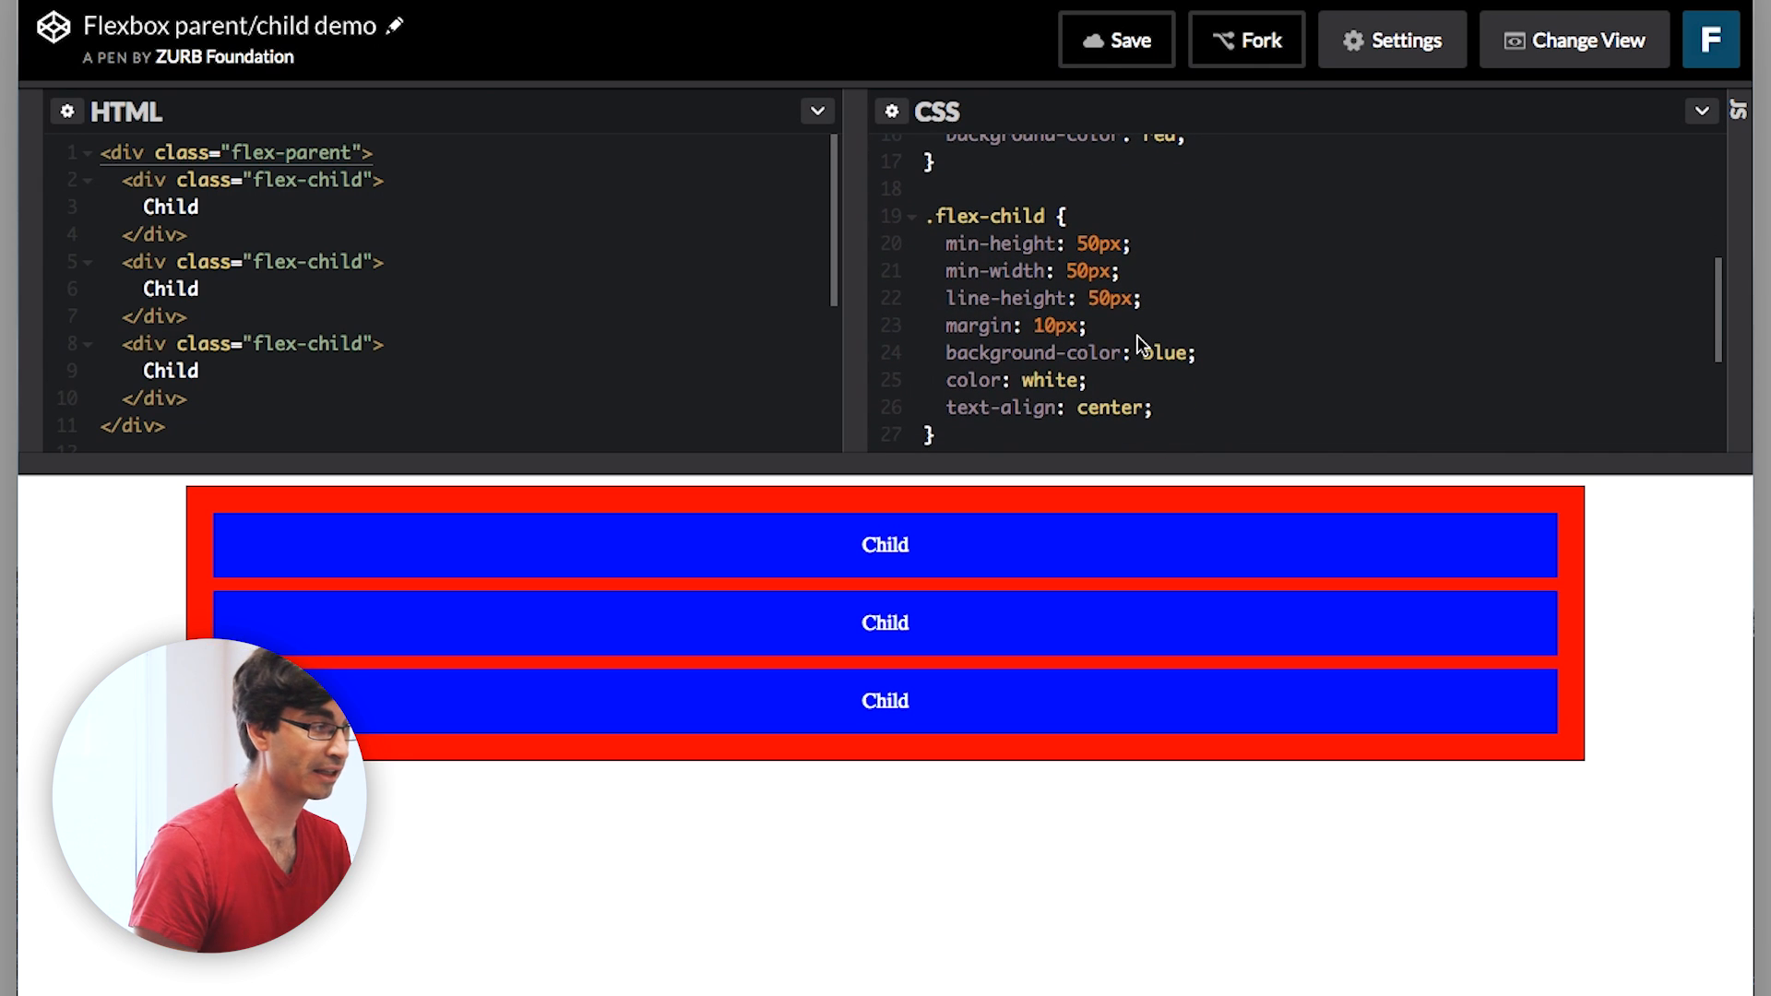
{"action": "scroll", "scroll_direction": "up", "scroll_amount": 3}
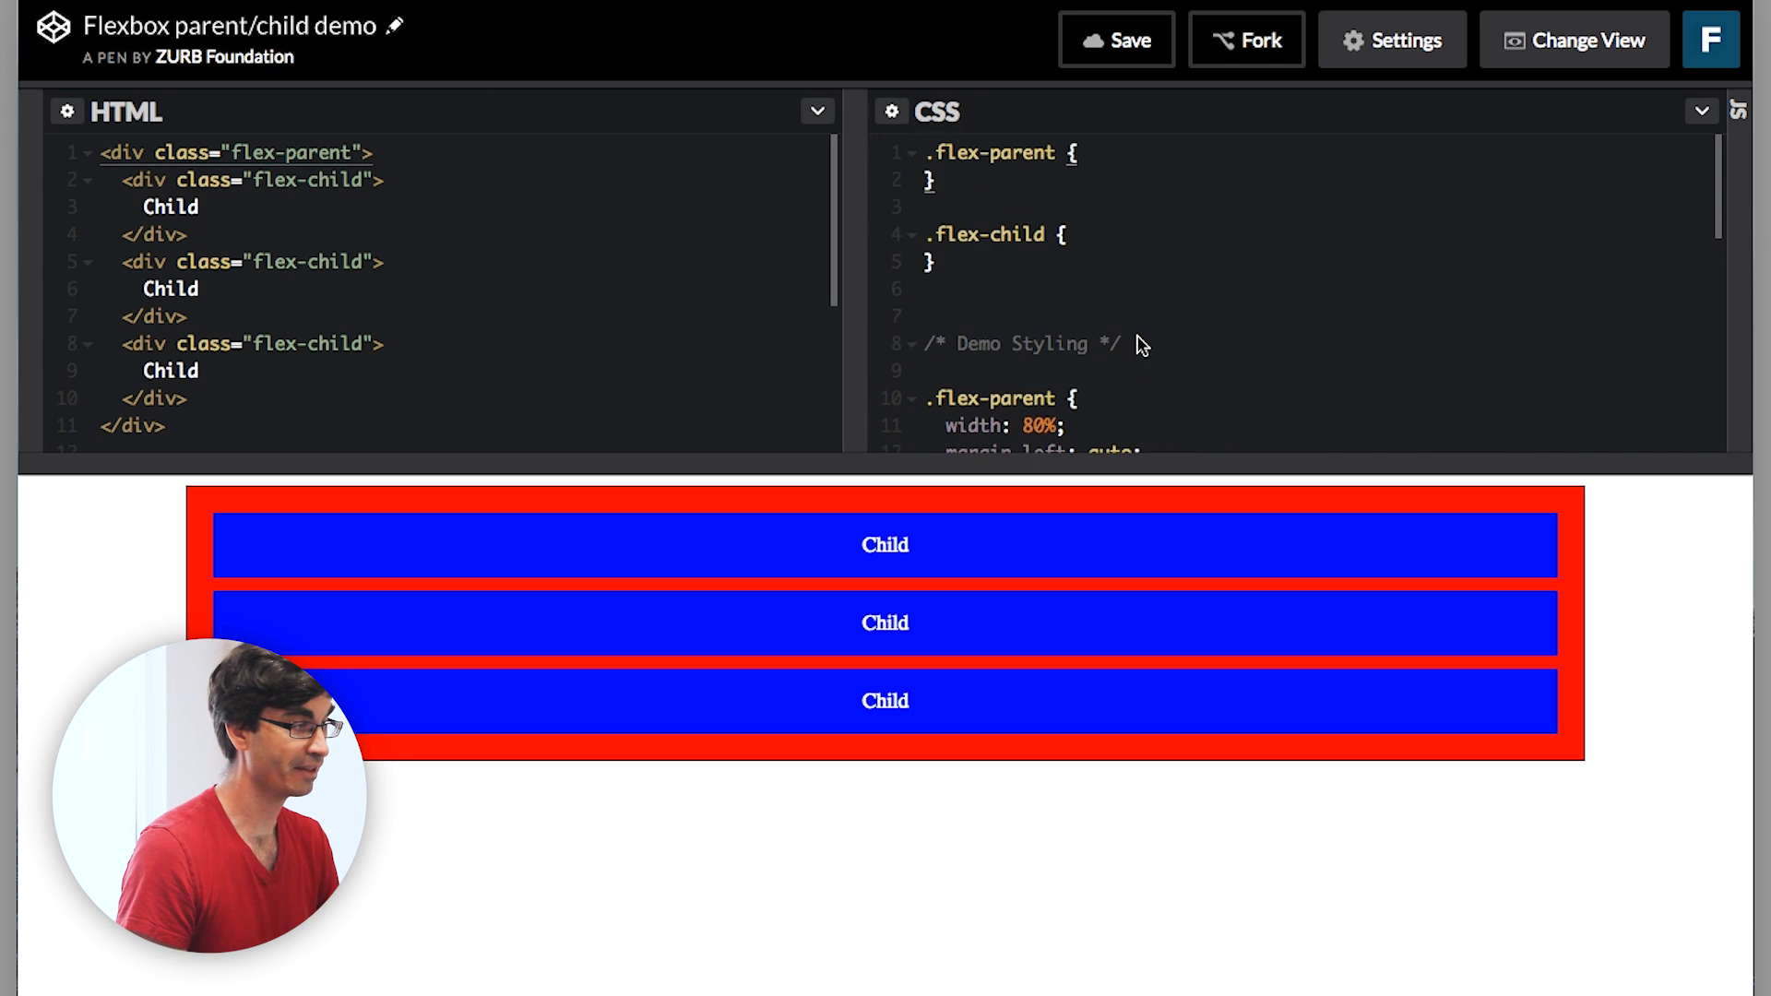
{"action": "mouse_move", "coordinate": [1068, 511]}
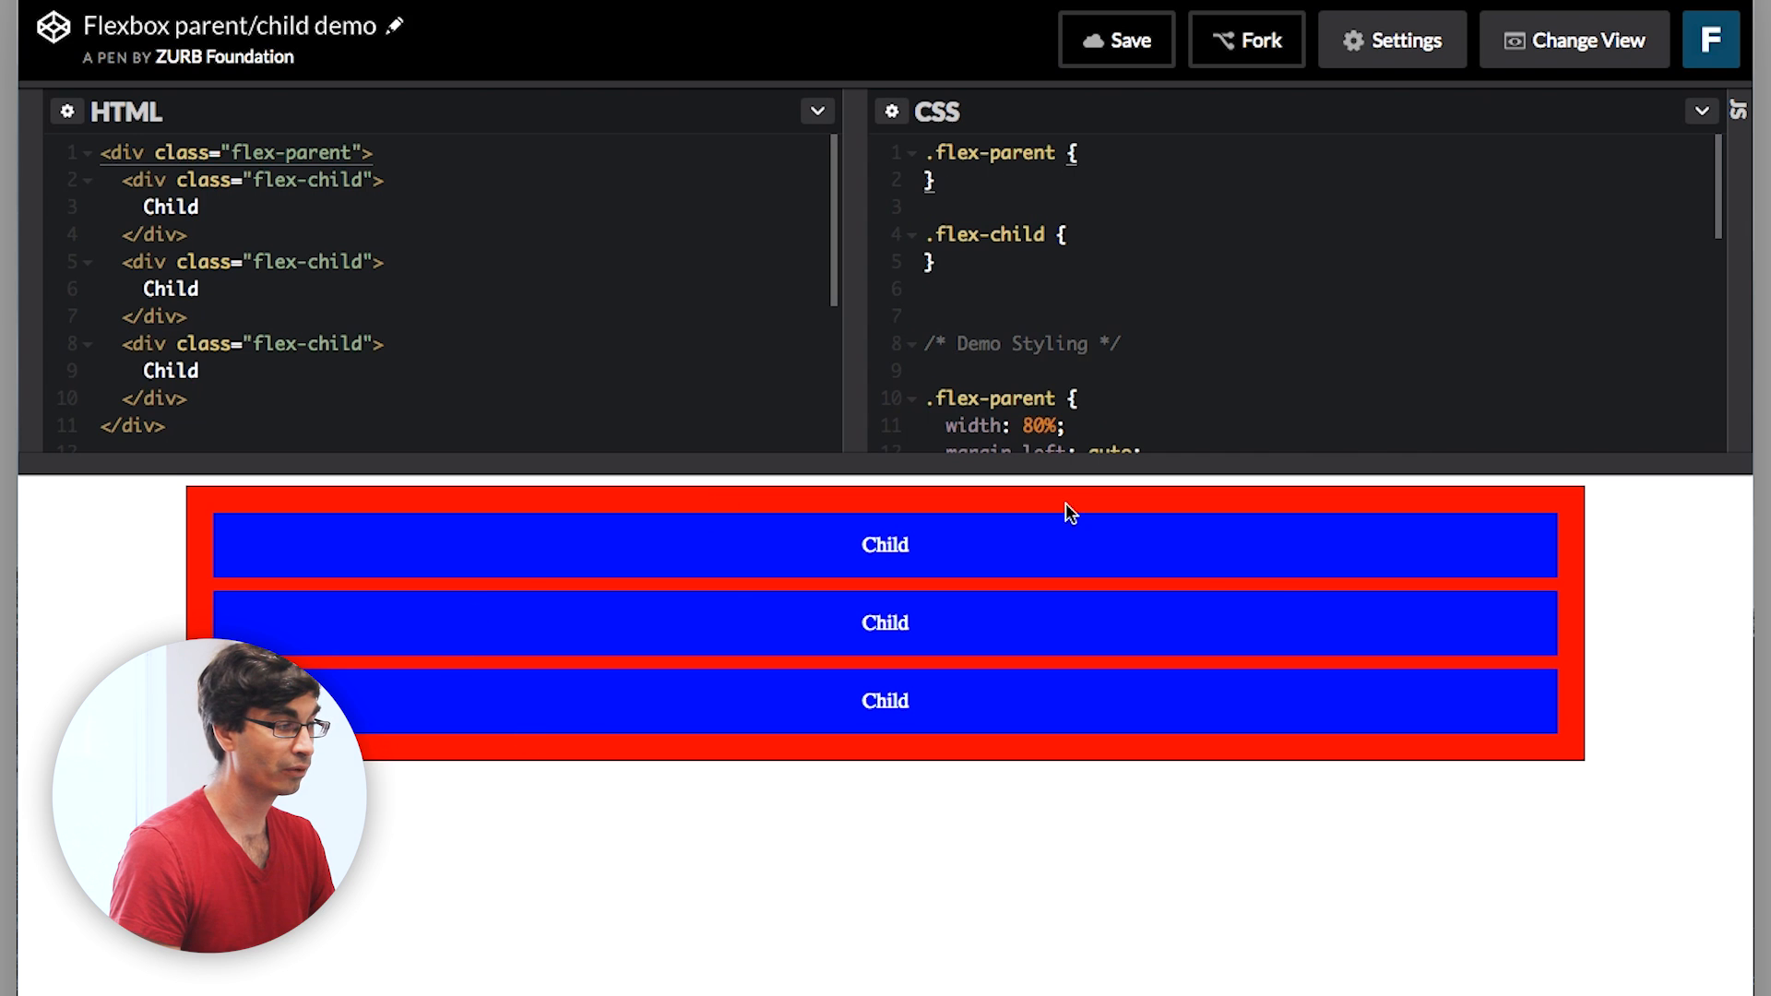
{"action": "mouse_move", "coordinate": [1166, 675]}
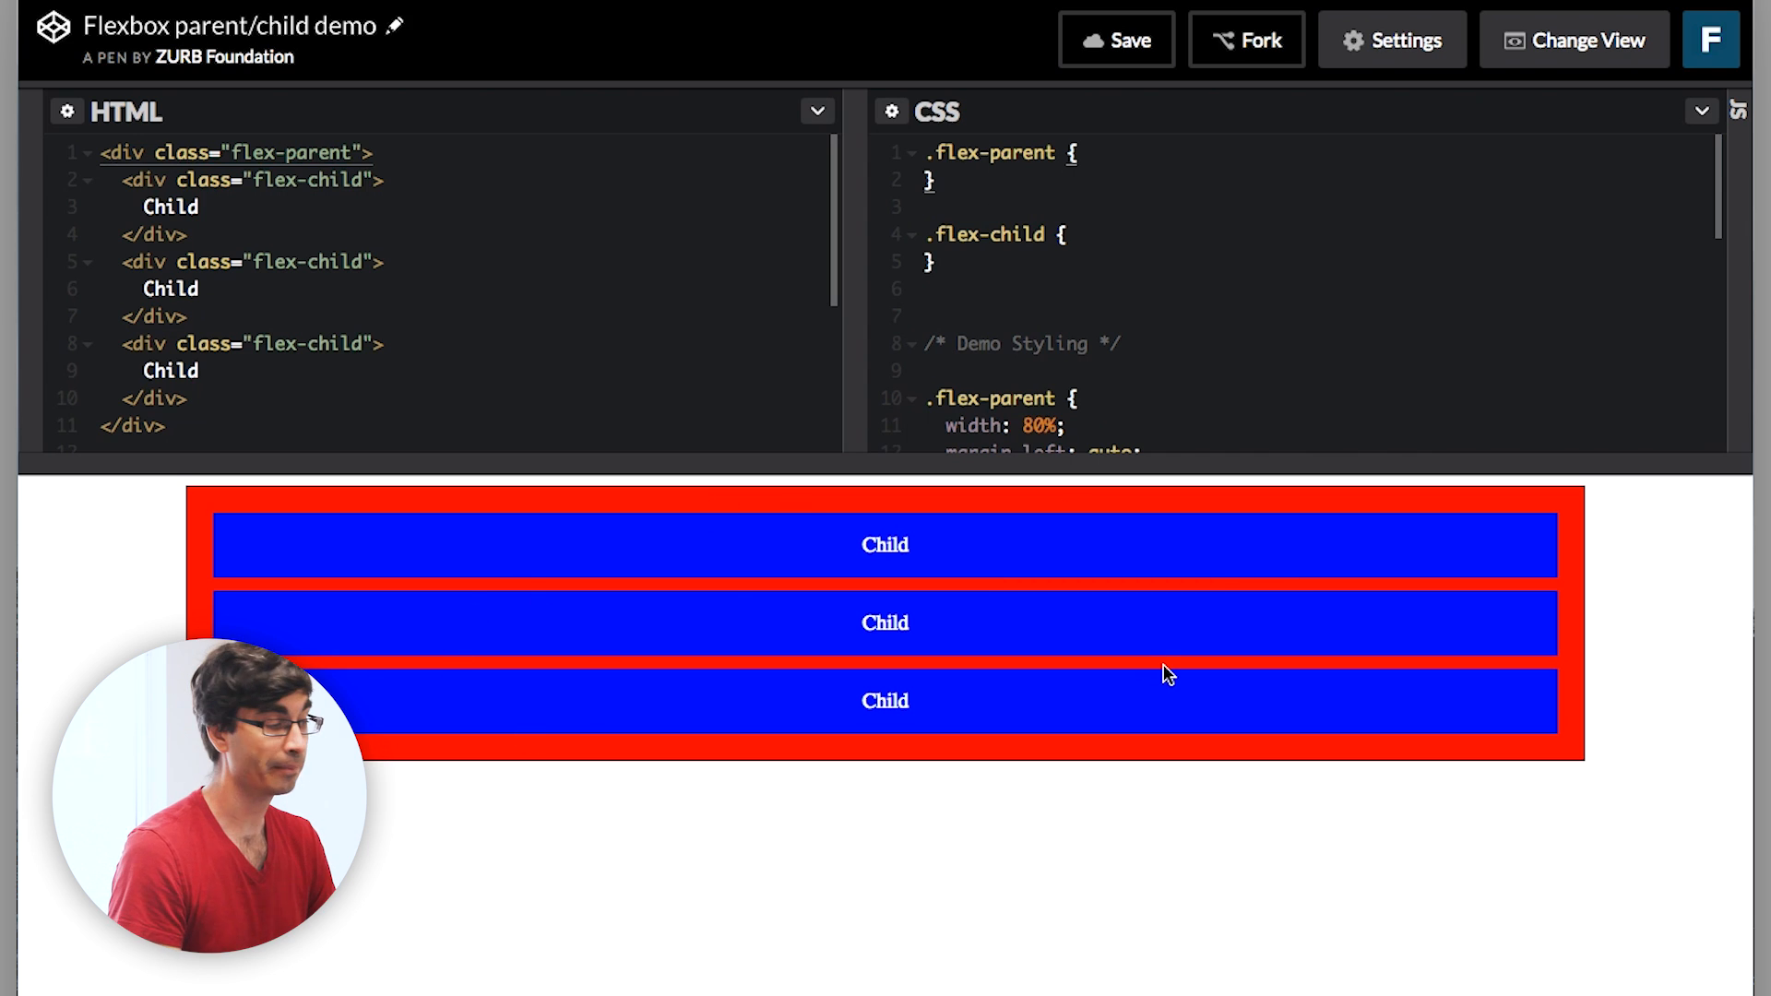
{"action": "mouse_move", "coordinate": [286, 555]}
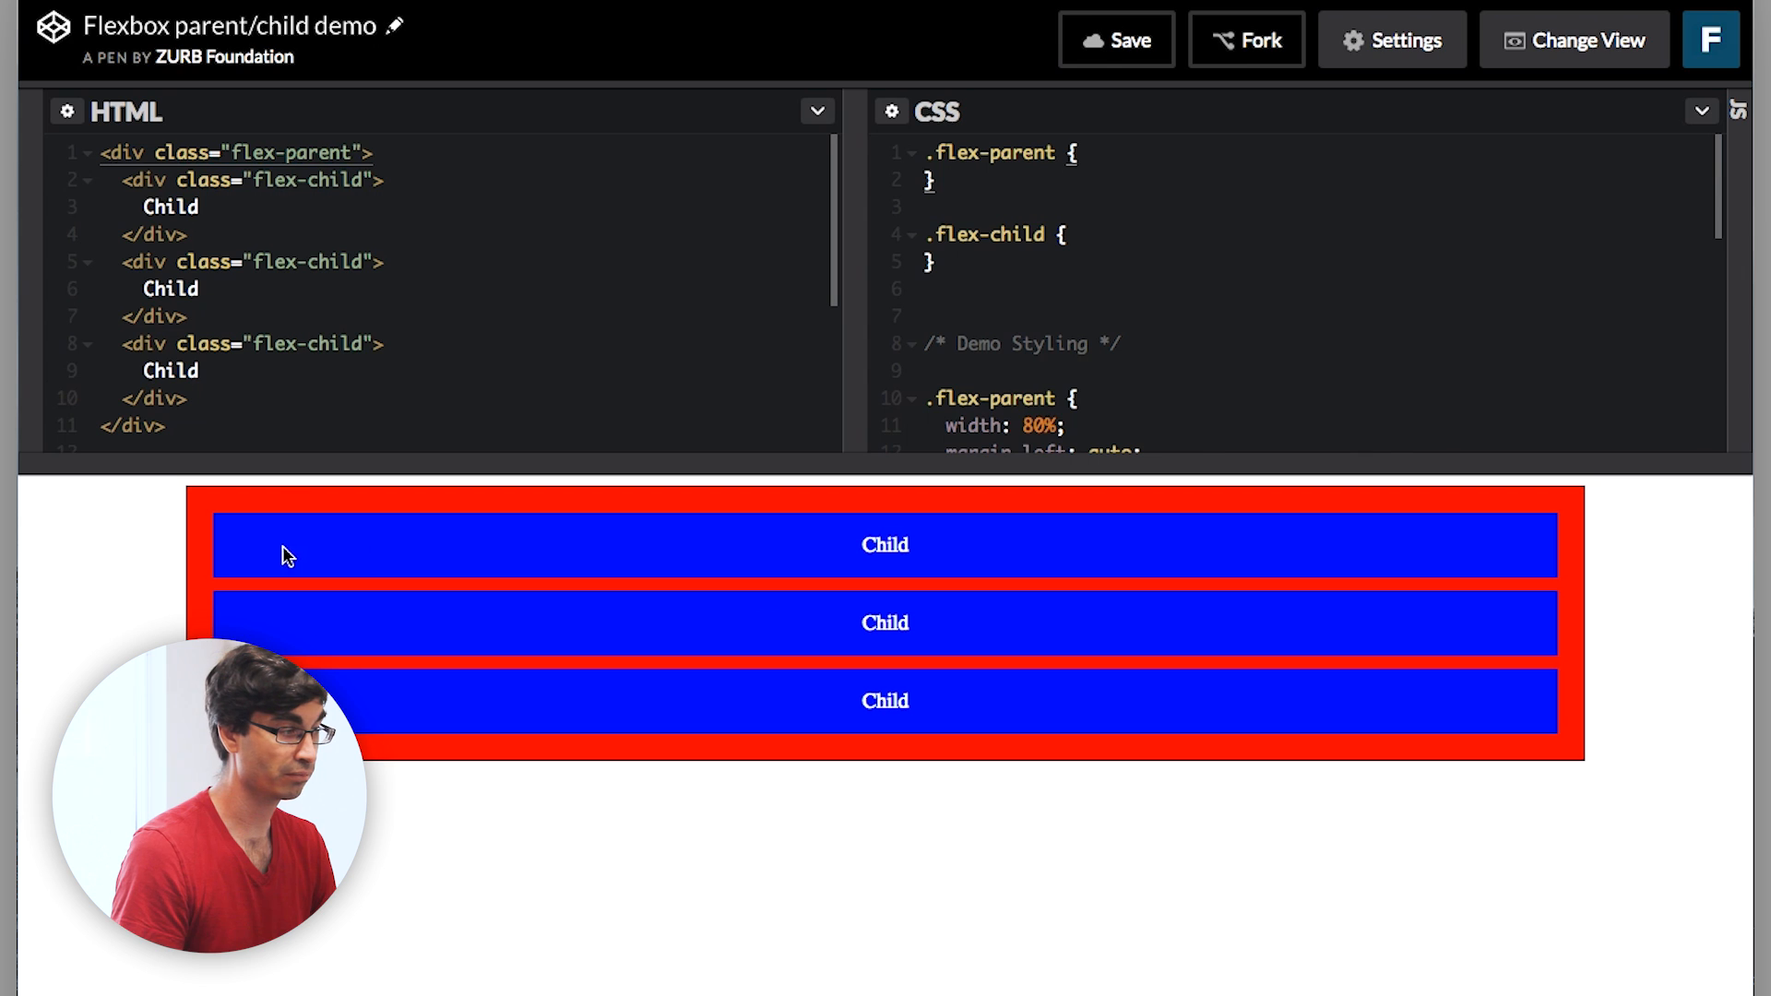
{"action": "mouse_move", "coordinate": [897, 257]}
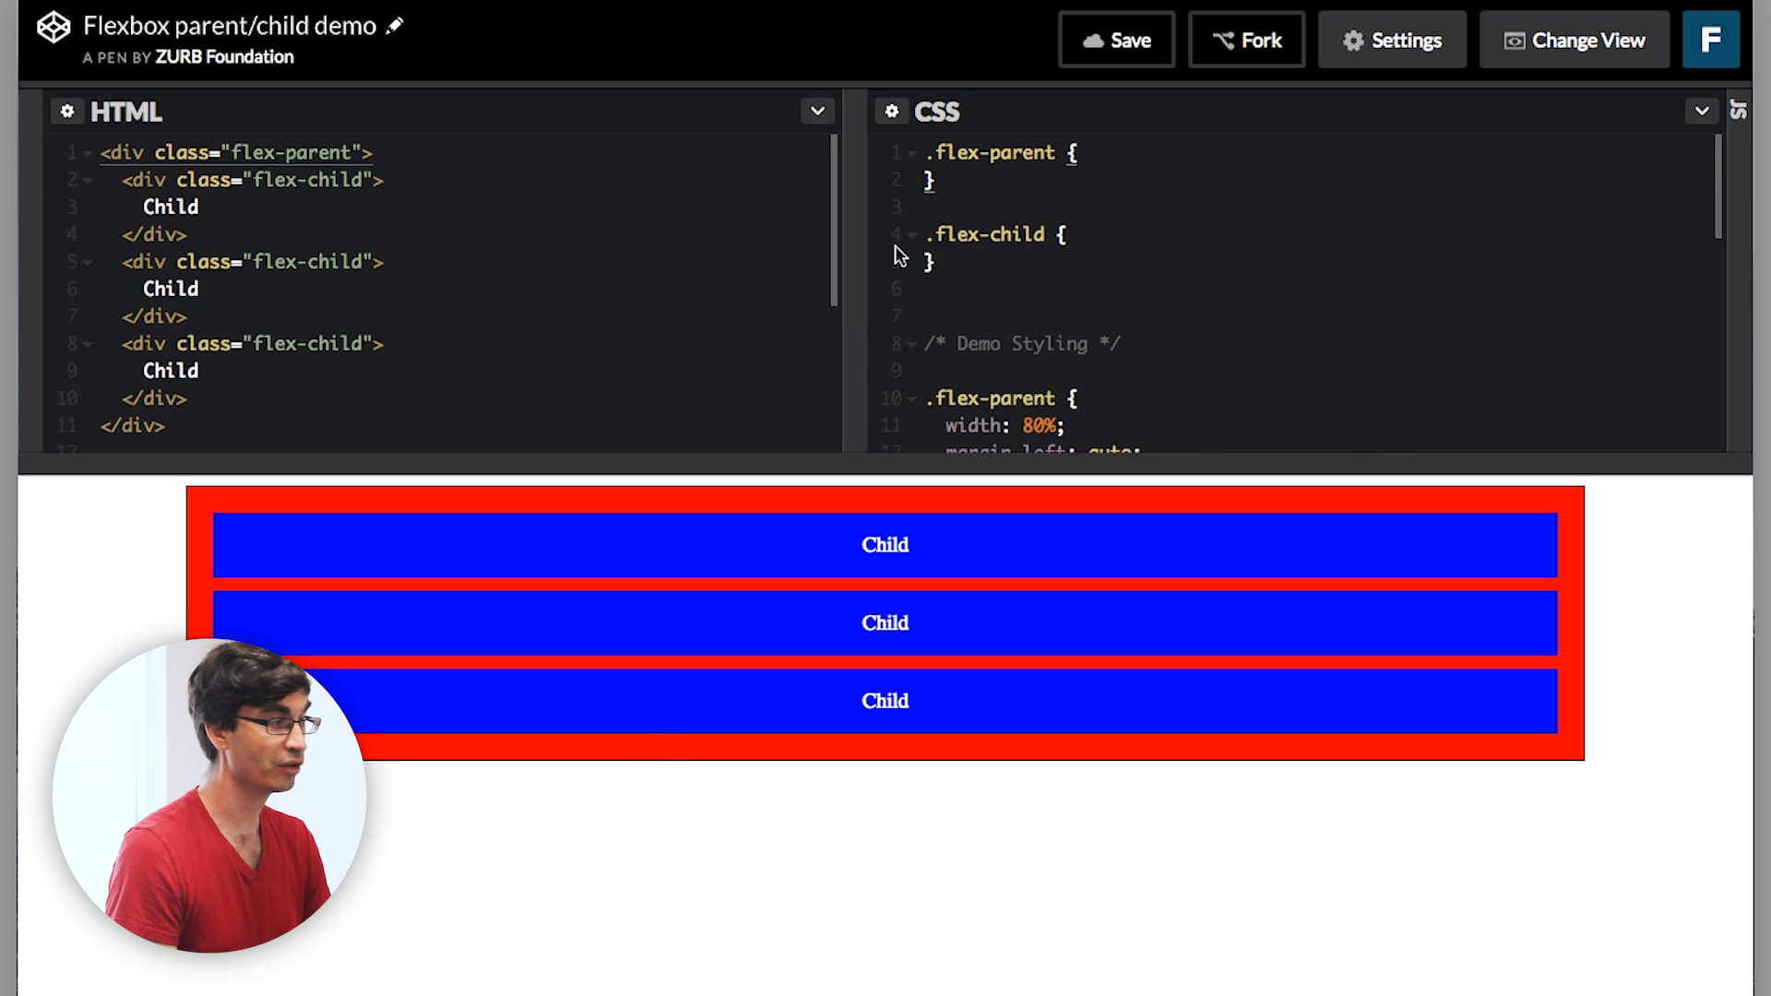
{"action": "mouse_move", "coordinate": [1114, 155]}
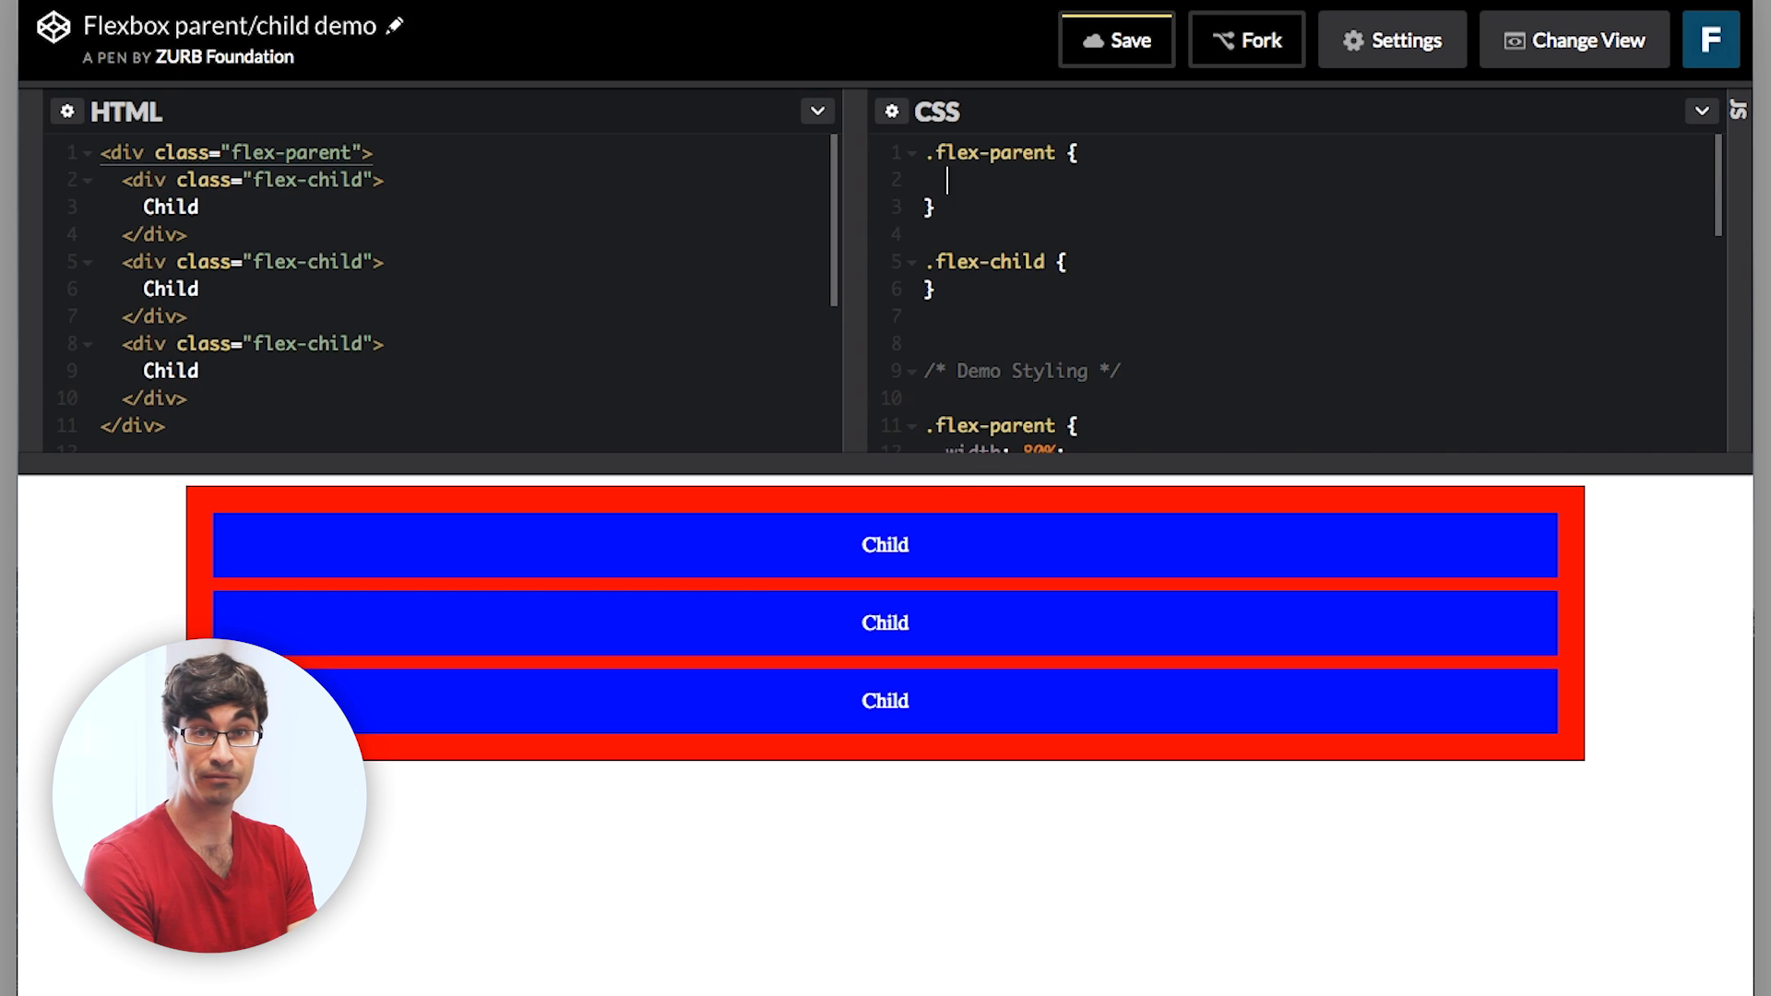
{"action": "type", "text": "display: flex;"}
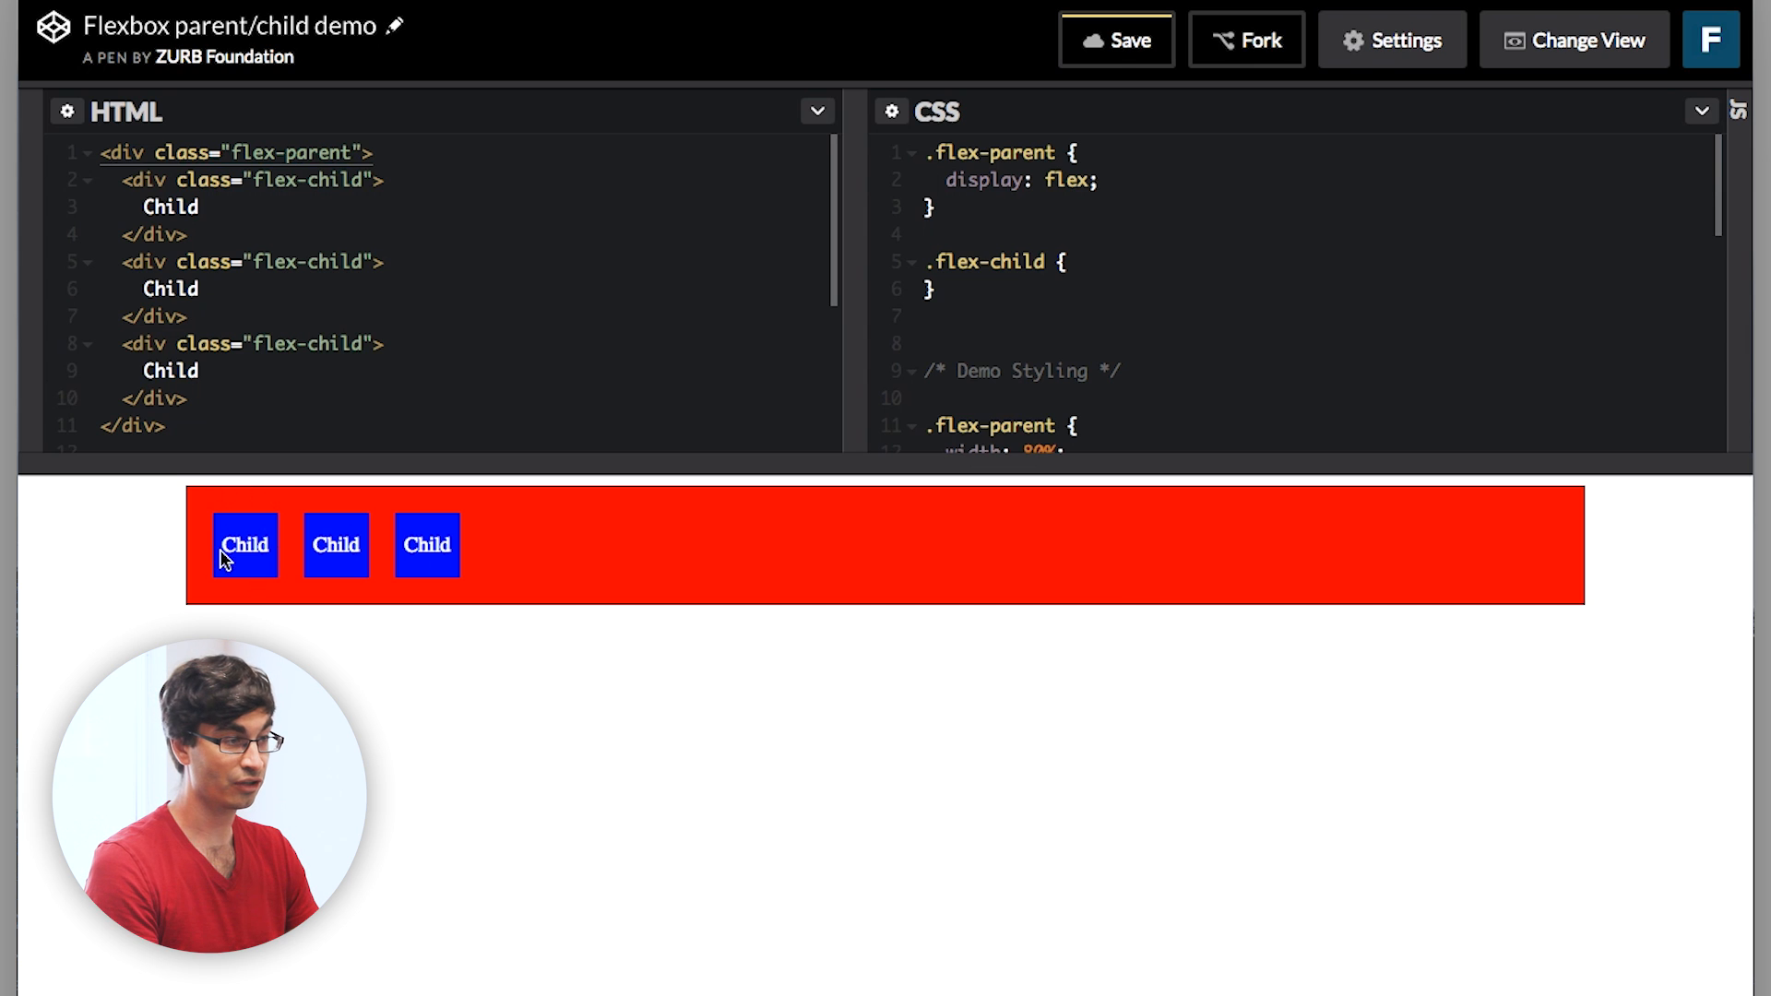
{"action": "mouse_move", "coordinate": [336, 548]}
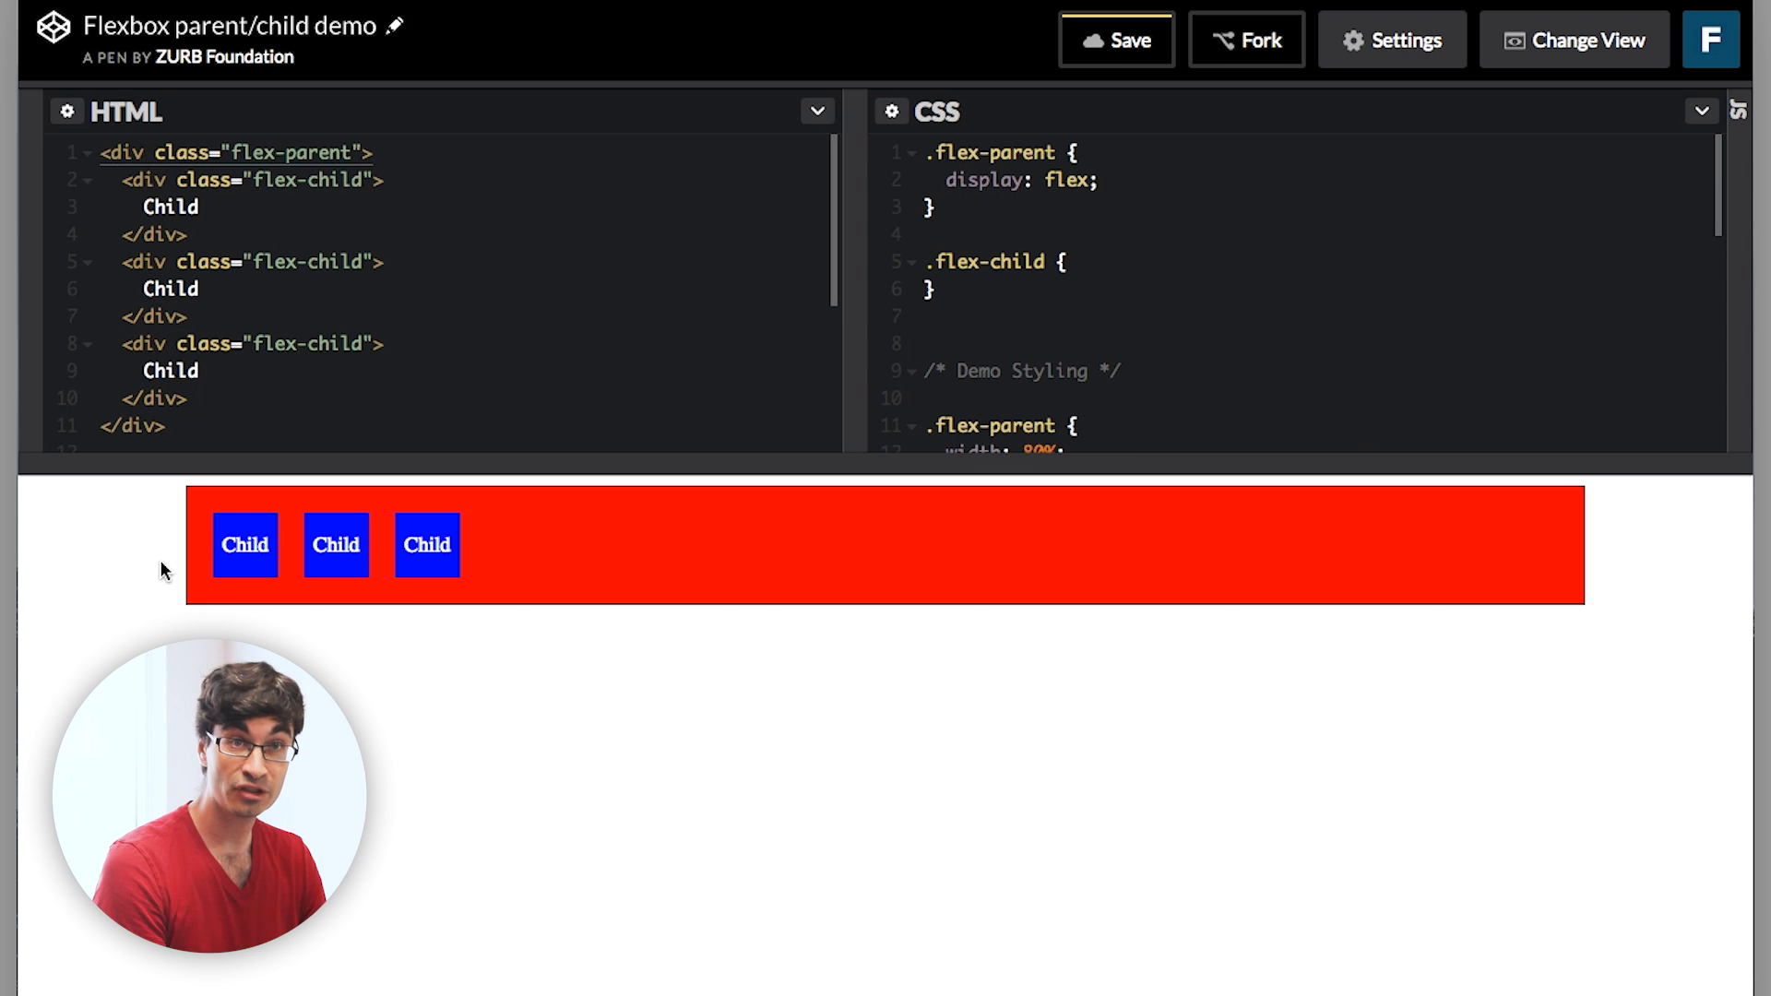
{"action": "mouse_move", "coordinate": [347, 515]}
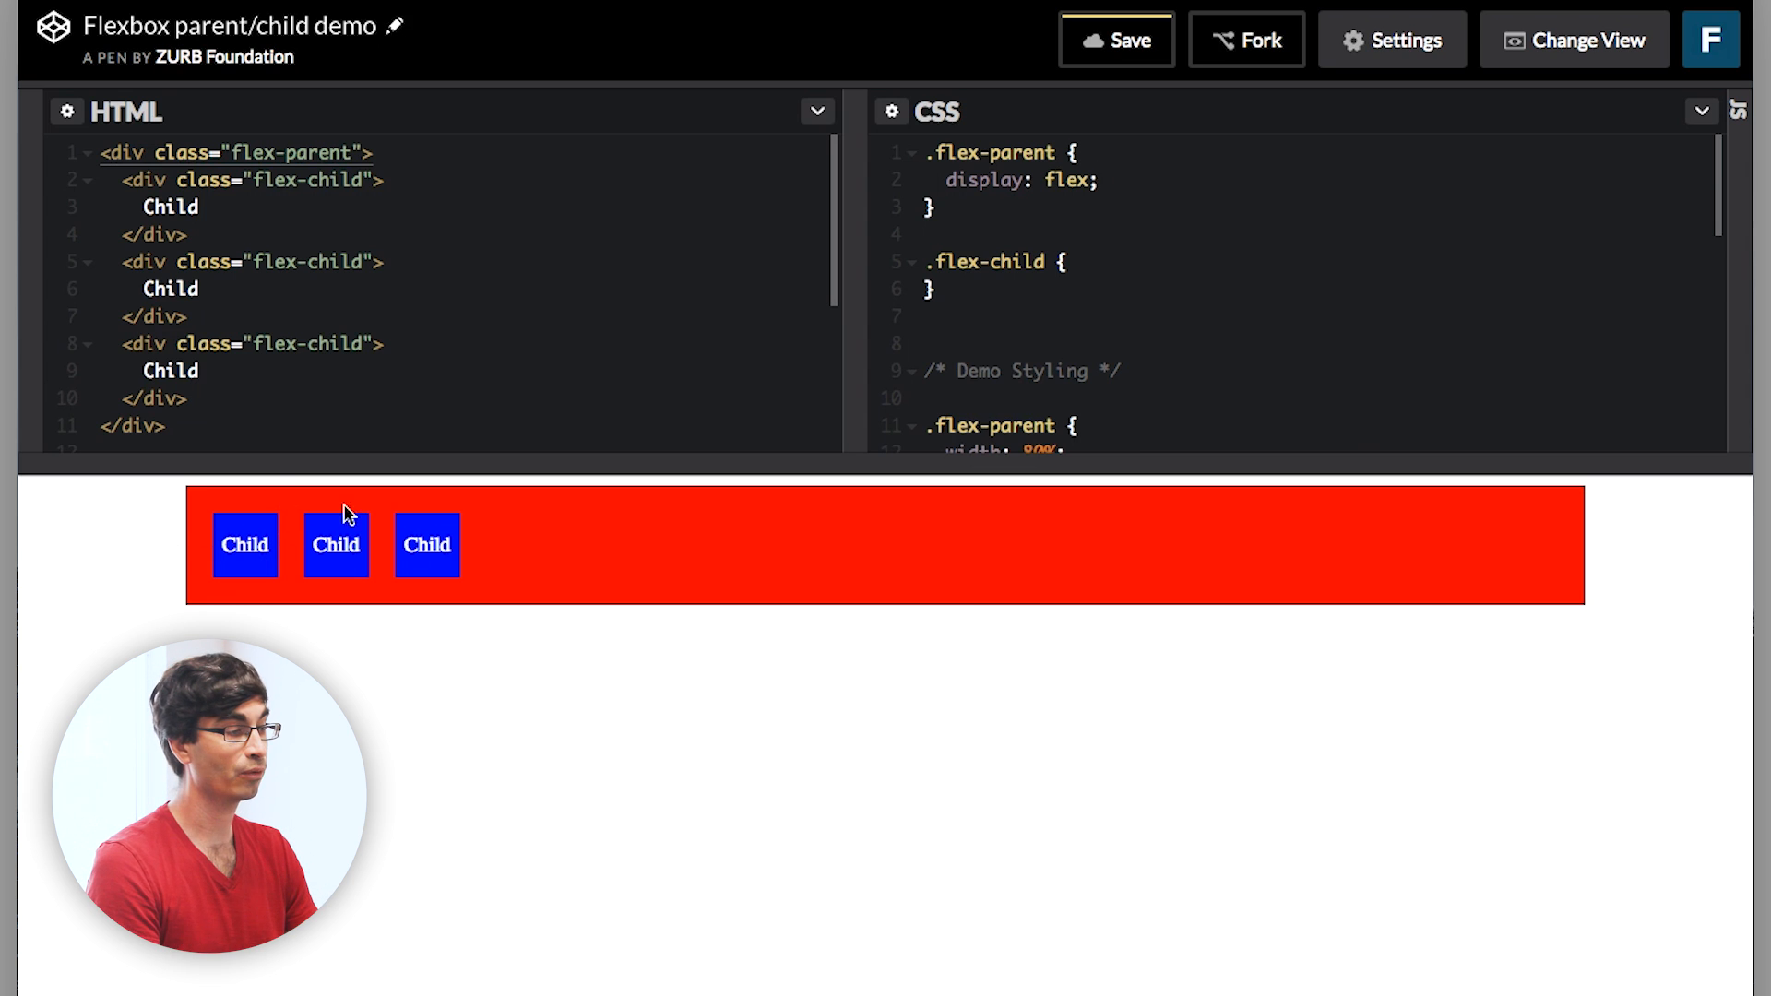
{"action": "mouse_move", "coordinate": [264, 515]}
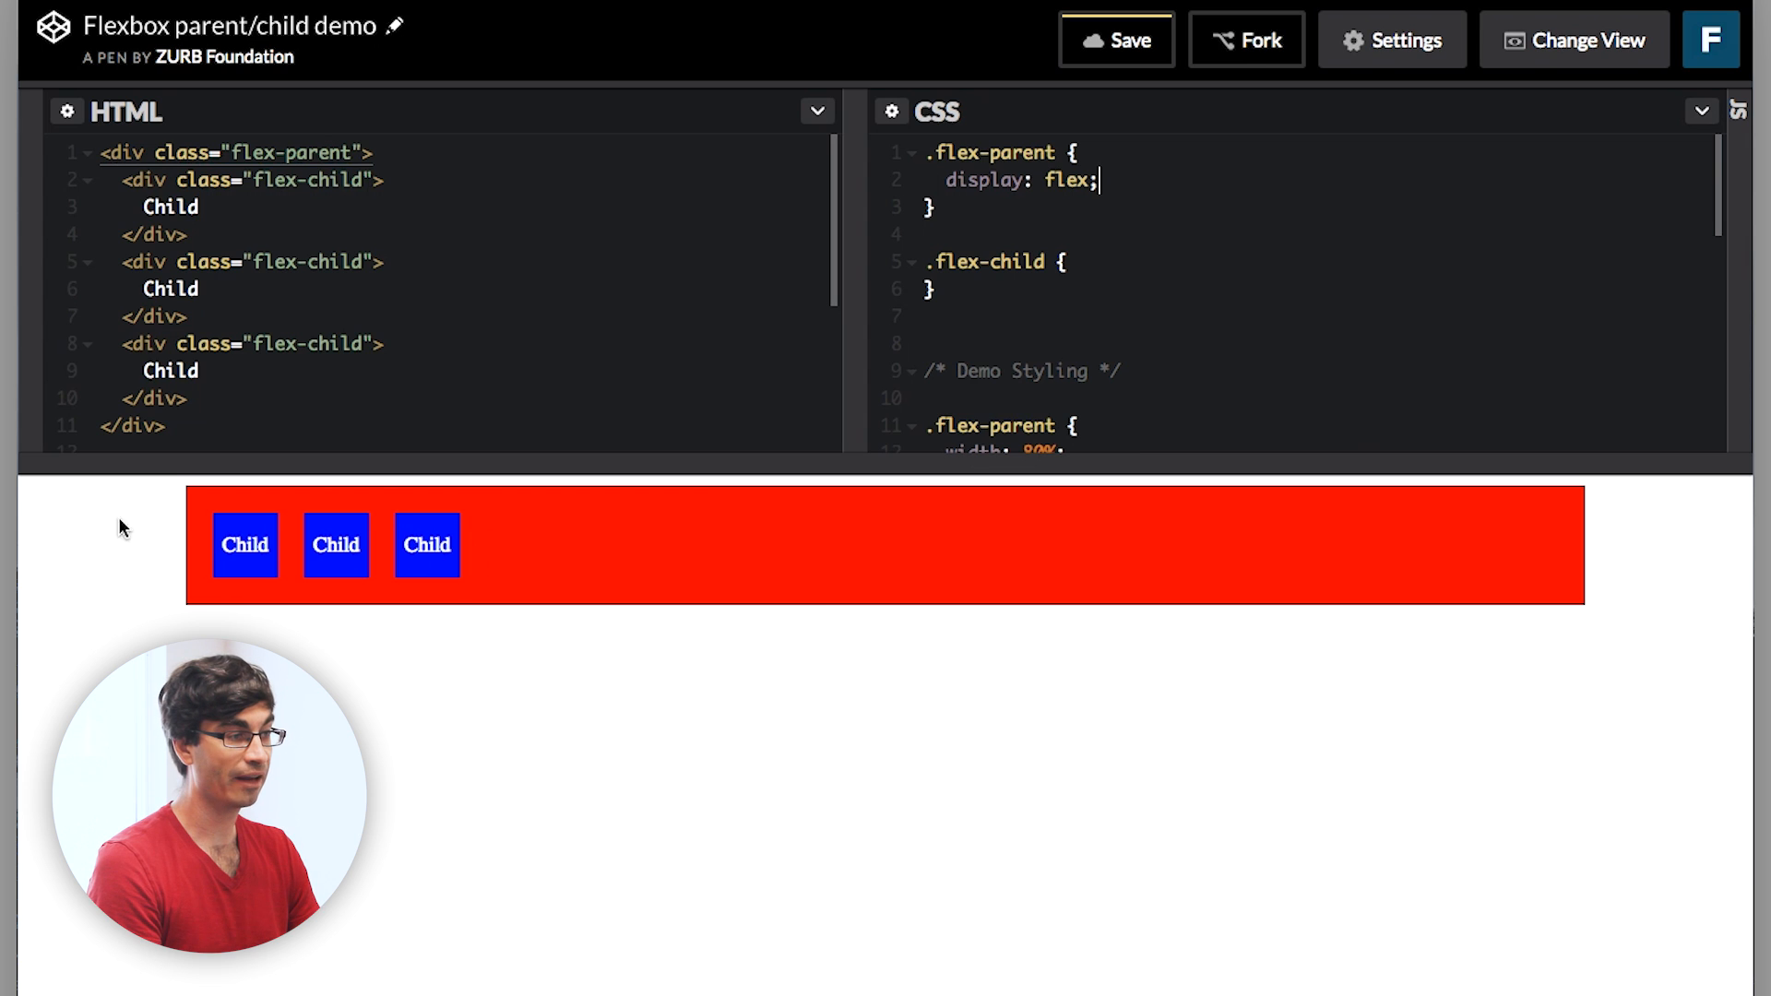
{"action": "mouse_move", "coordinate": [303, 515]}
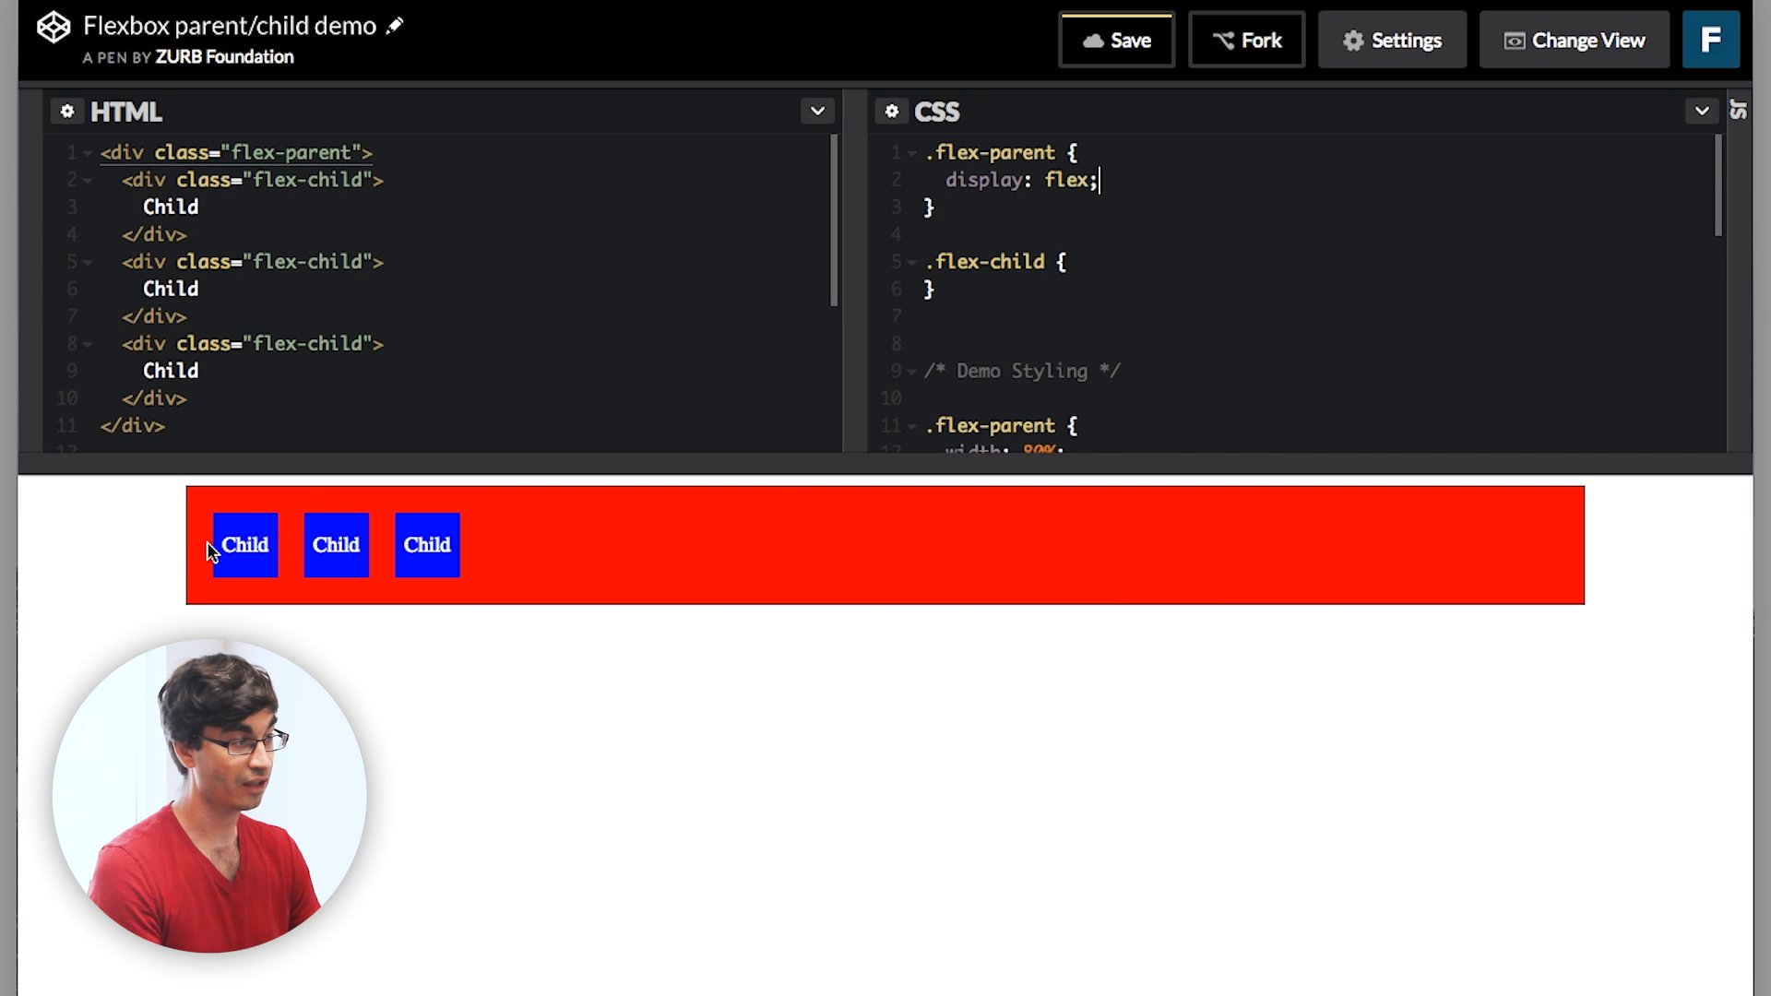
{"action": "mouse_move", "coordinate": [192, 550]}
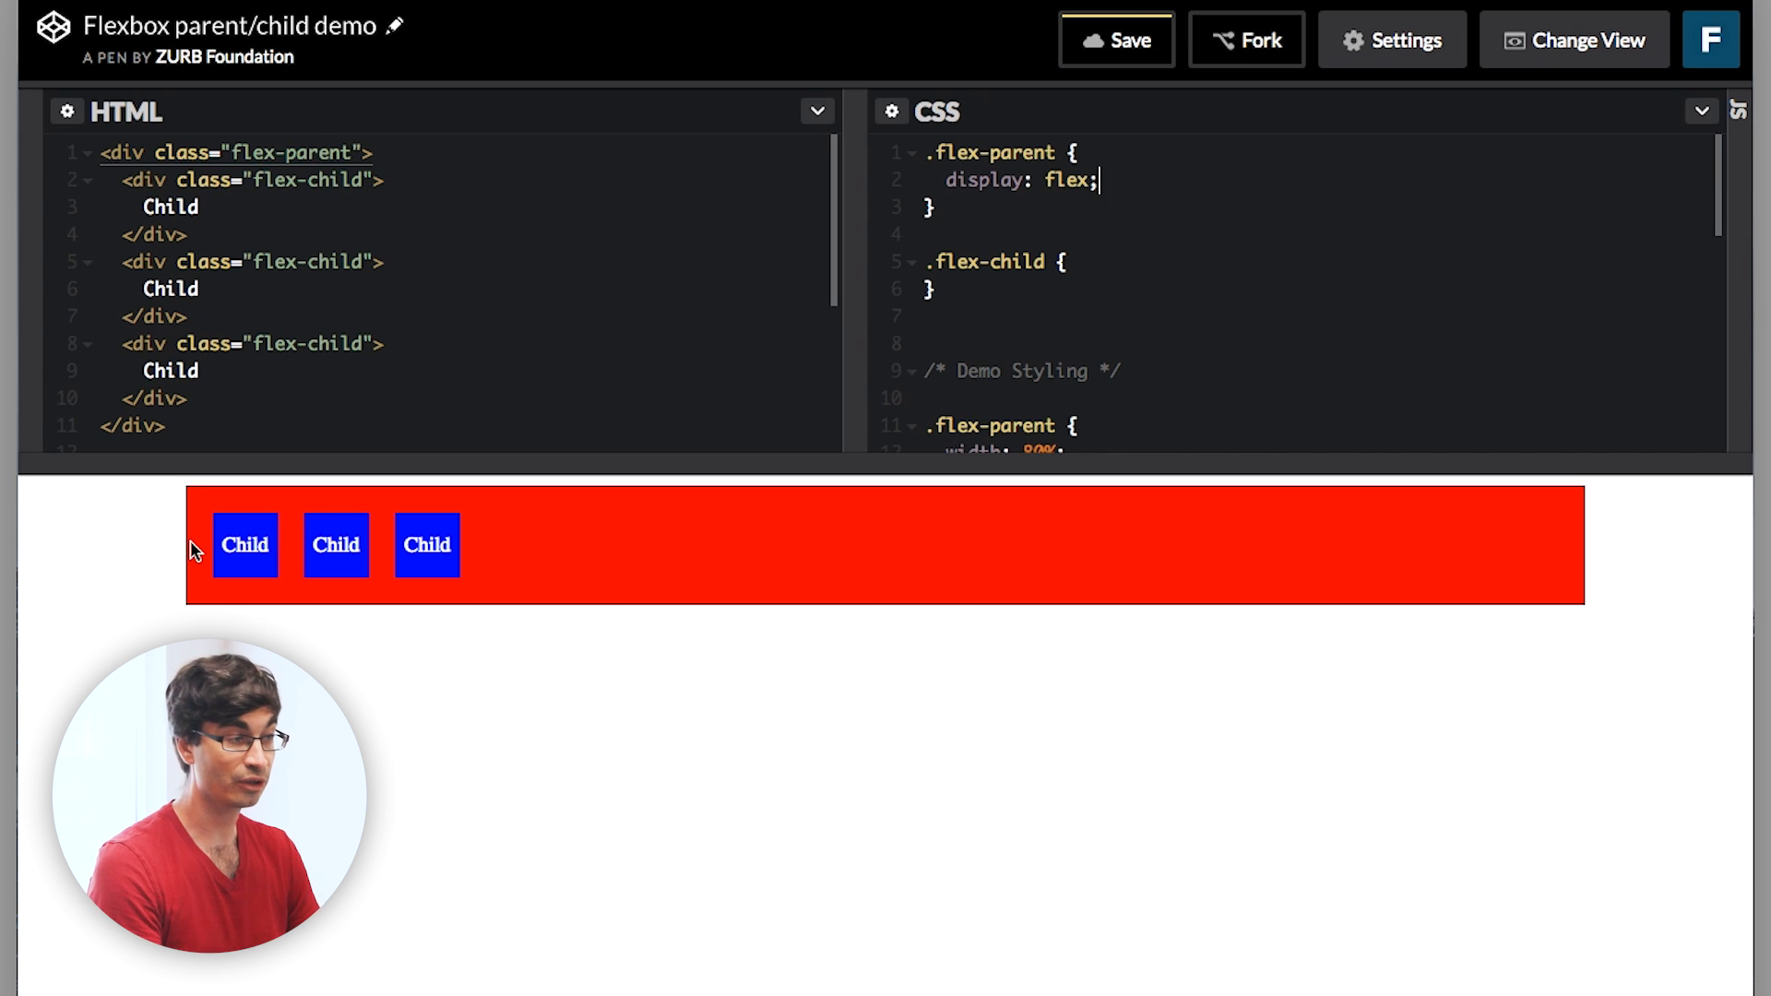
{"action": "mouse_move", "coordinate": [734, 537]}
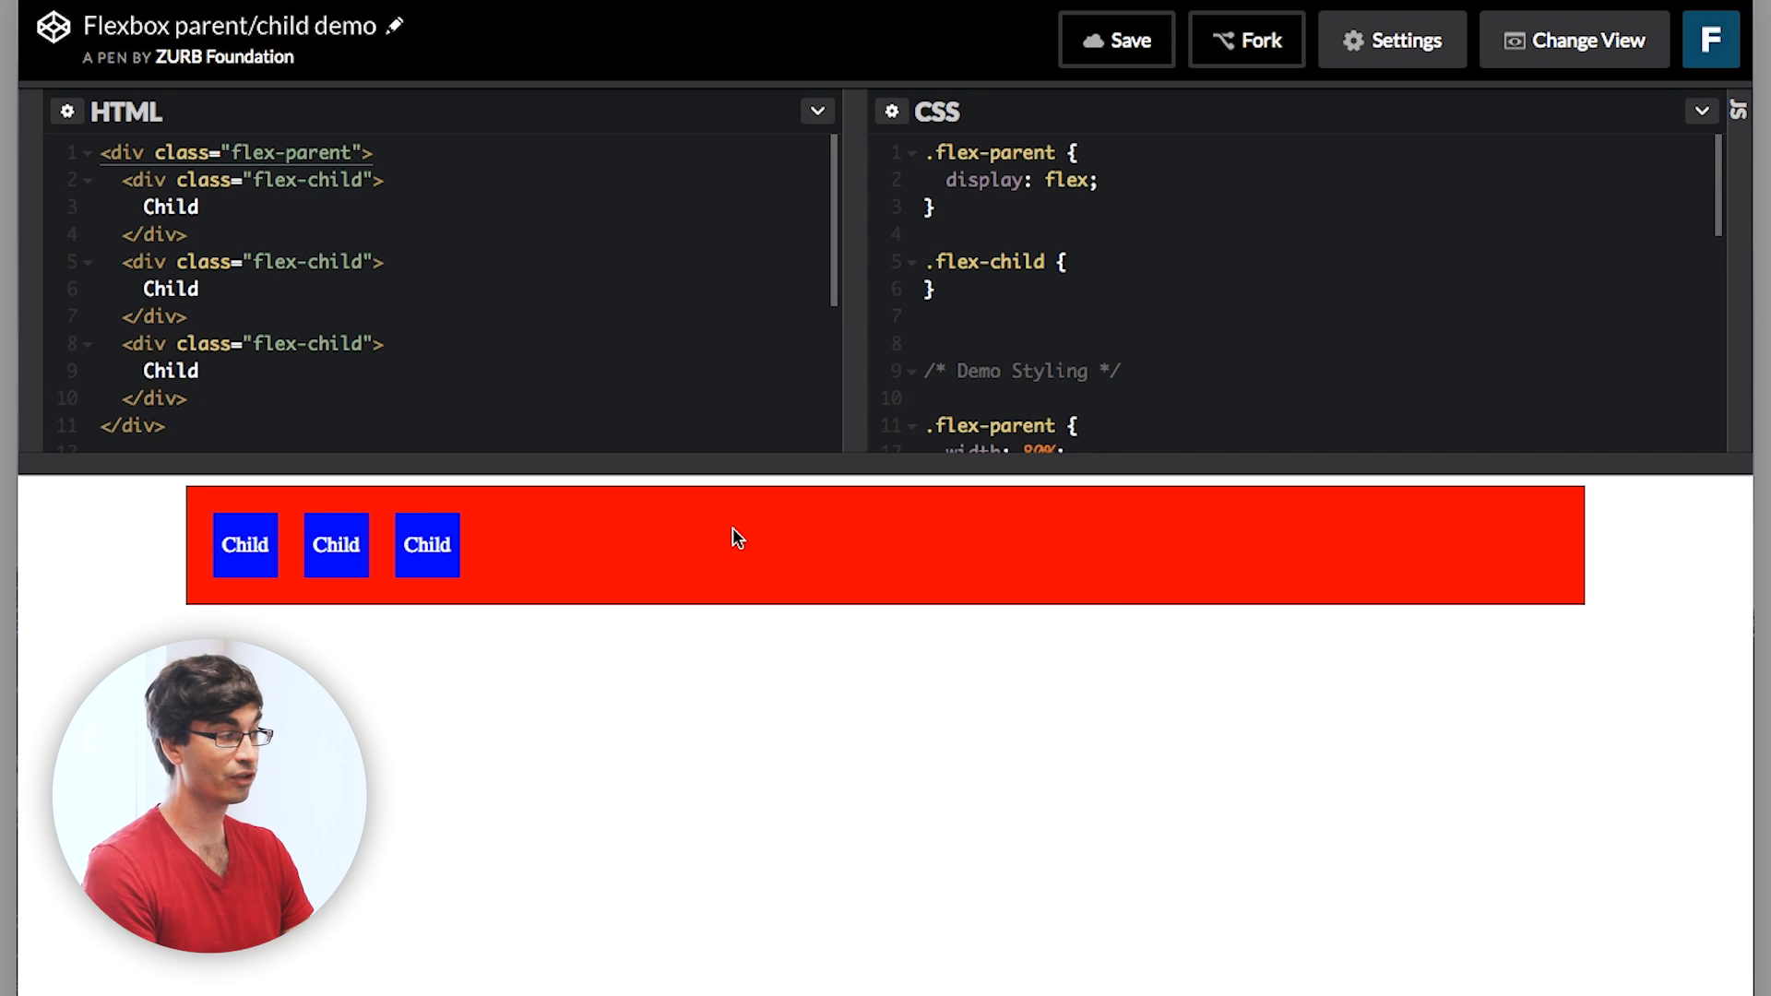
{"action": "mouse_move", "coordinate": [205, 526]}
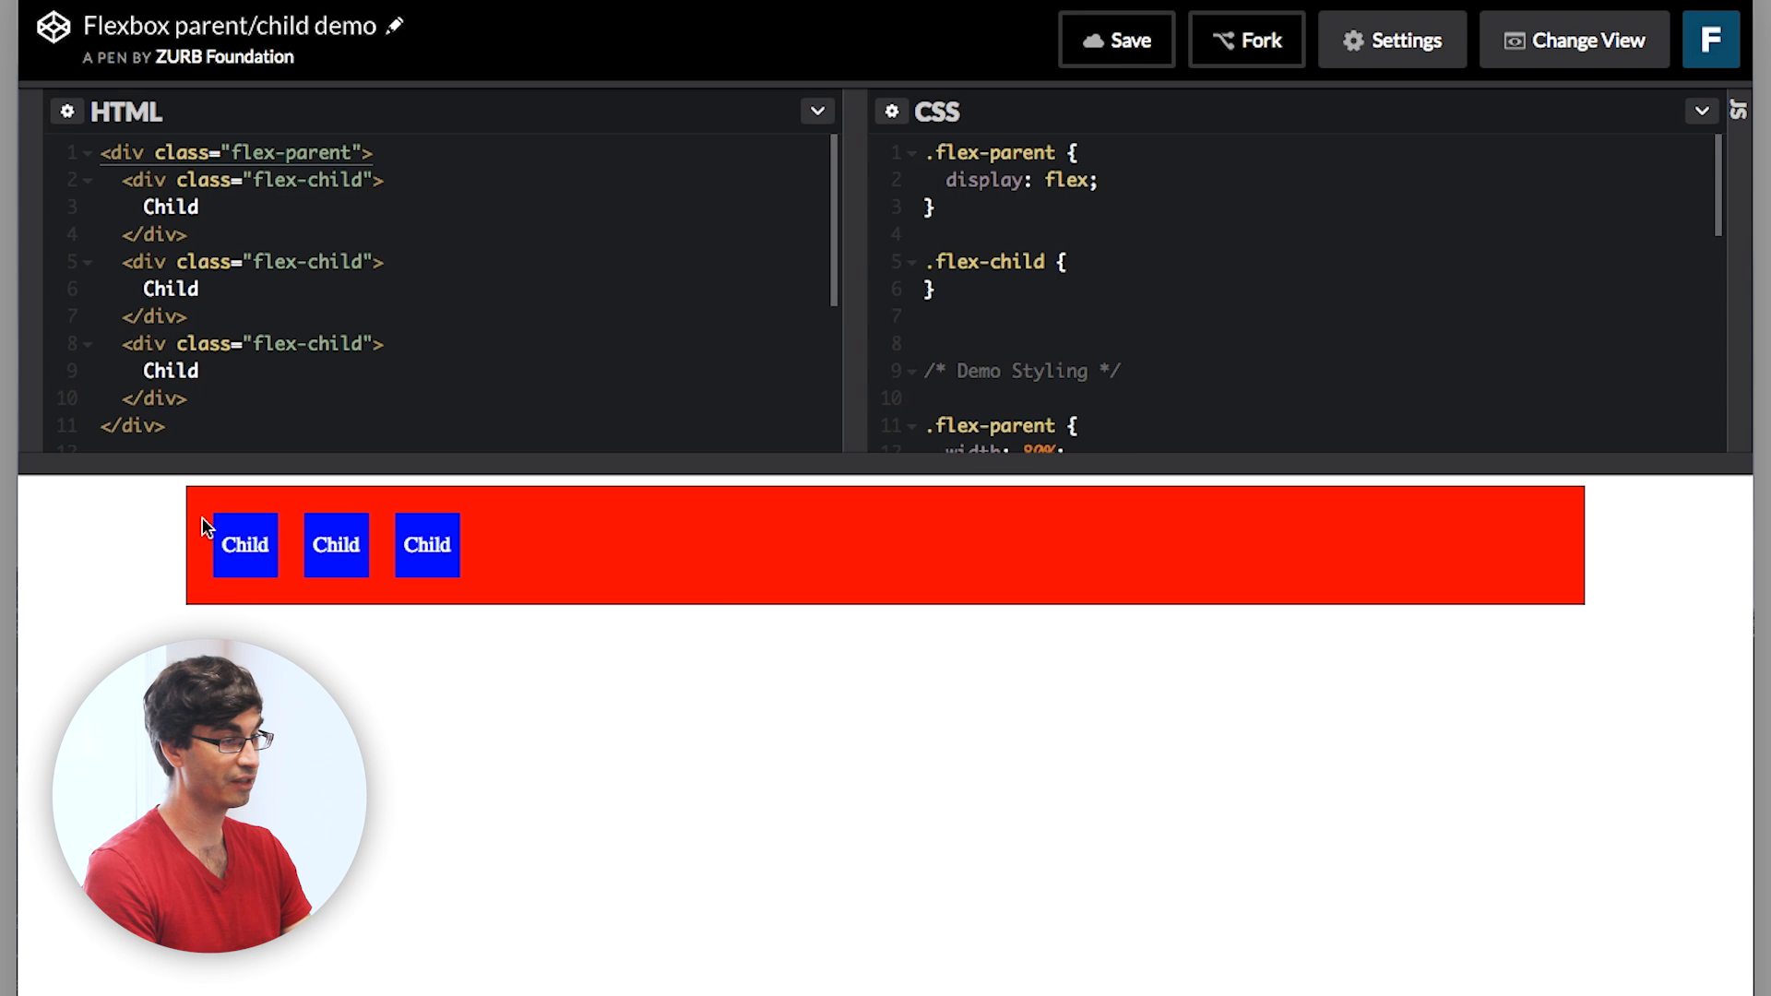
{"action": "mouse_move", "coordinate": [321, 531]}
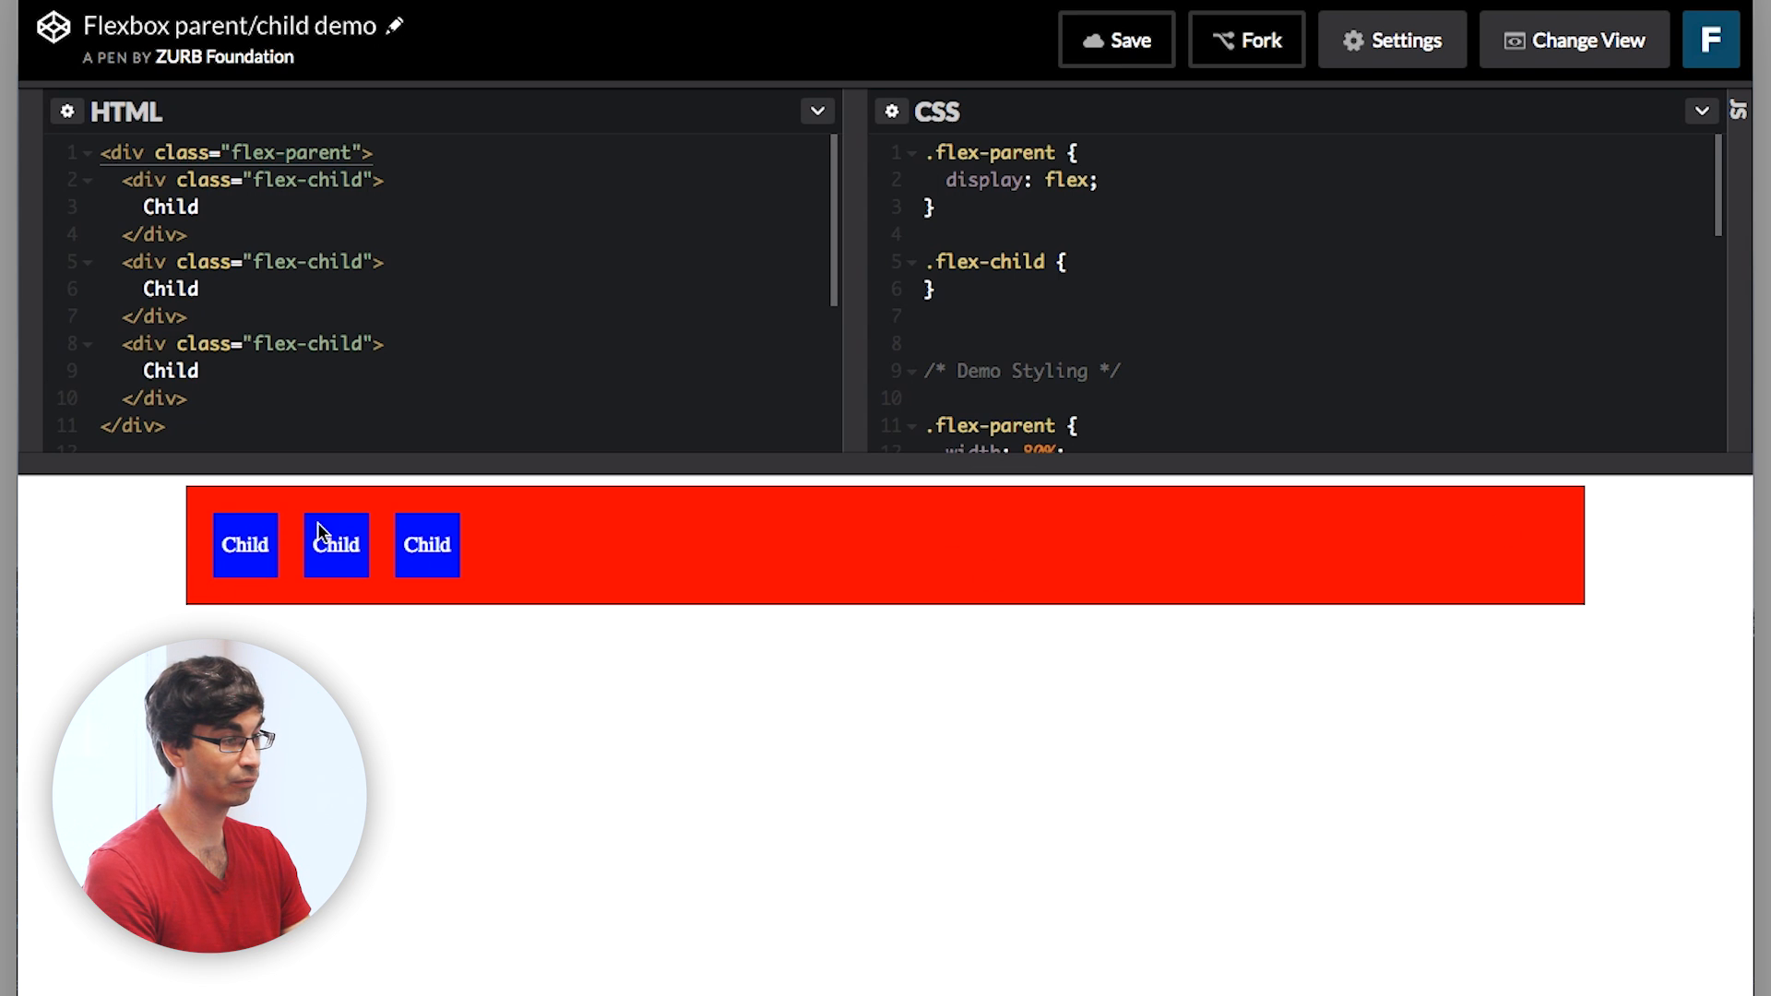
{"action": "mouse_move", "coordinate": [869, 559]}
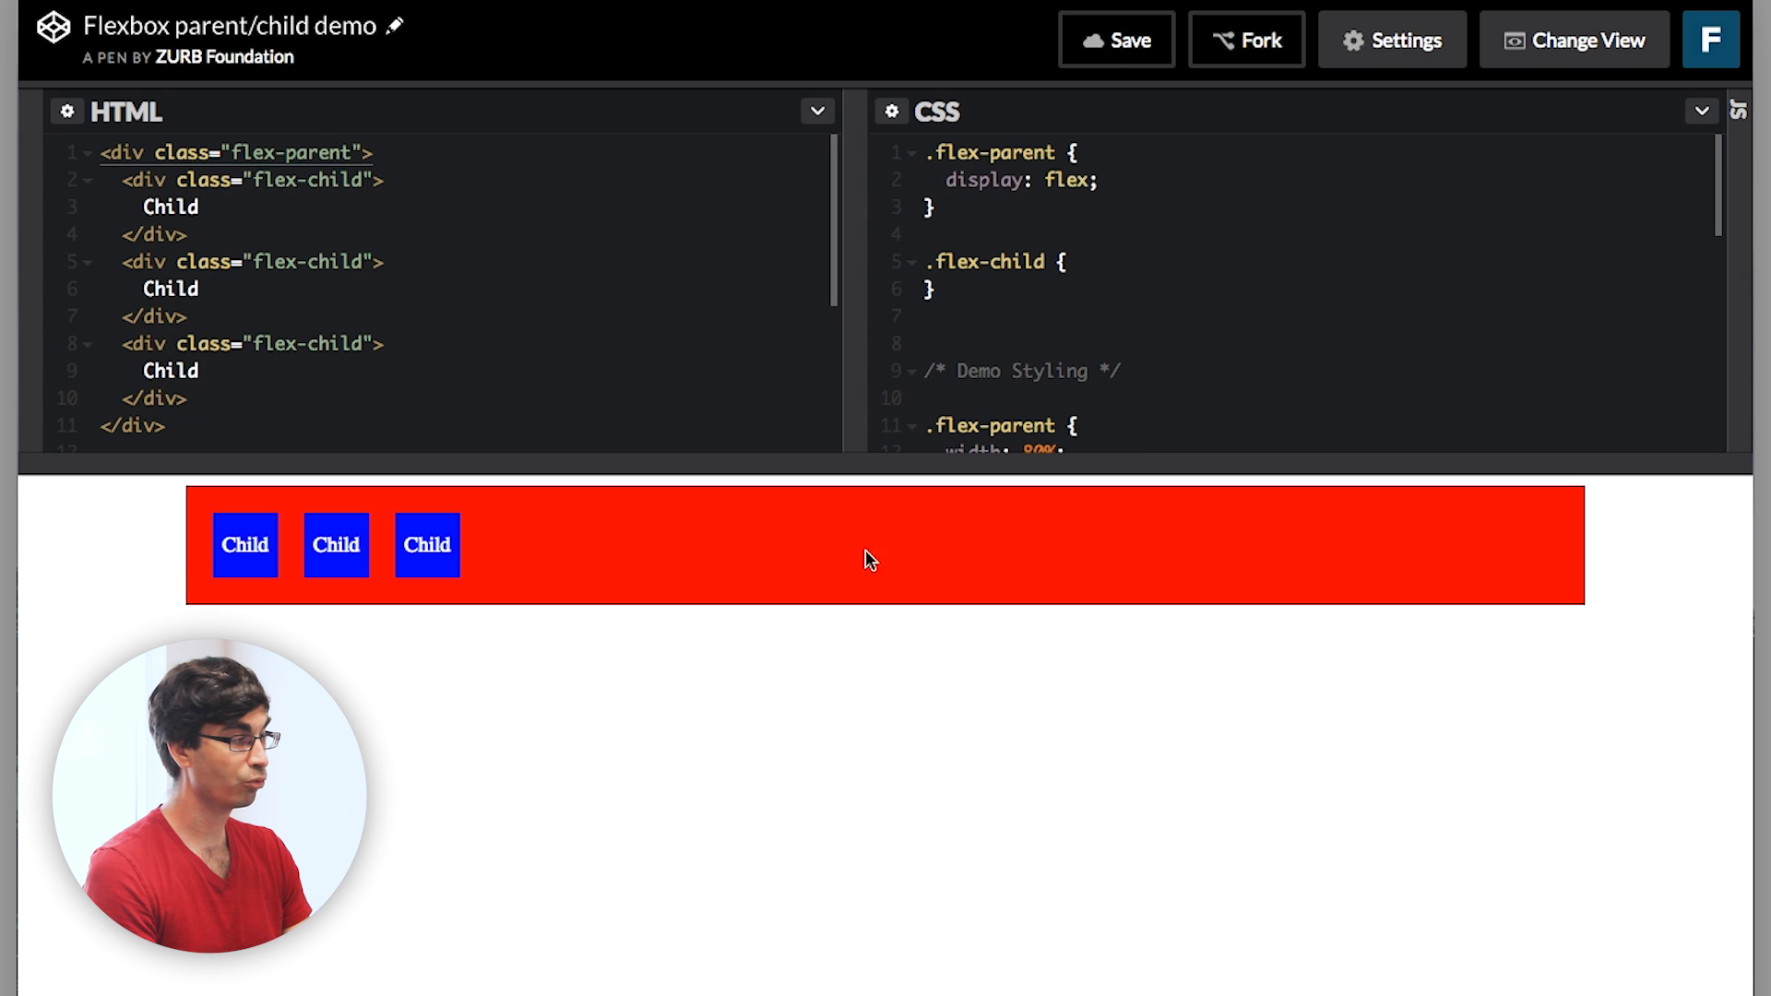
{"action": "mouse_move", "coordinate": [208, 576]}
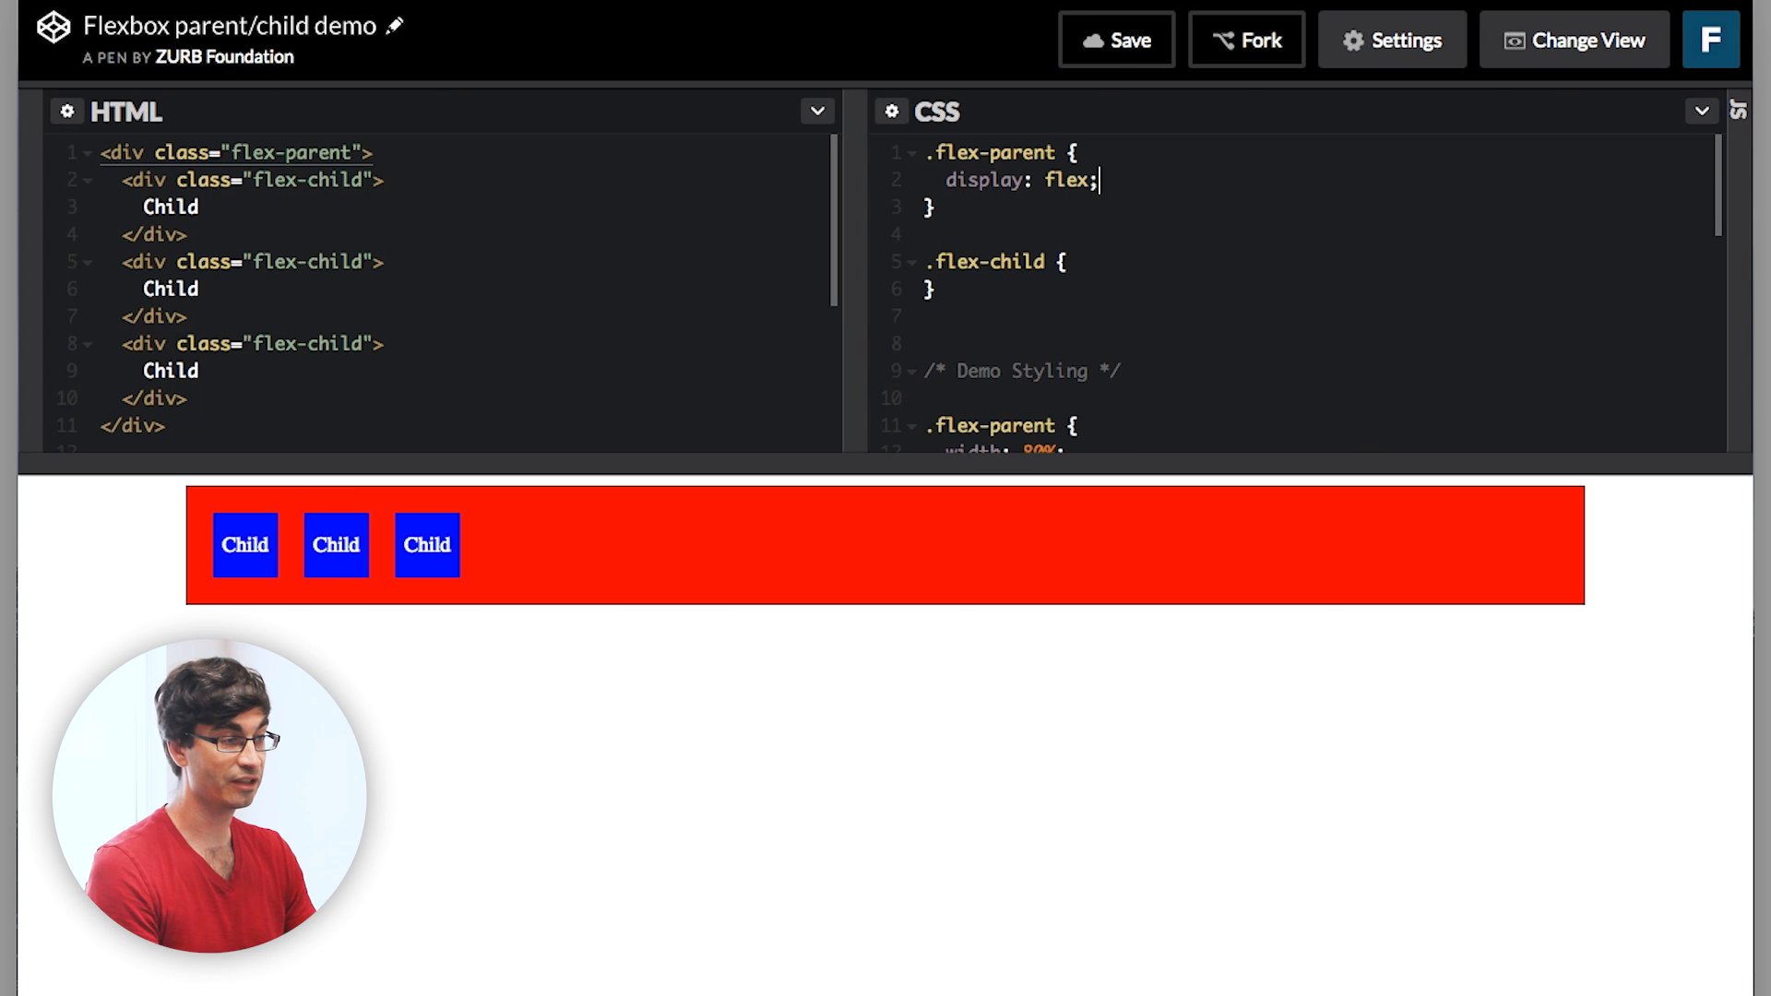
{"action": "mouse_move", "coordinate": [723, 585]}
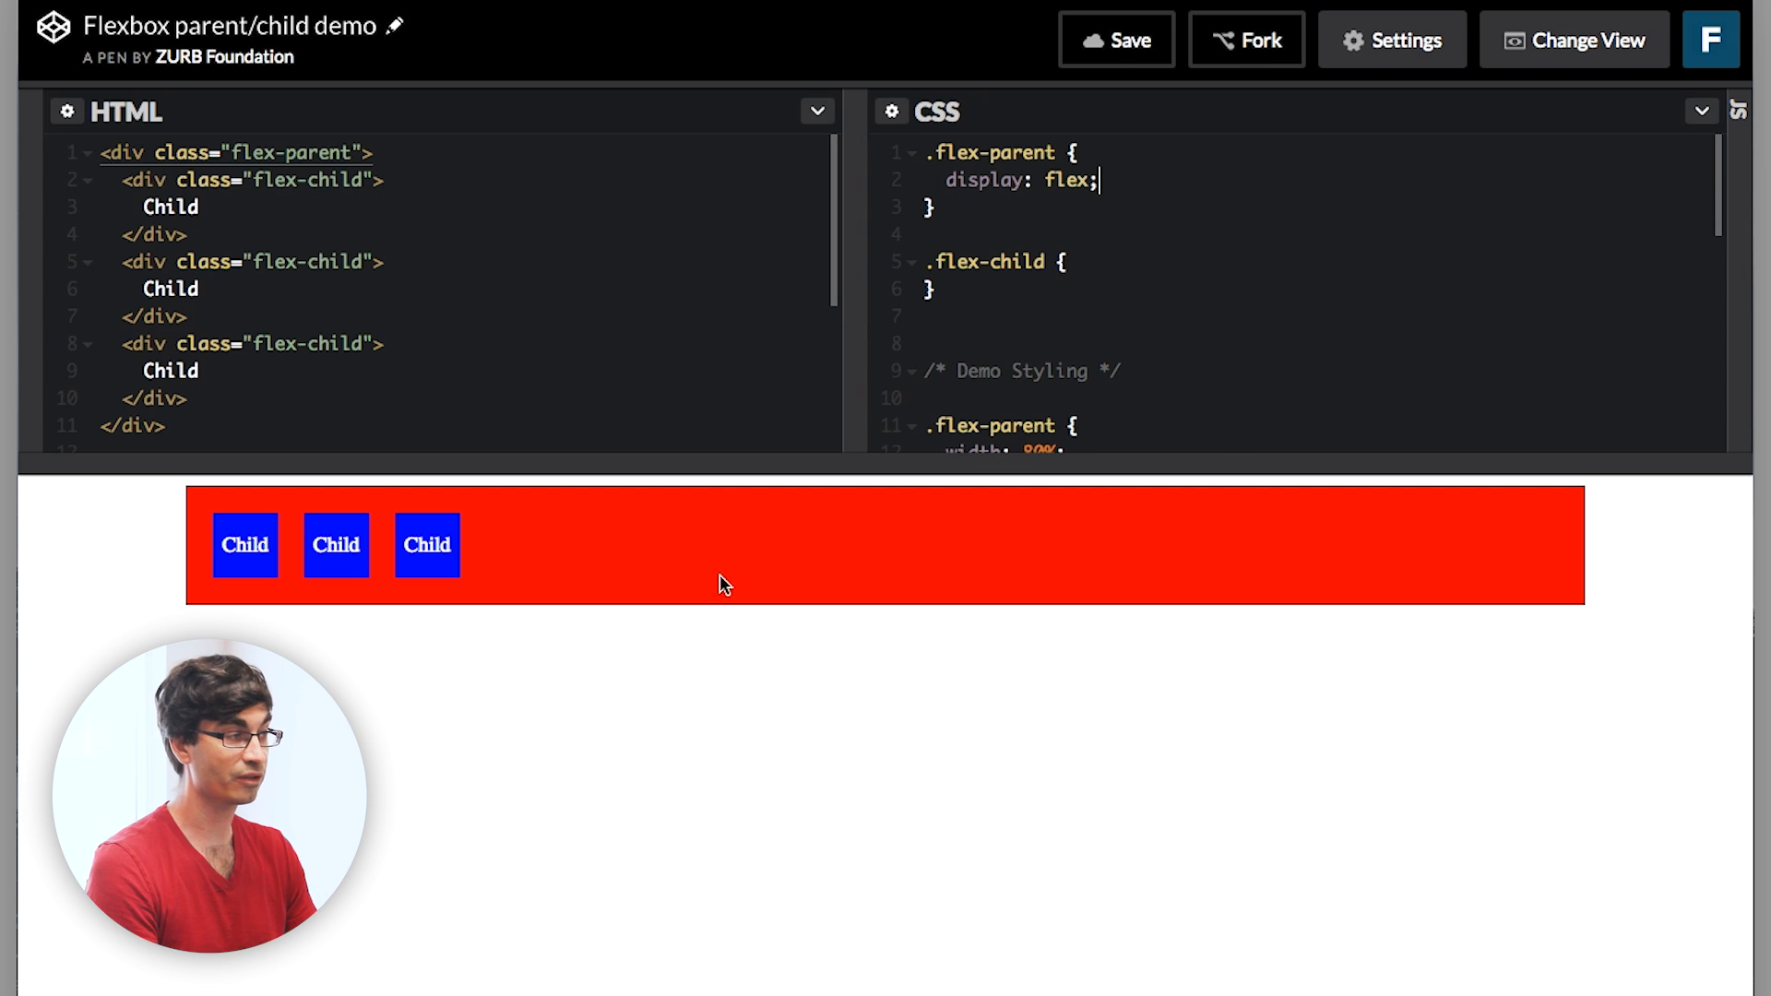
{"action": "mouse_move", "coordinate": [245, 520]}
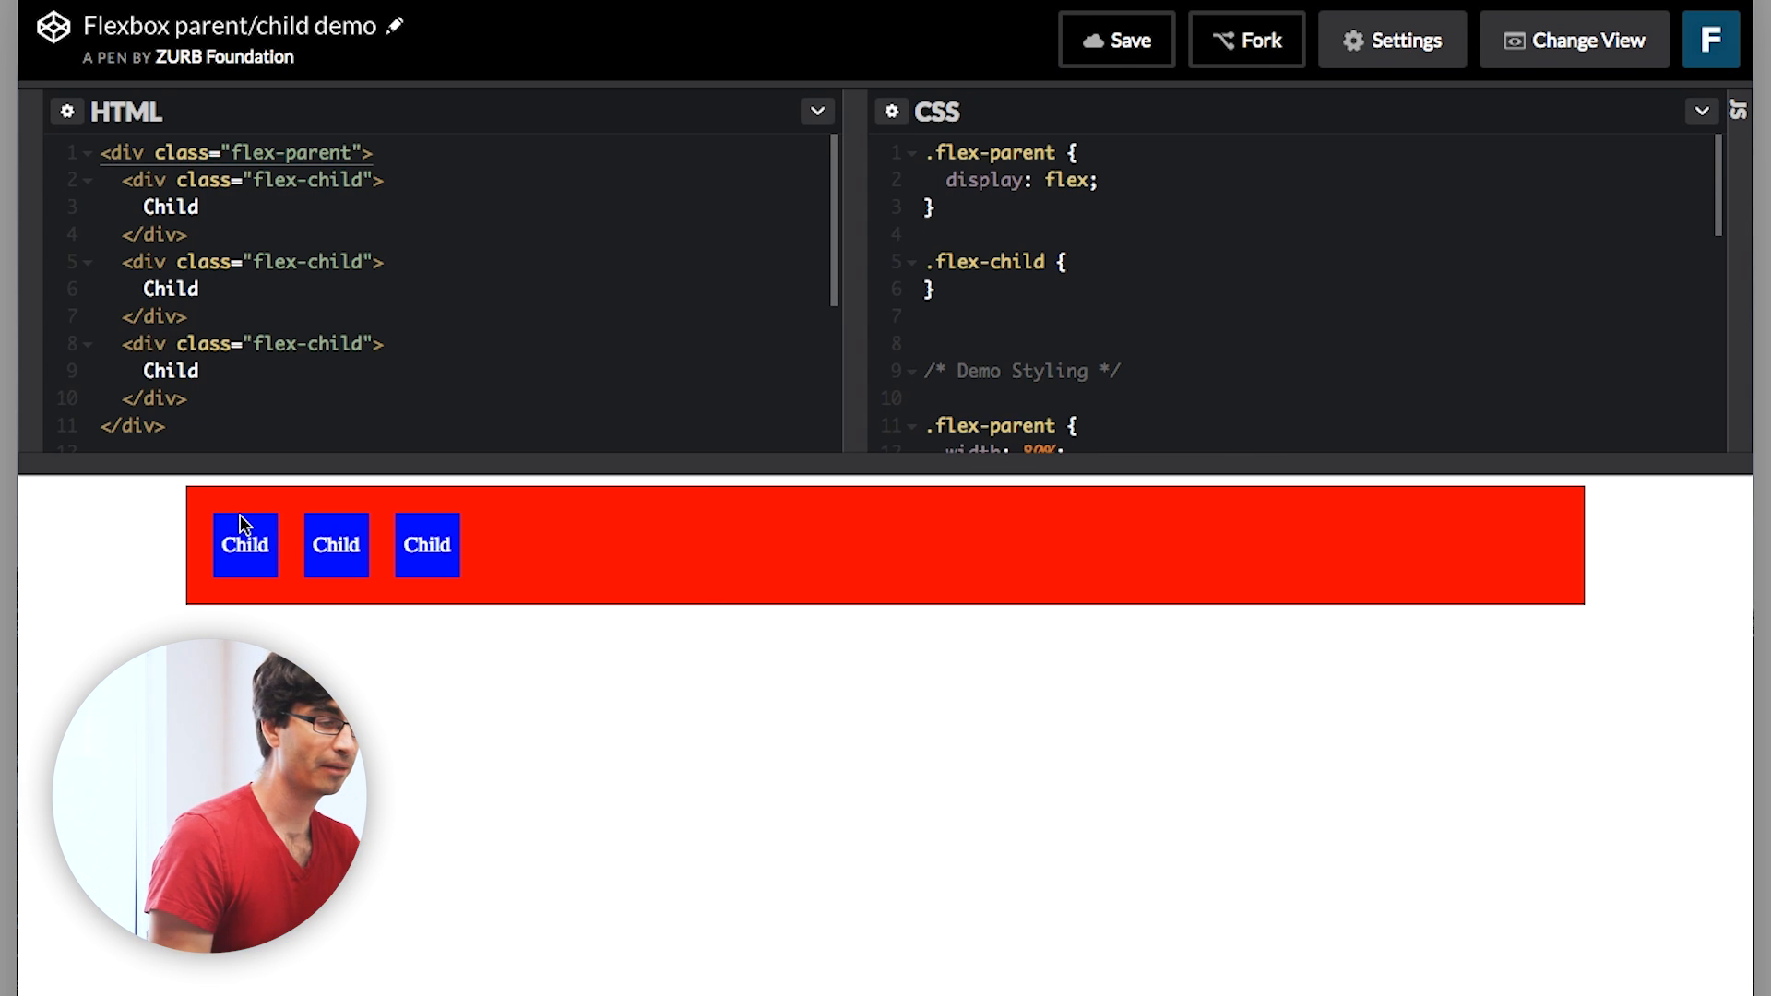
{"action": "mouse_move", "coordinate": [455, 430]}
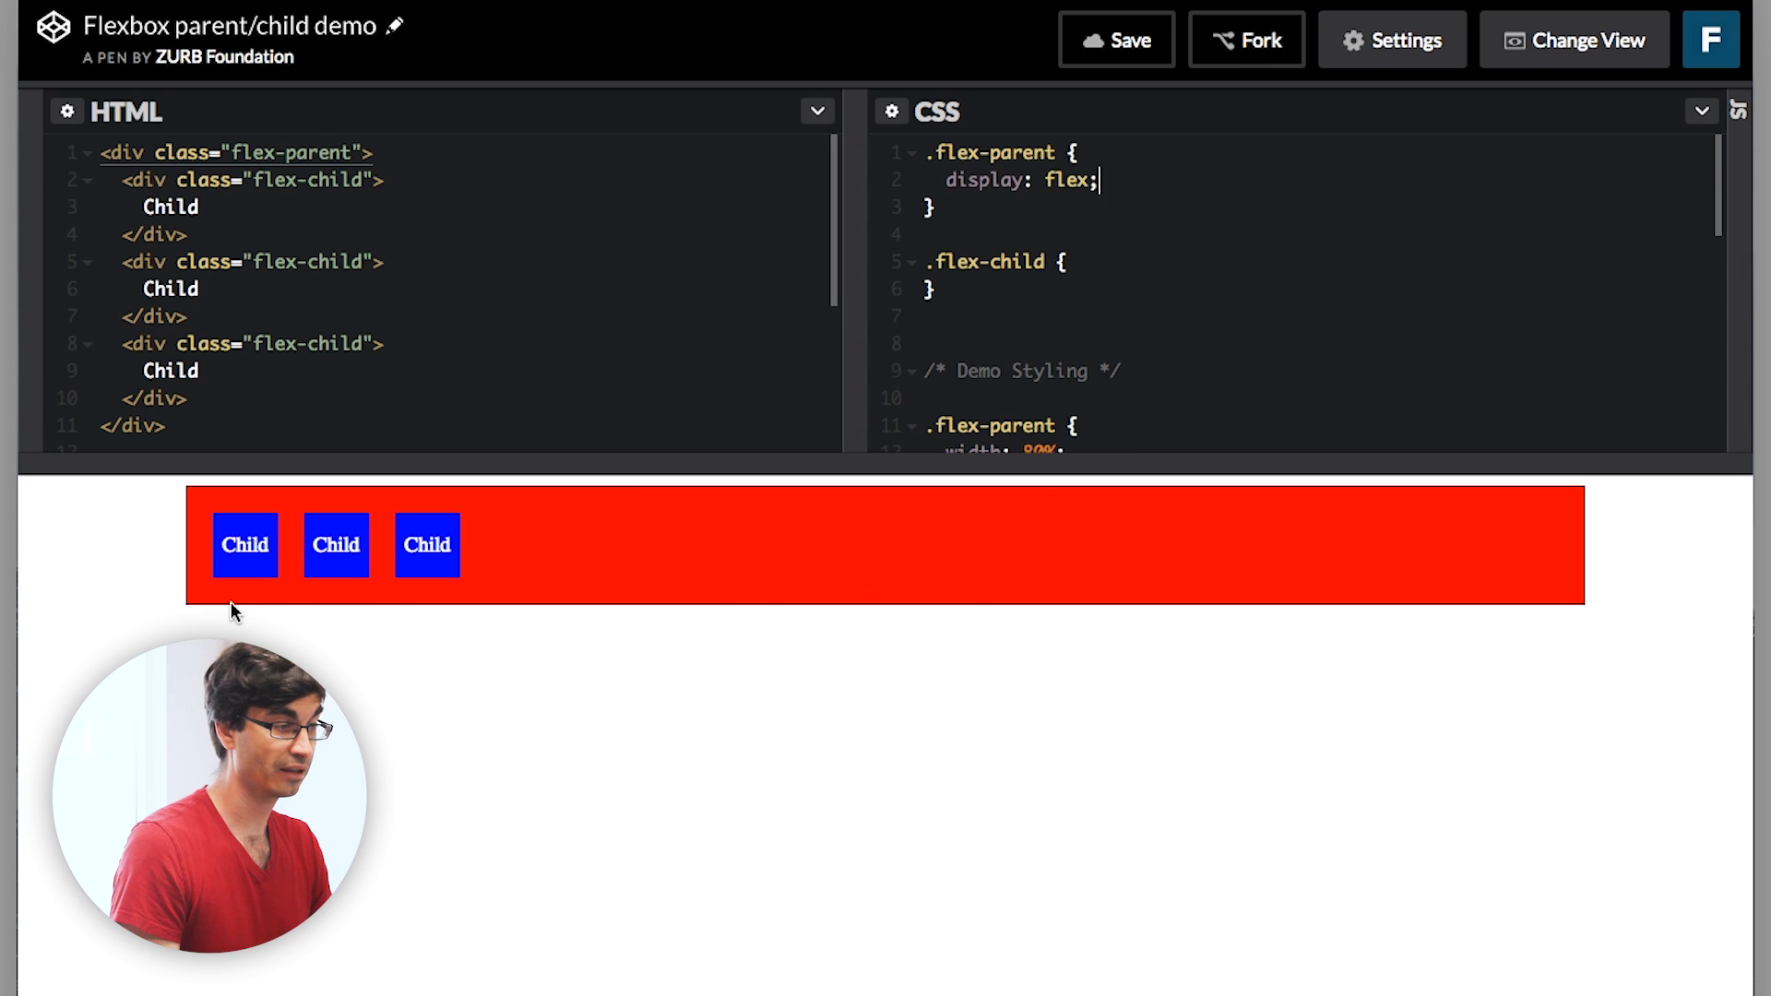
{"action": "mouse_move", "coordinate": [219, 599]}
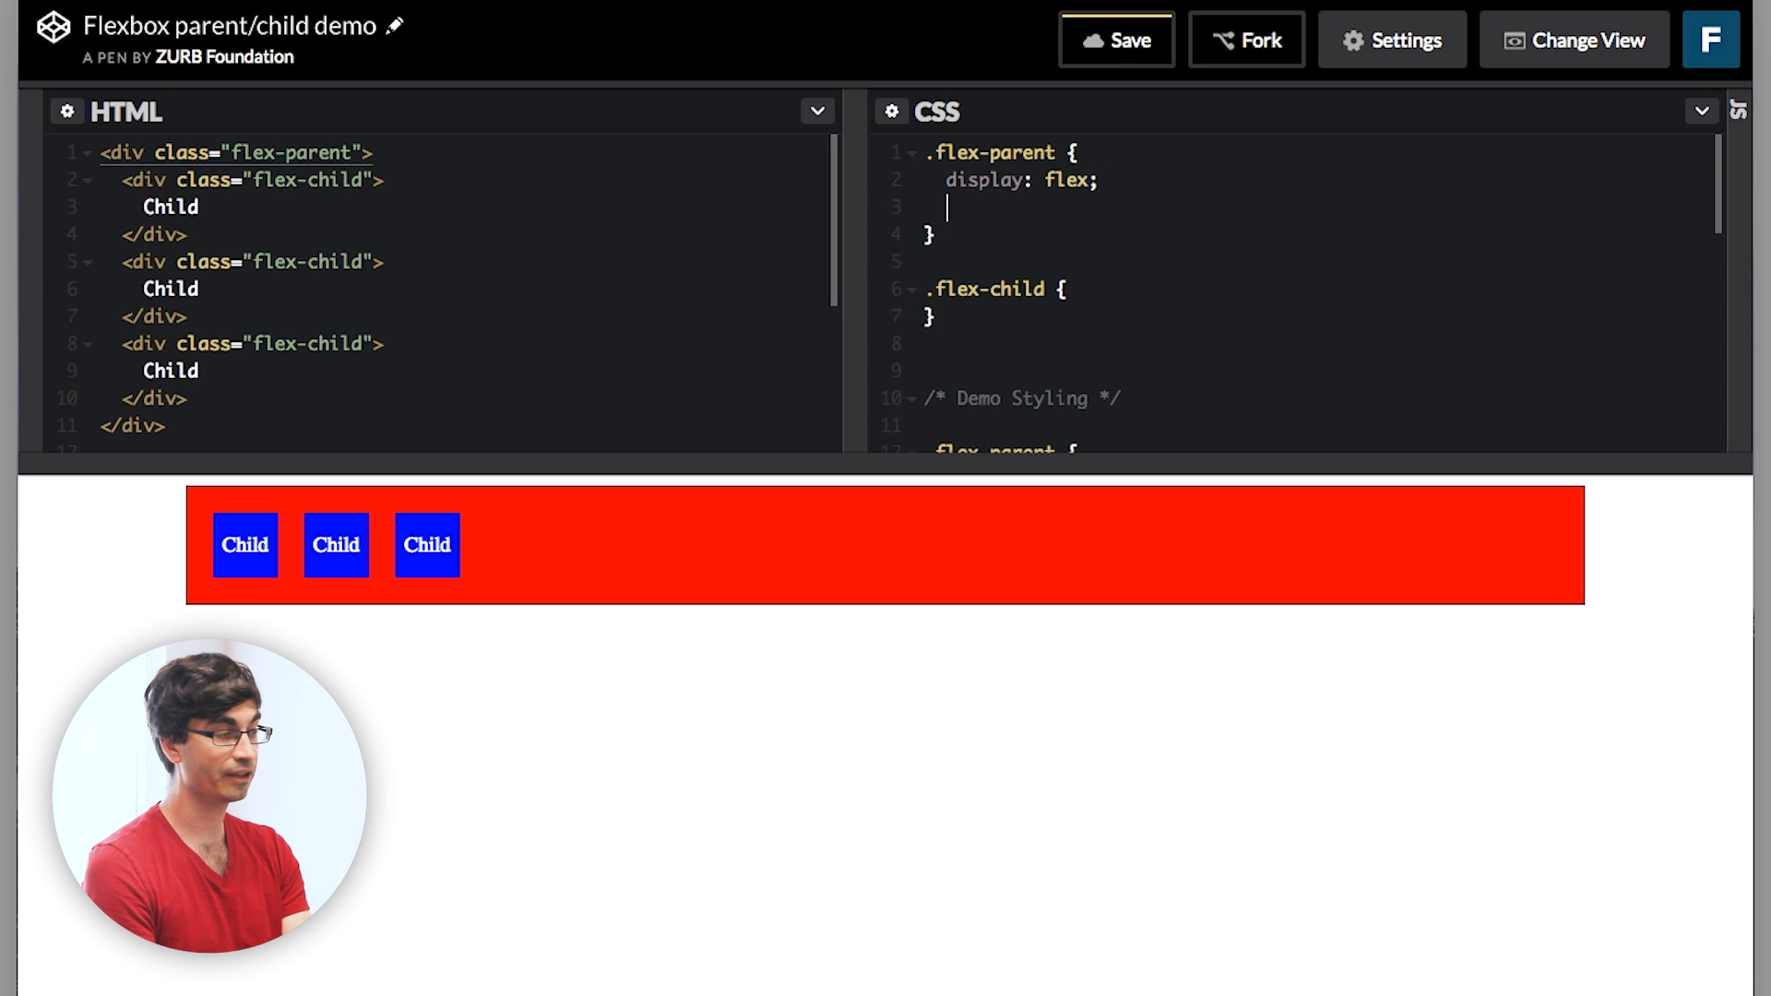
{"action": "type", "text": "justify-conten"}
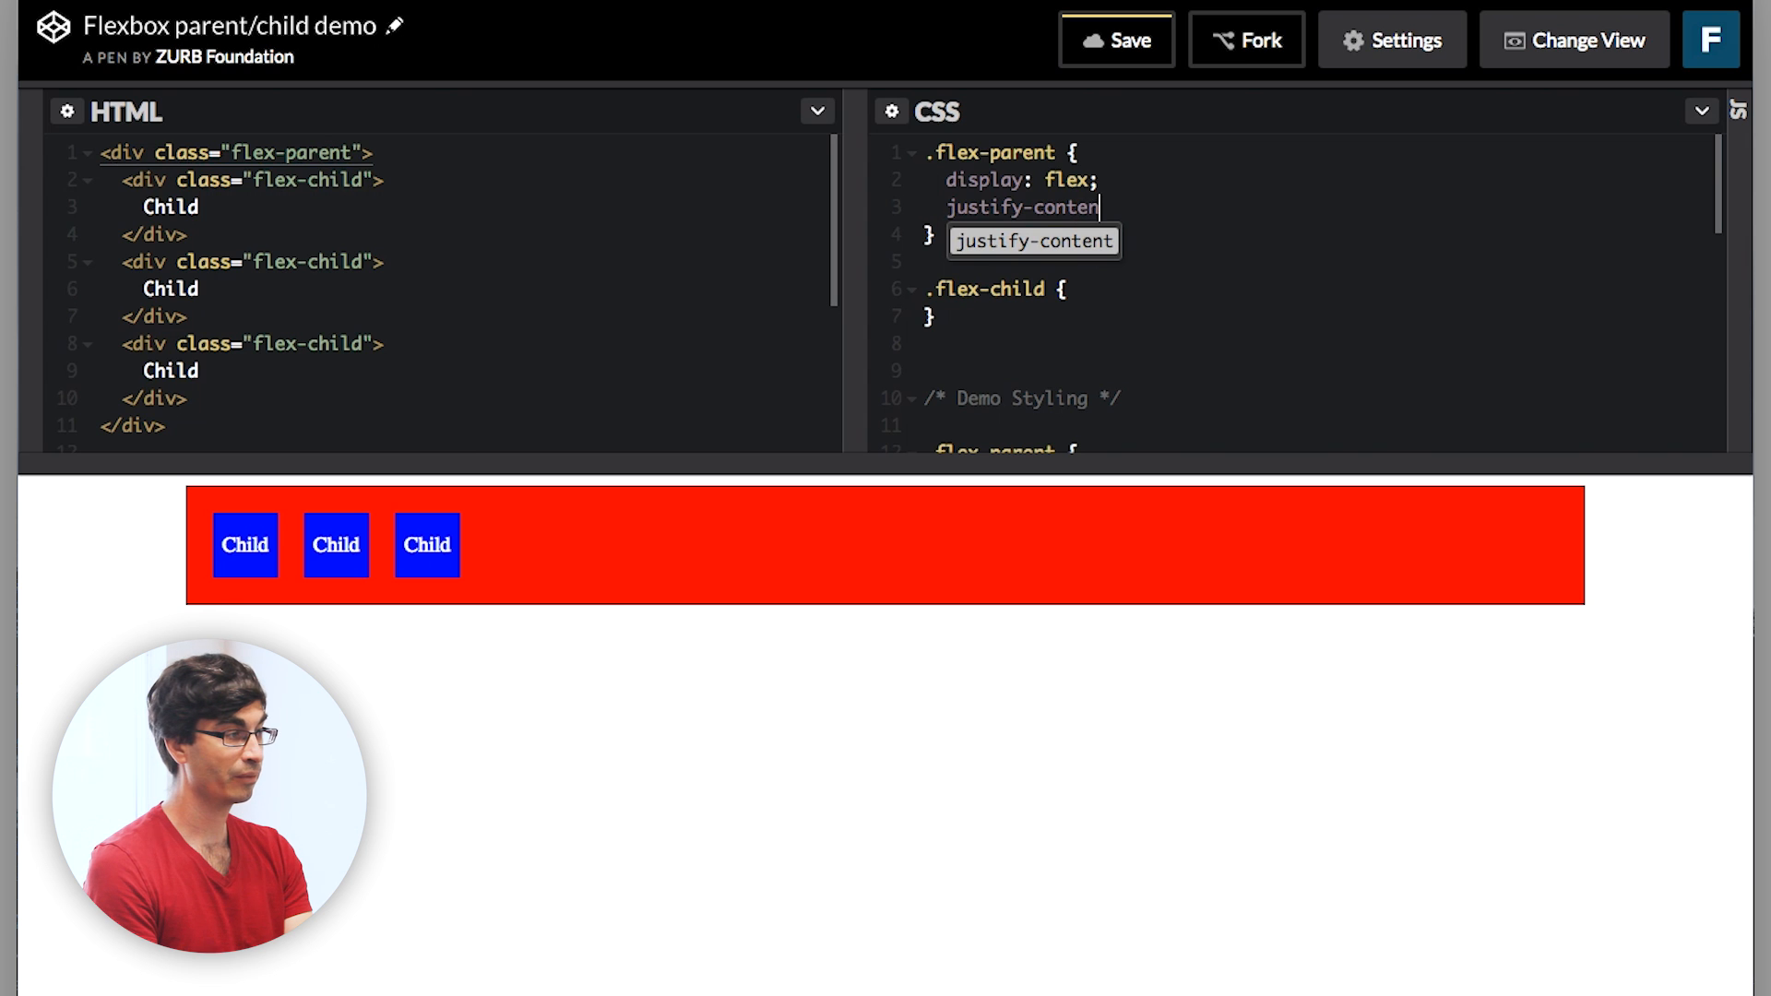
{"action": "type", "text": ": center;"}
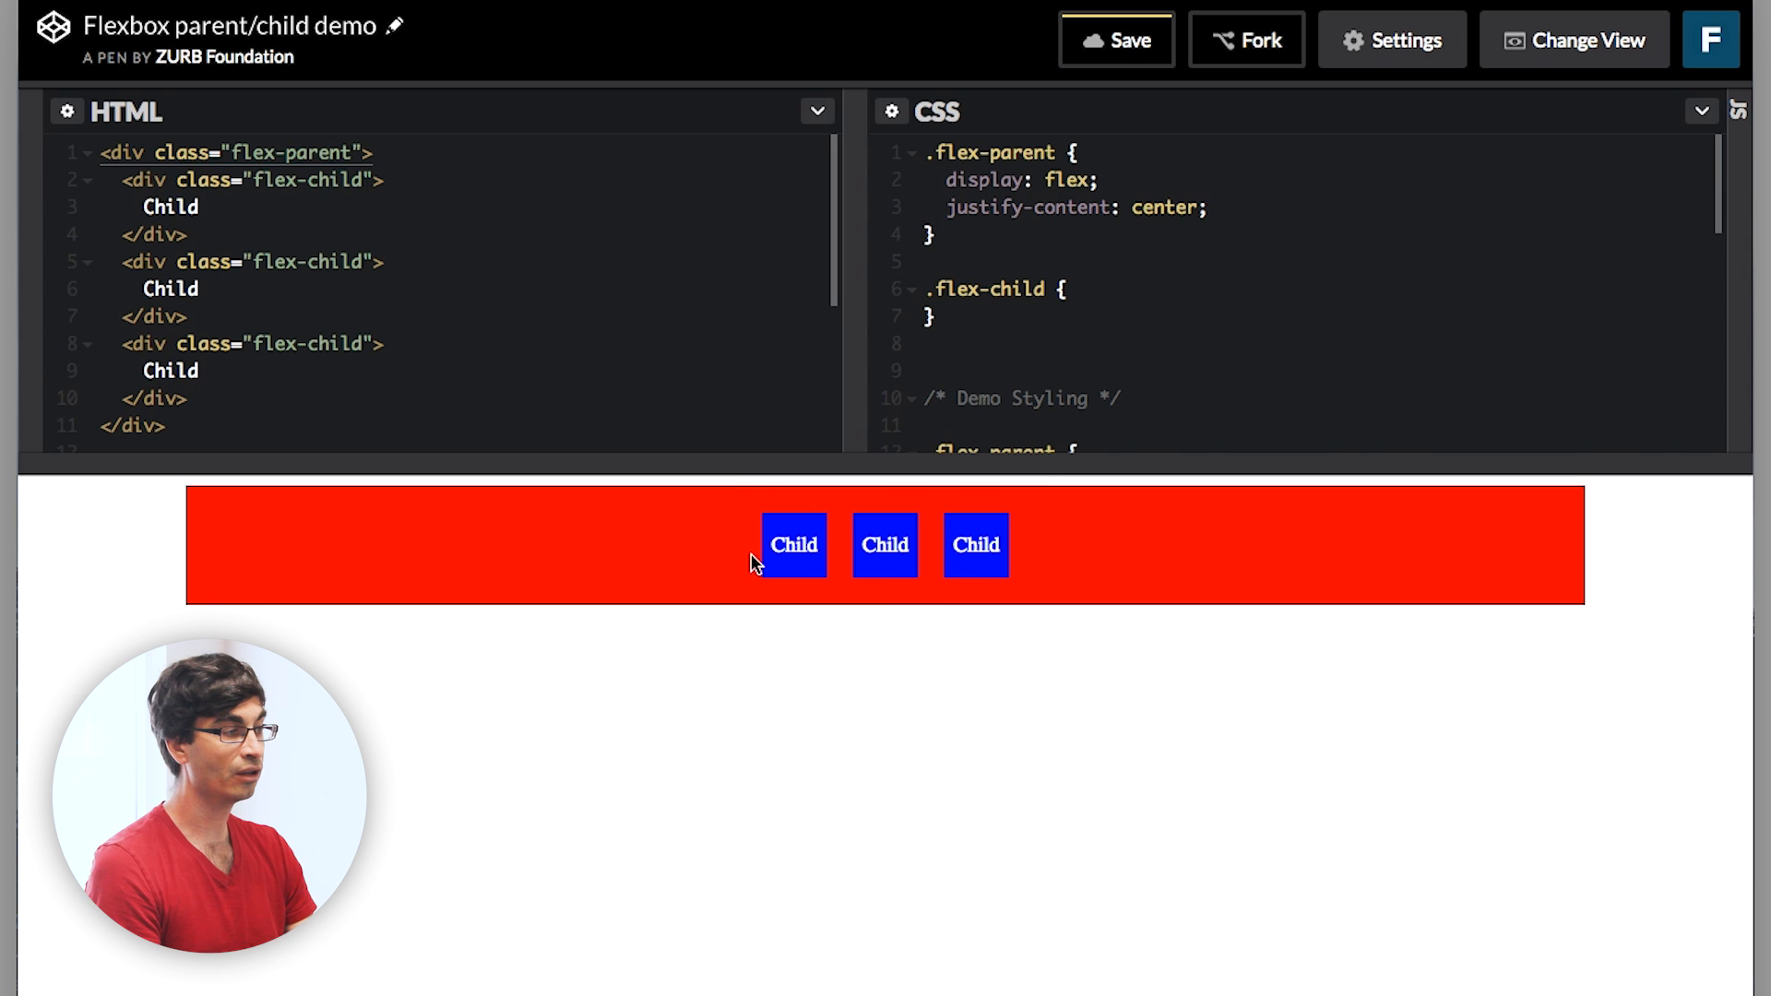
{"action": "mouse_move", "coordinate": [848, 502]}
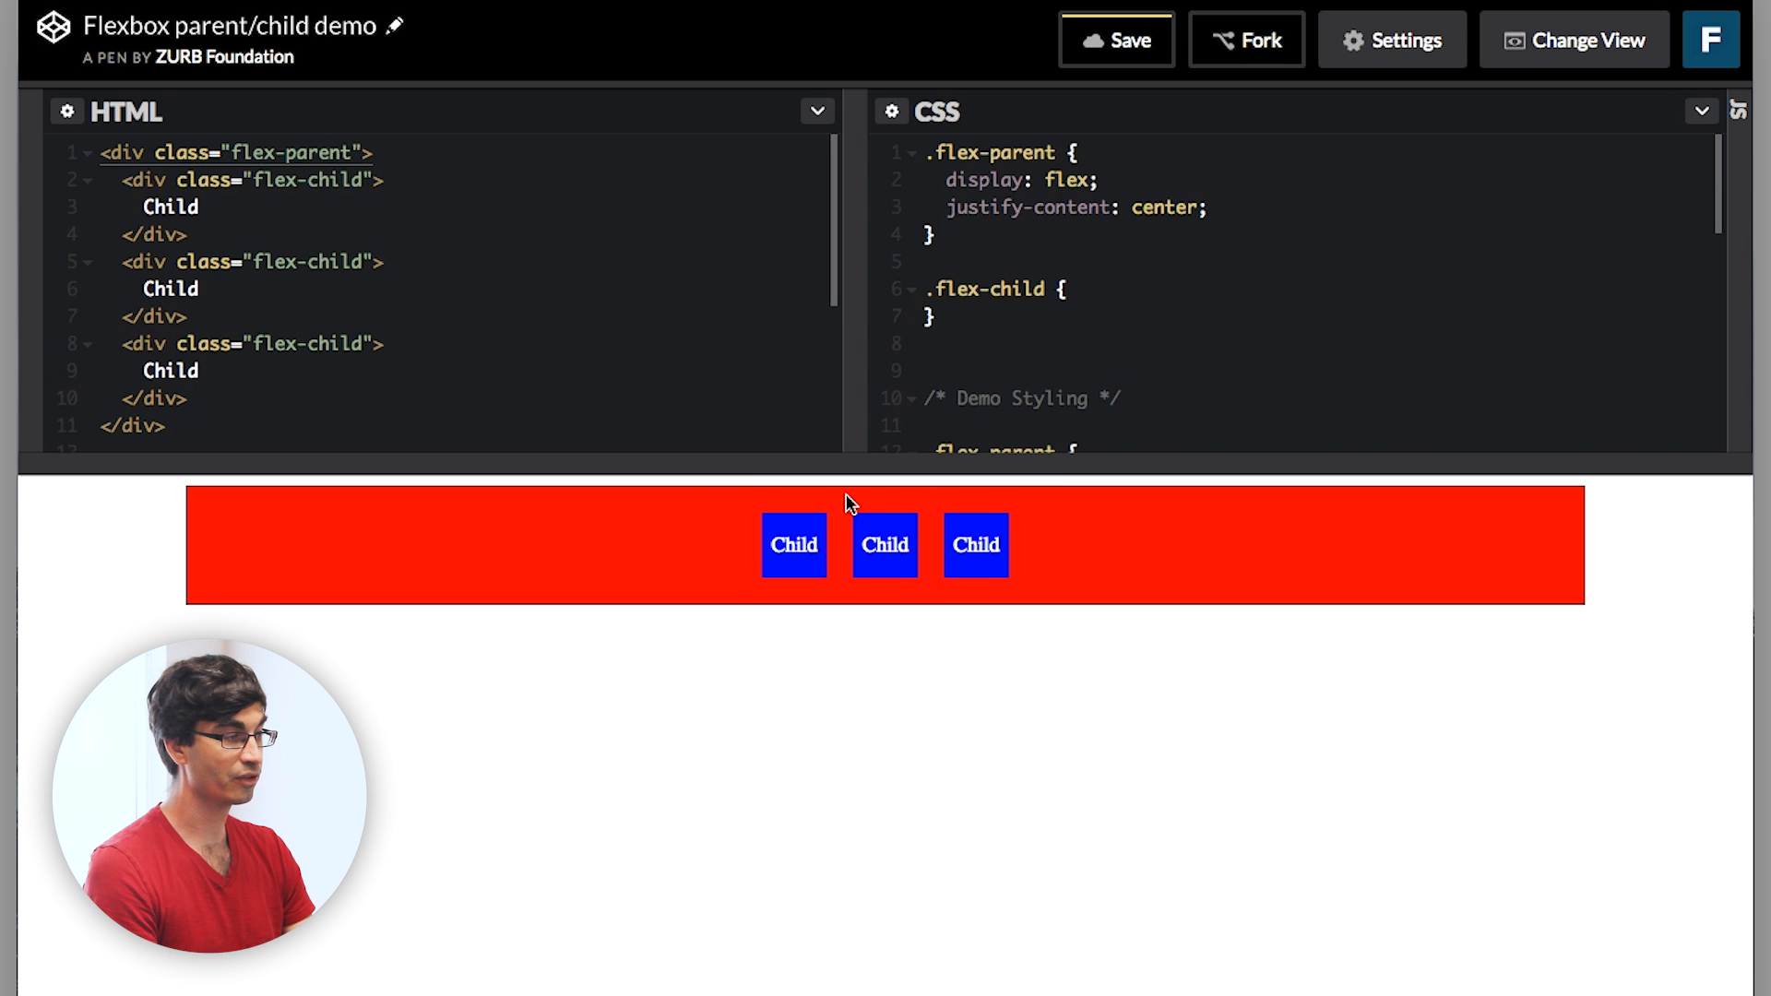
{"action": "mouse_move", "coordinate": [1230, 572]}
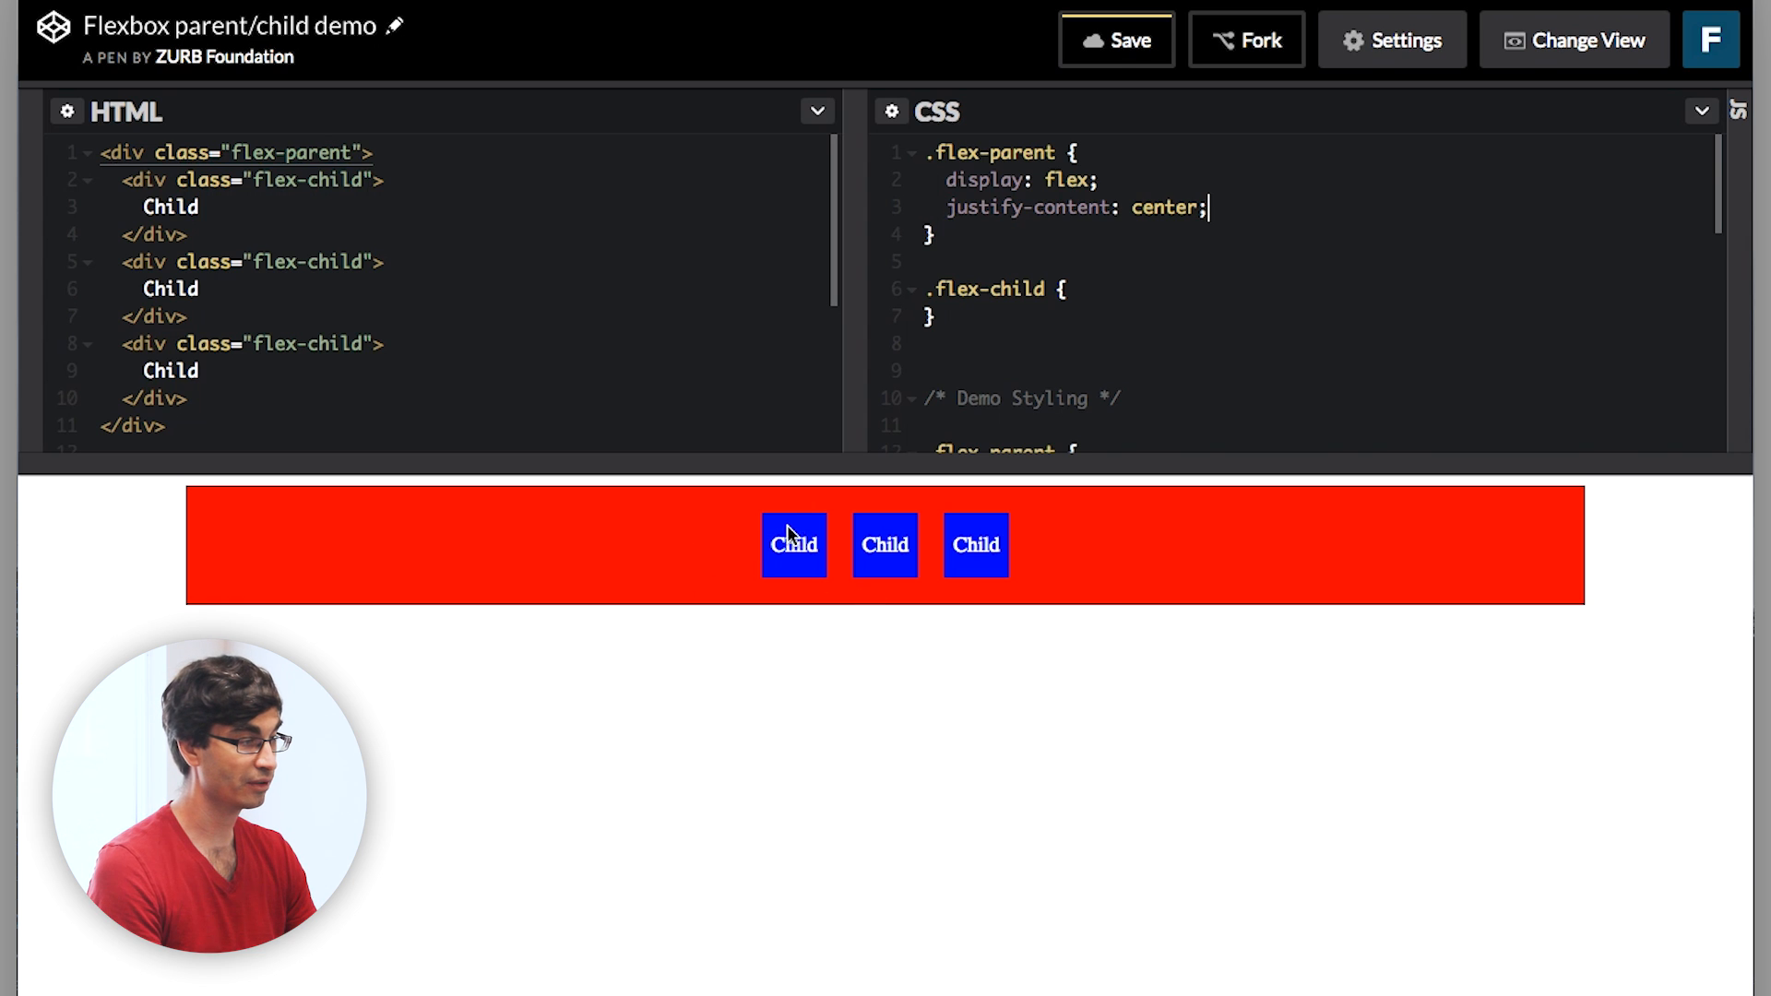
{"action": "mouse_move", "coordinate": [1151, 220]}
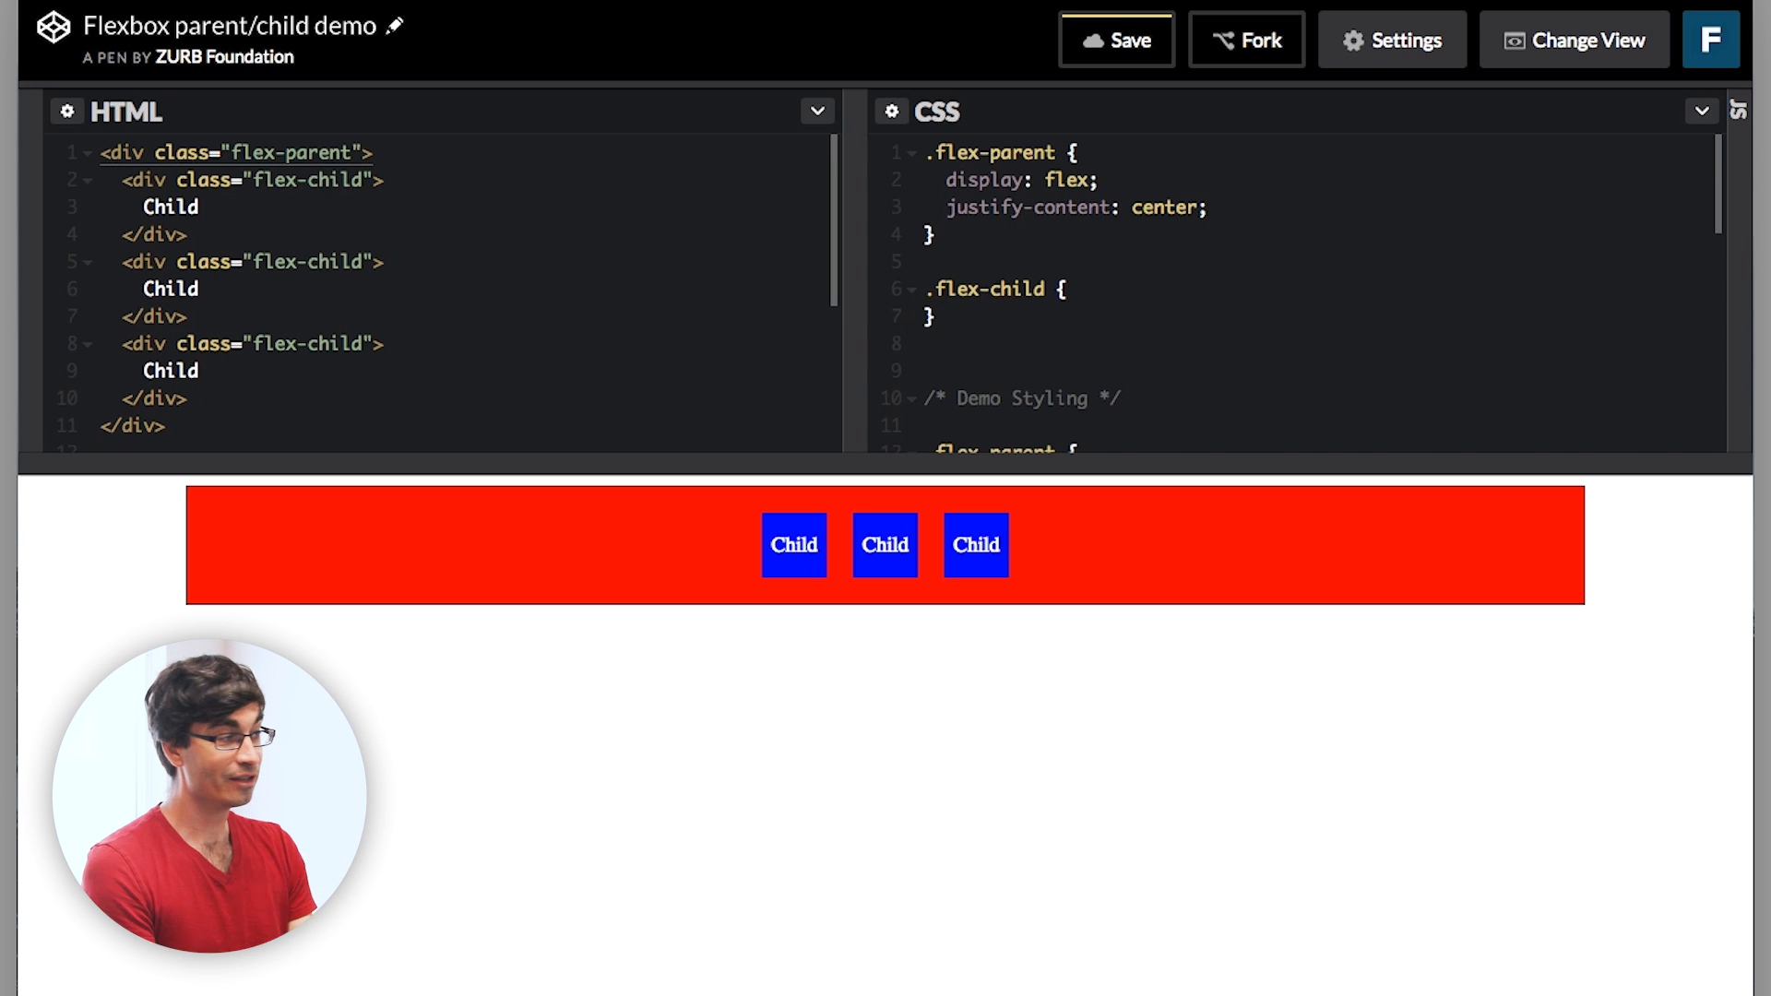
{"action": "left_click", "coordinate": [1204, 207]}
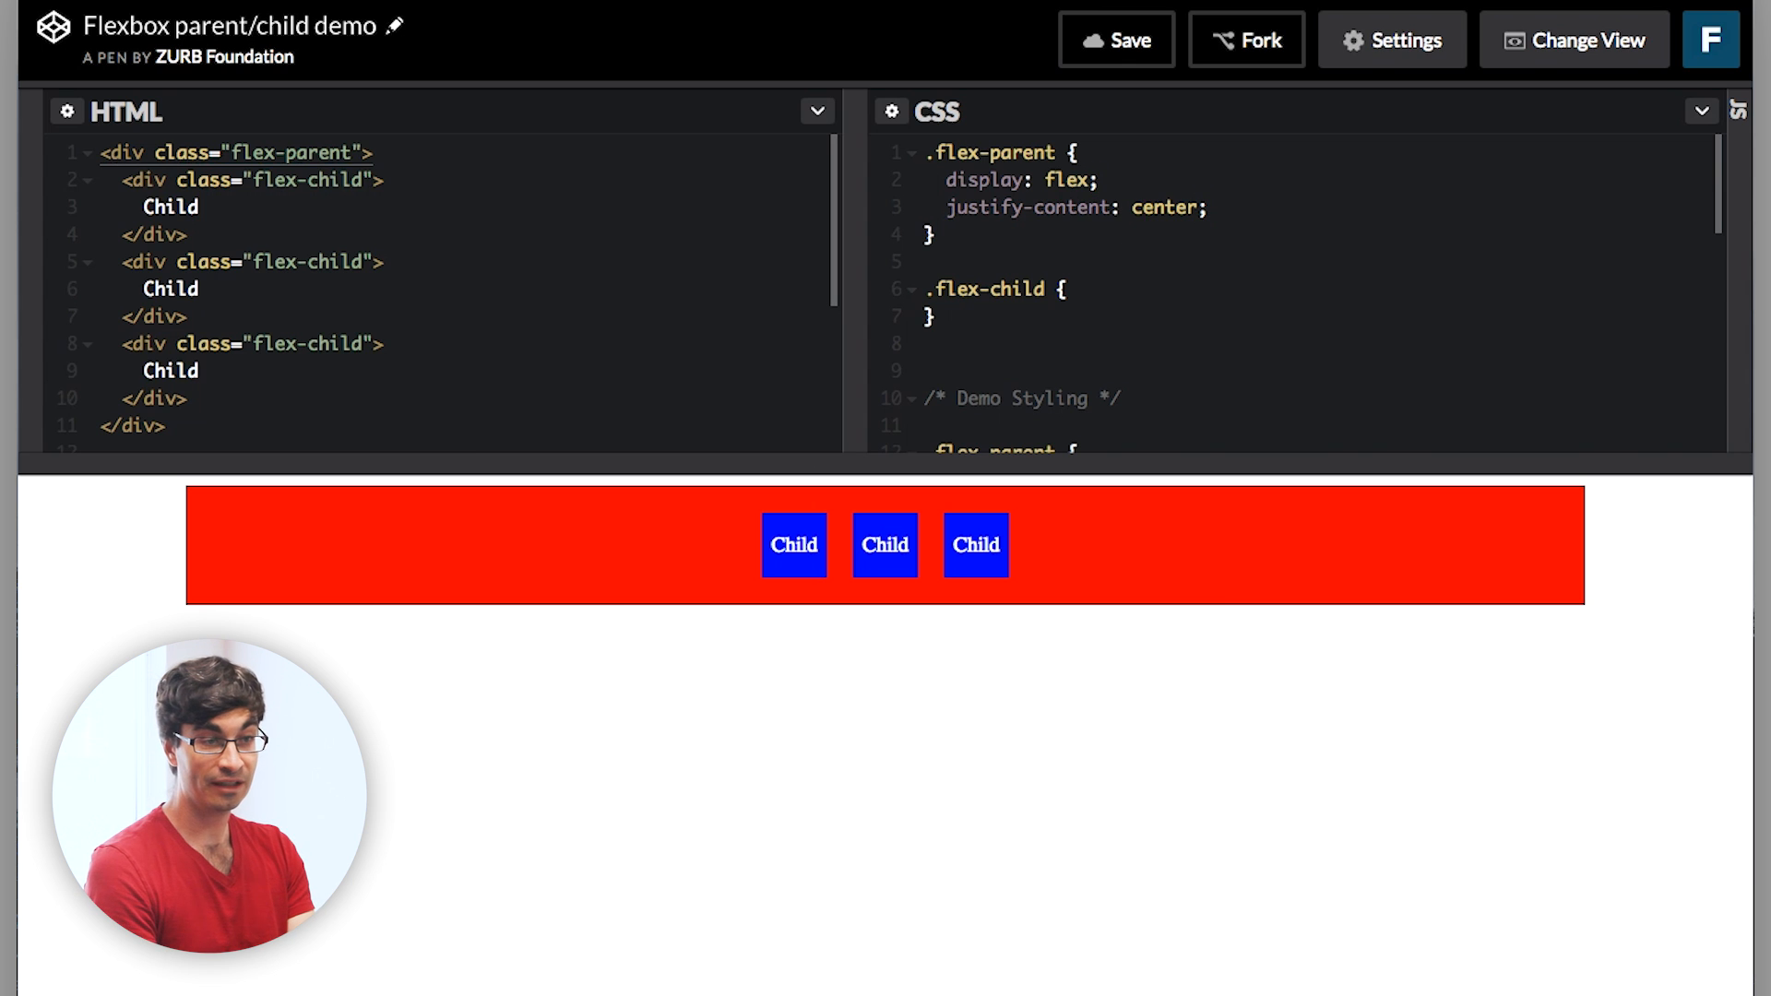
Try justify-content: flex-start and then flex-end on .flex-parent to pack the children at each end.
{"action": "type", "text": "f"}
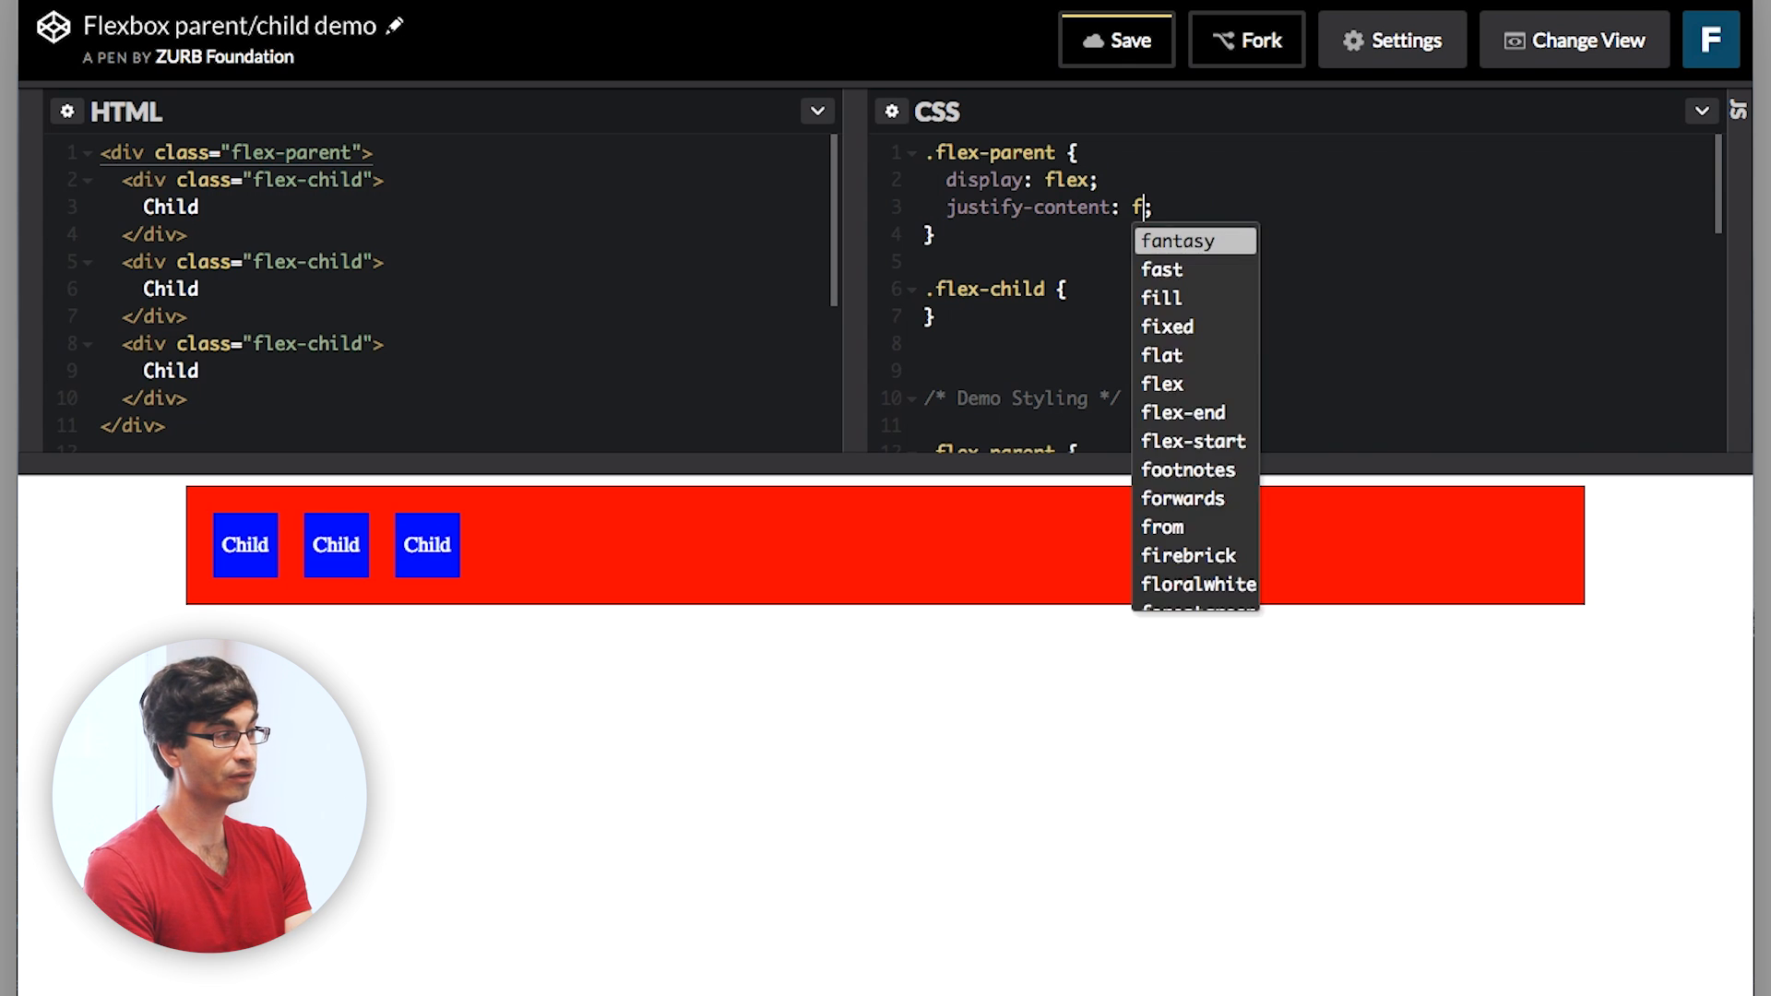
{"action": "left_click", "coordinate": [1193, 441]}
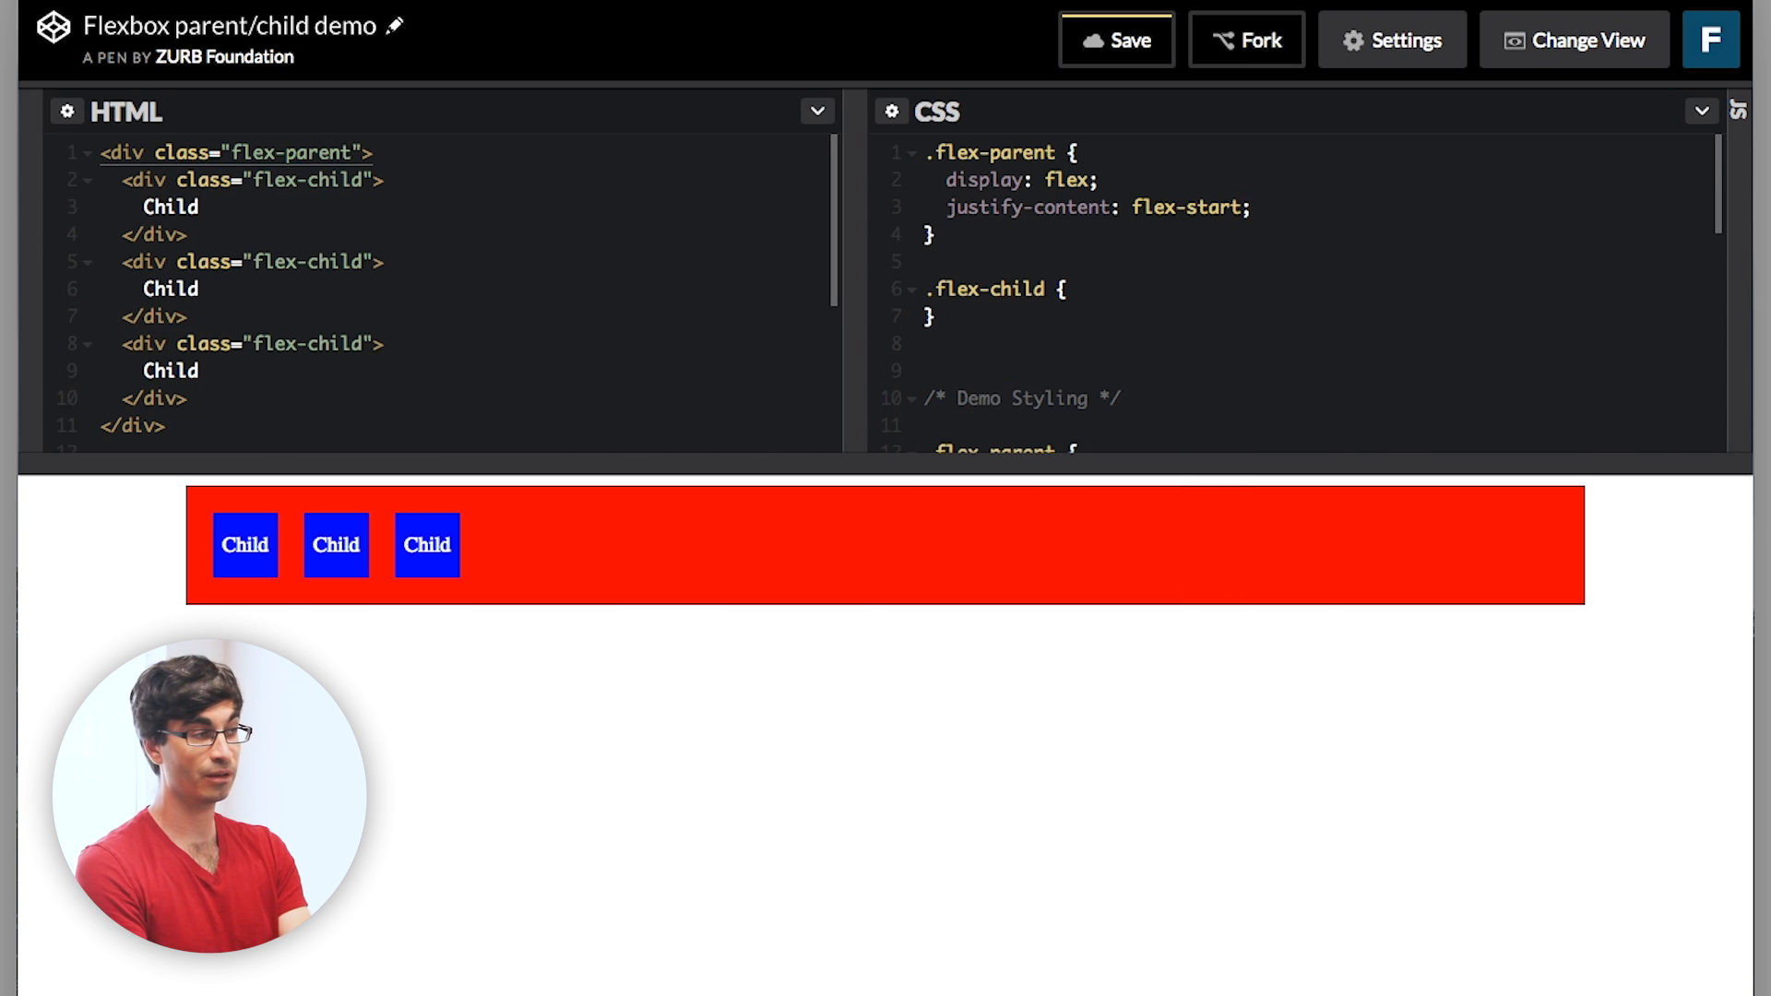
{"action": "type", "text": "flex-endj"}
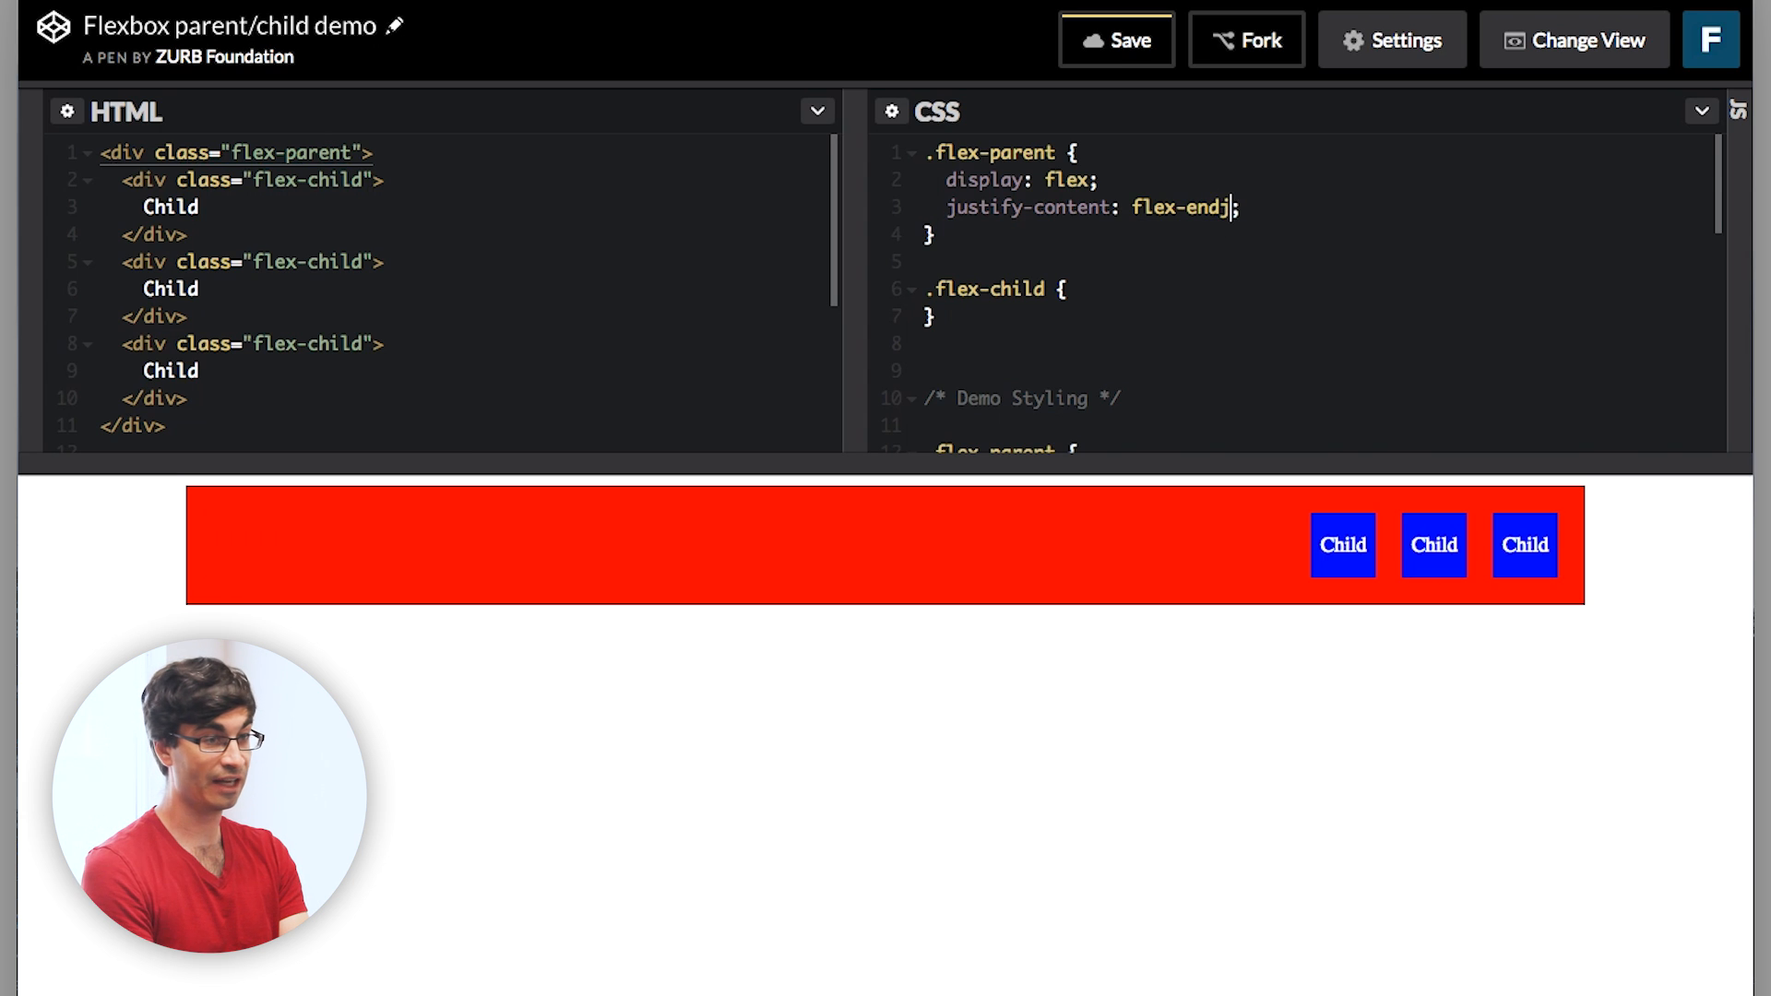
{"action": "key", "text": "Backspace"}
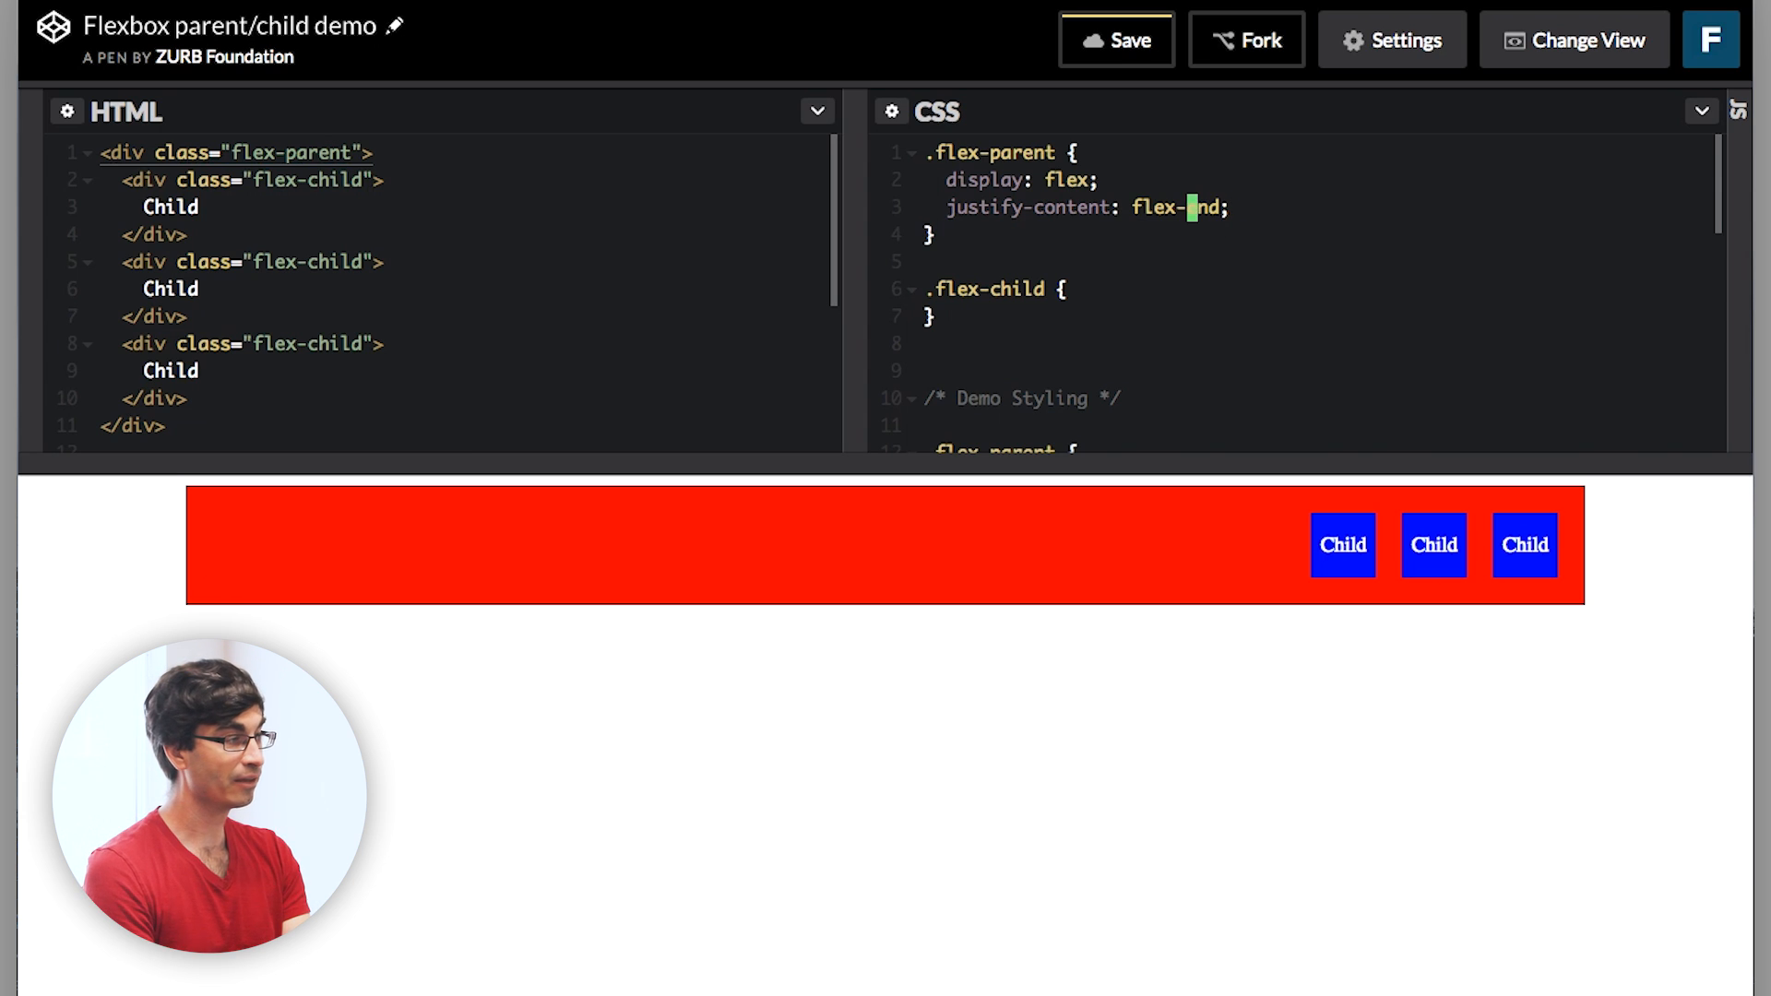
{"action": "type", "text": "e"}
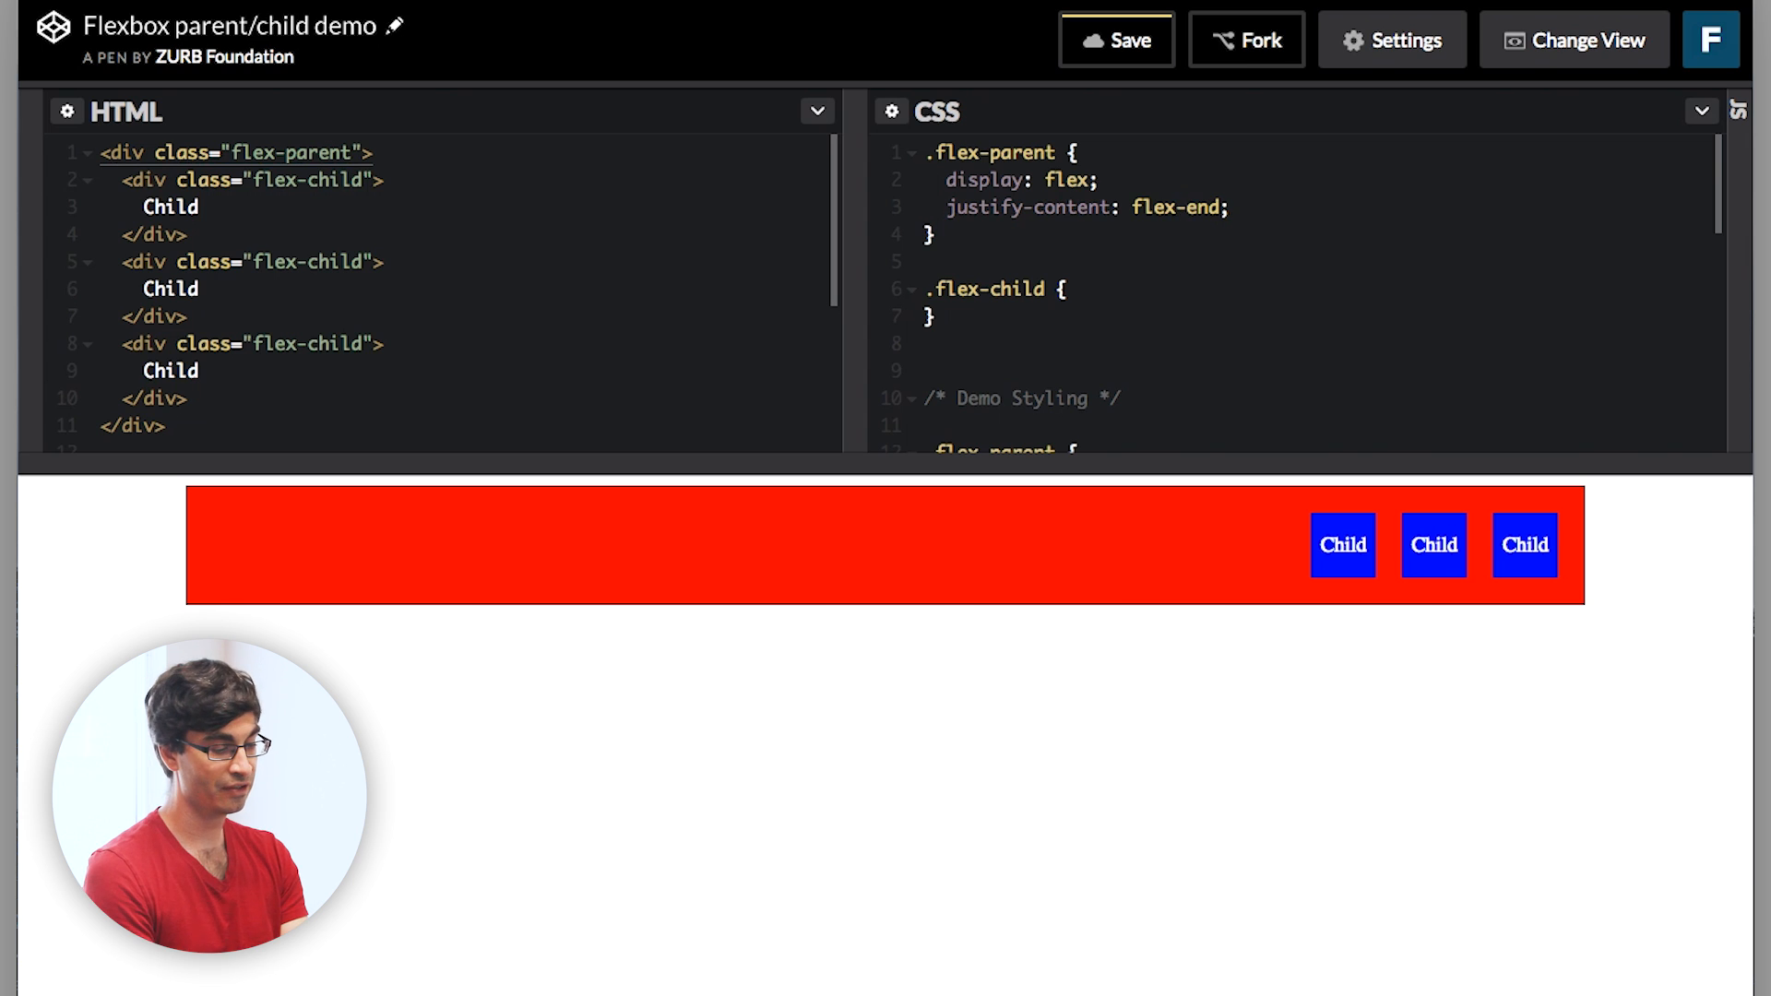
{"action": "left_click", "coordinate": [1179, 207]}
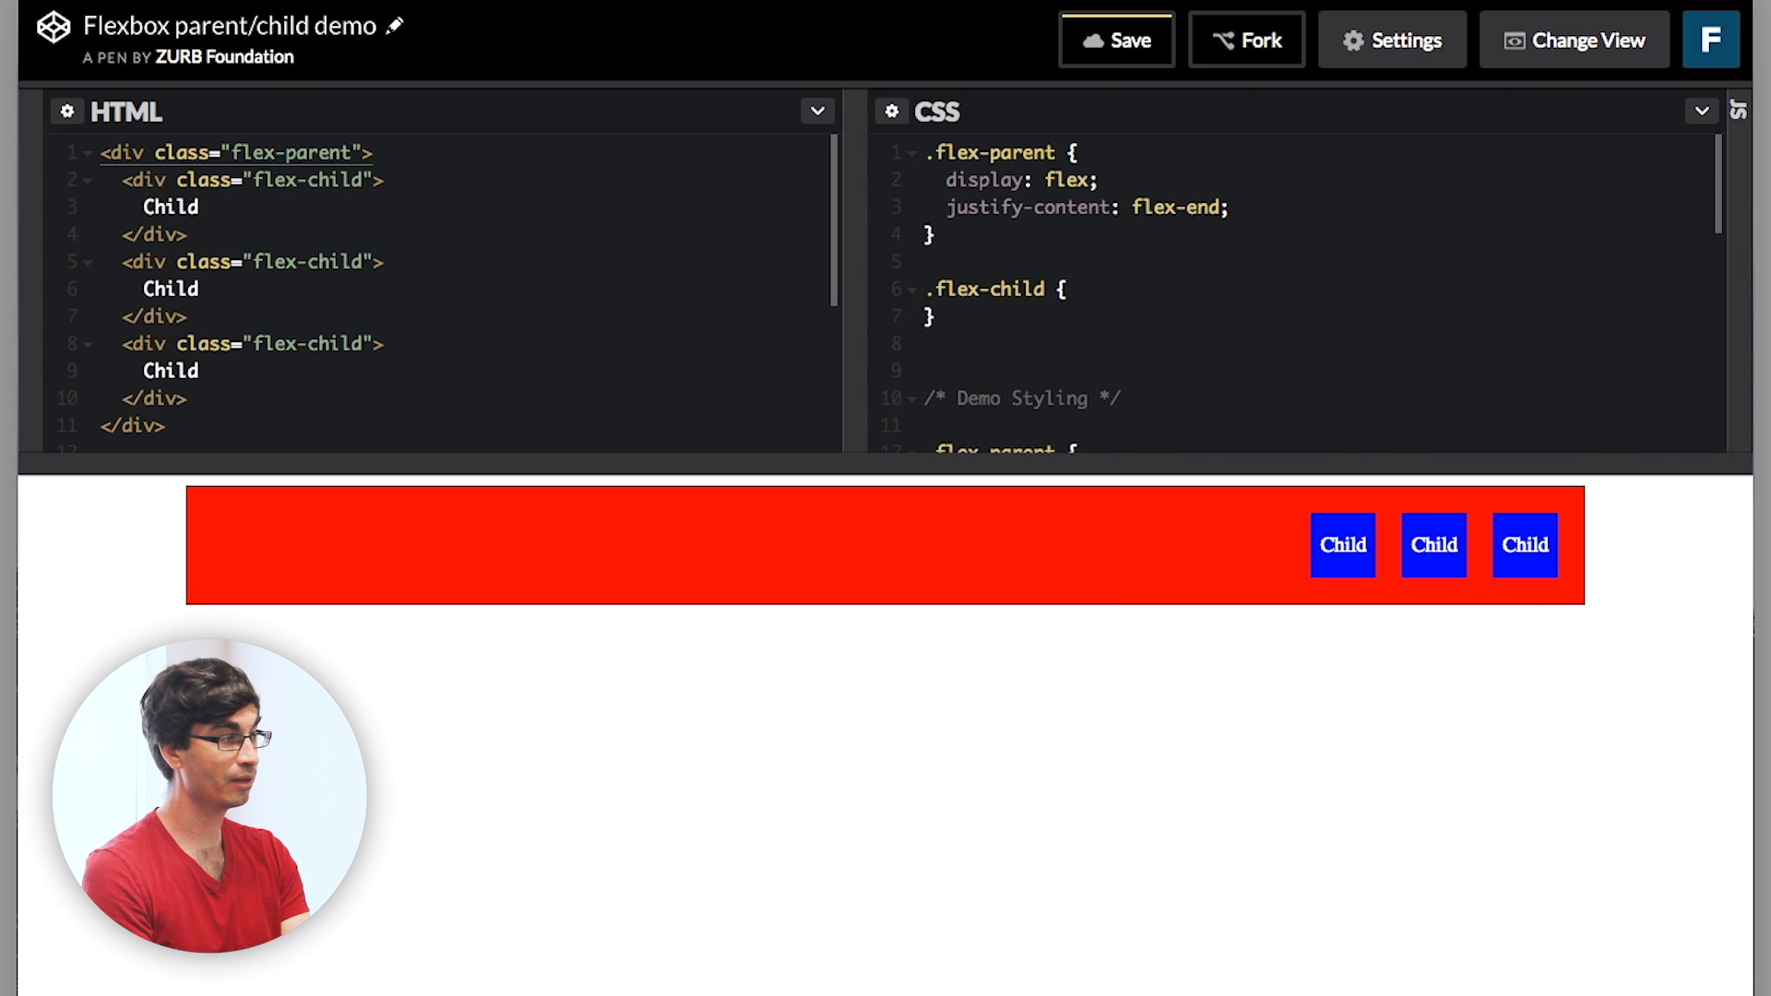
Try space-between, then settle on justify-content: space-around for even gaps around each child.
{"action": "type", "text": "space-betwe"}
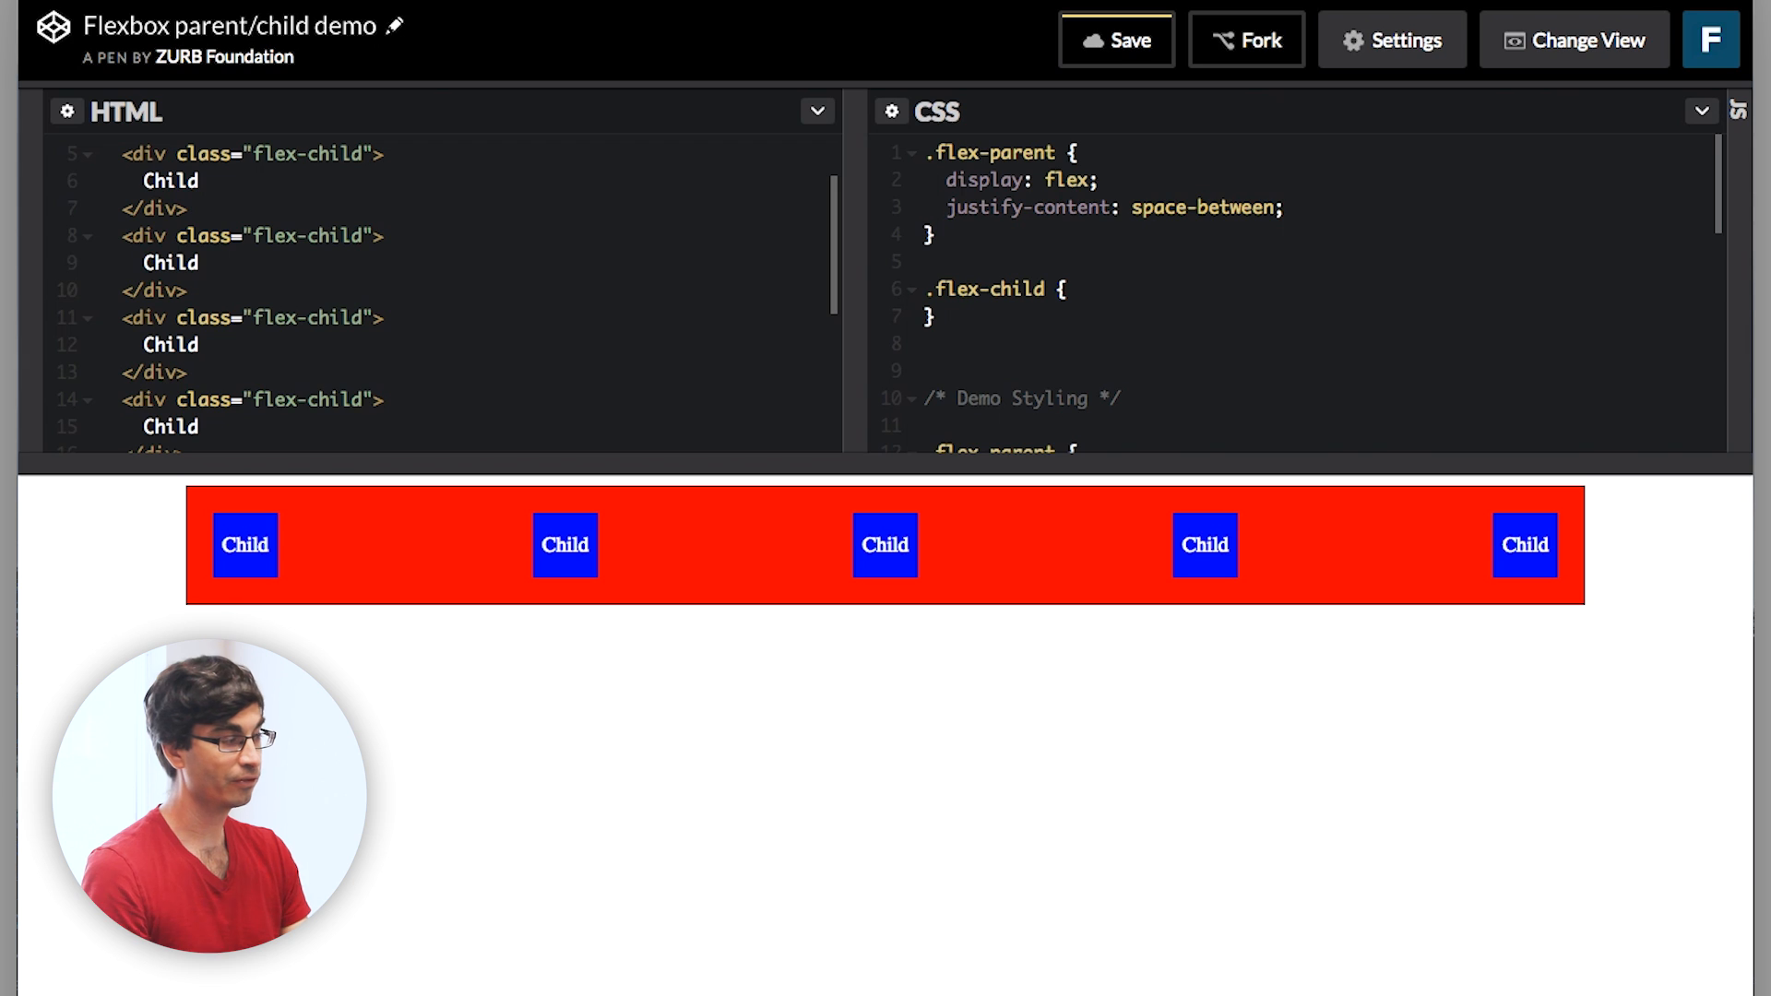
{"action": "left_click", "coordinate": [1203, 208]}
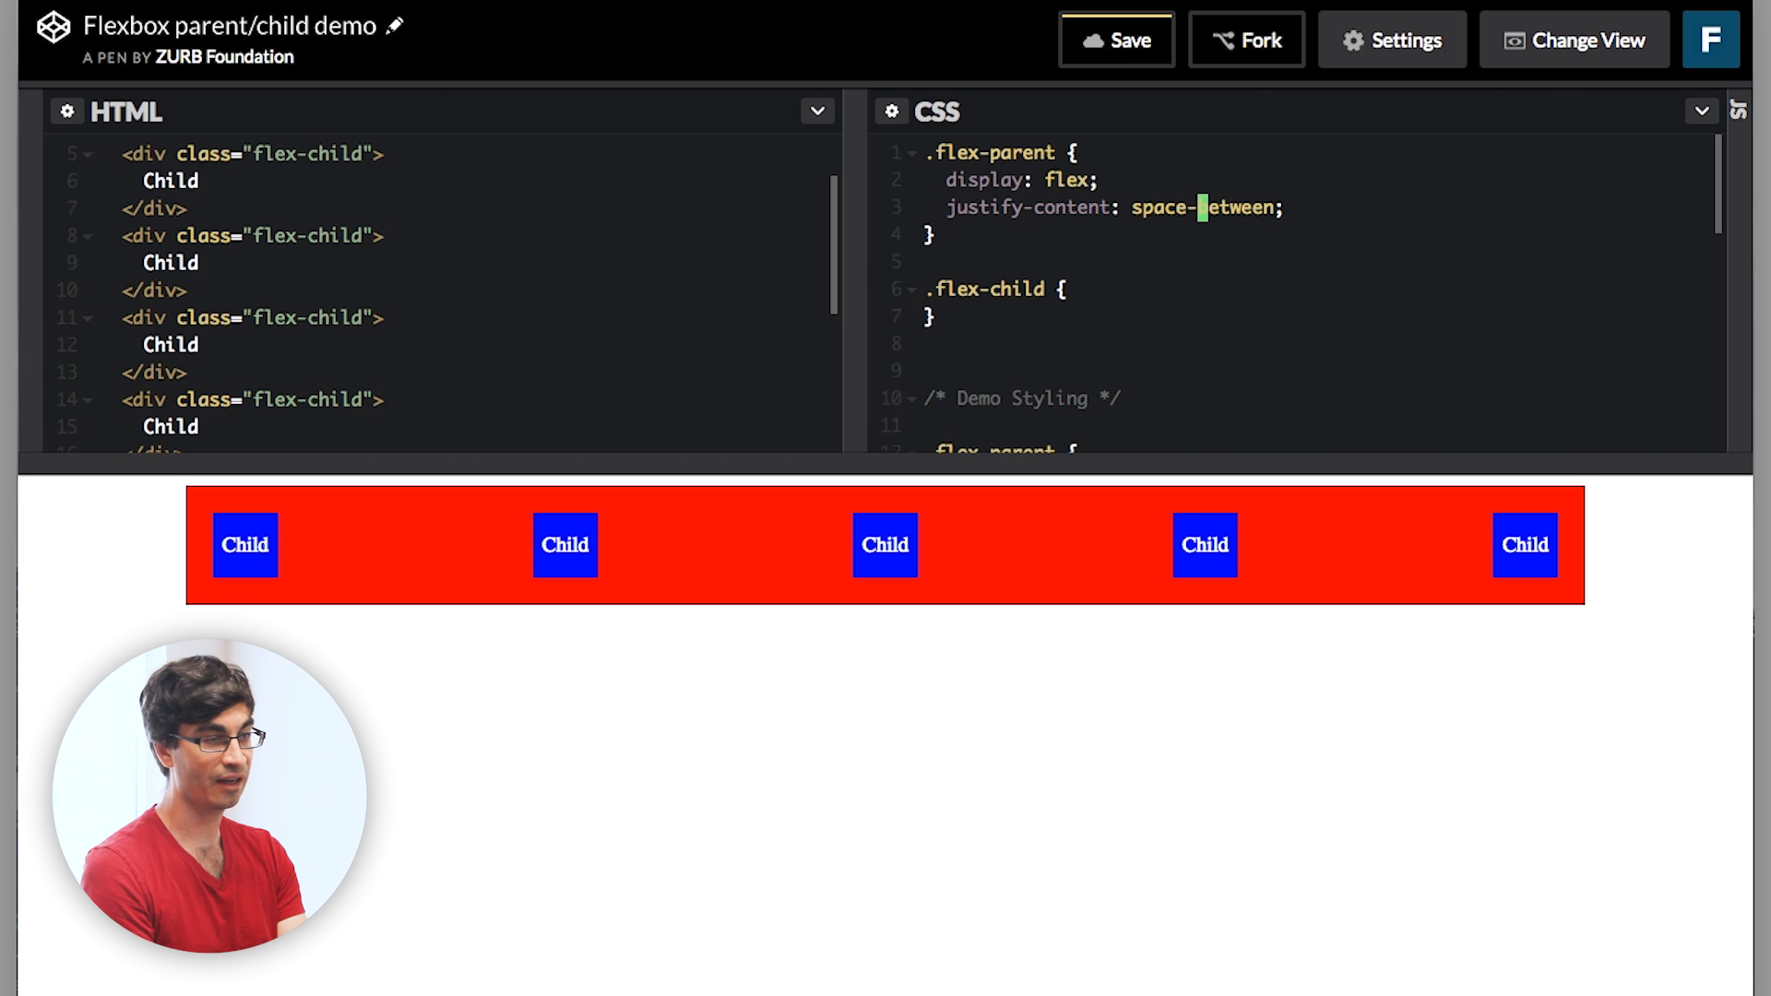
{"action": "type", "text": "space-around"}
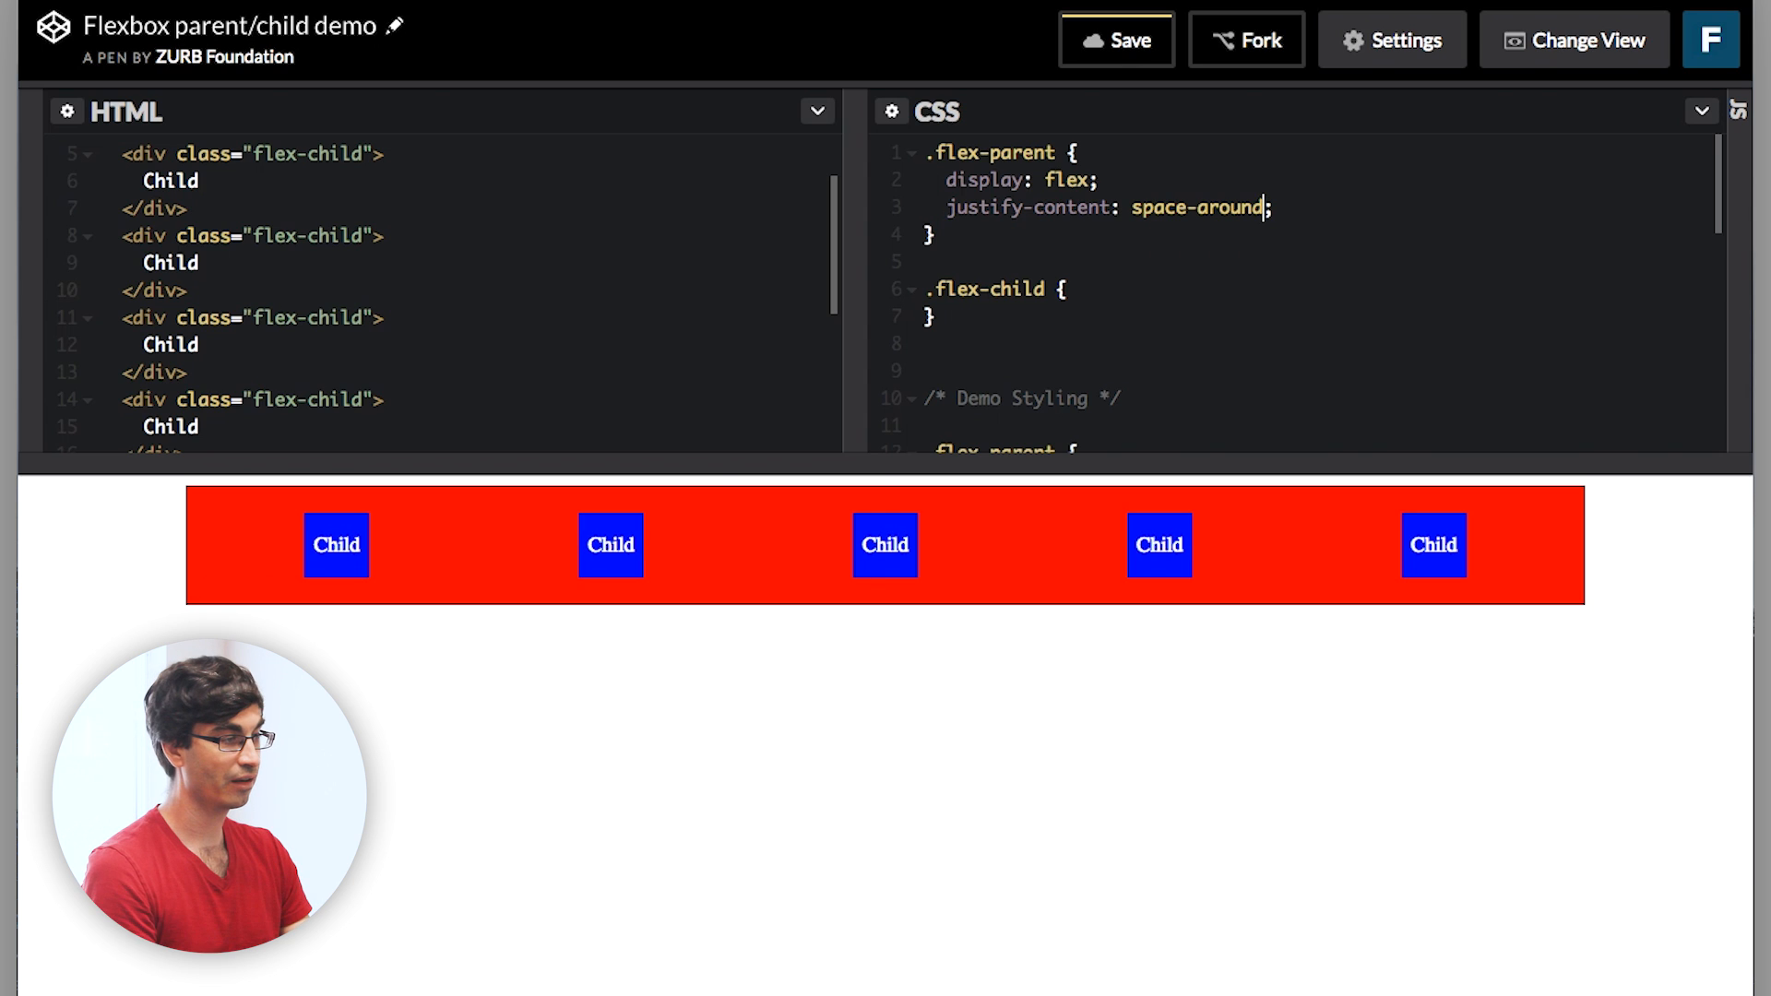
{"action": "mouse_move", "coordinate": [829, 551]}
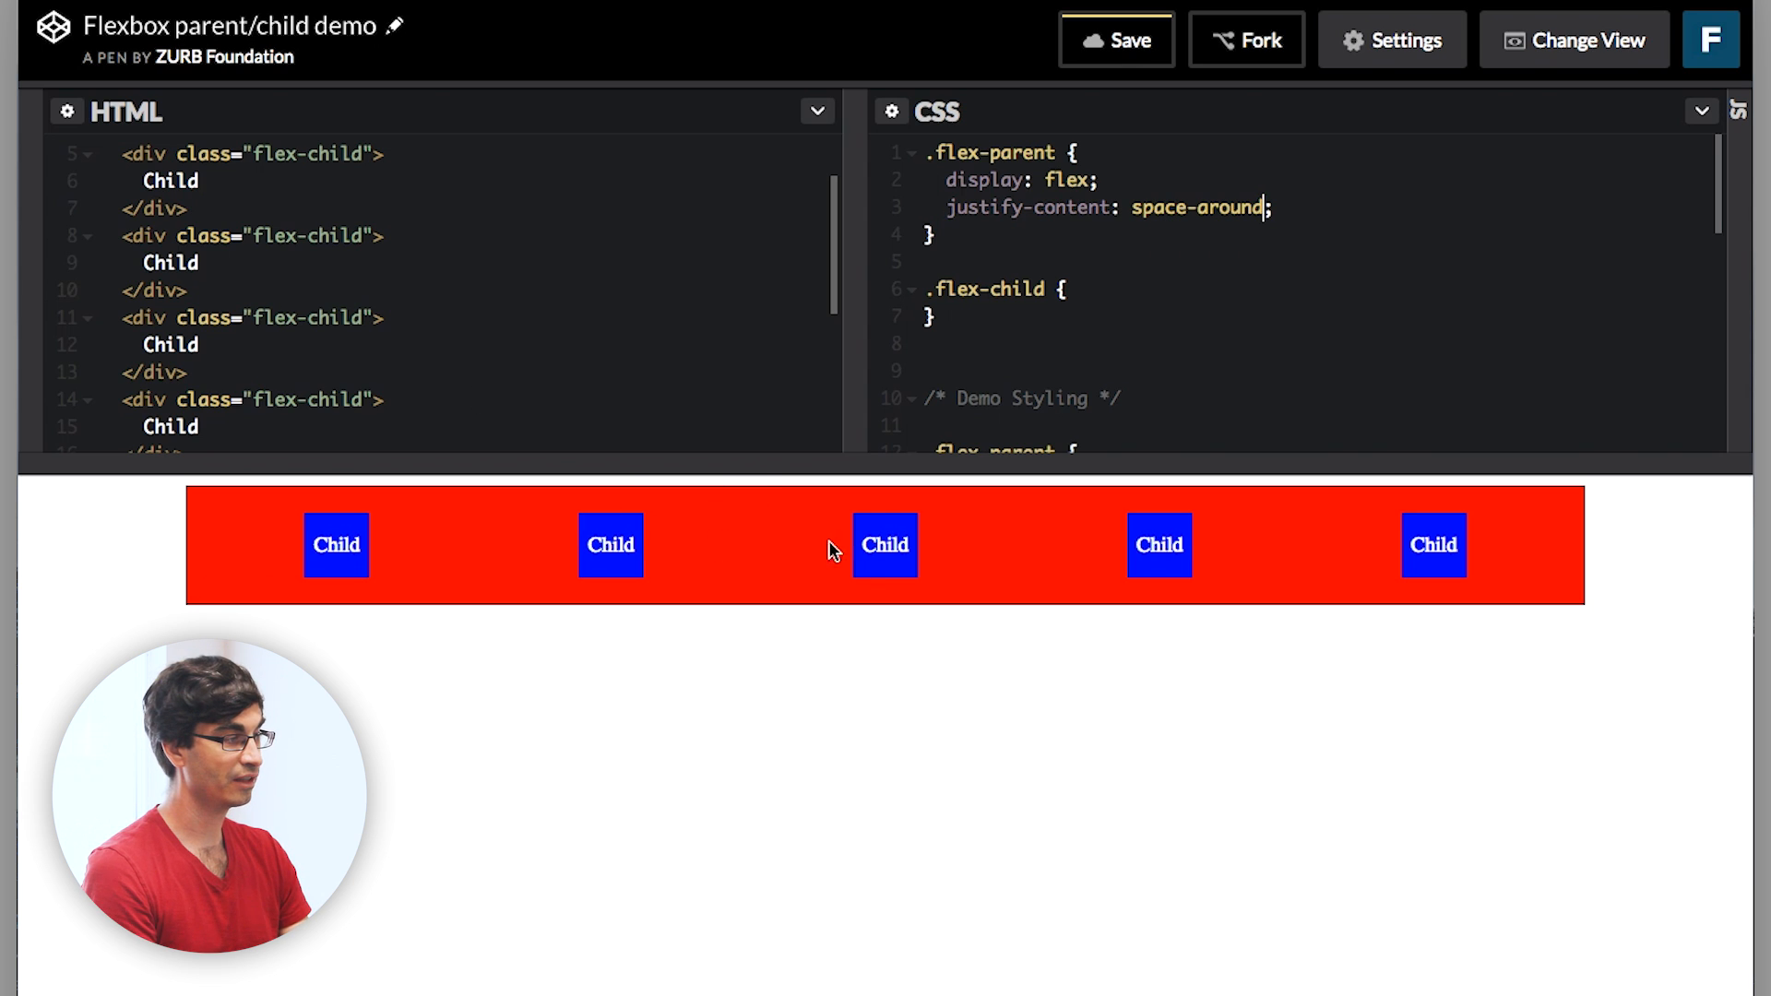
{"action": "mouse_move", "coordinate": [406, 502]}
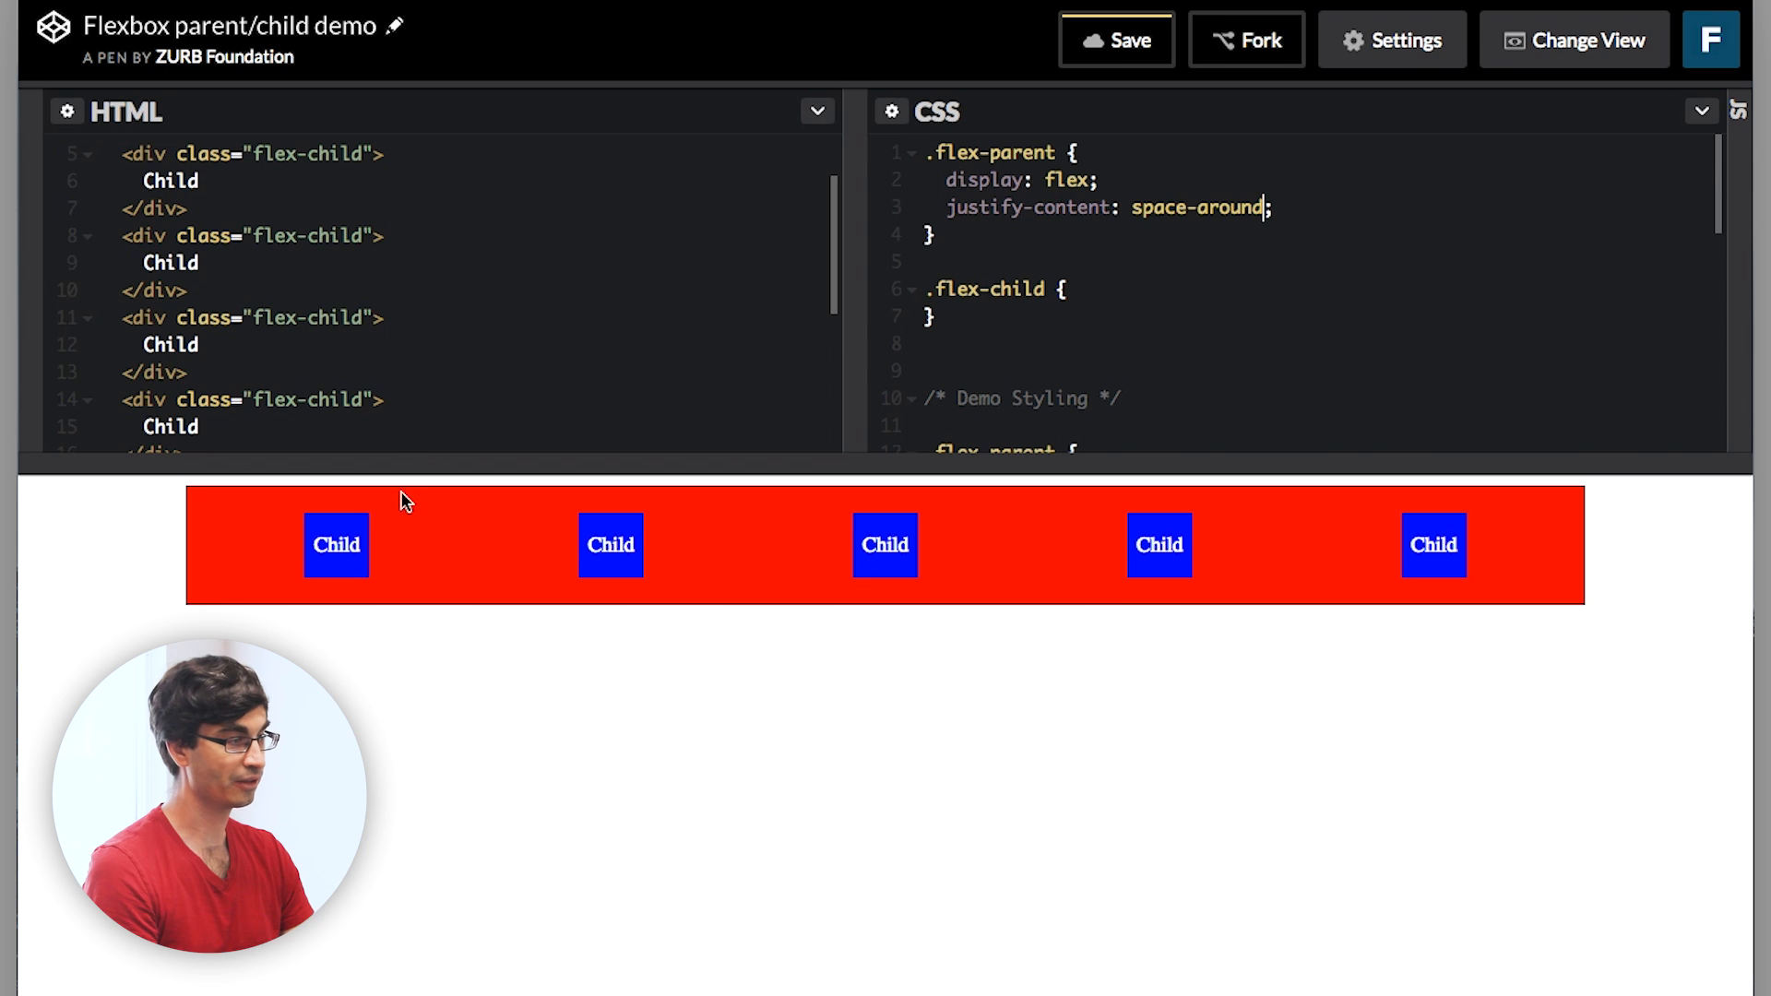
{"action": "mouse_move", "coordinate": [989, 313]}
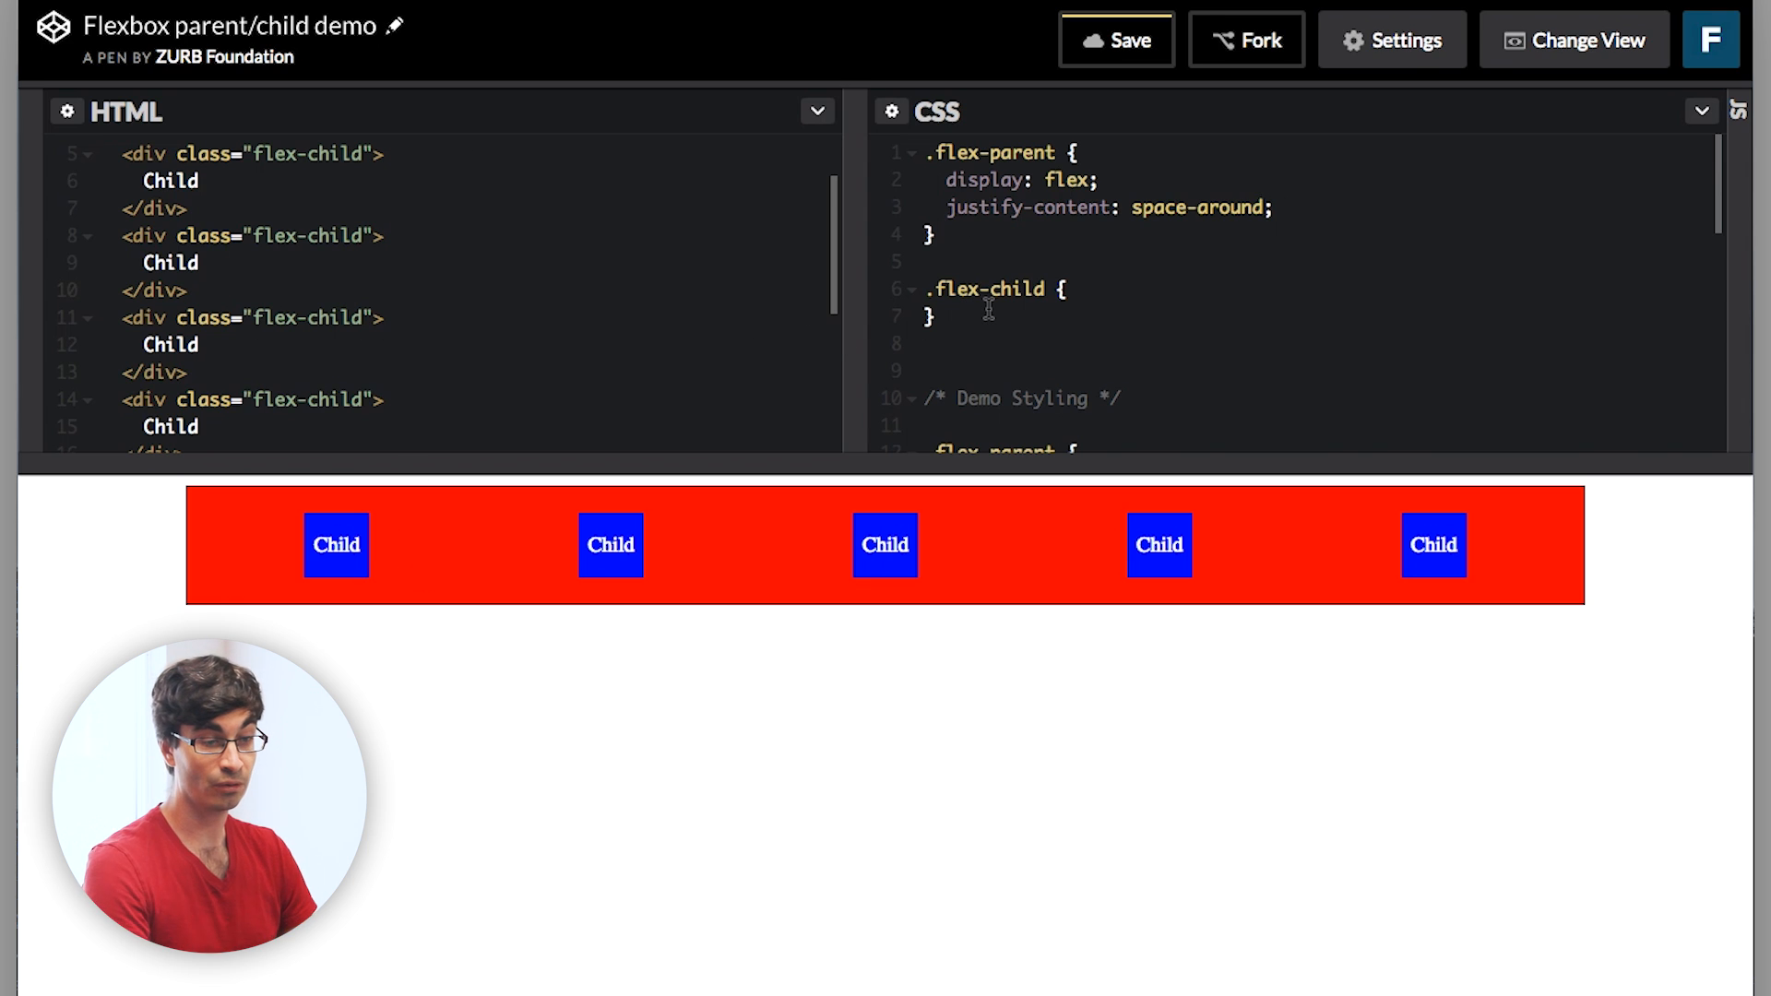
{"action": "mouse_move", "coordinate": [539, 356]}
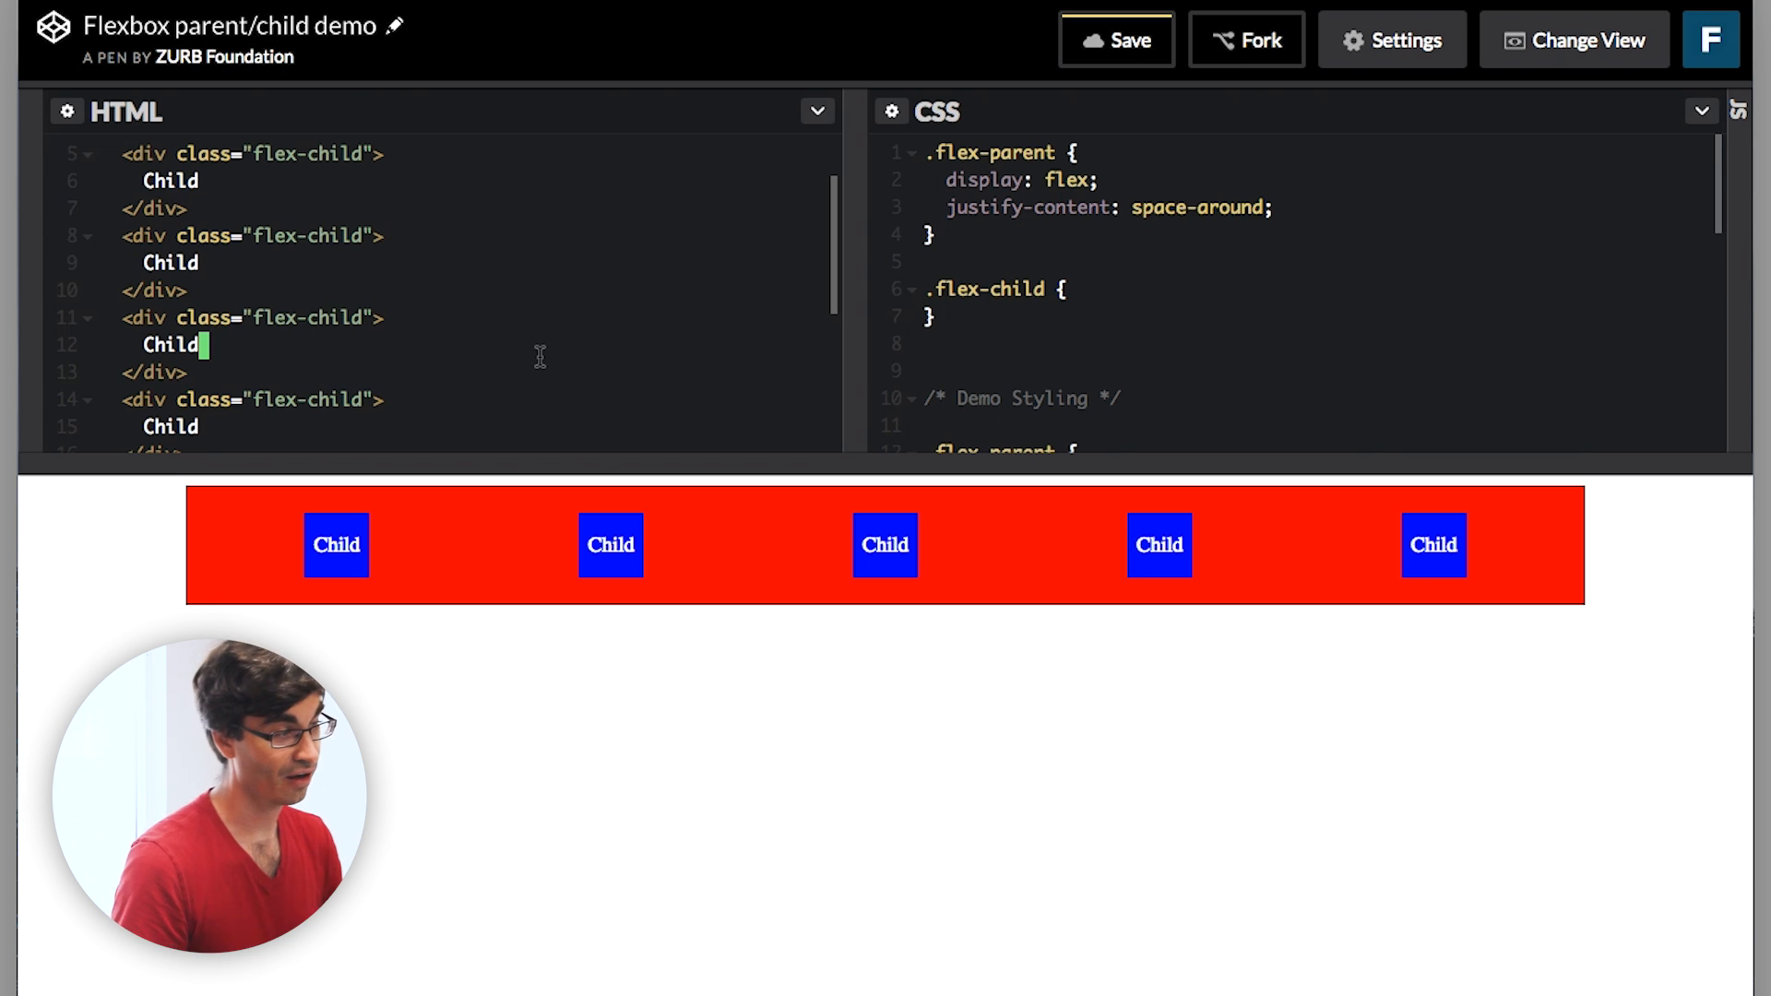
{"action": "mouse_move", "coordinate": [747, 504]}
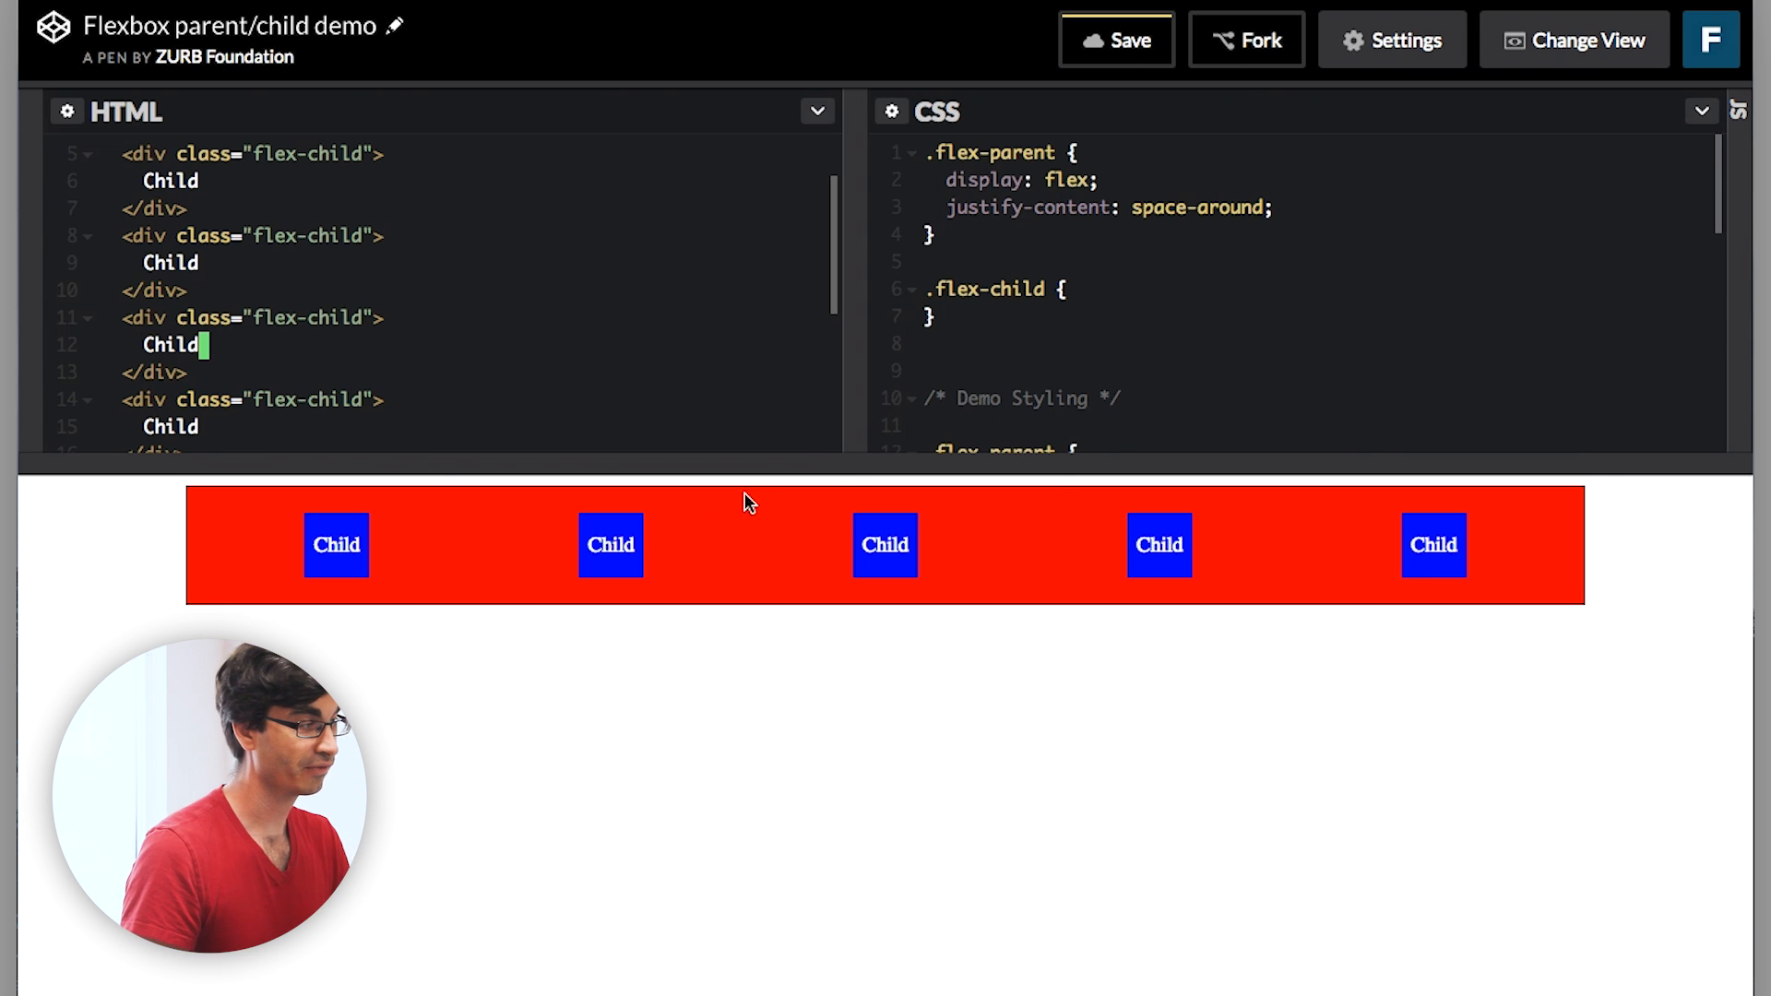
{"action": "left_click", "coordinate": [928, 371]}
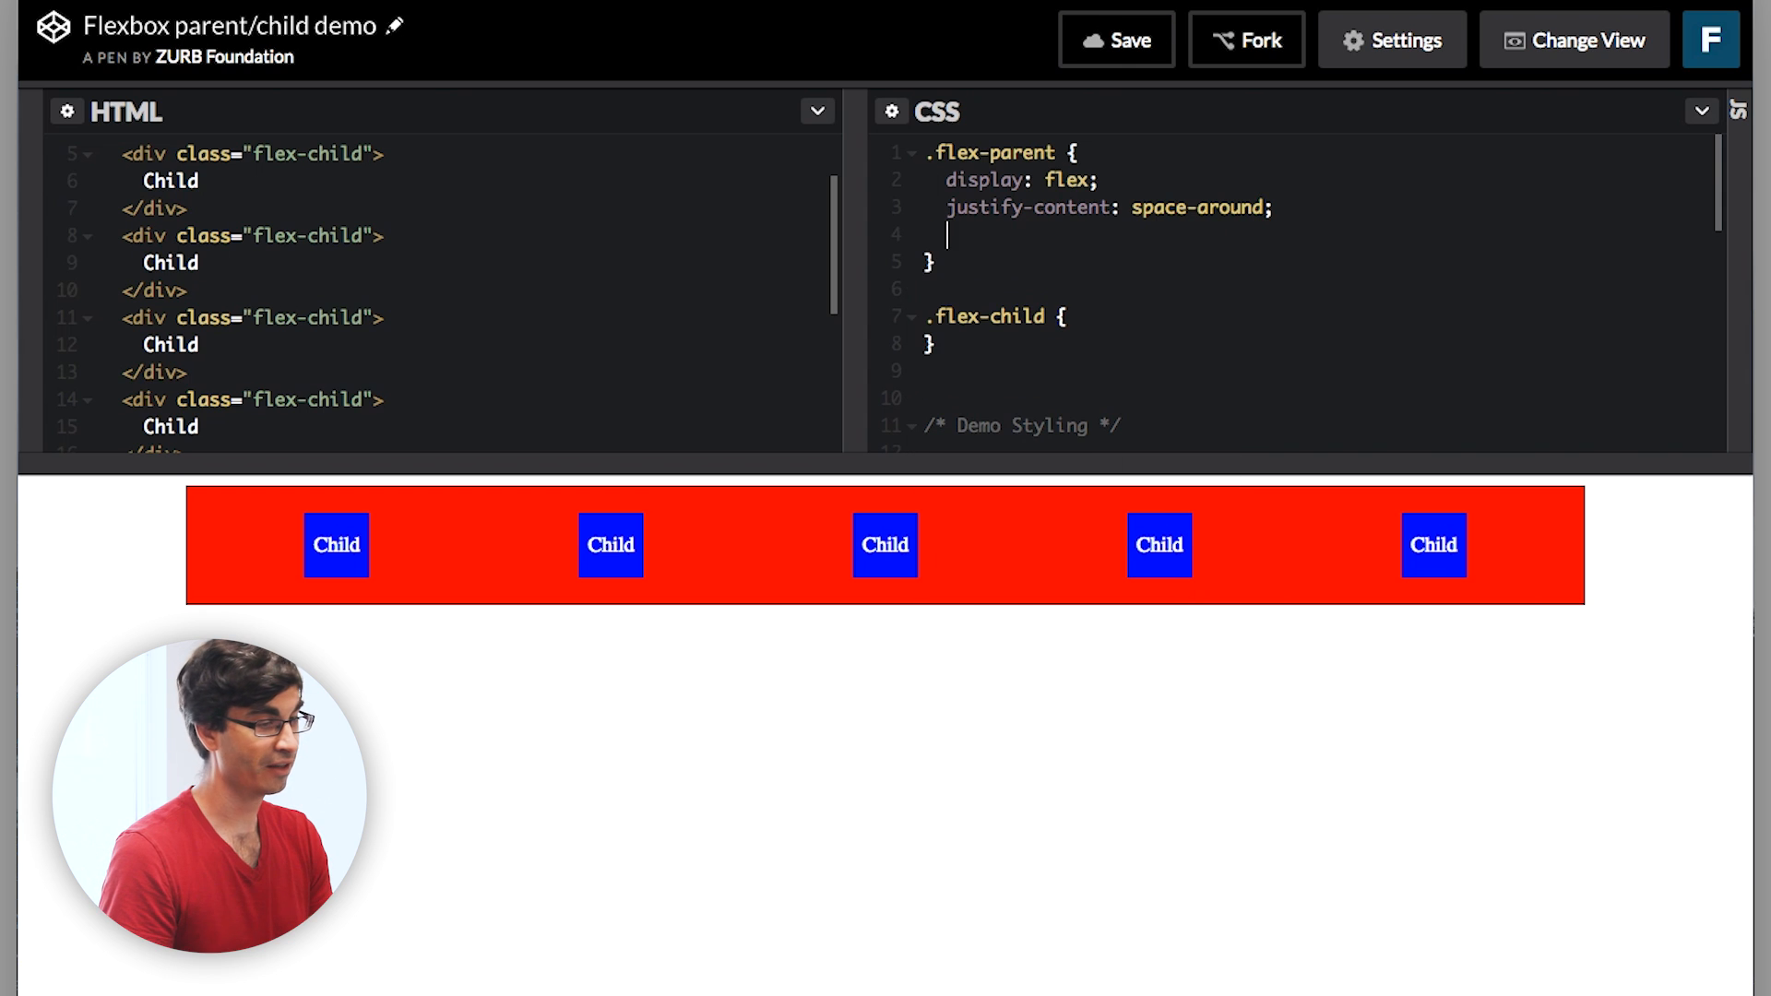
{"action": "mouse_move", "coordinate": [631, 620]}
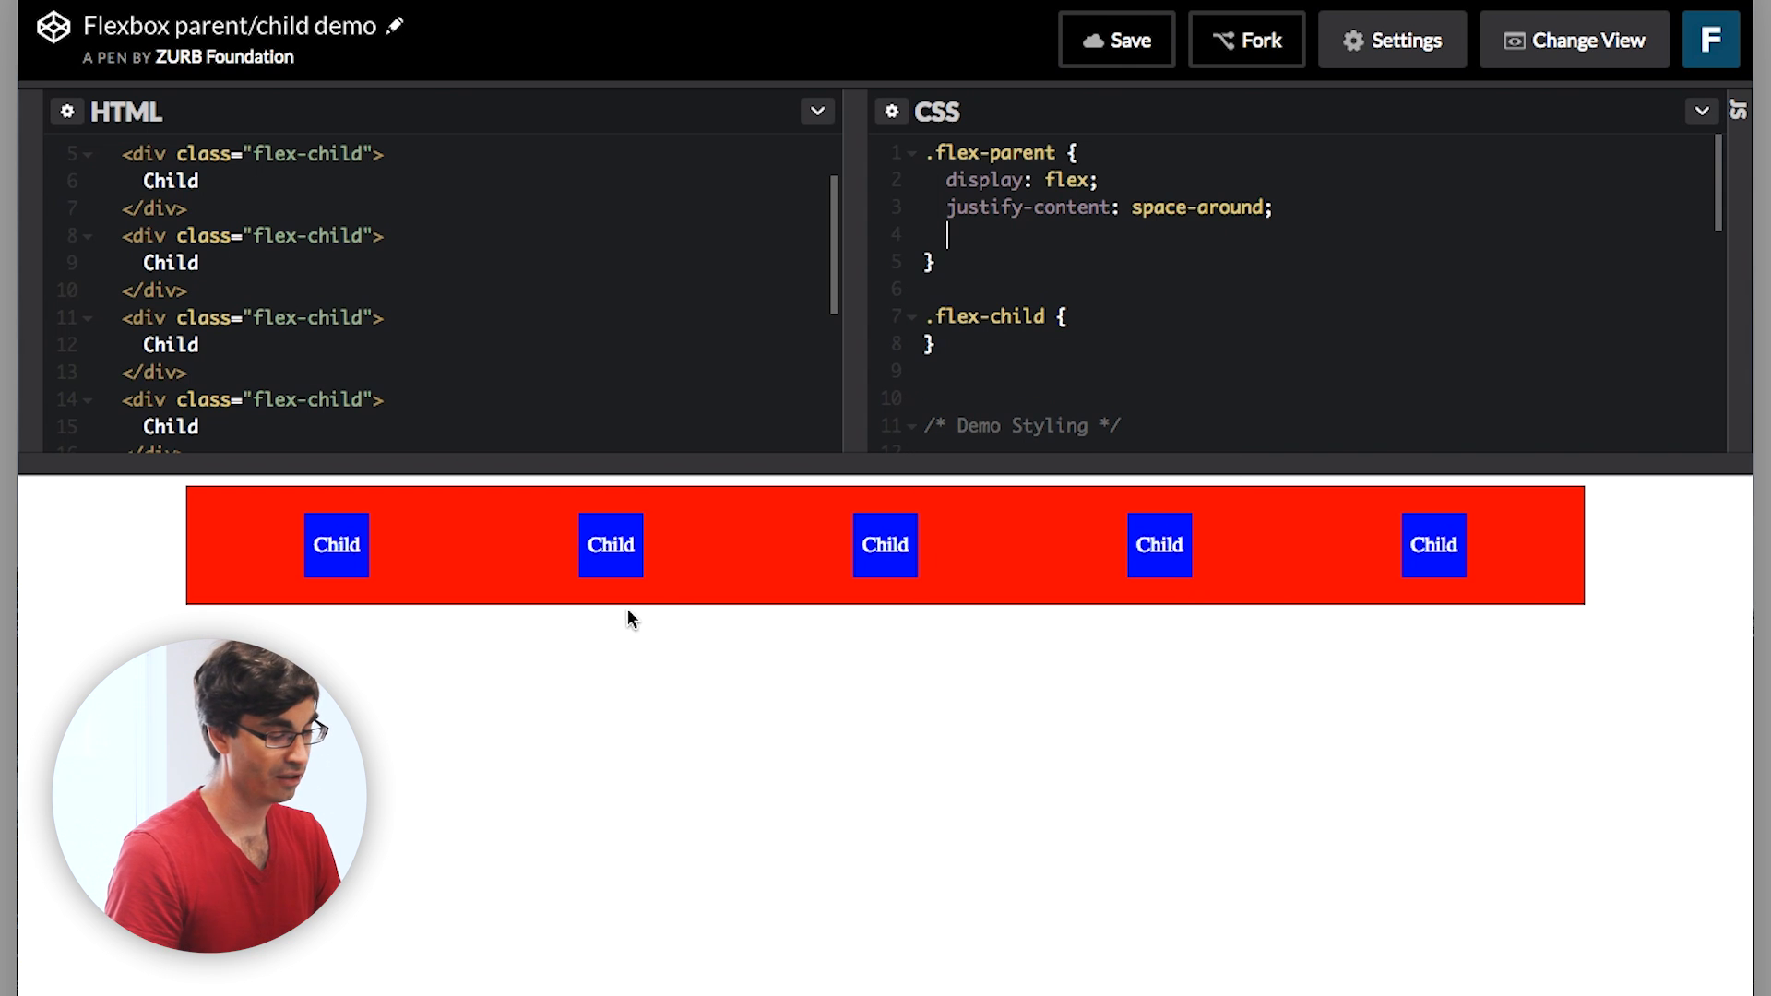
{"action": "type", "text": "flex-direction: column"}
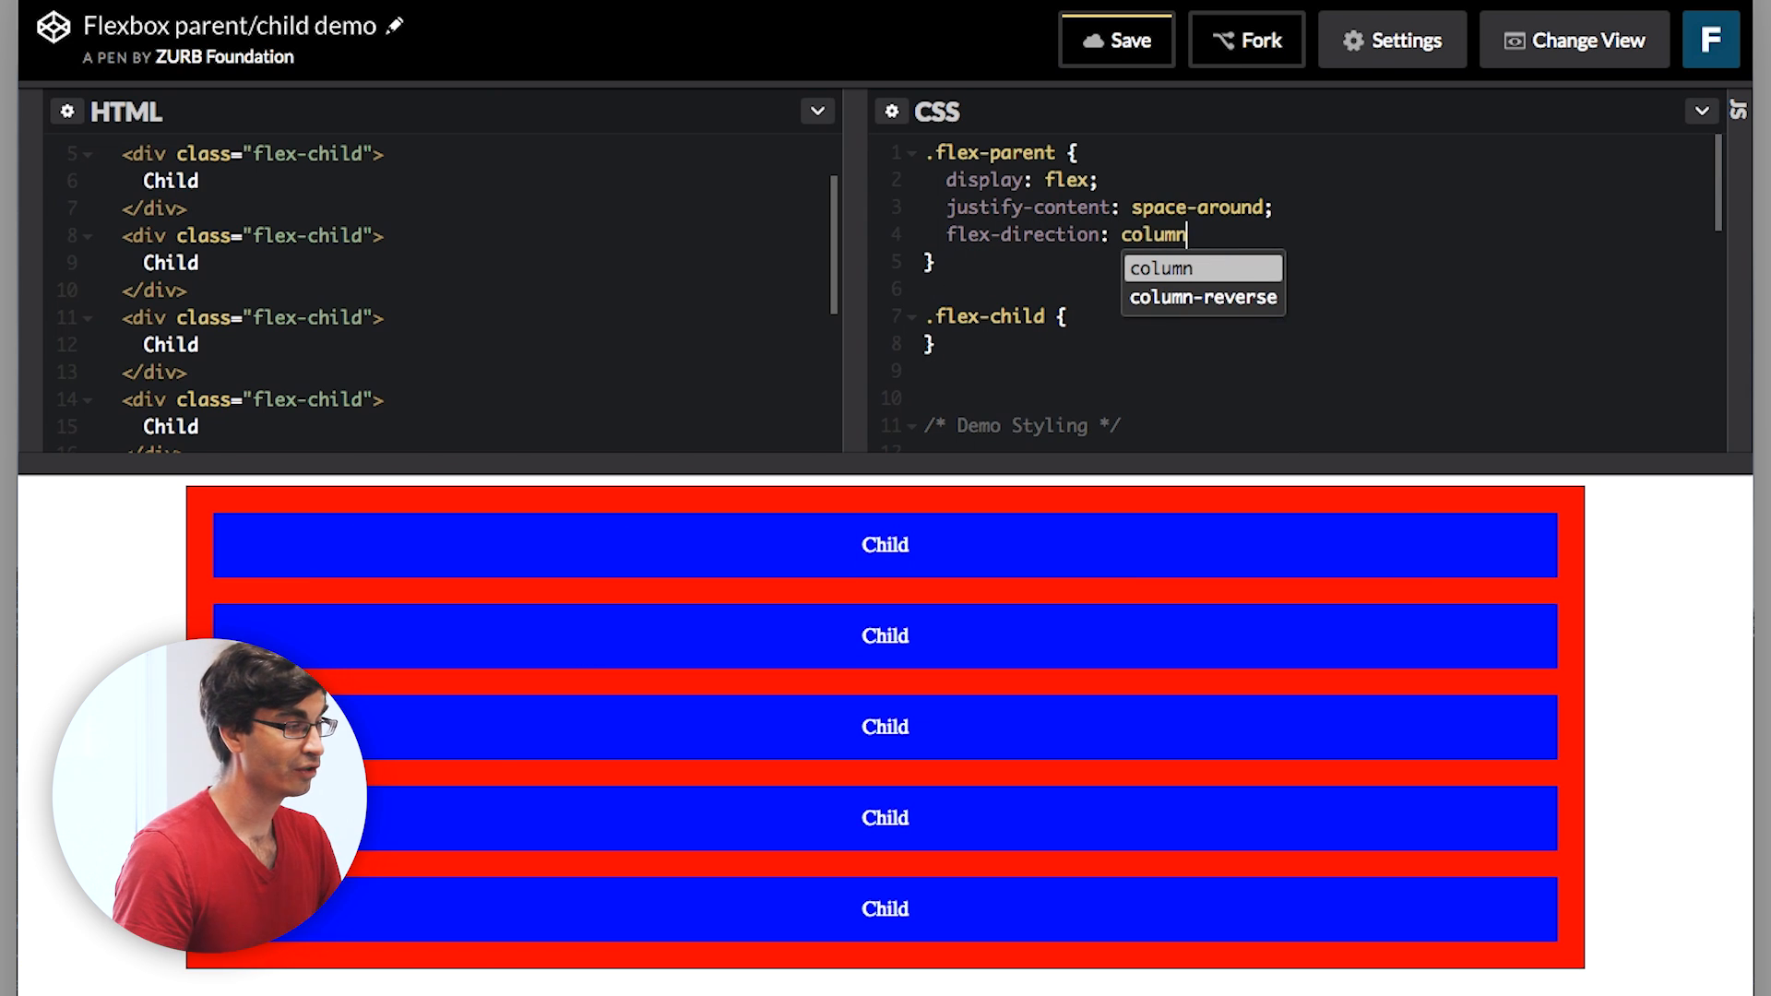
{"action": "mouse_move", "coordinate": [777, 728]}
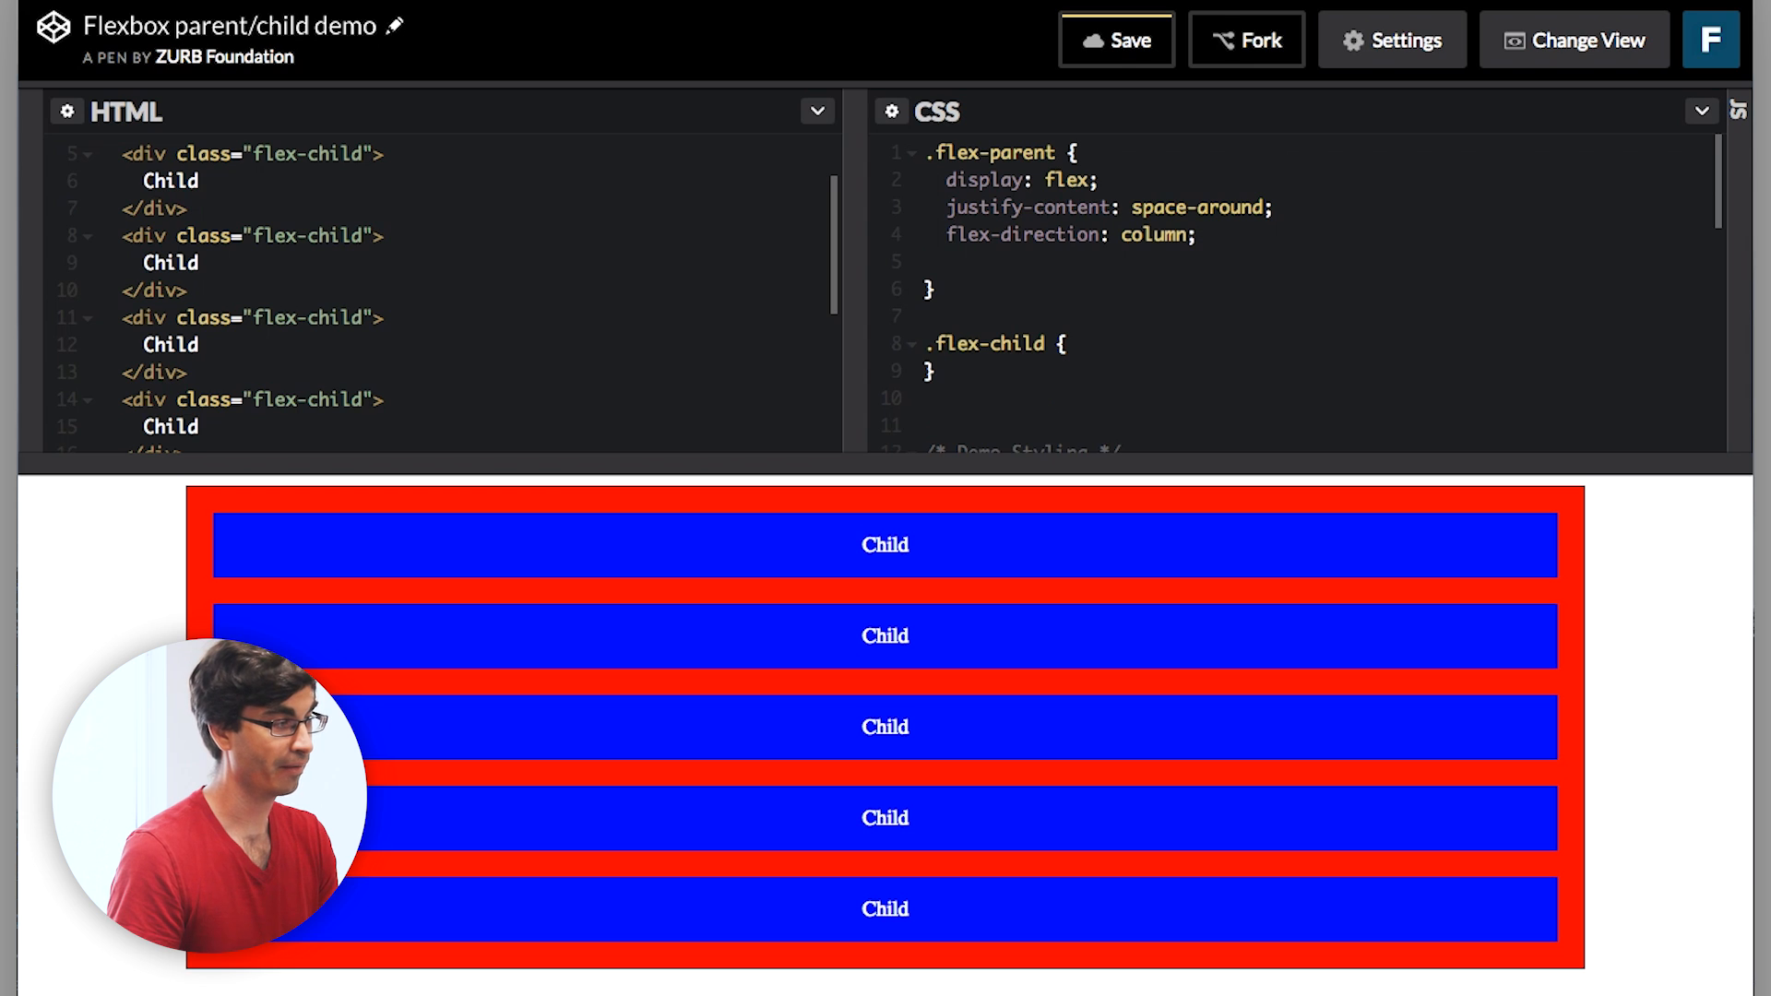
{"action": "type", "text": "height:"}
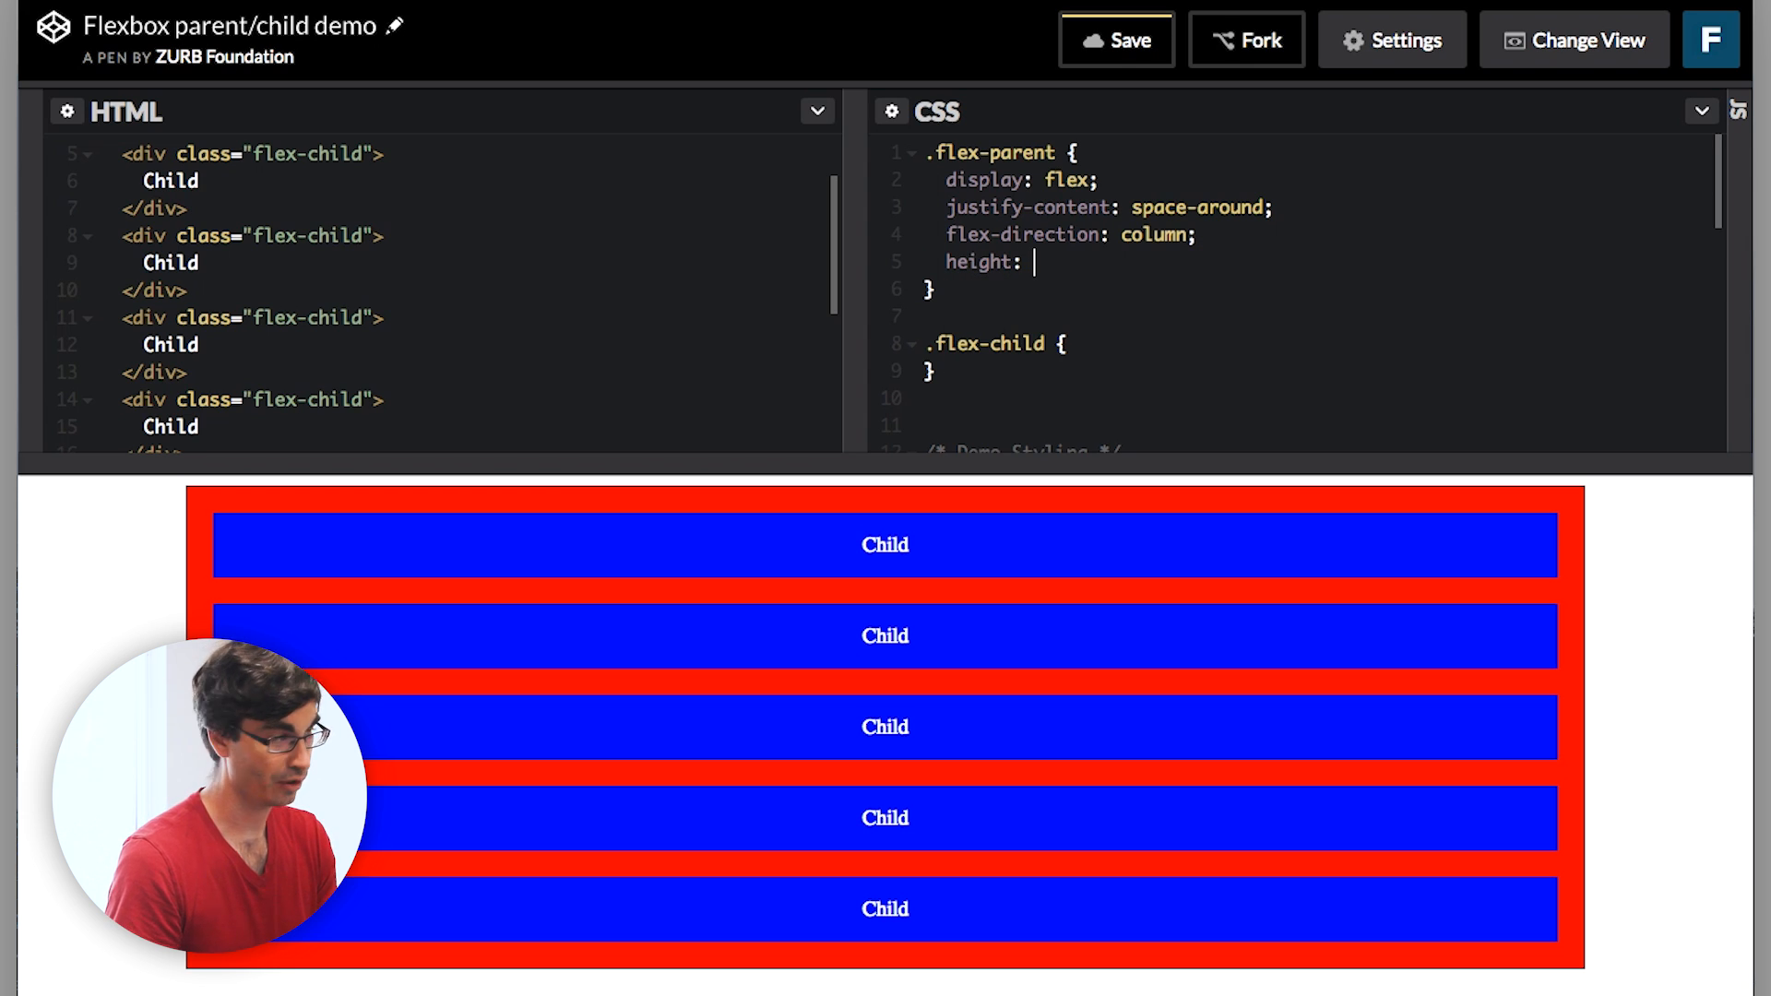
{"action": "type", "text": "100vh;"}
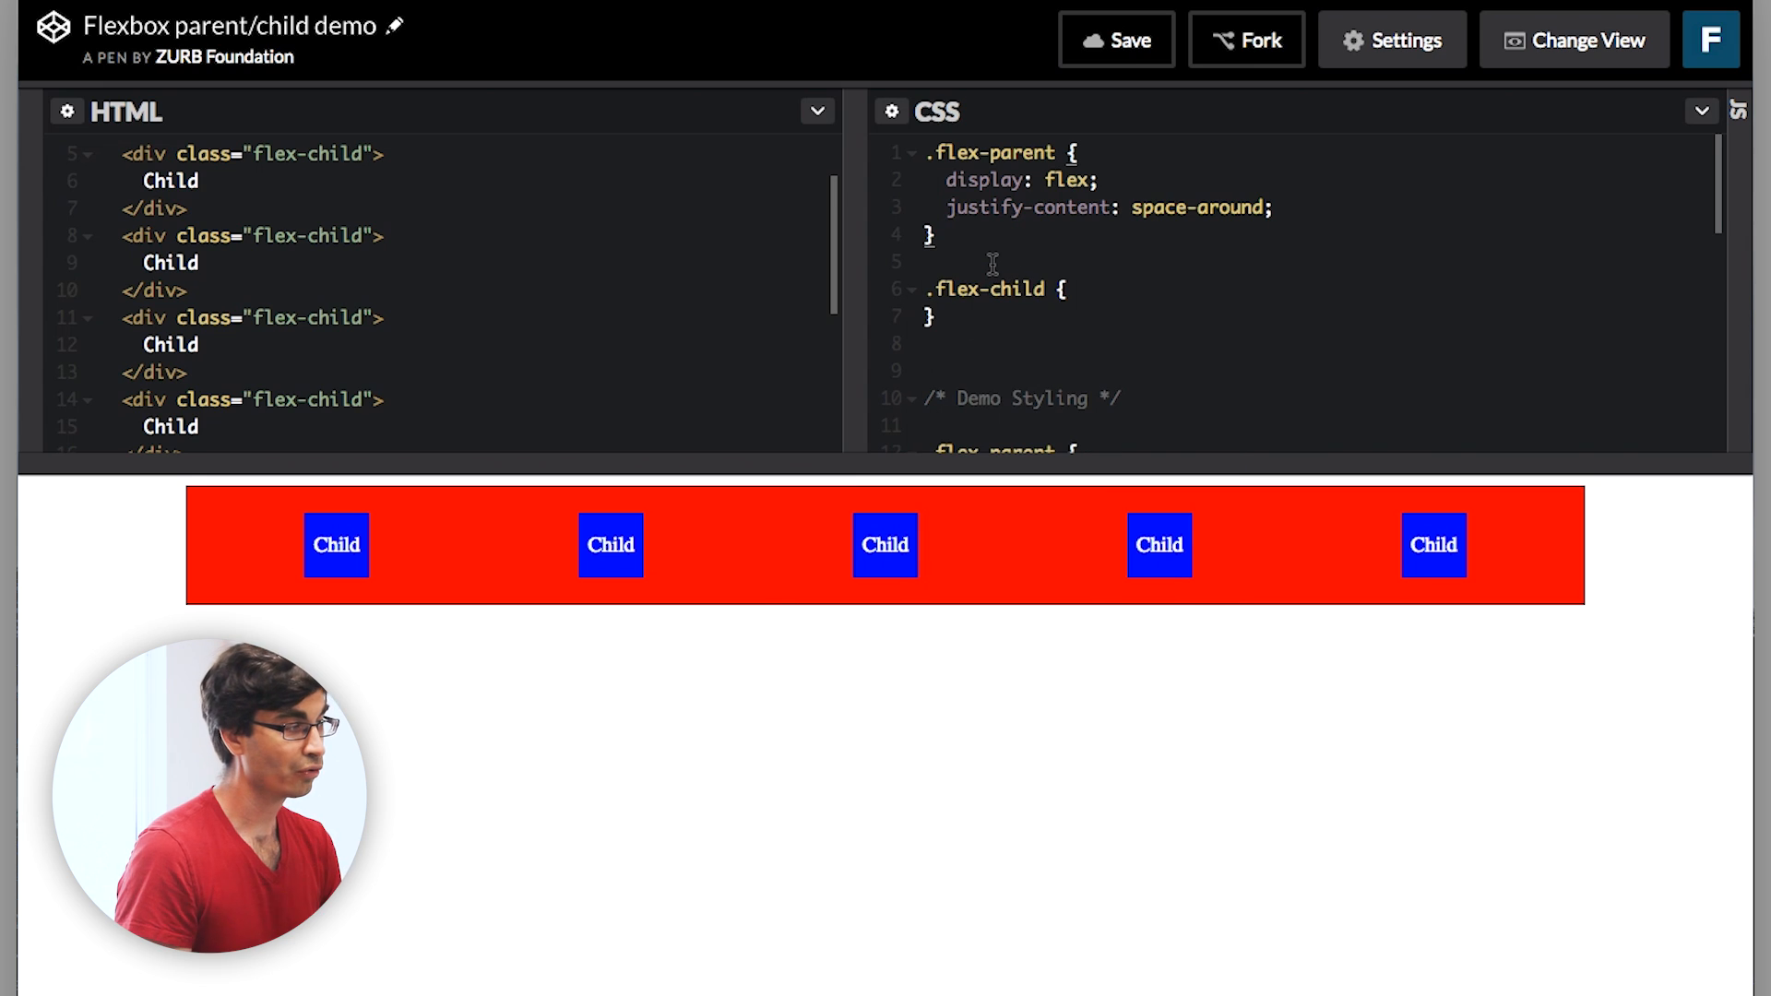
{"action": "mouse_move", "coordinate": [741, 631]}
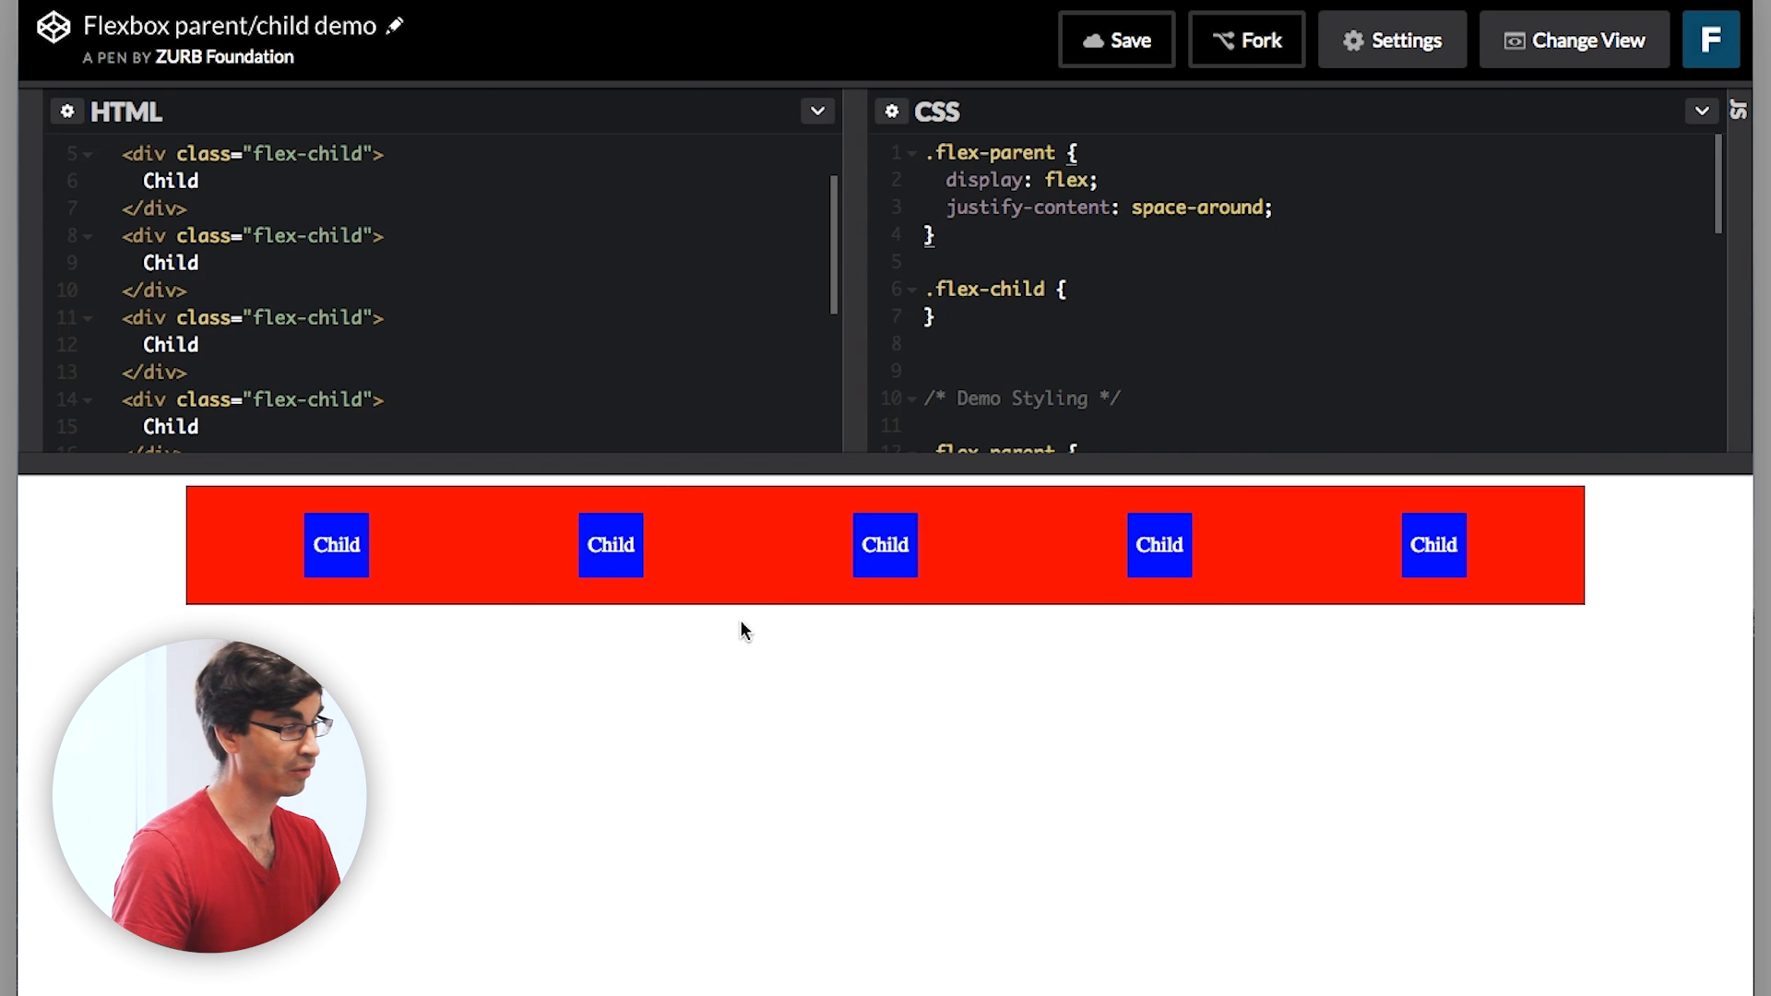
Fill one child with four Child lines separated by <br/> so it grows taller than the others.
{"action": "left_click", "coordinate": [202, 345]}
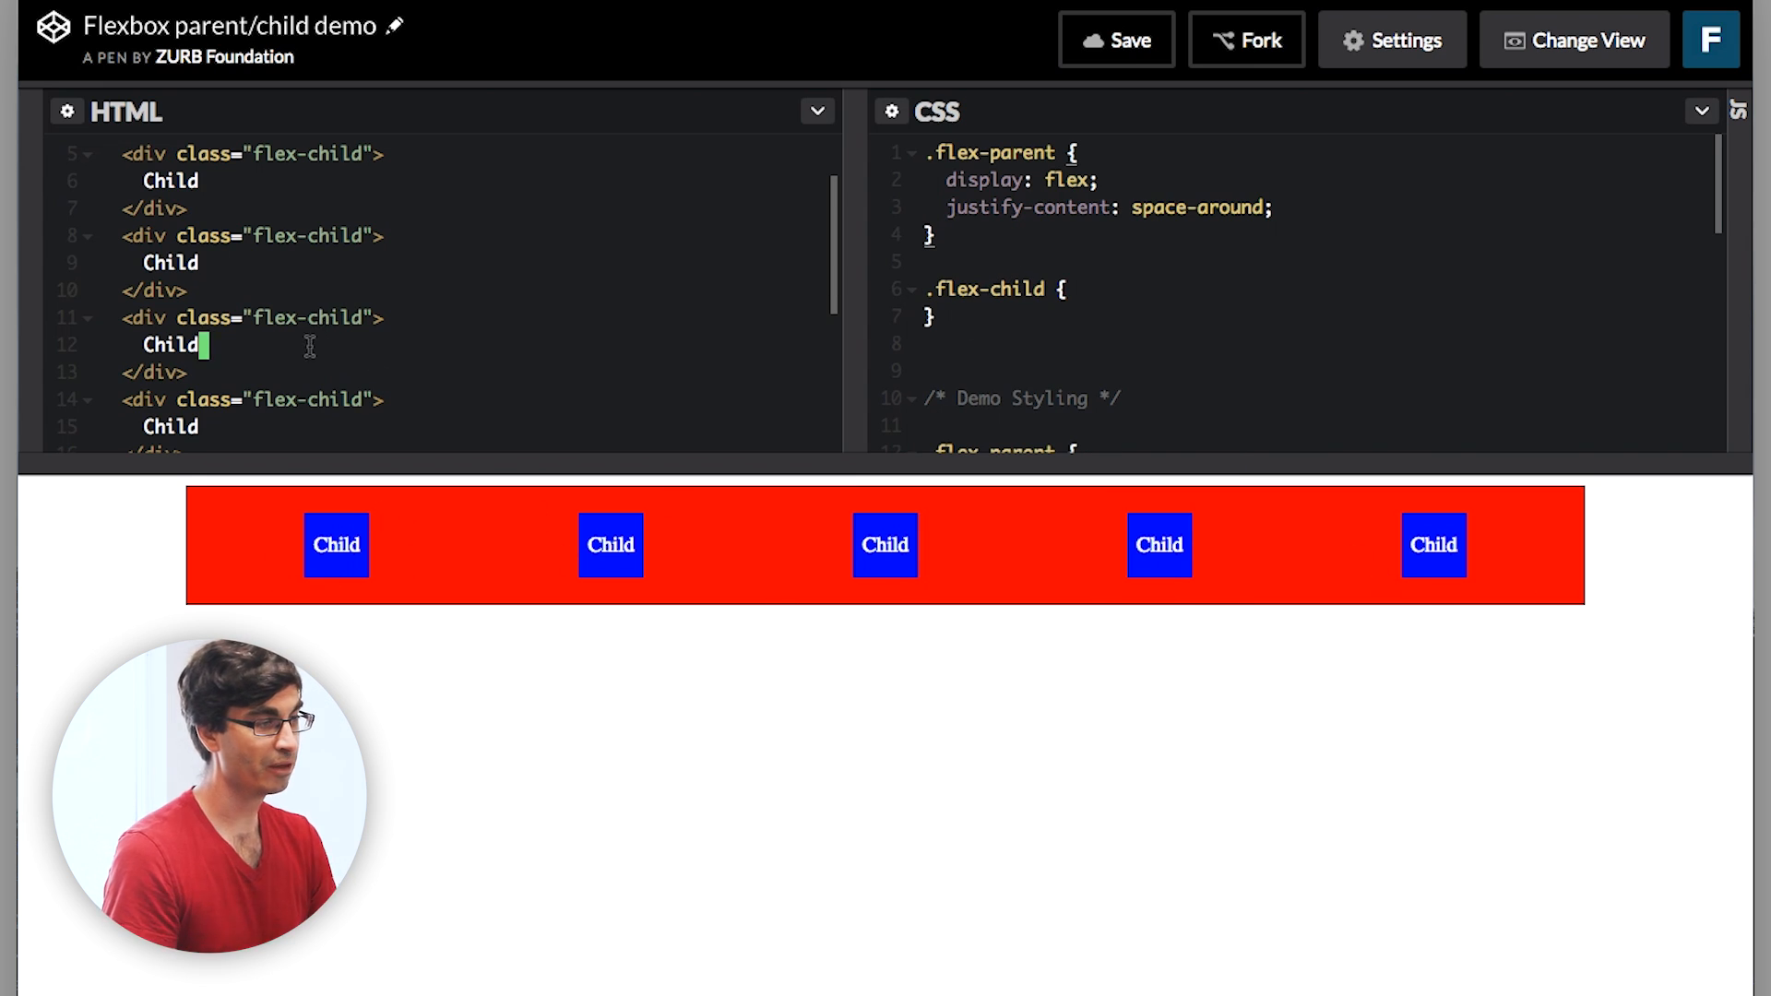
{"action": "type", "text": "<br"}
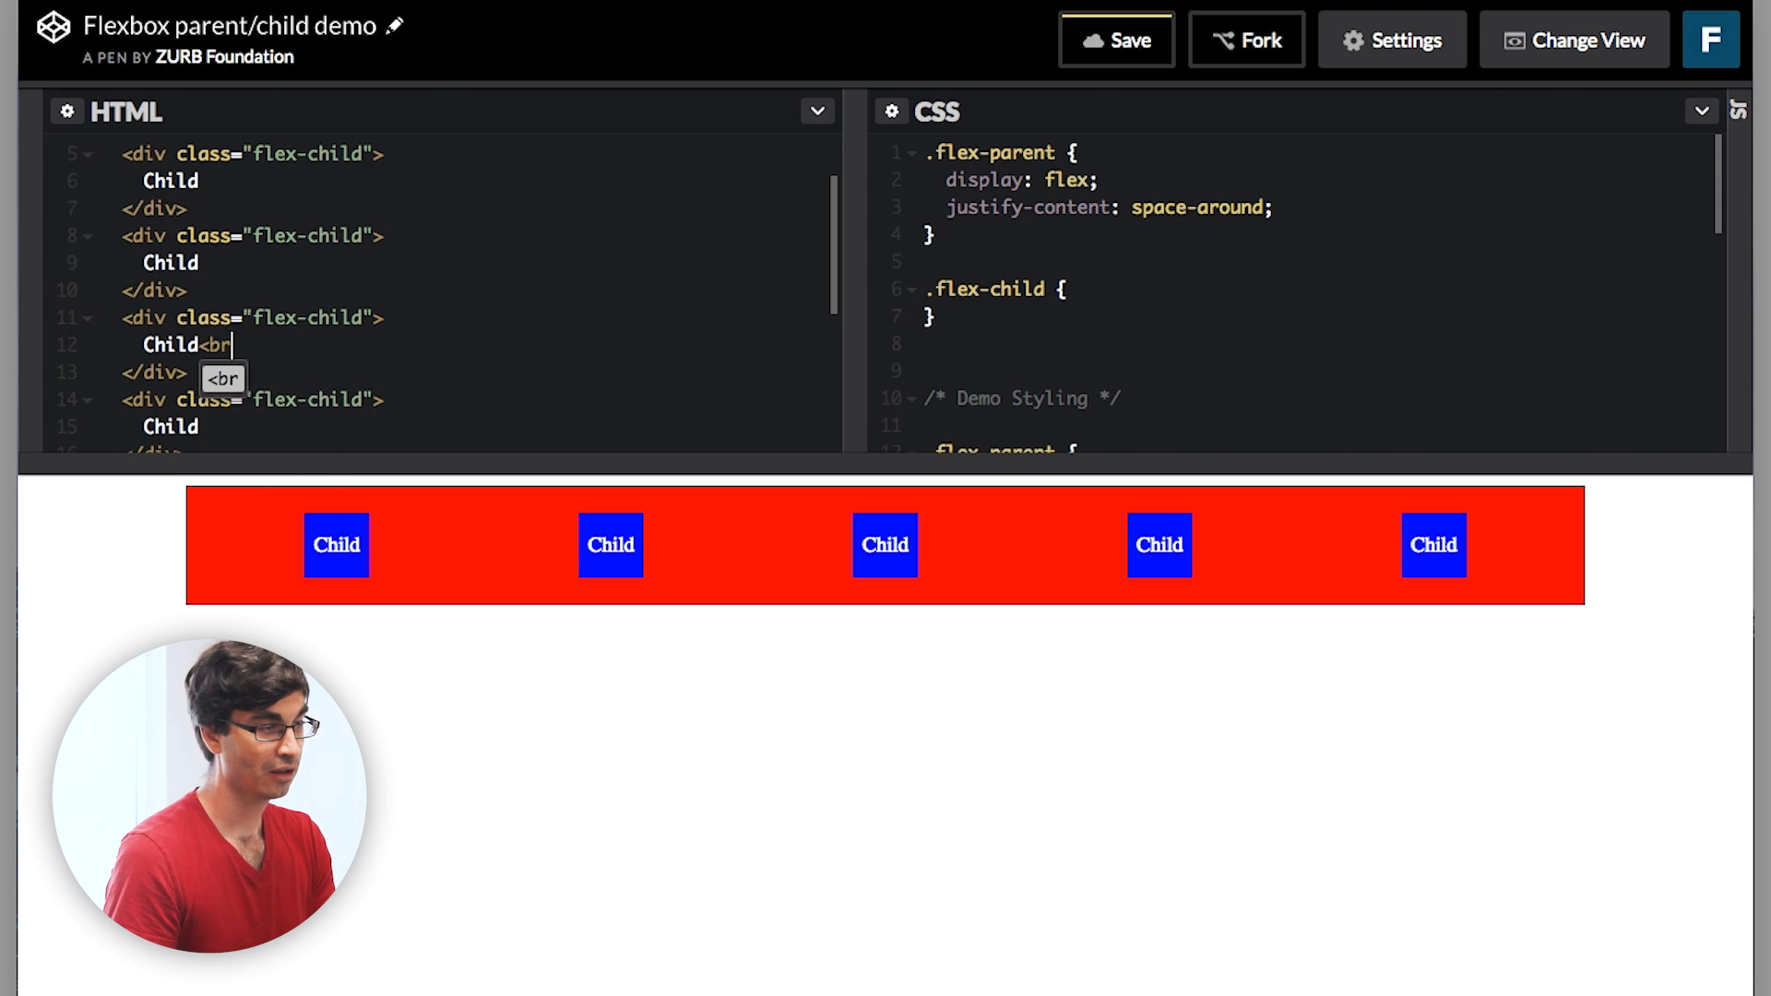
{"action": "type", "text": "Child<br/>"}
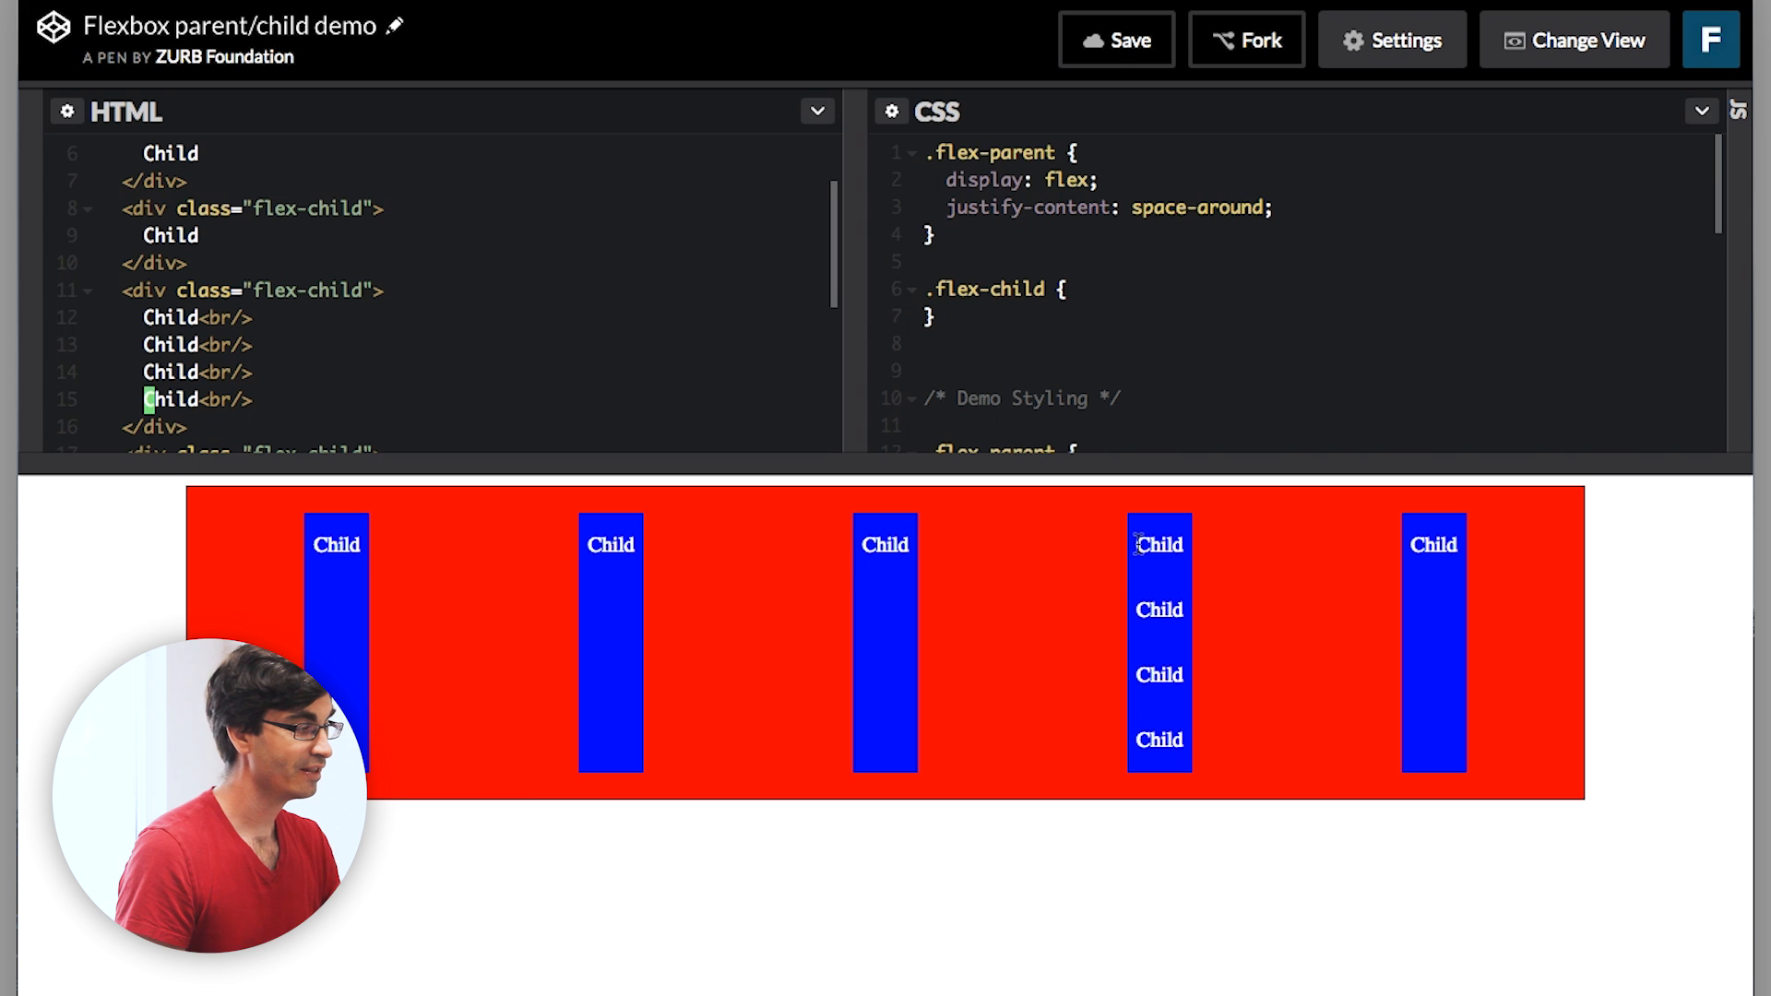
{"action": "mouse_move", "coordinate": [520, 581]}
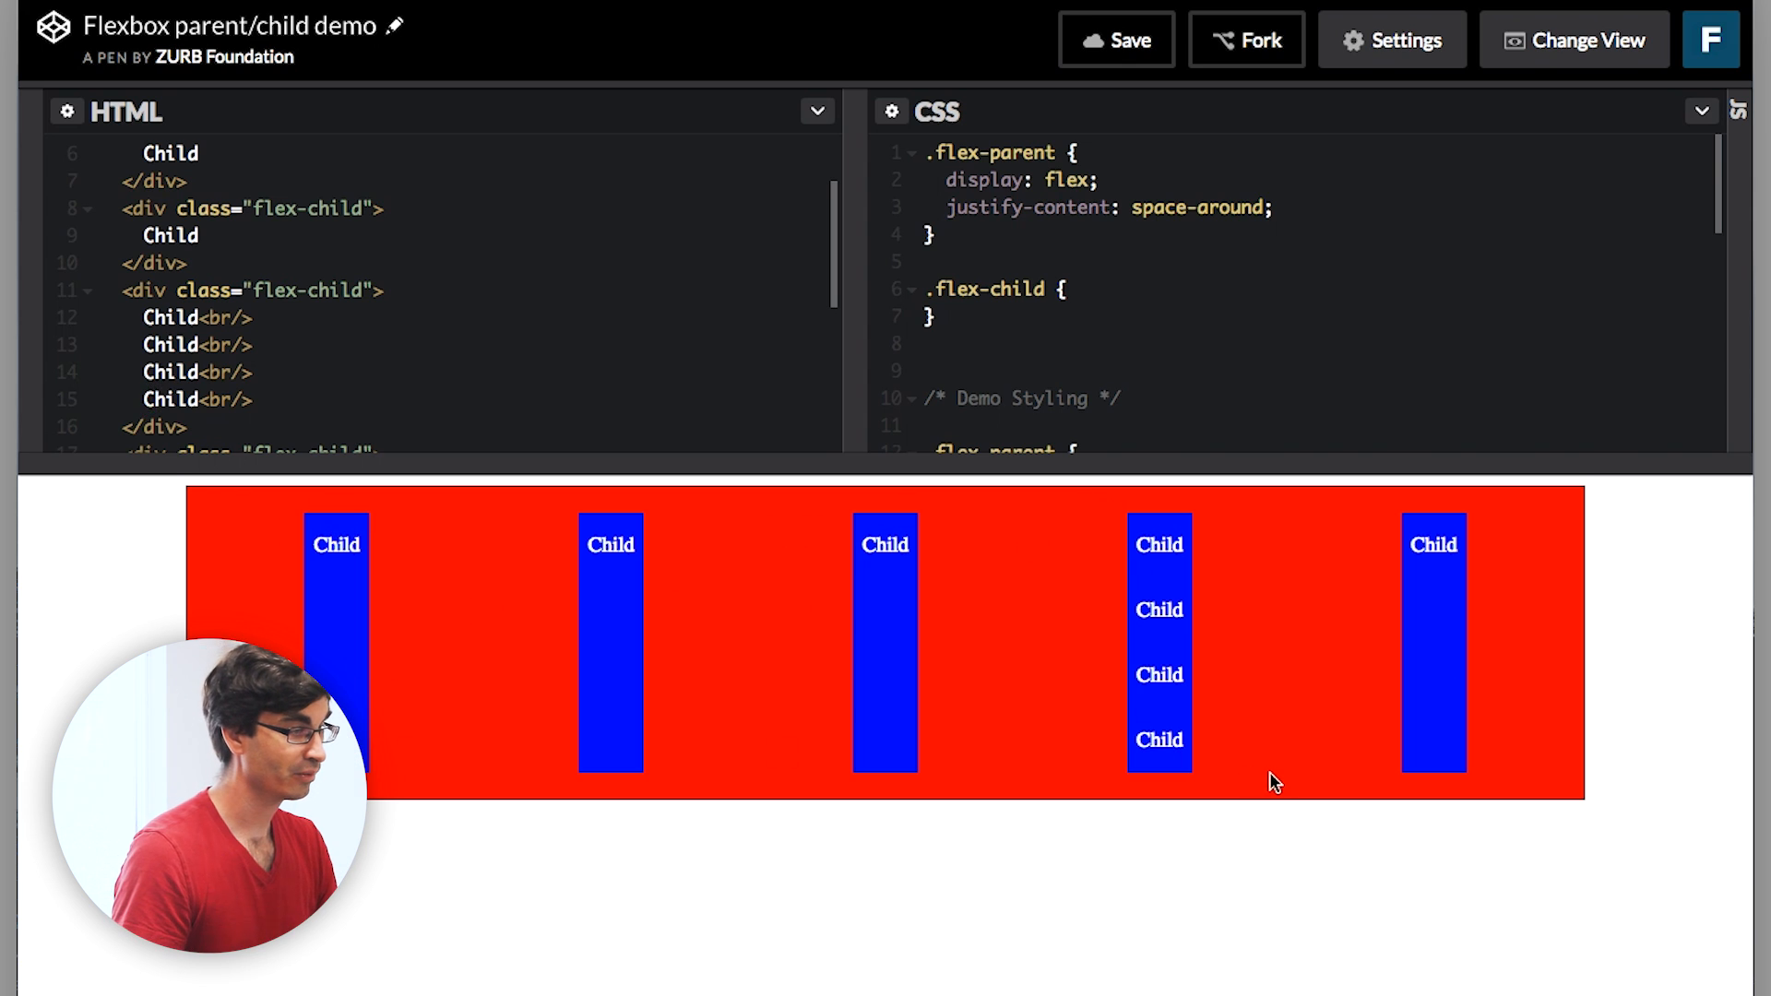
{"action": "mouse_move", "coordinate": [1166, 531]}
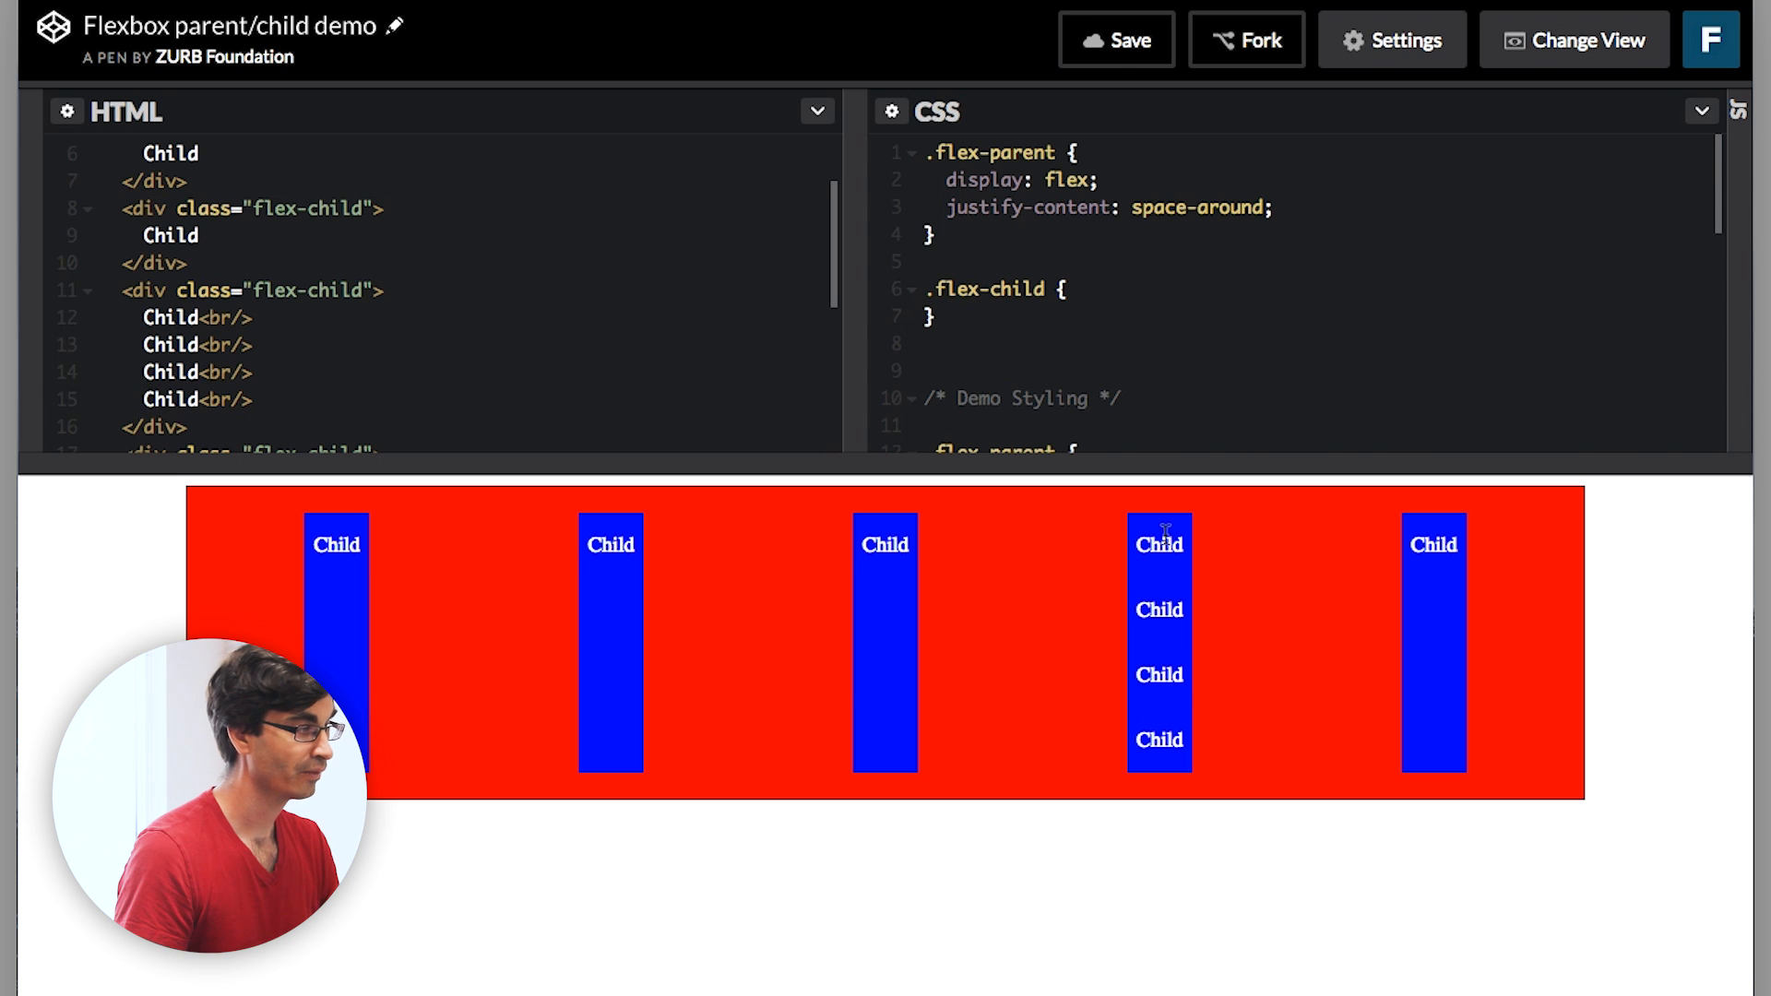
{"action": "mouse_move", "coordinate": [1551, 606]}
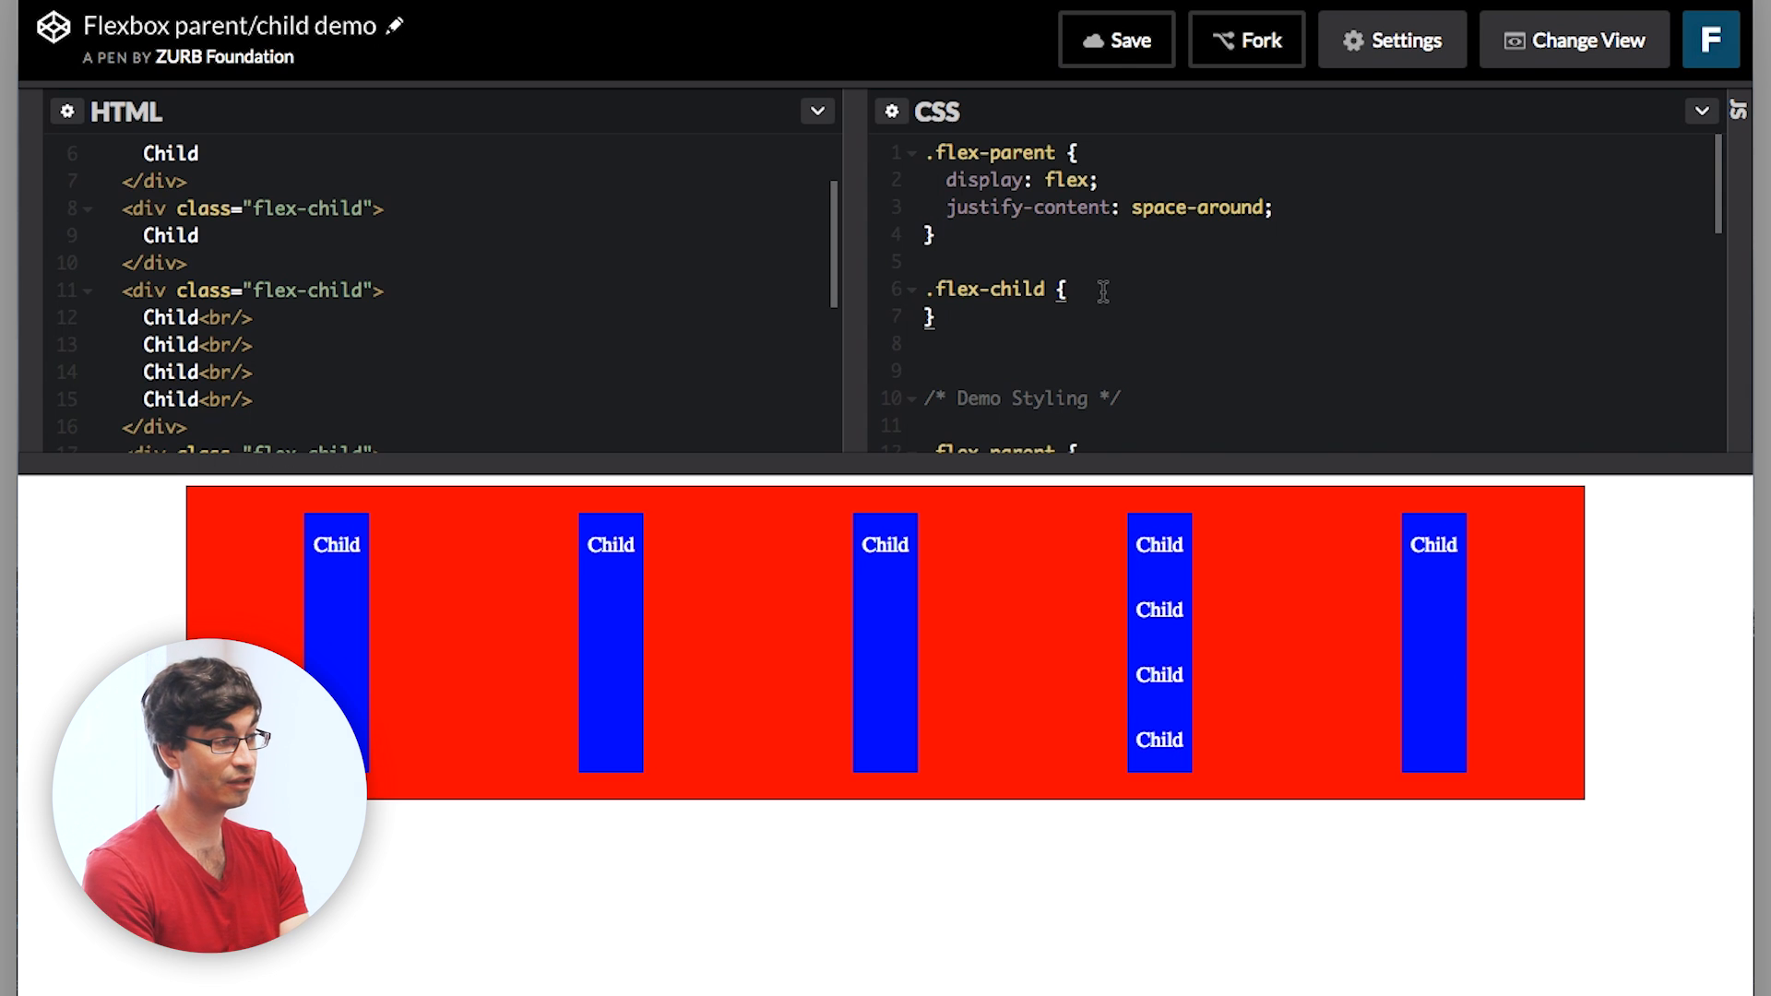
{"action": "left_click", "coordinate": [1063, 290]}
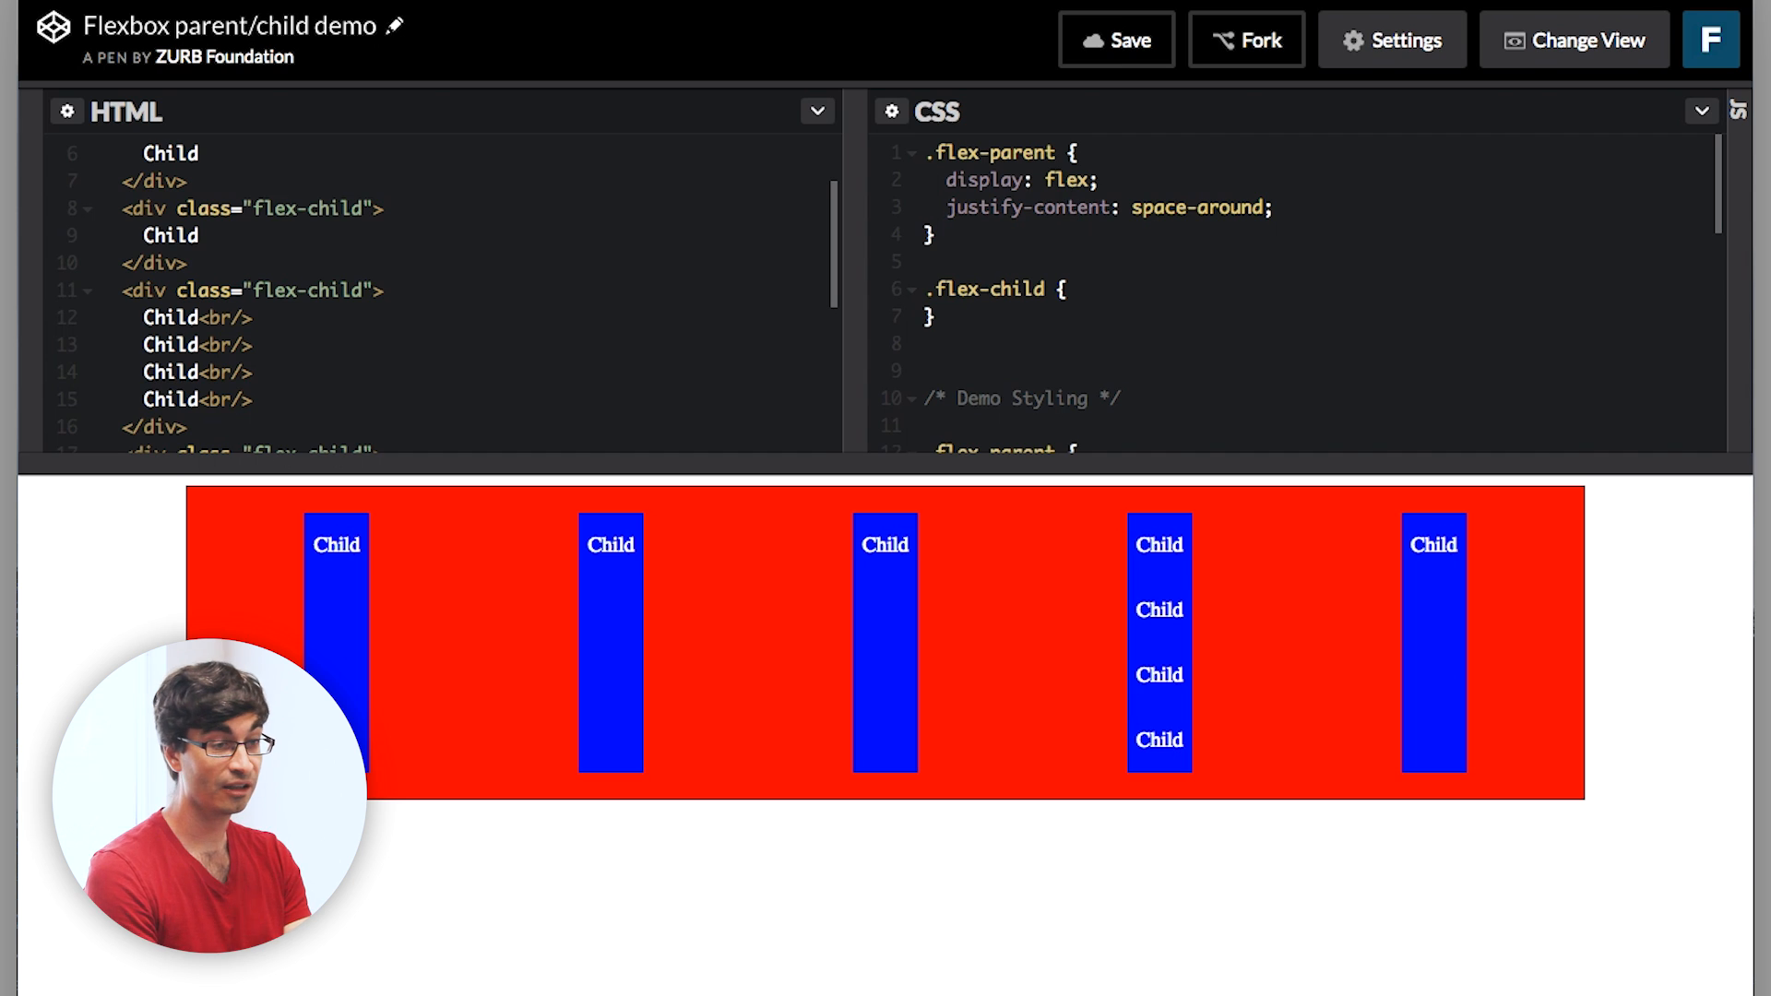
{"action": "left_click", "coordinate": [1070, 207]}
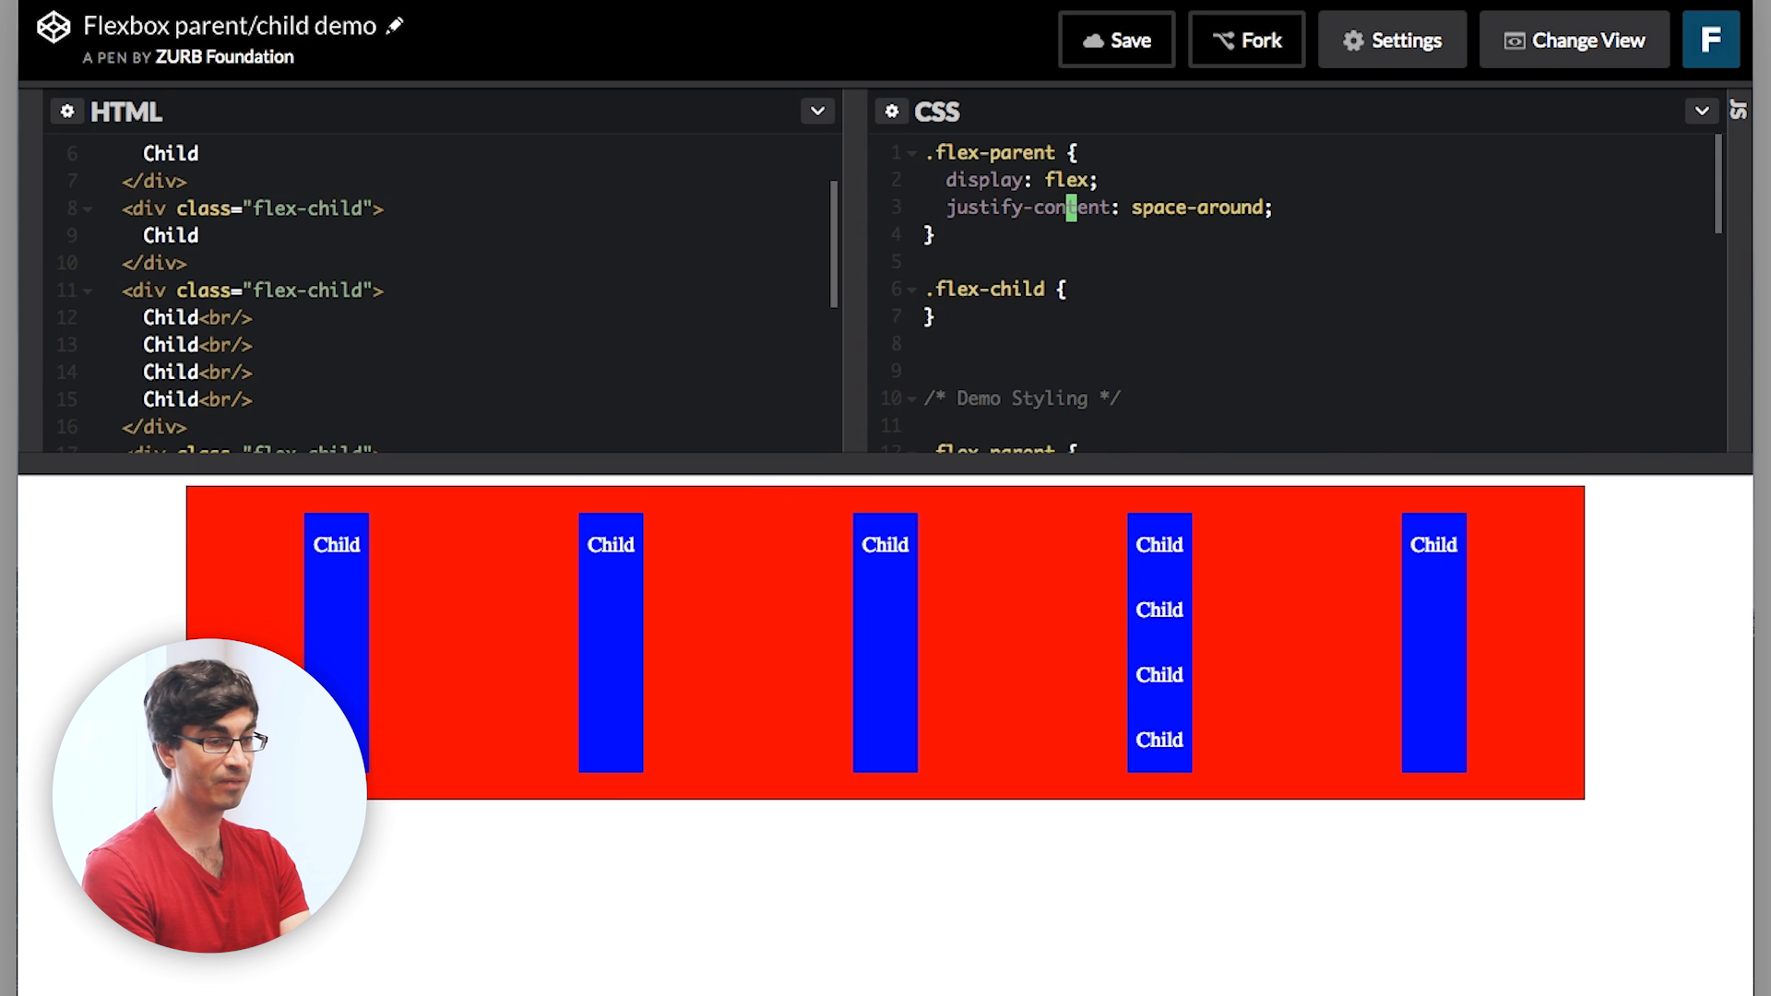
Add align-items to .flex-parent and try flex-start and flex-end vertical alignment.
{"action": "type", "text": "a"}
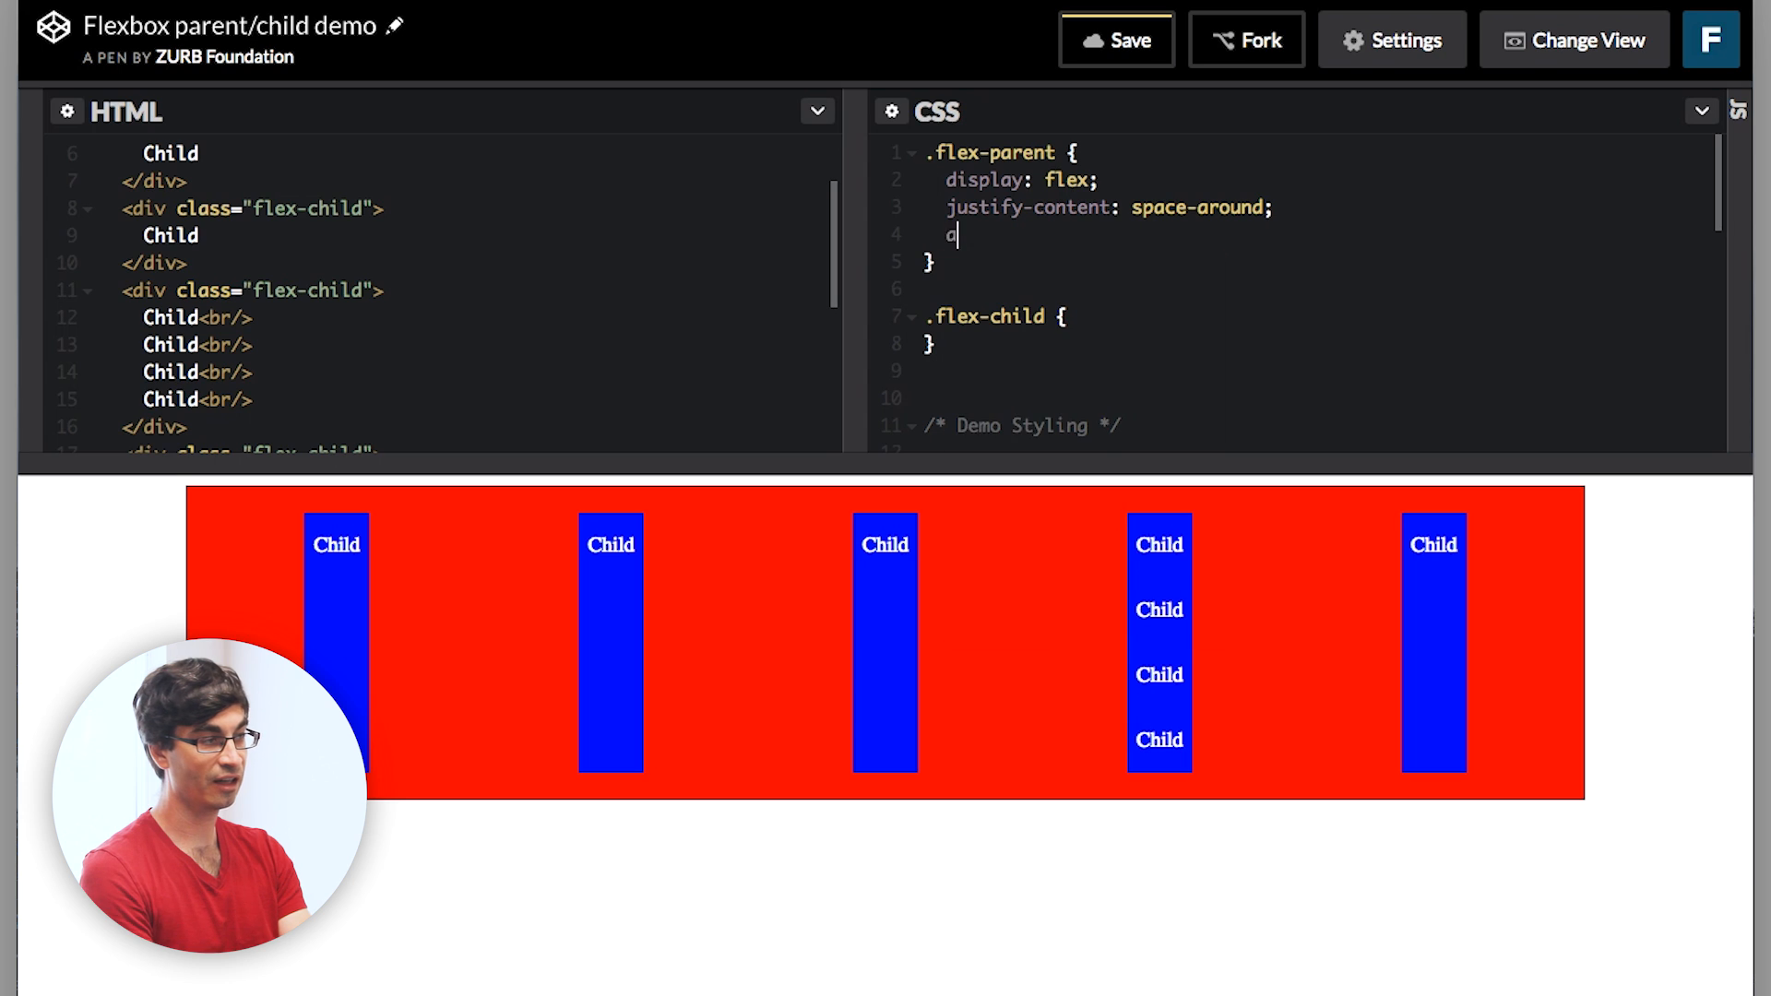
{"action": "type", "text": "lign-items;"}
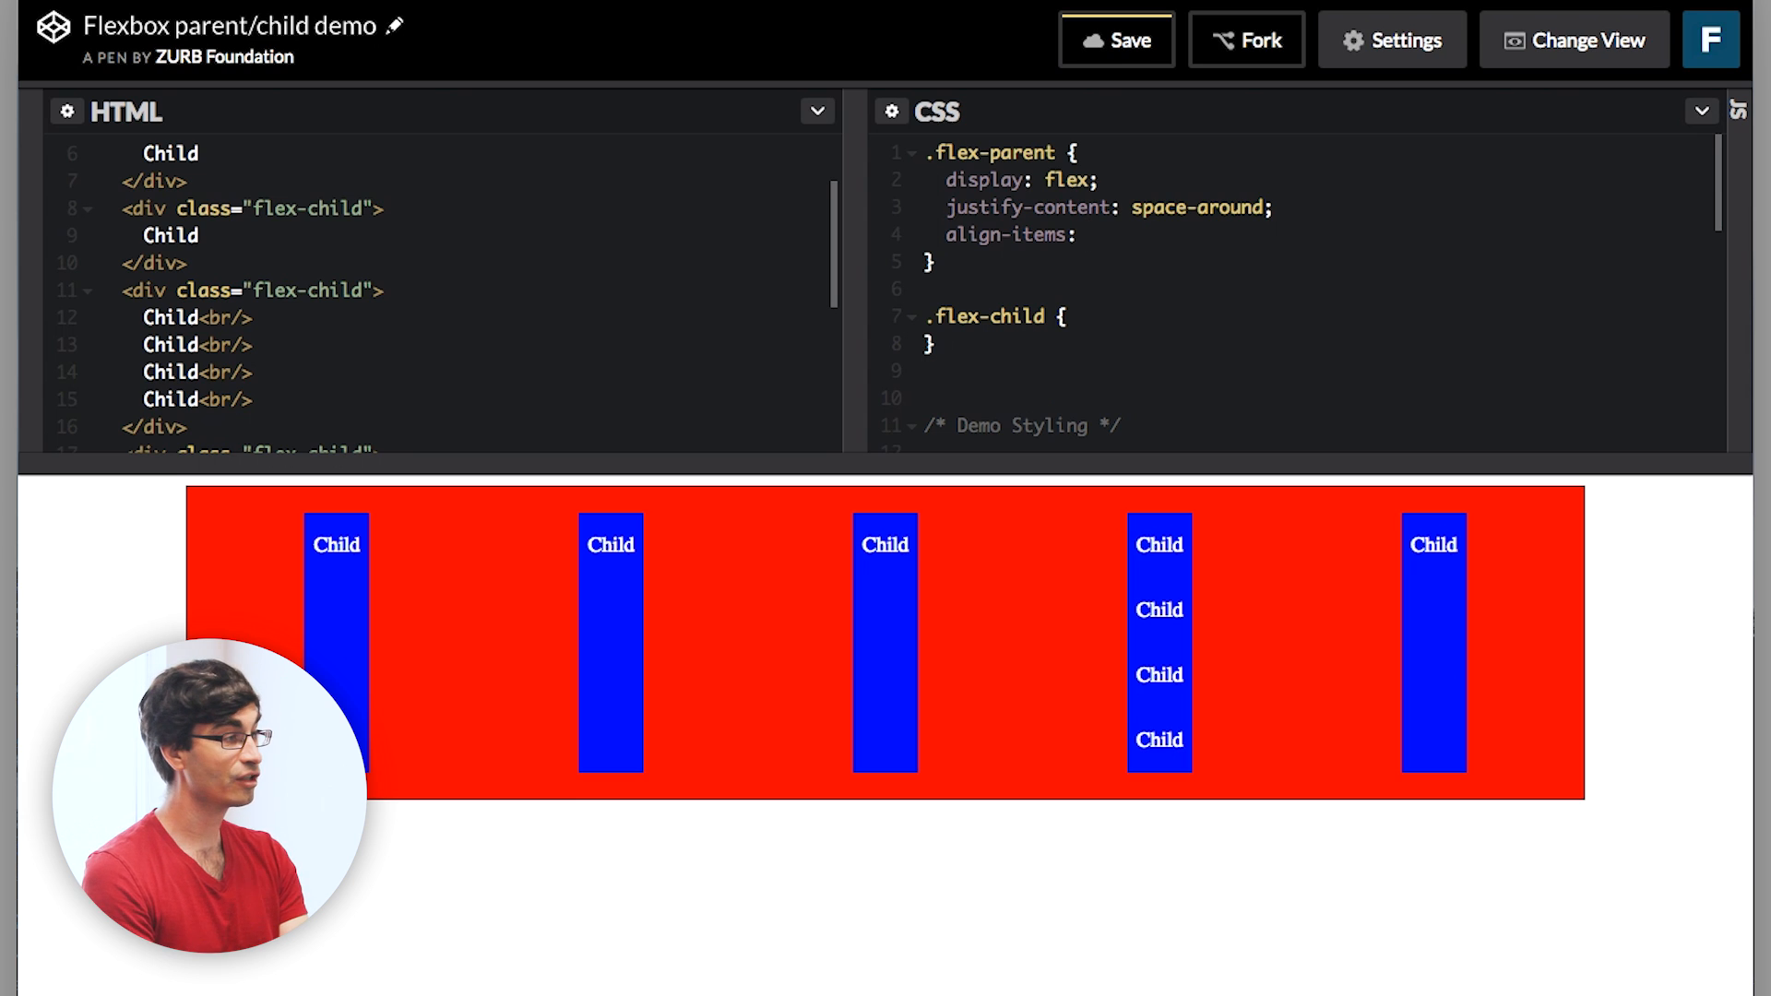
{"action": "type", "text": "flex-start;"}
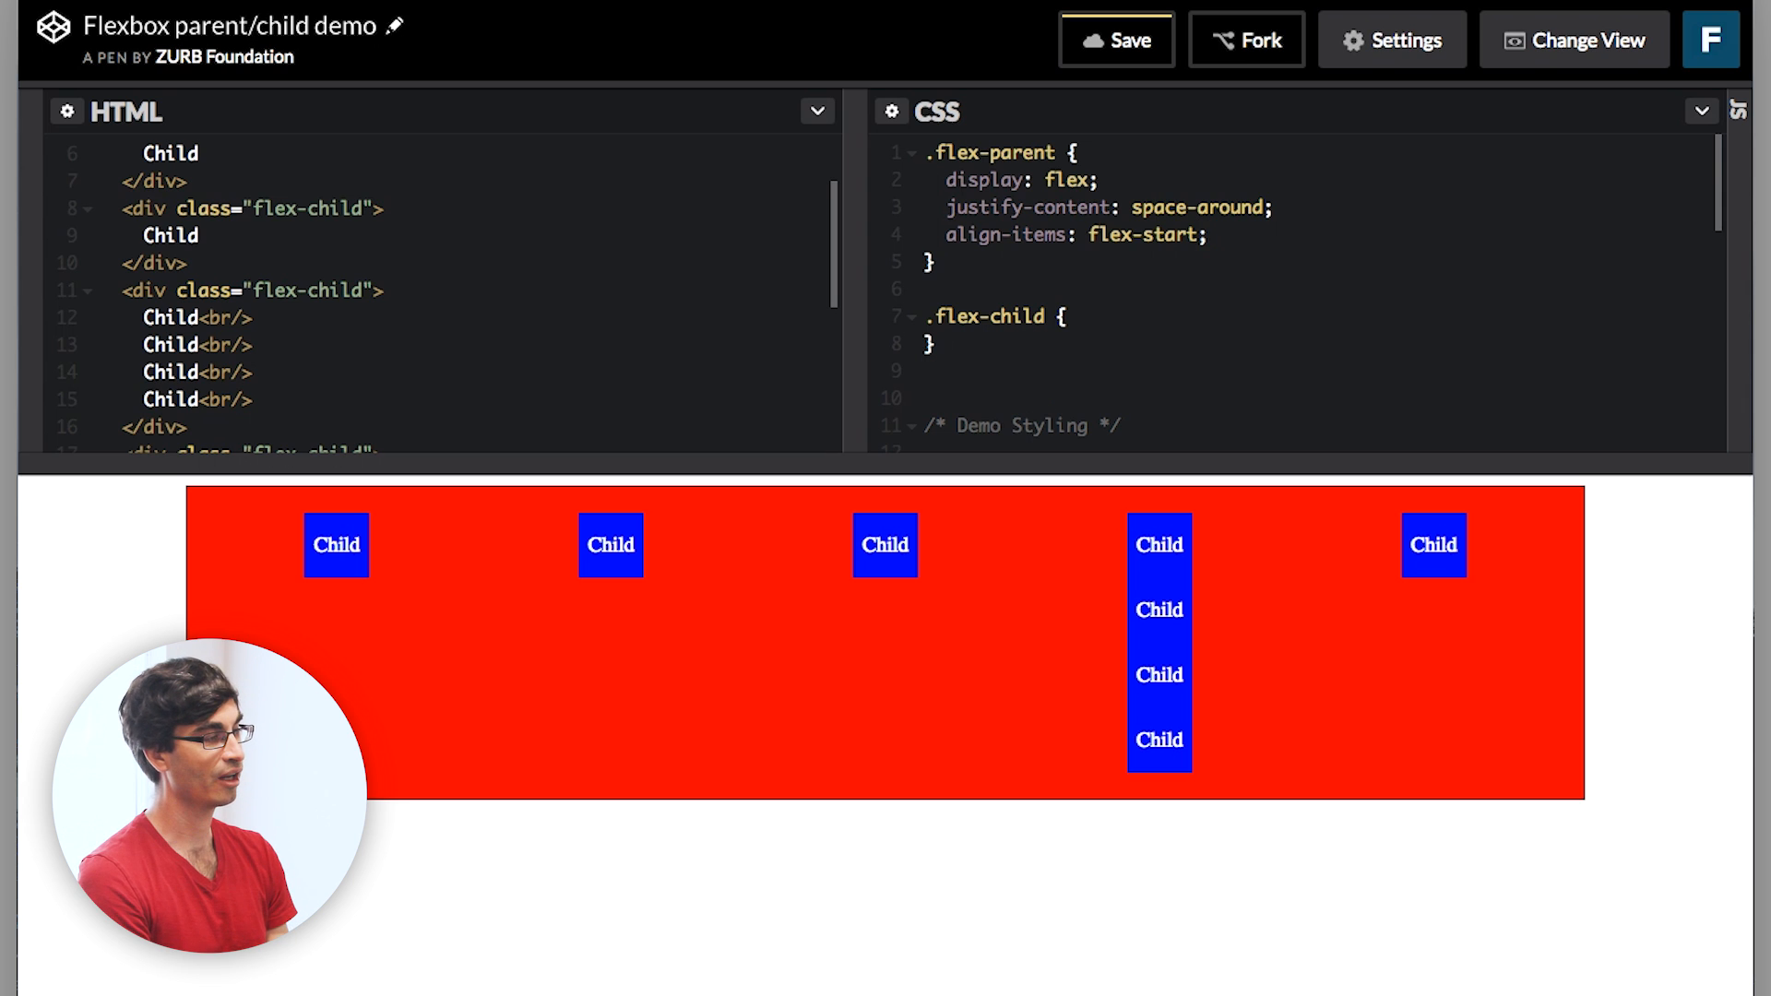
{"action": "left_click", "coordinate": [1206, 234]}
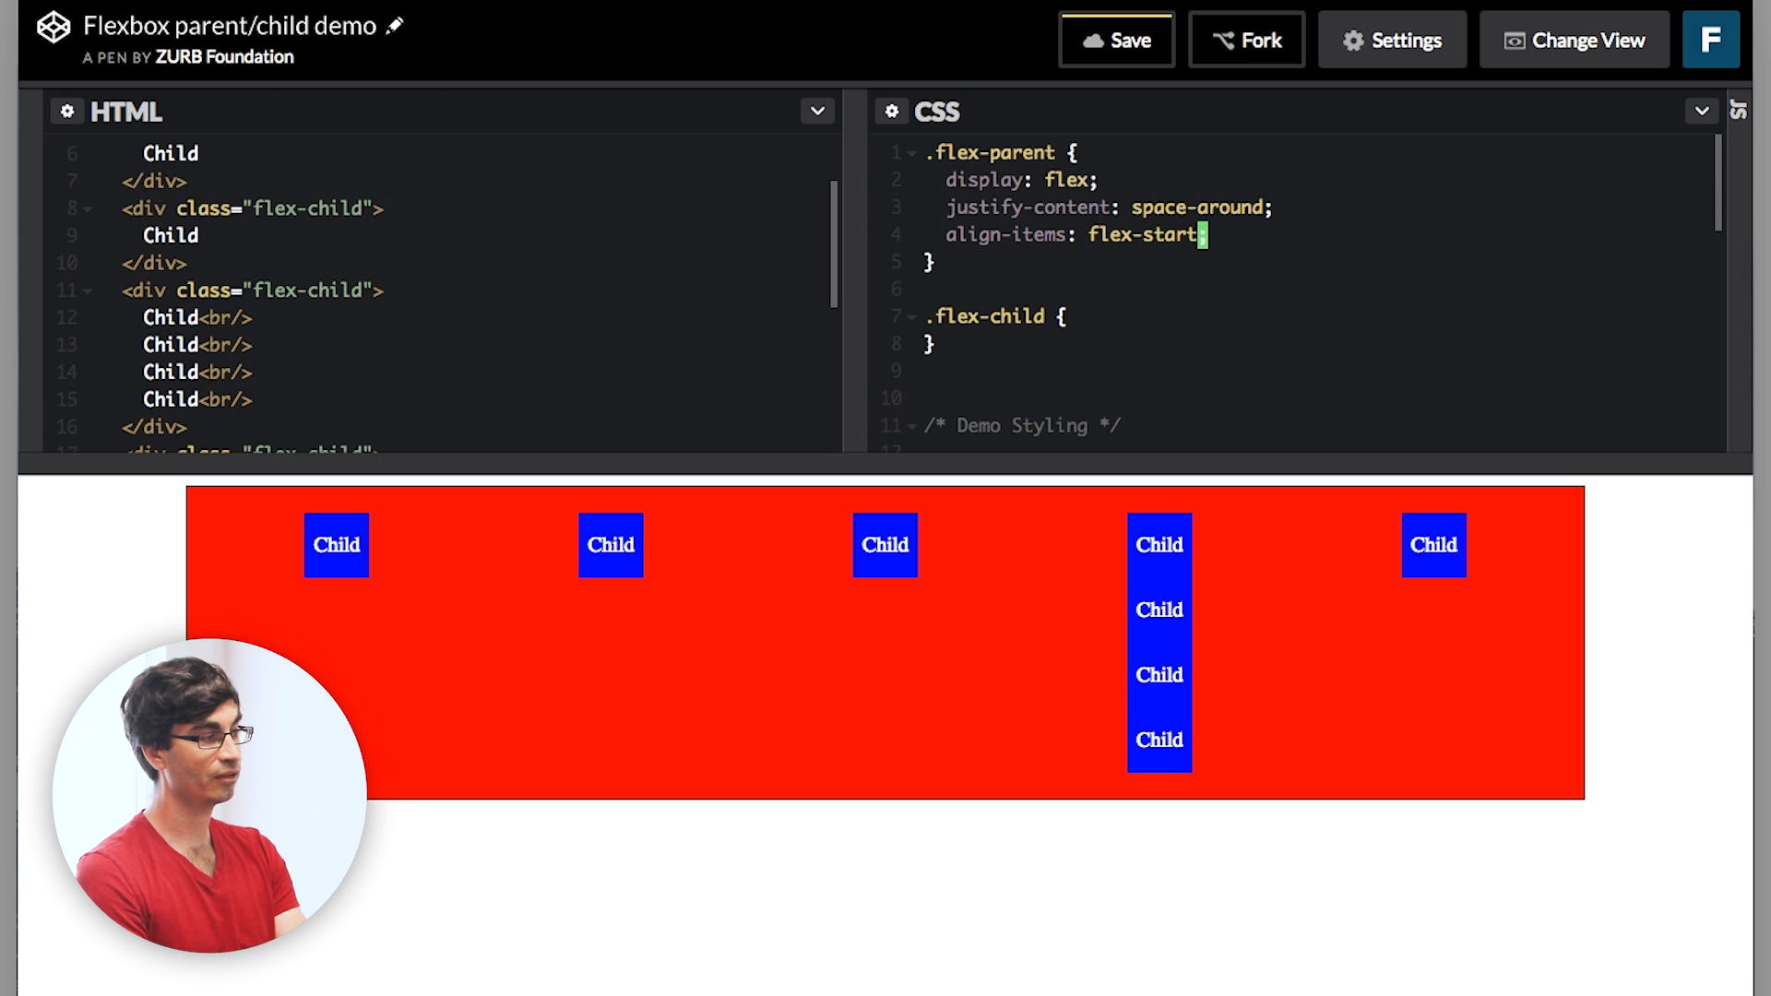
{"action": "type", "text": "flex-end"}
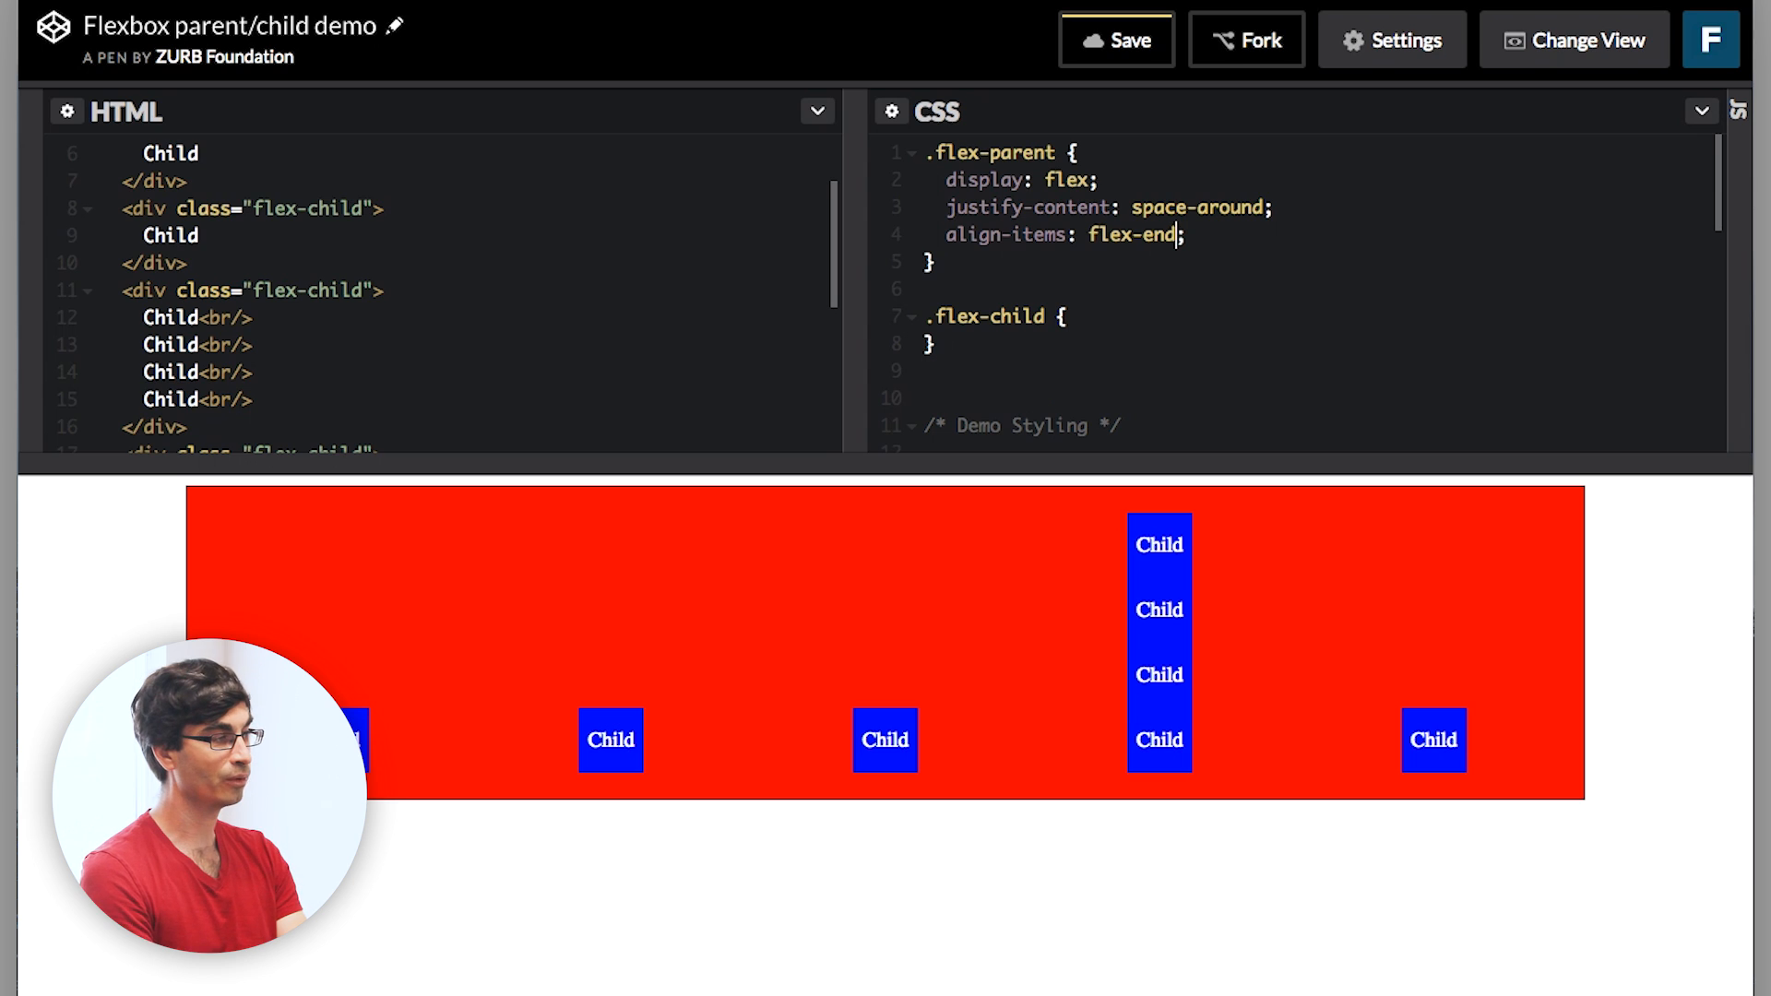
{"action": "key", "text": "Backspace"}
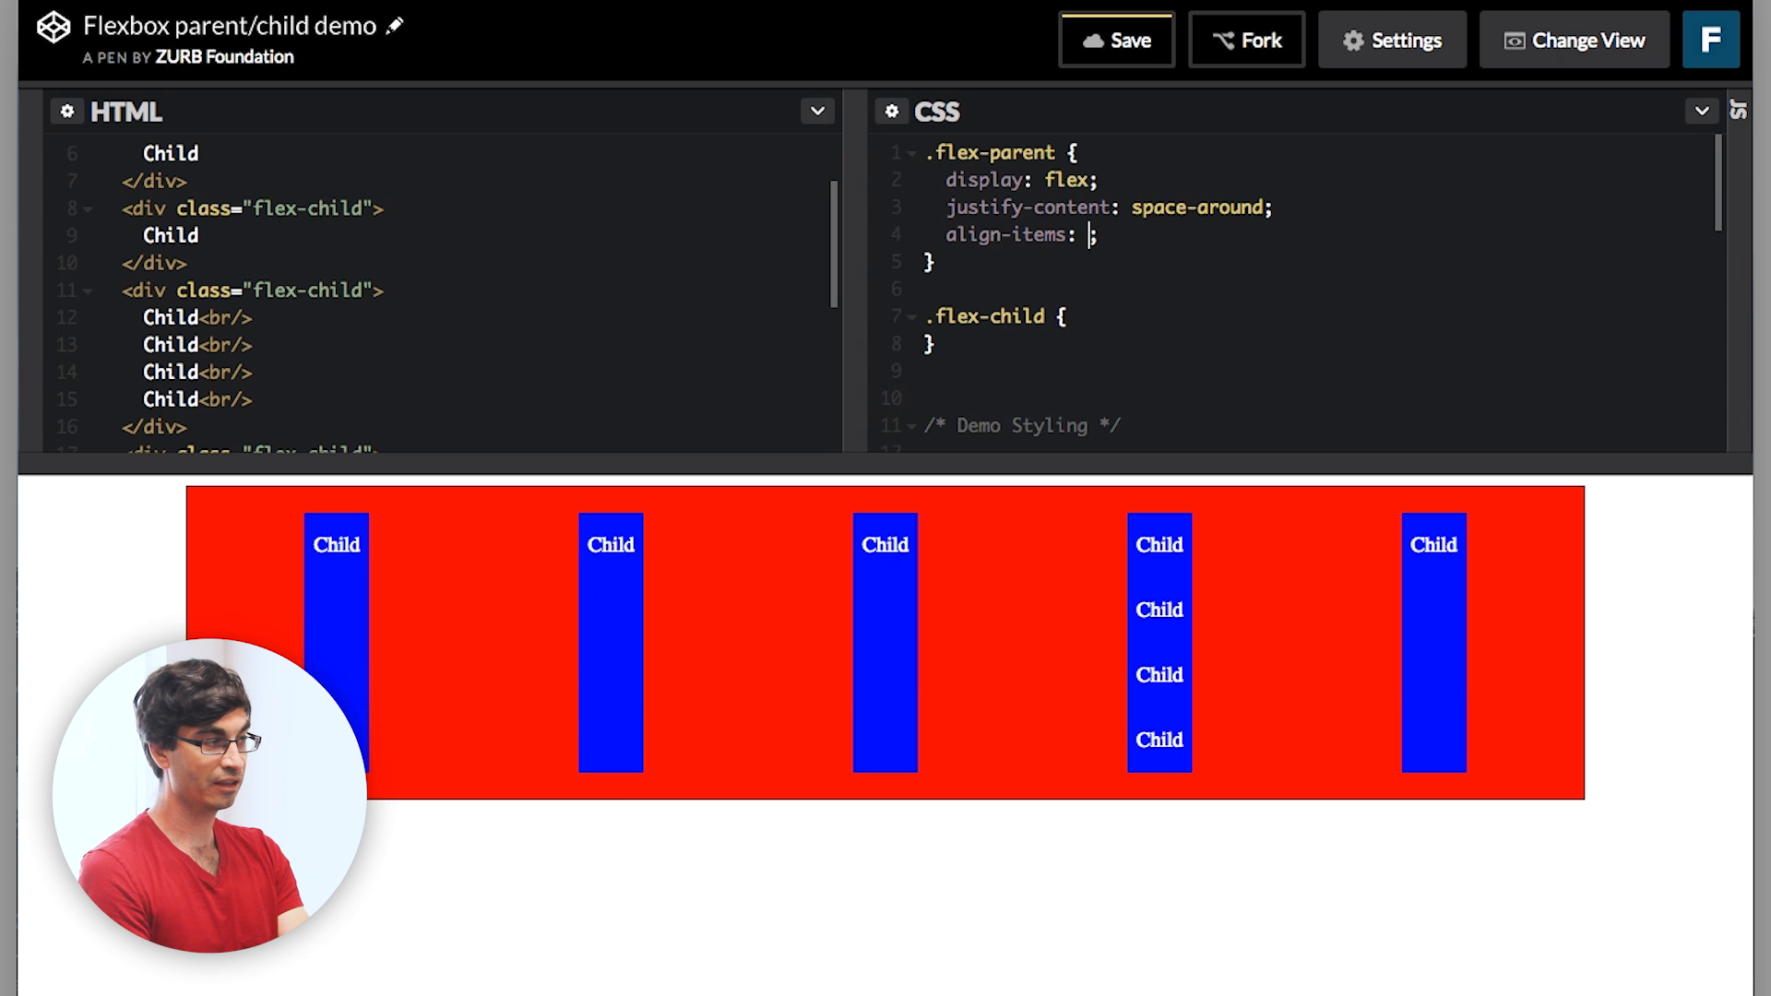
Try align-items stretch and baseline, then settle on center to vertically centre the children.
{"action": "type", "text": "stret"}
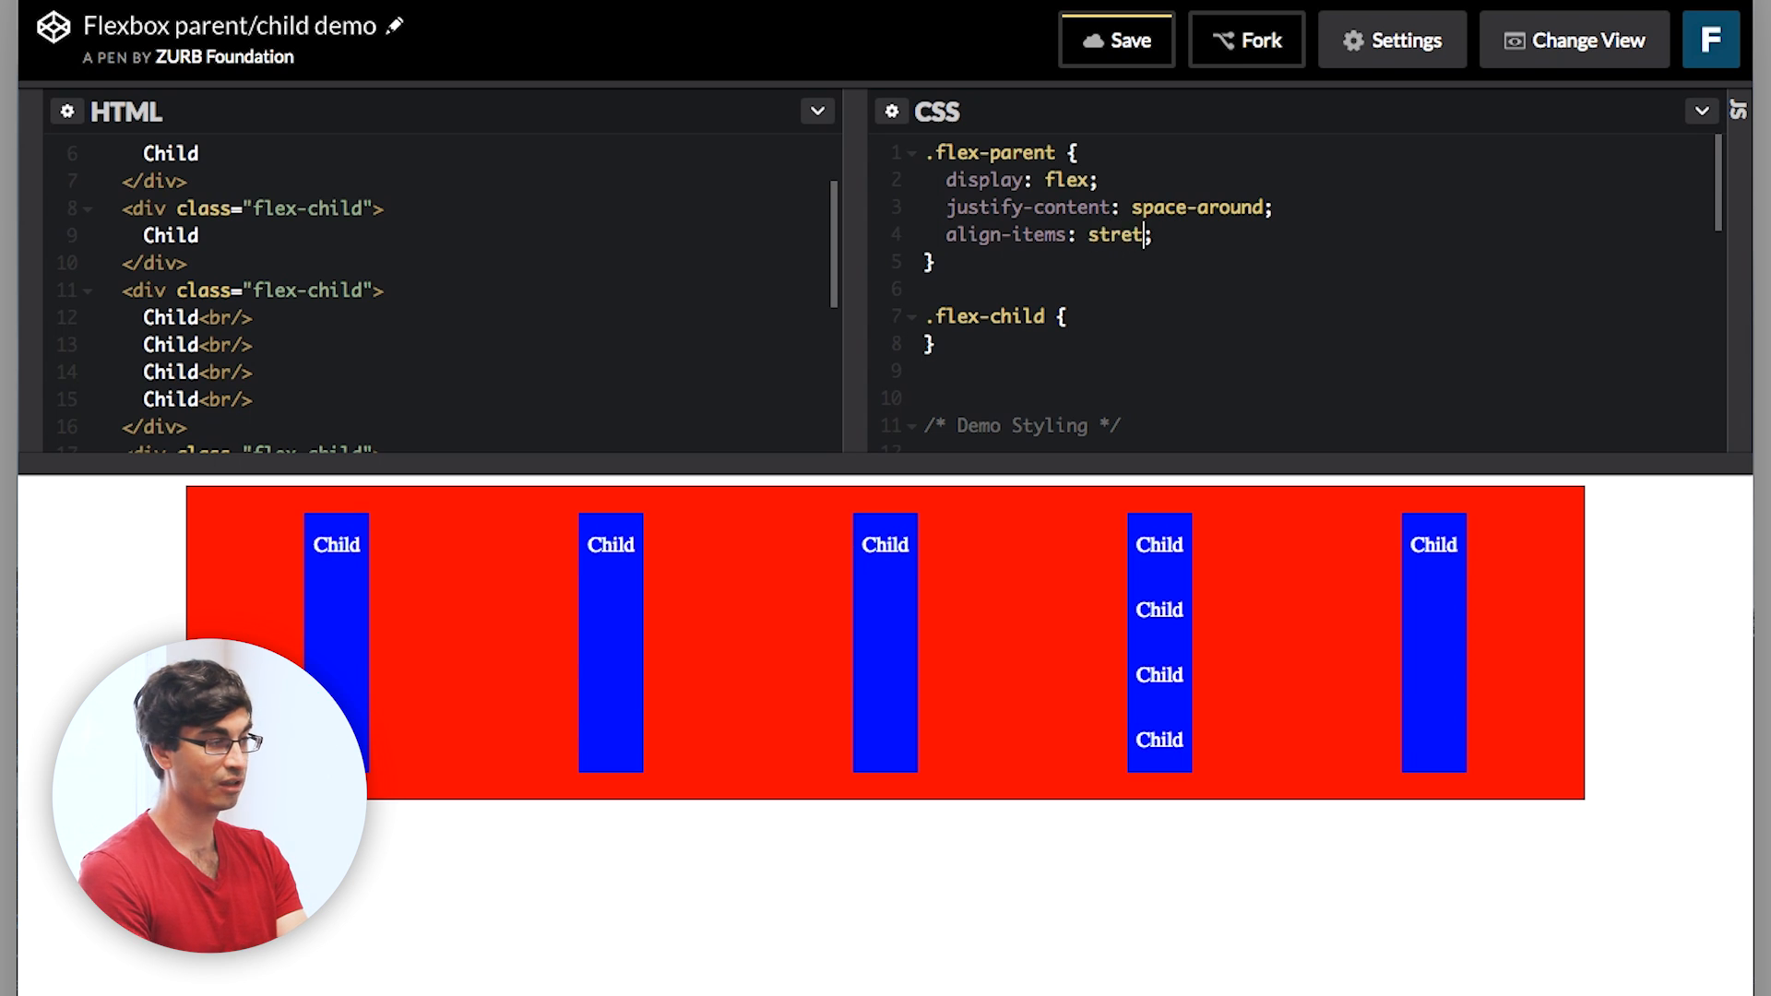
{"action": "type", "text": "ch;"}
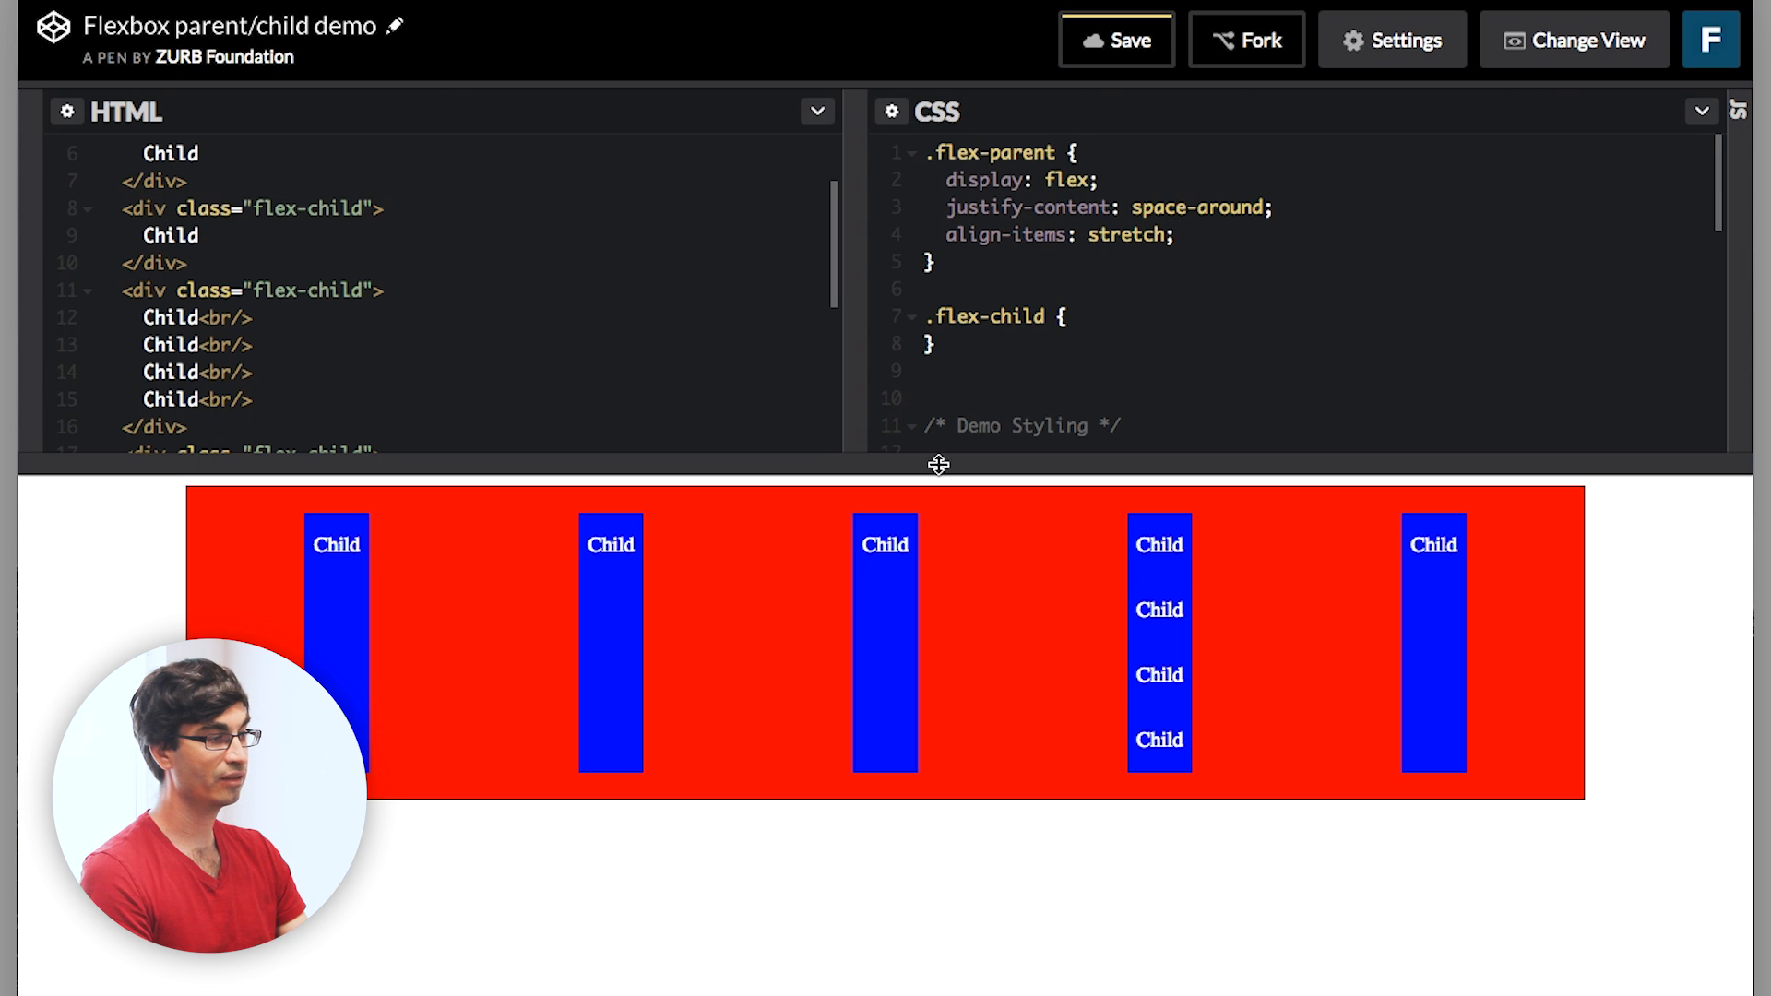
{"action": "mouse_move", "coordinate": [823, 813]}
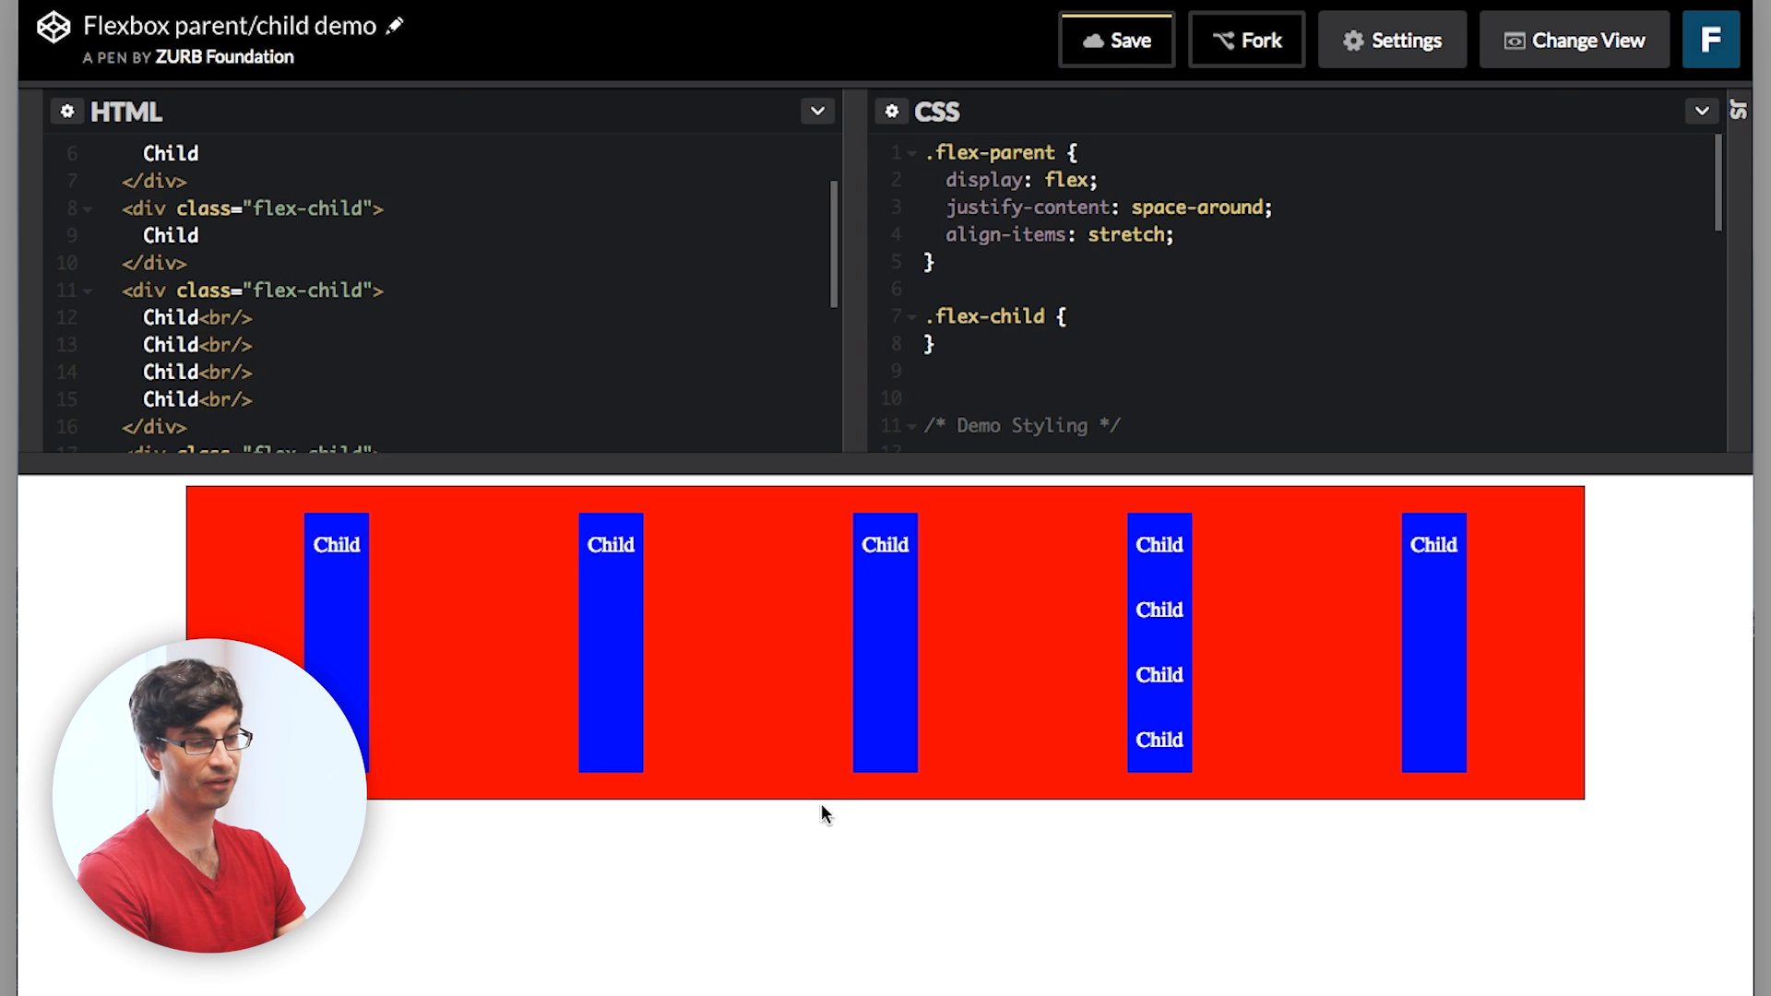
{"action": "left_click", "coordinate": [1094, 234]}
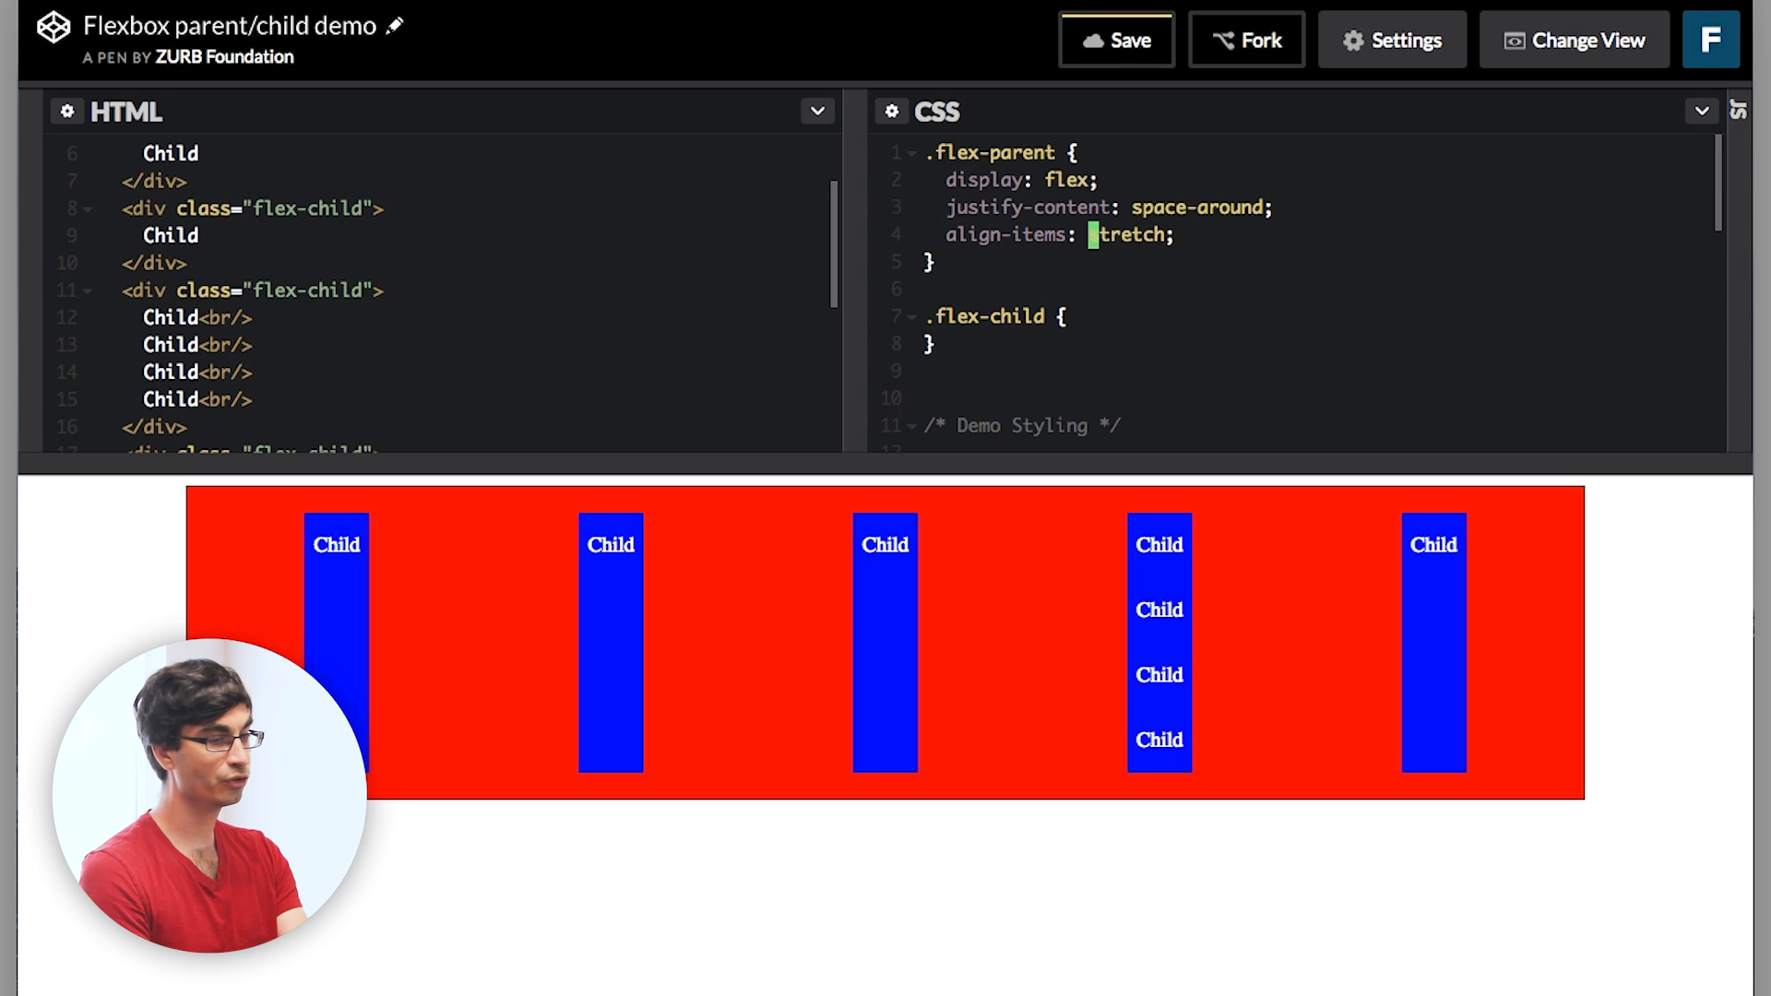
{"action": "type", "text": "center"}
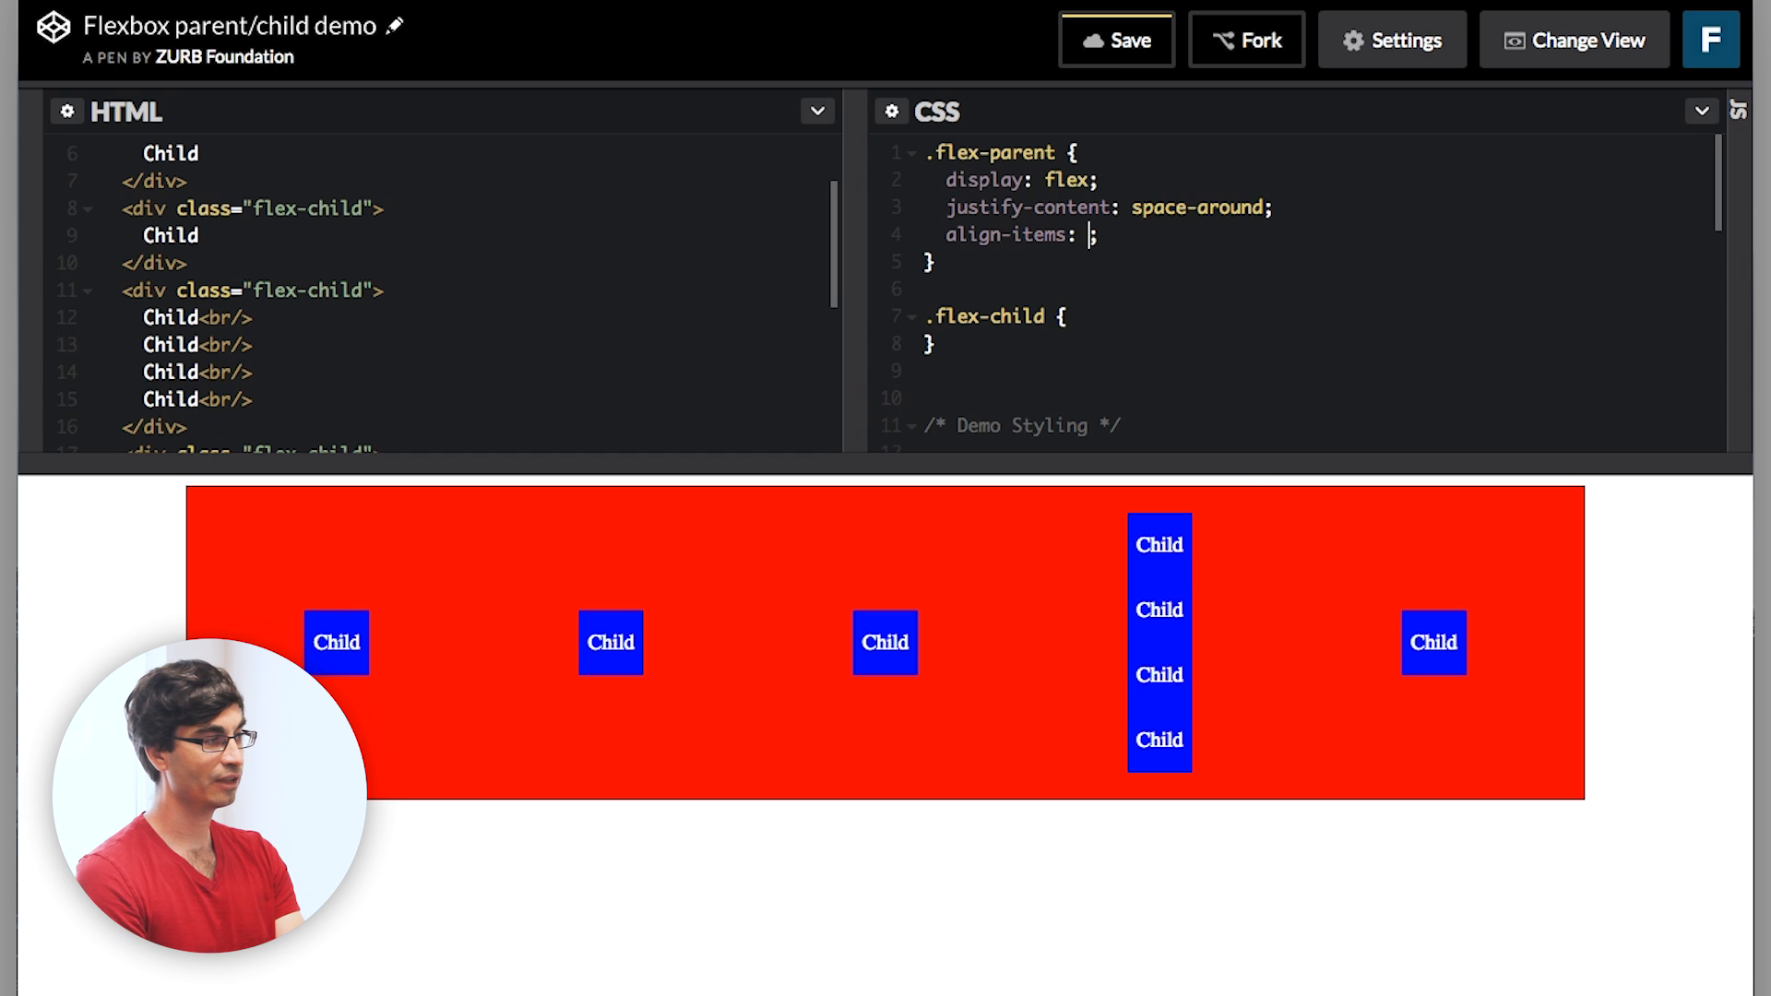
{"action": "type", "text": "baseline"}
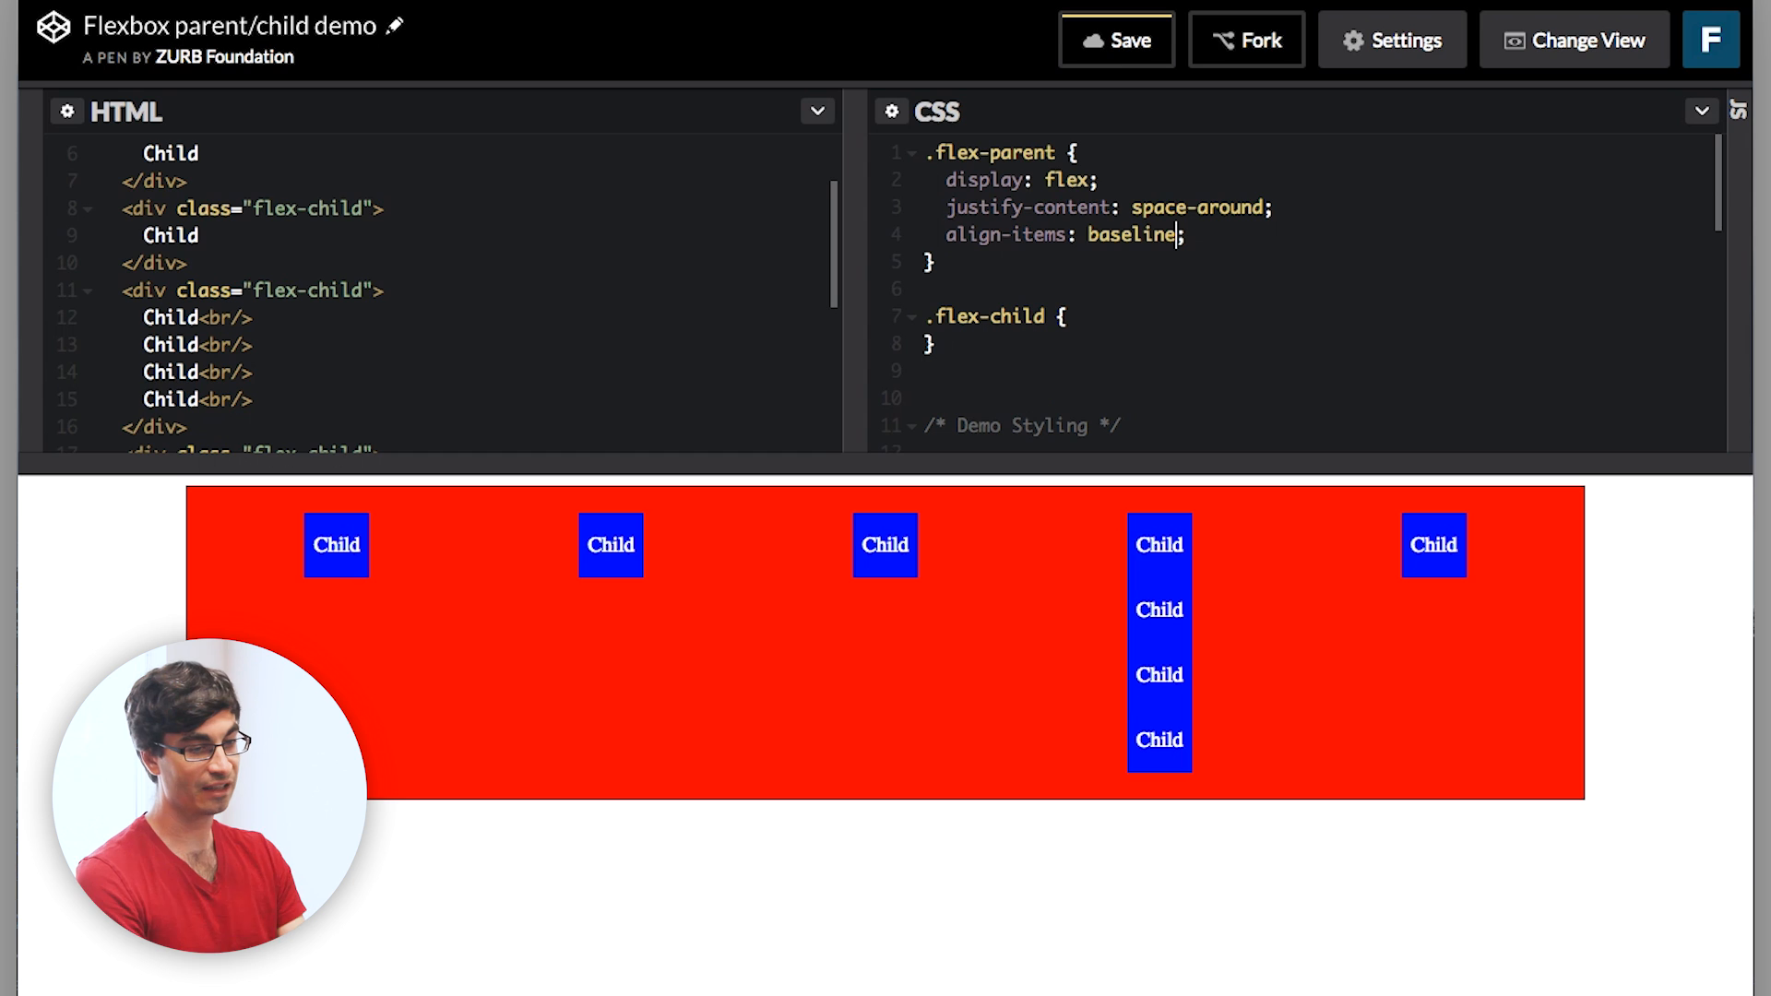
{"action": "mouse_move", "coordinate": [1175, 509]}
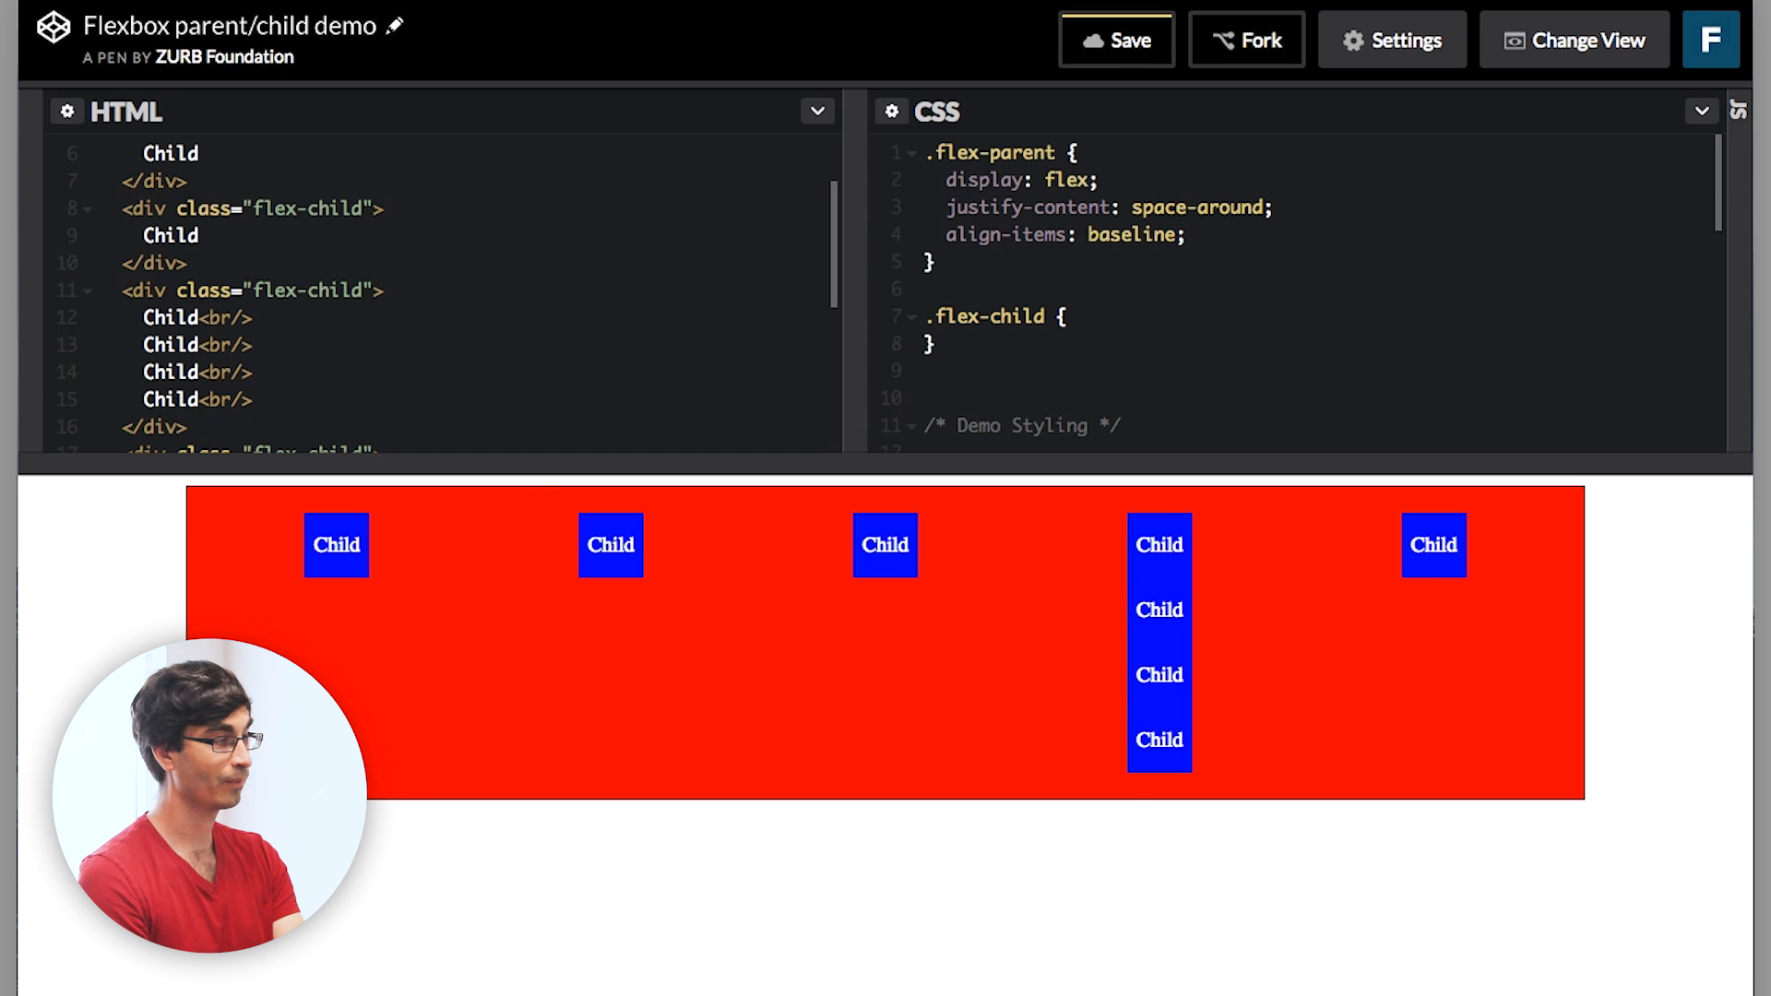
{"action": "type", "text": "center"}
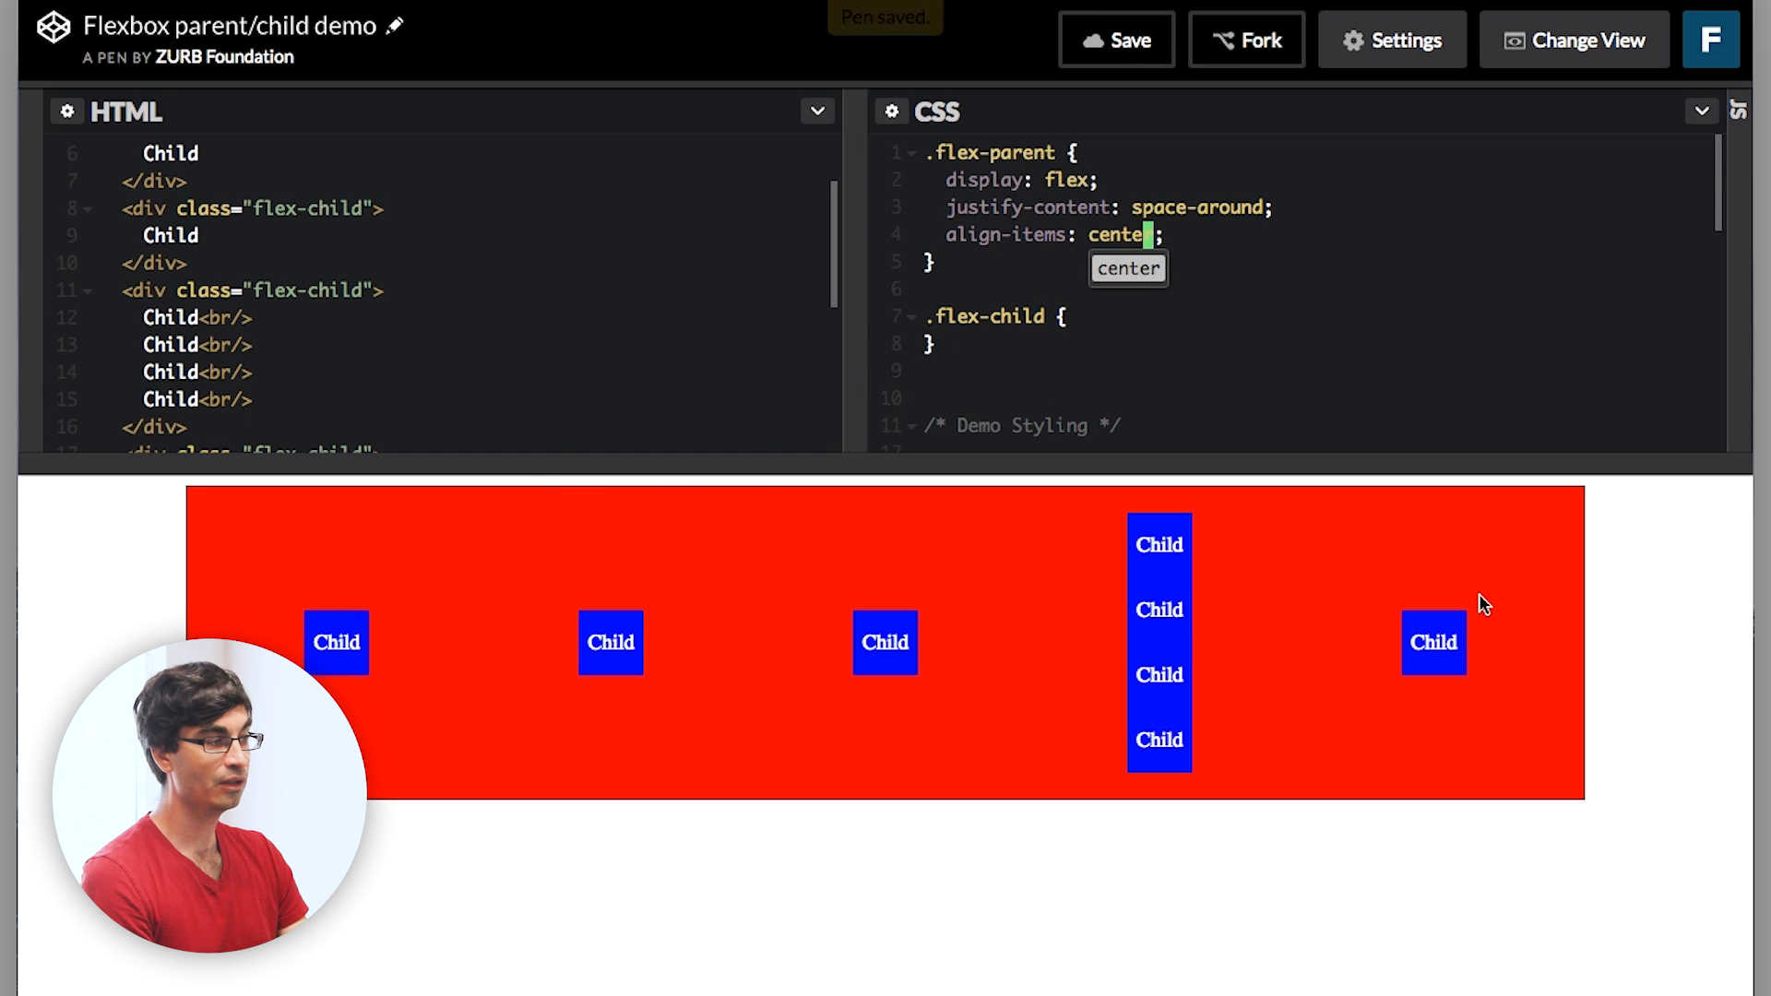
{"action": "mouse_move", "coordinate": [1186, 374]}
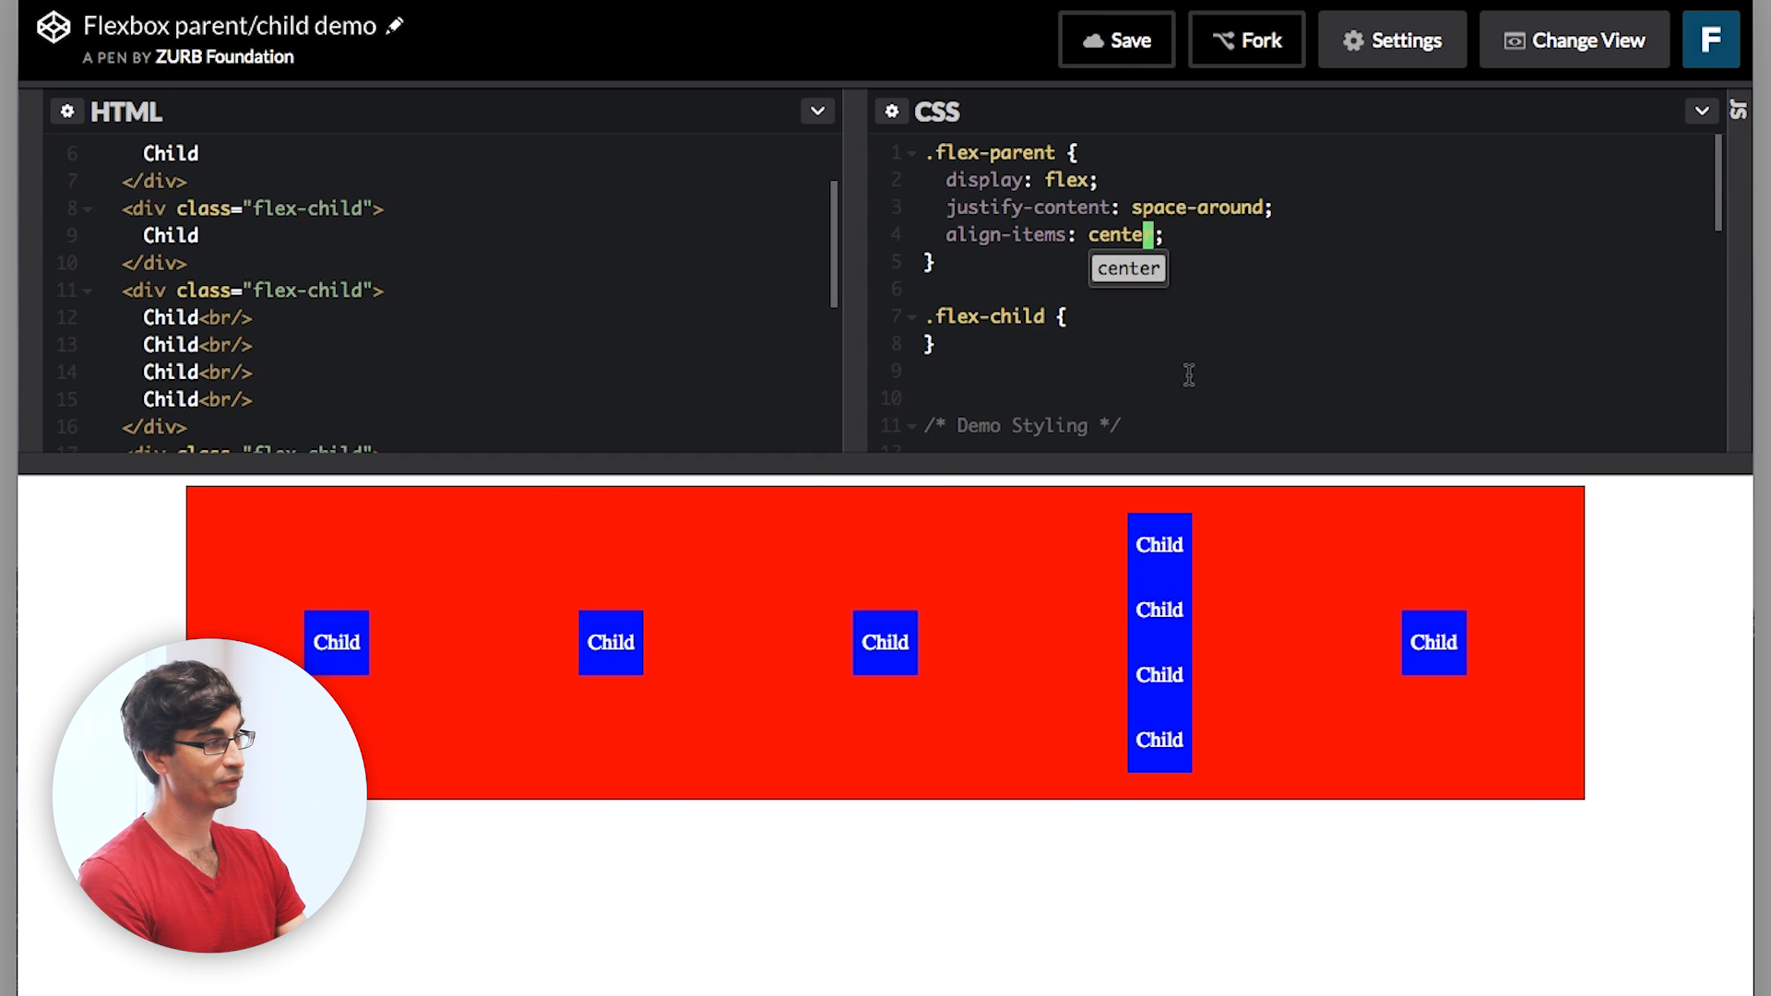
{"action": "mouse_move", "coordinate": [345, 319]}
{"action": "type", "text": " bottom"}
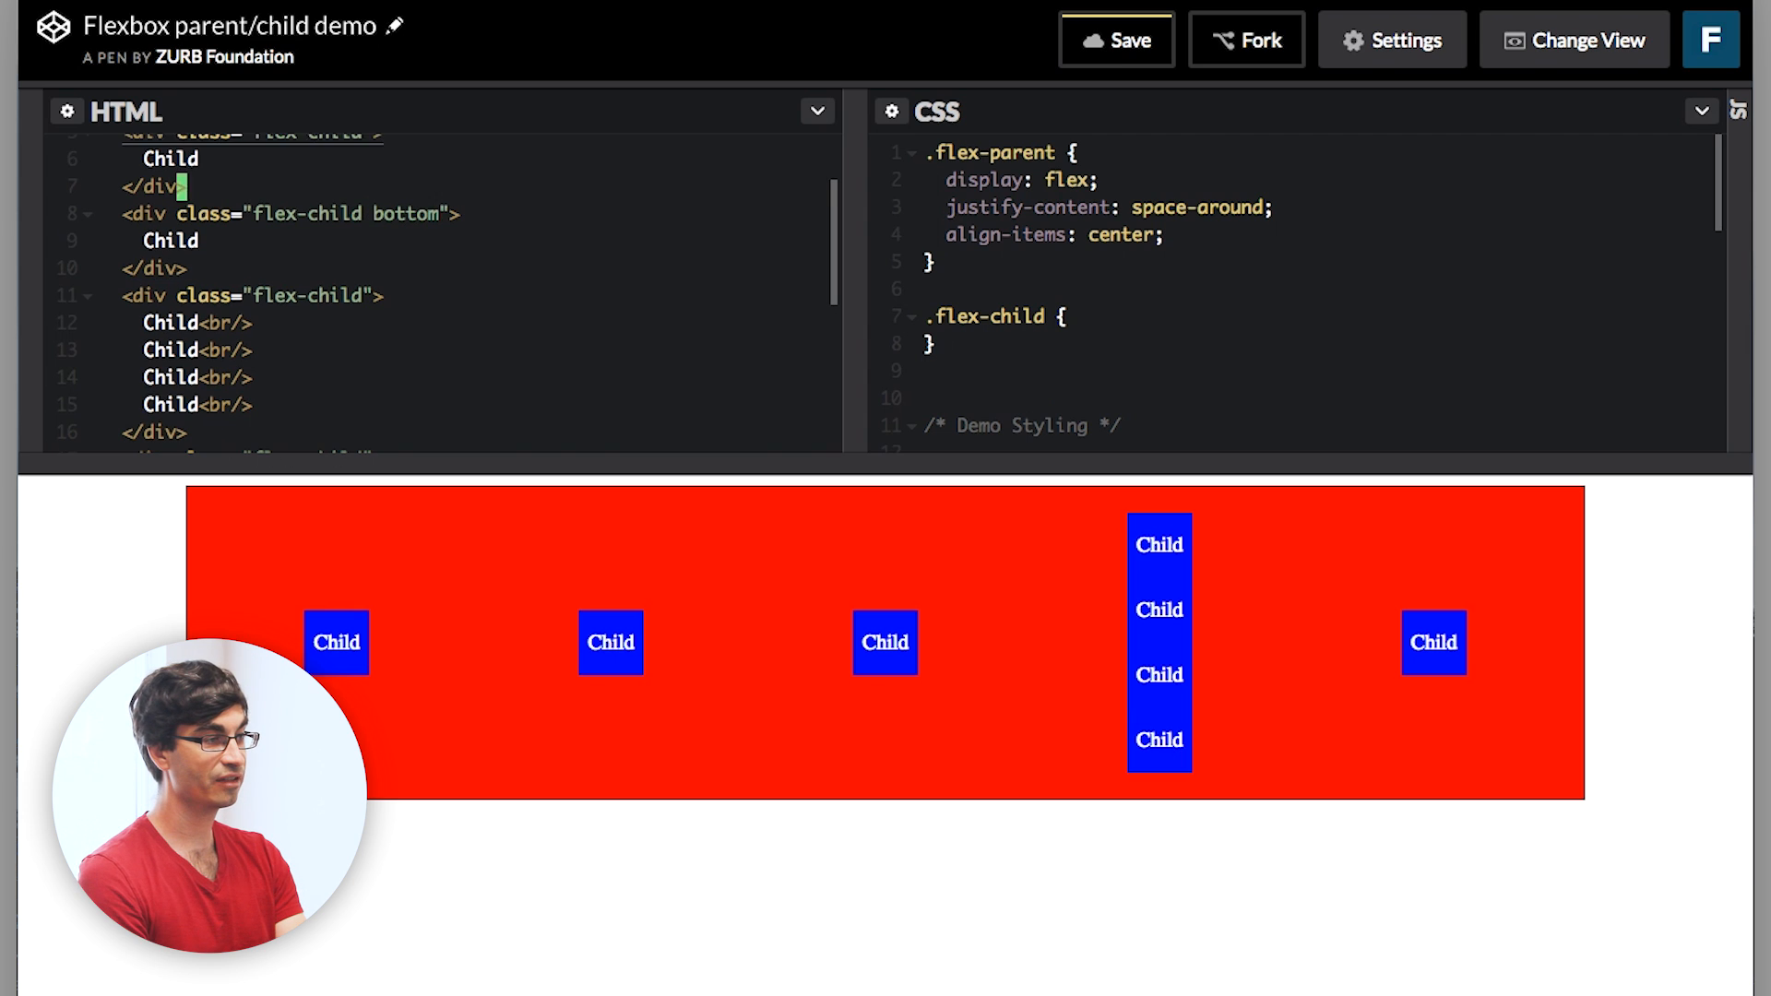
Create a .flex-child.bottom rule with align-self: flex-end so that child drops to the bottom edge.
{"action": "left_click", "coordinate": [1115, 39]}
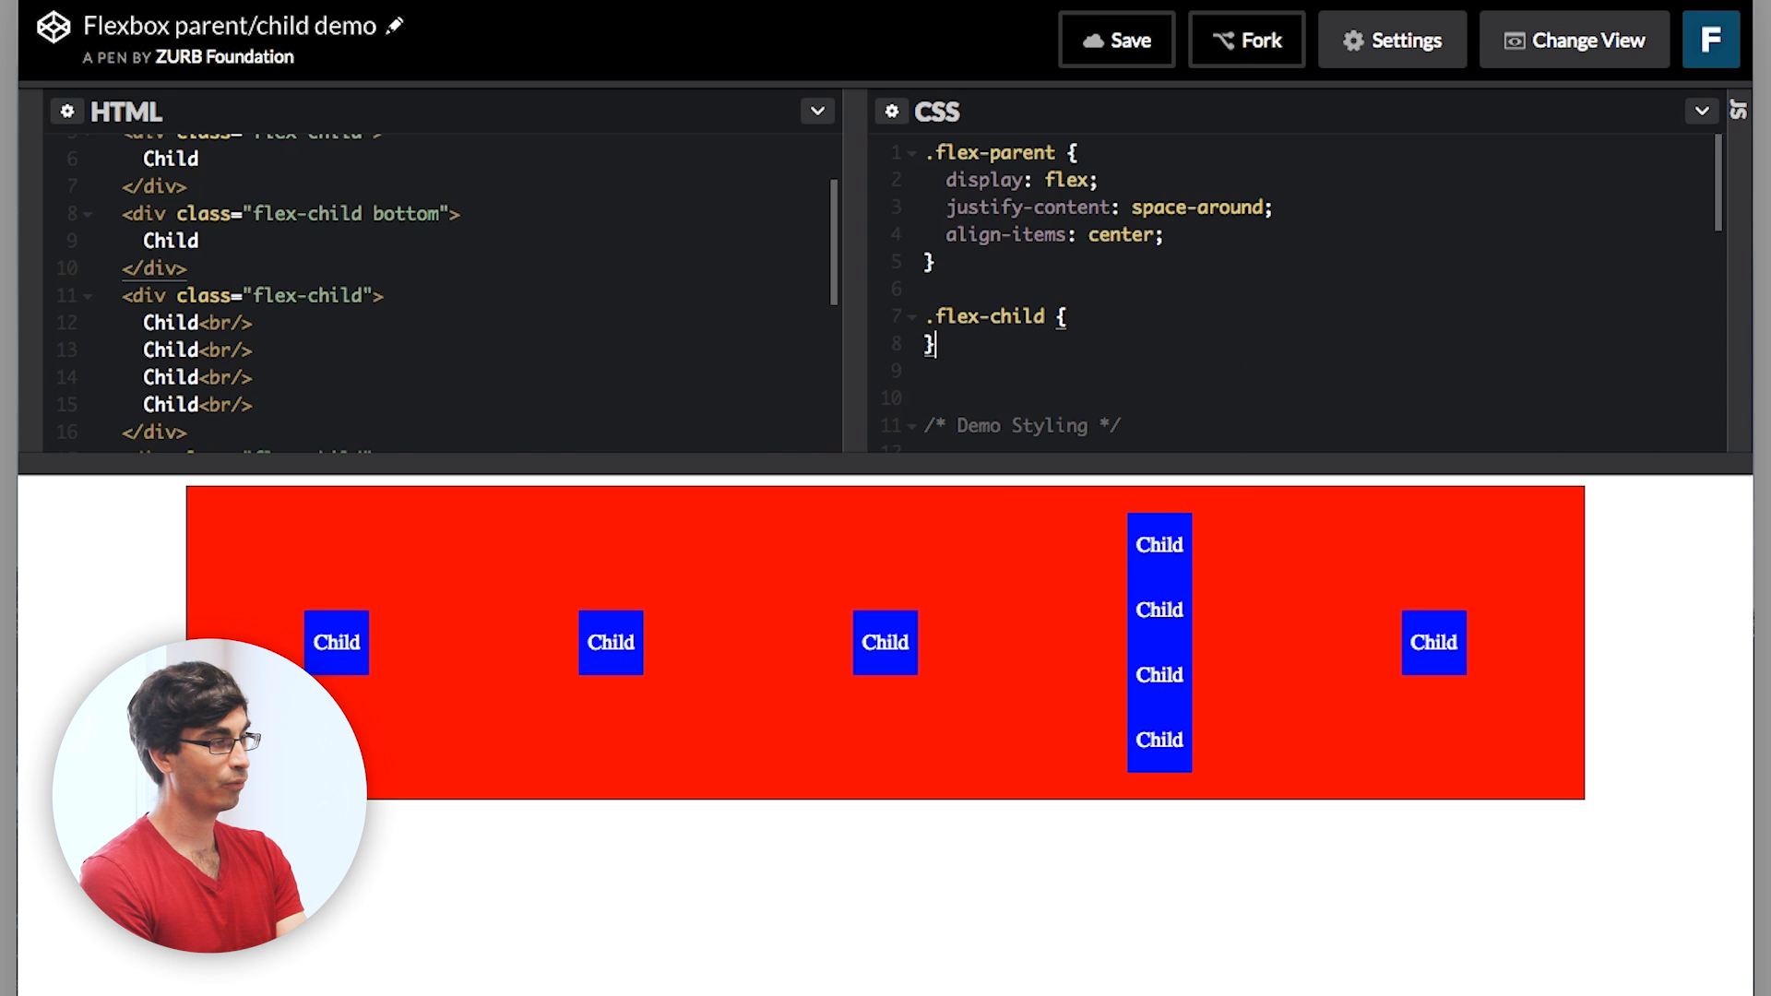
{"action": "type", "text": ".bottom"}
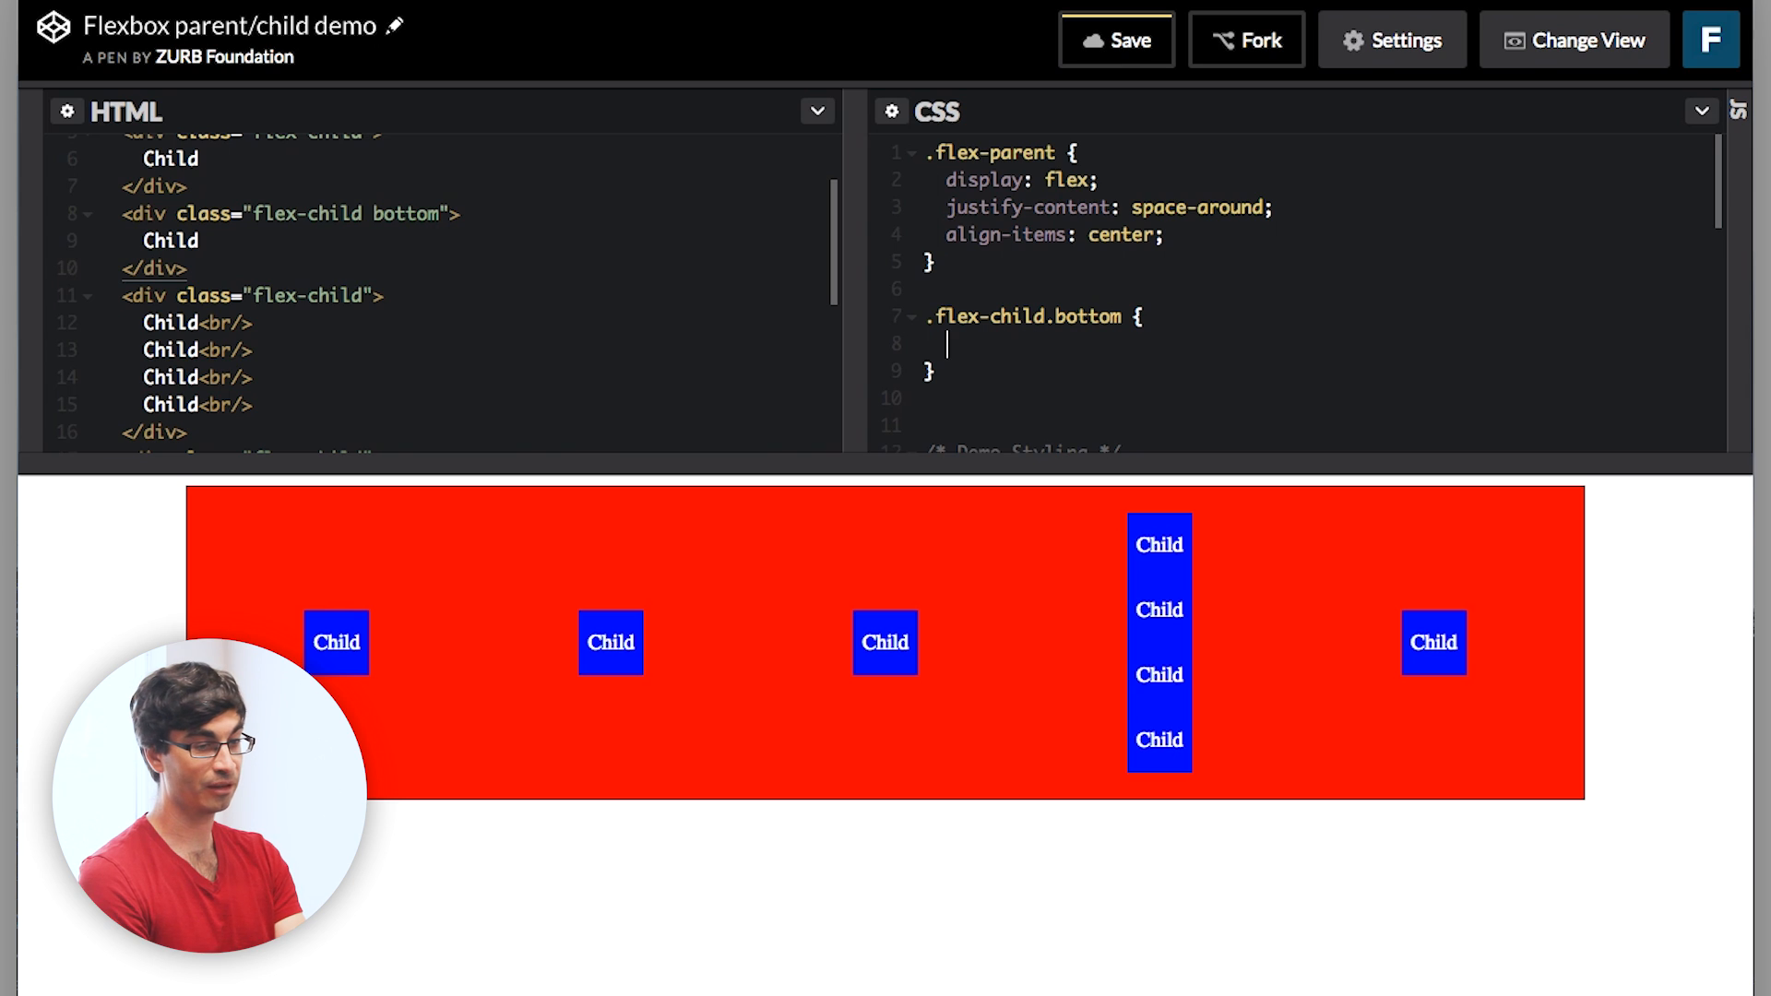
{"action": "type", "text": "align-"}
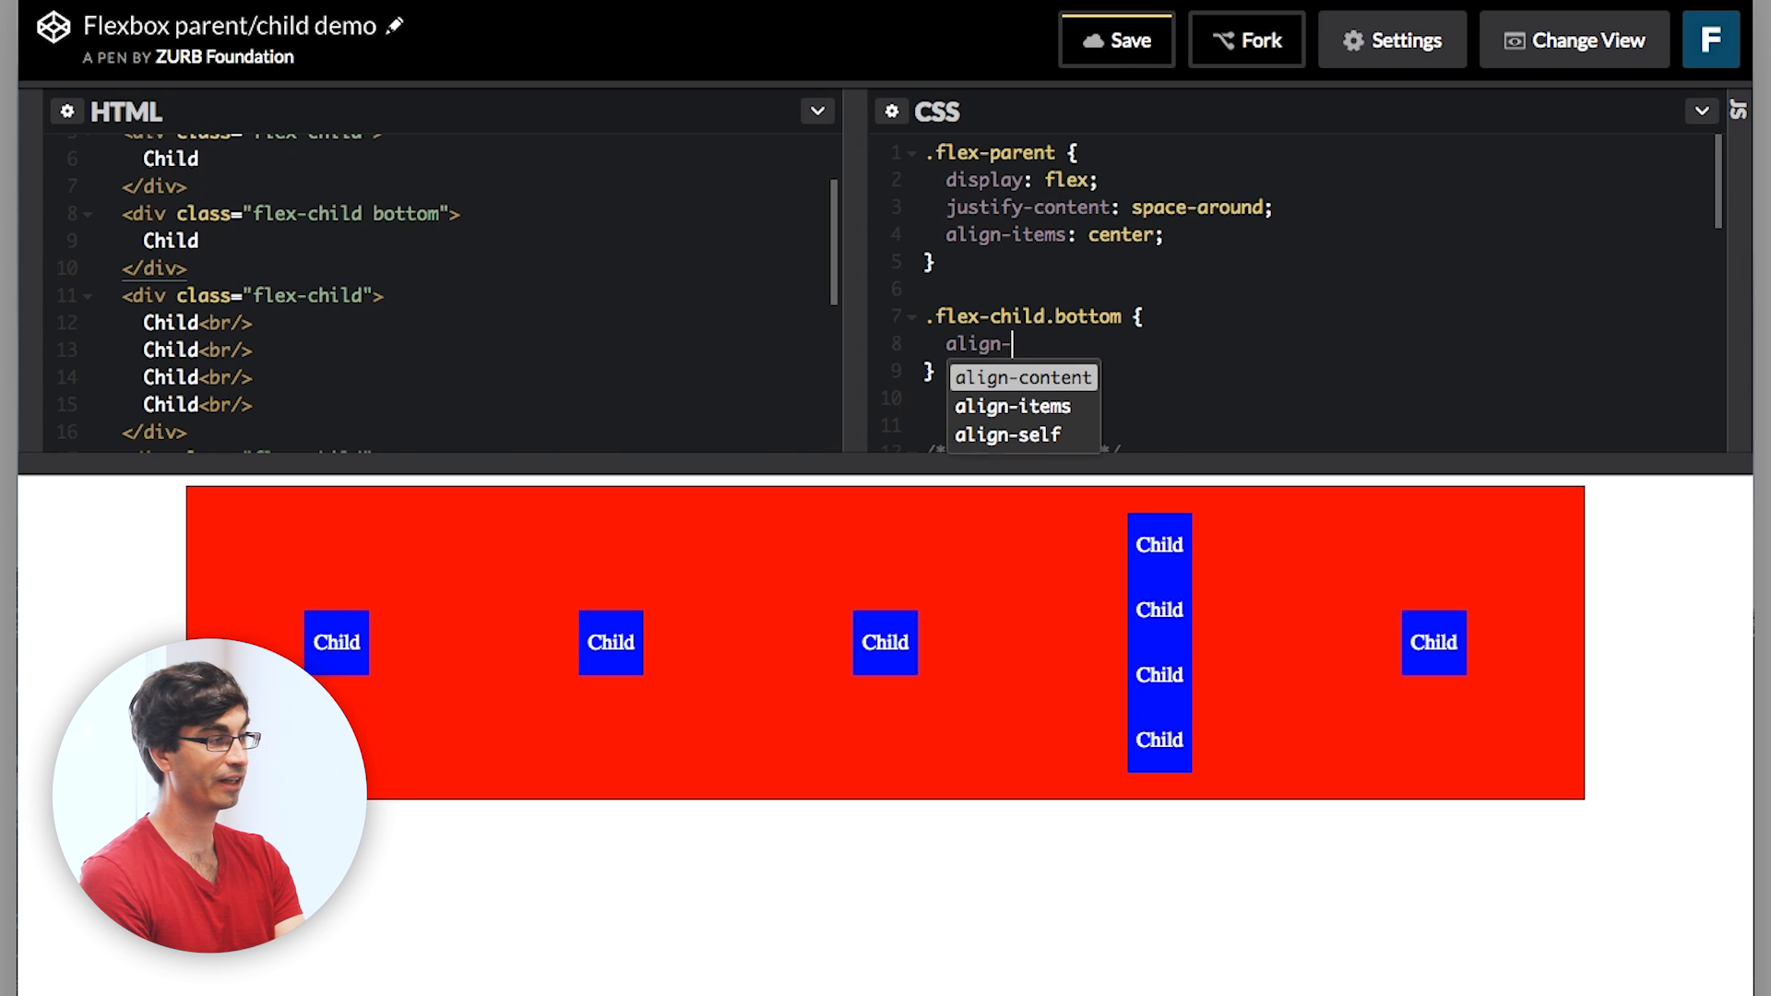
{"action": "left_click", "coordinate": [1013, 435]}
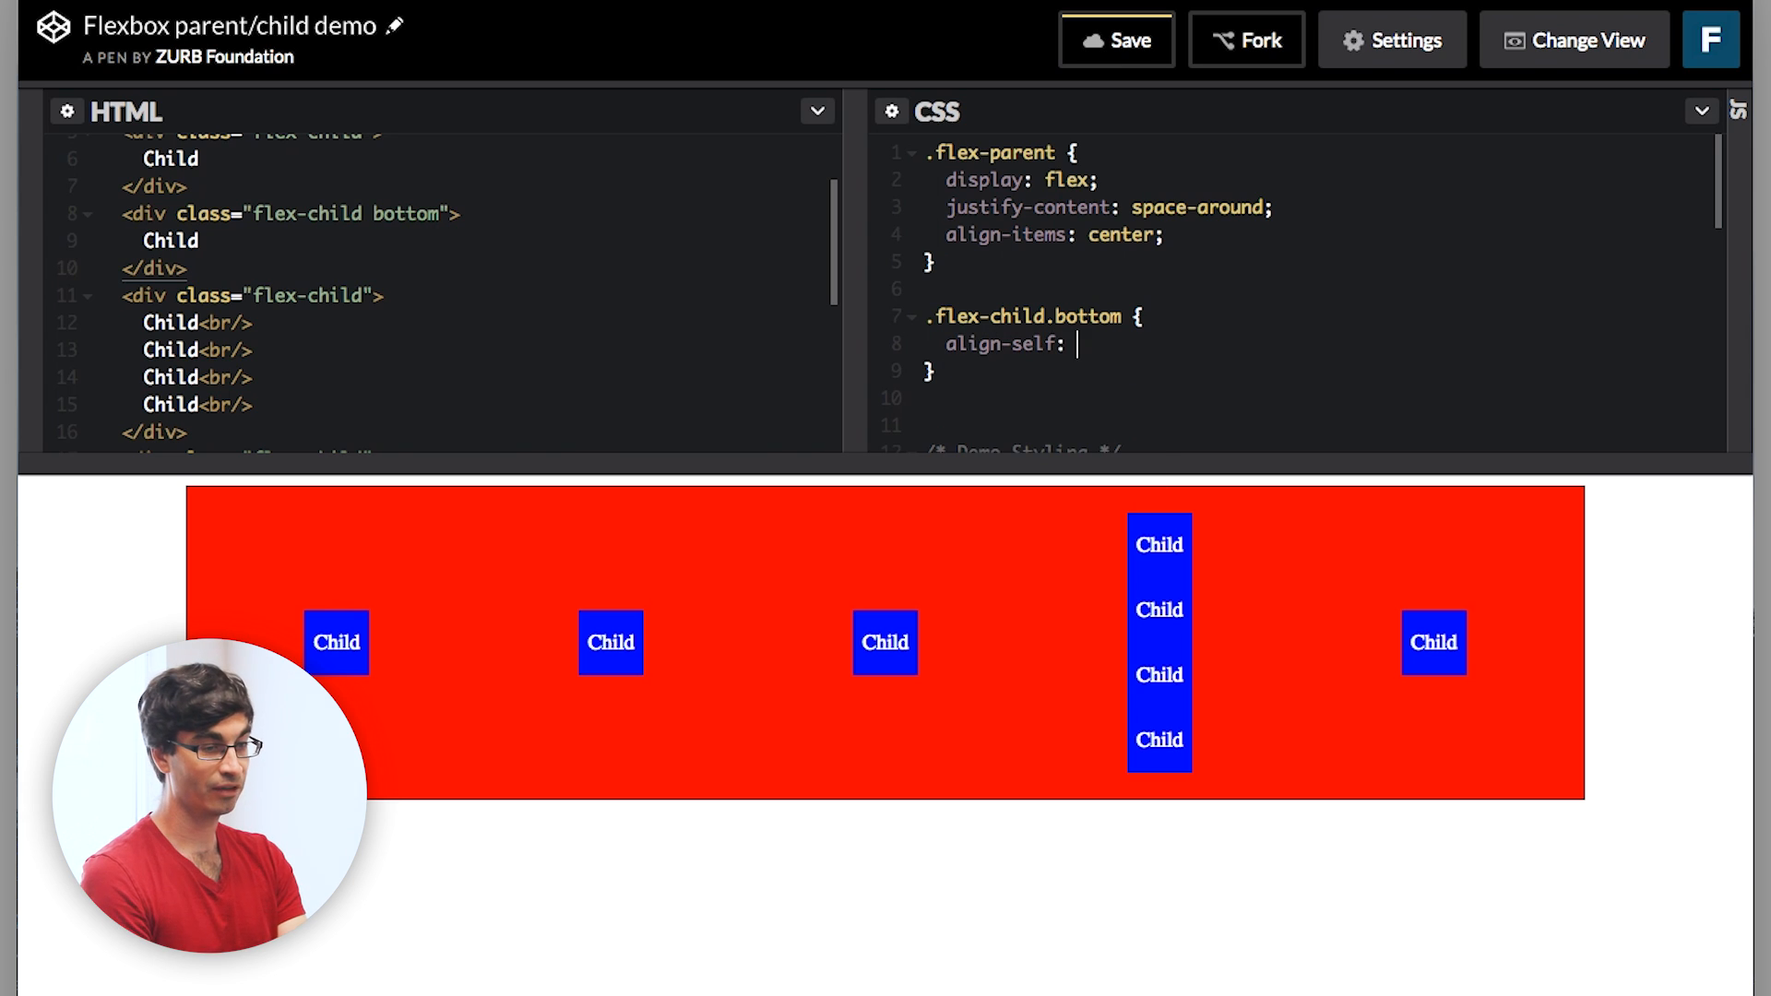
{"action": "type", "text": "fle"}
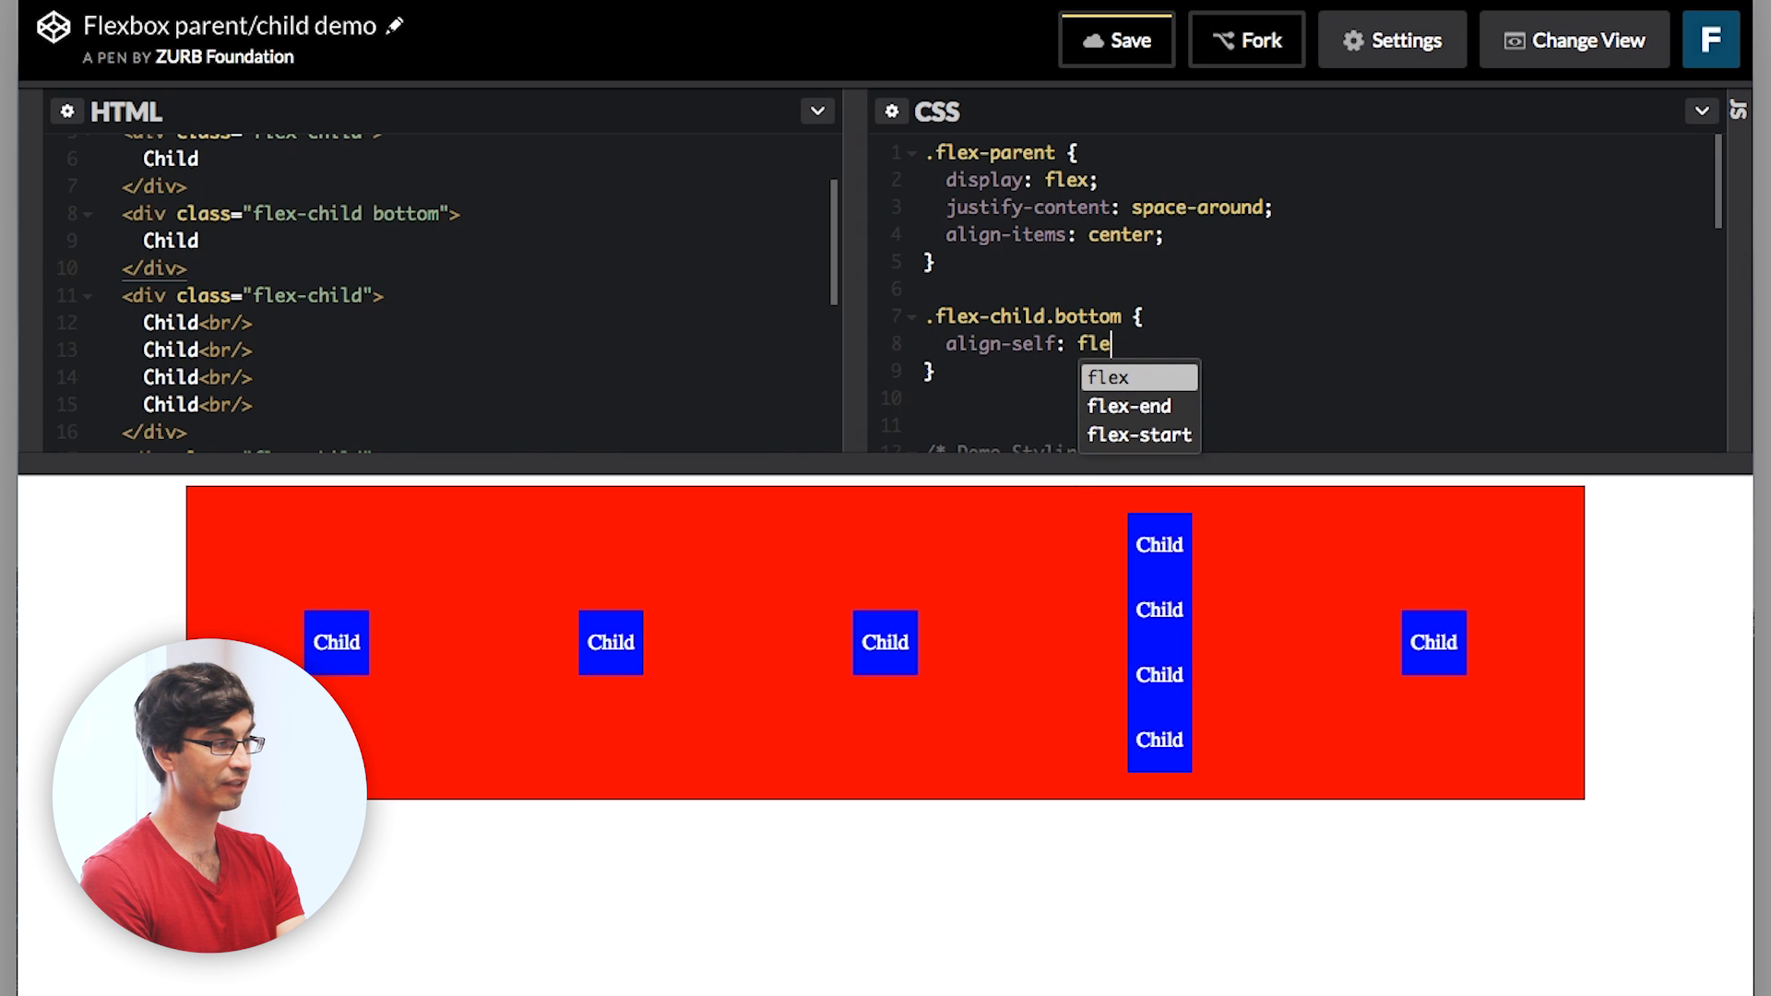
{"action": "left_click", "coordinate": [1127, 406]}
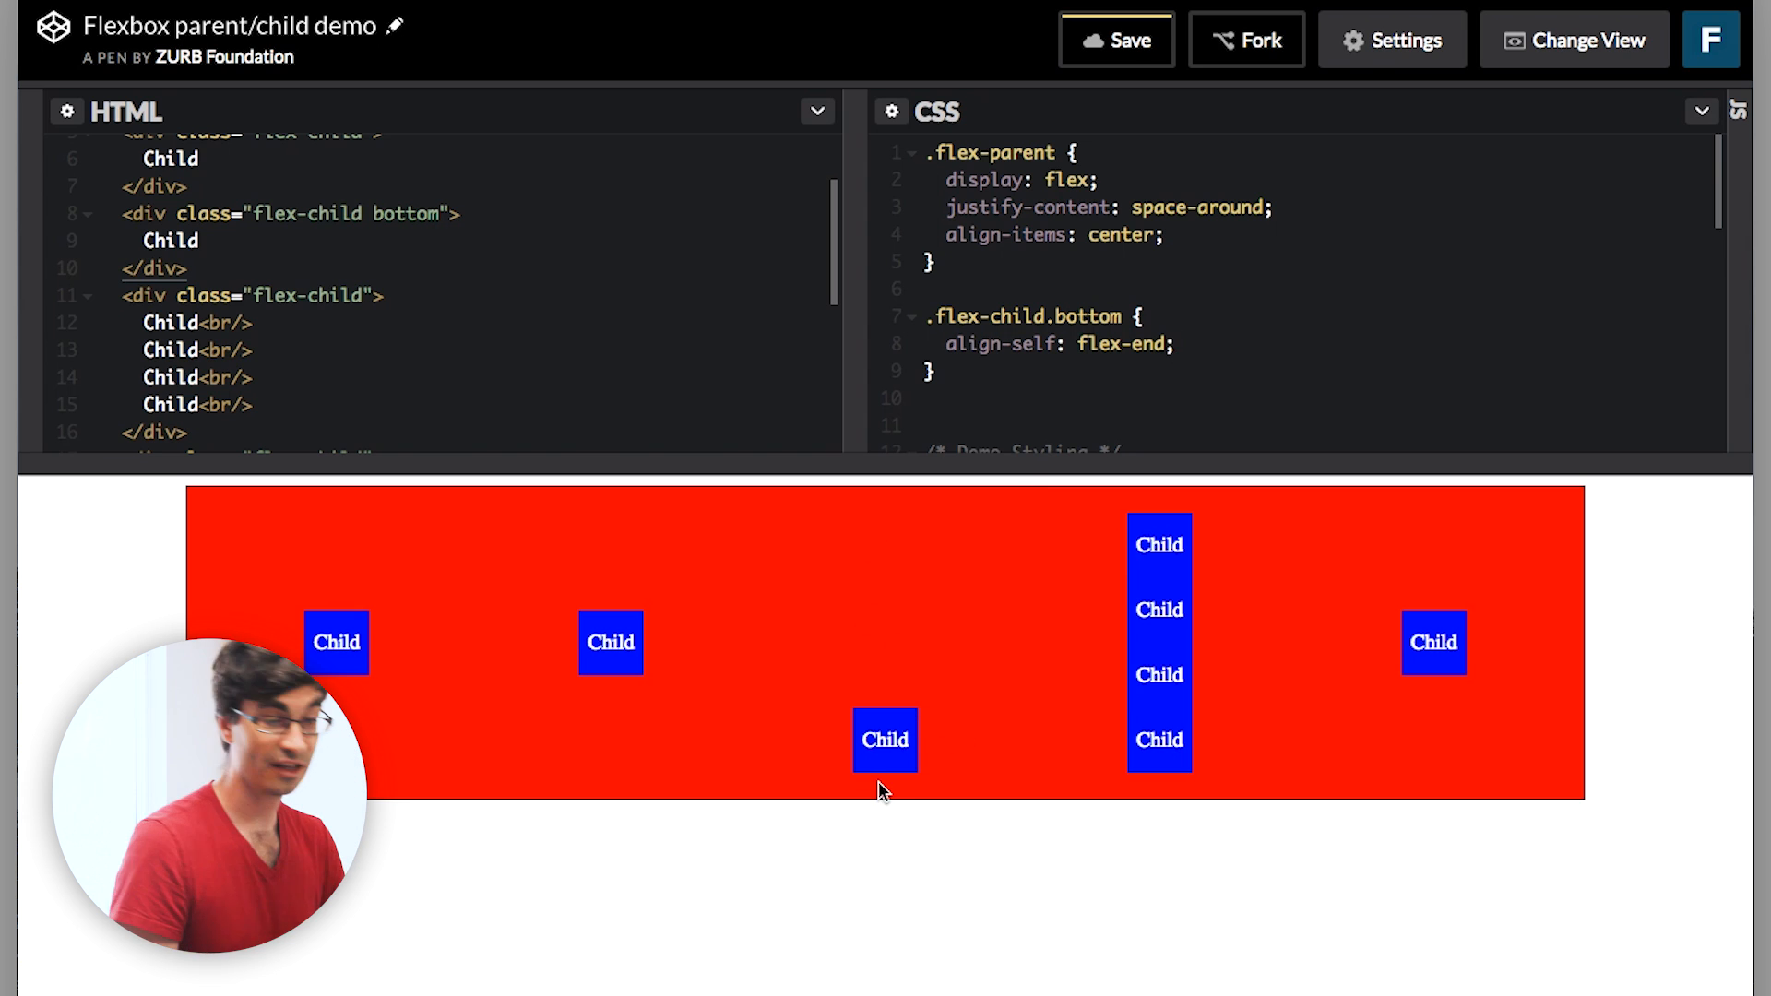
{"action": "mouse_move", "coordinate": [754, 758]}
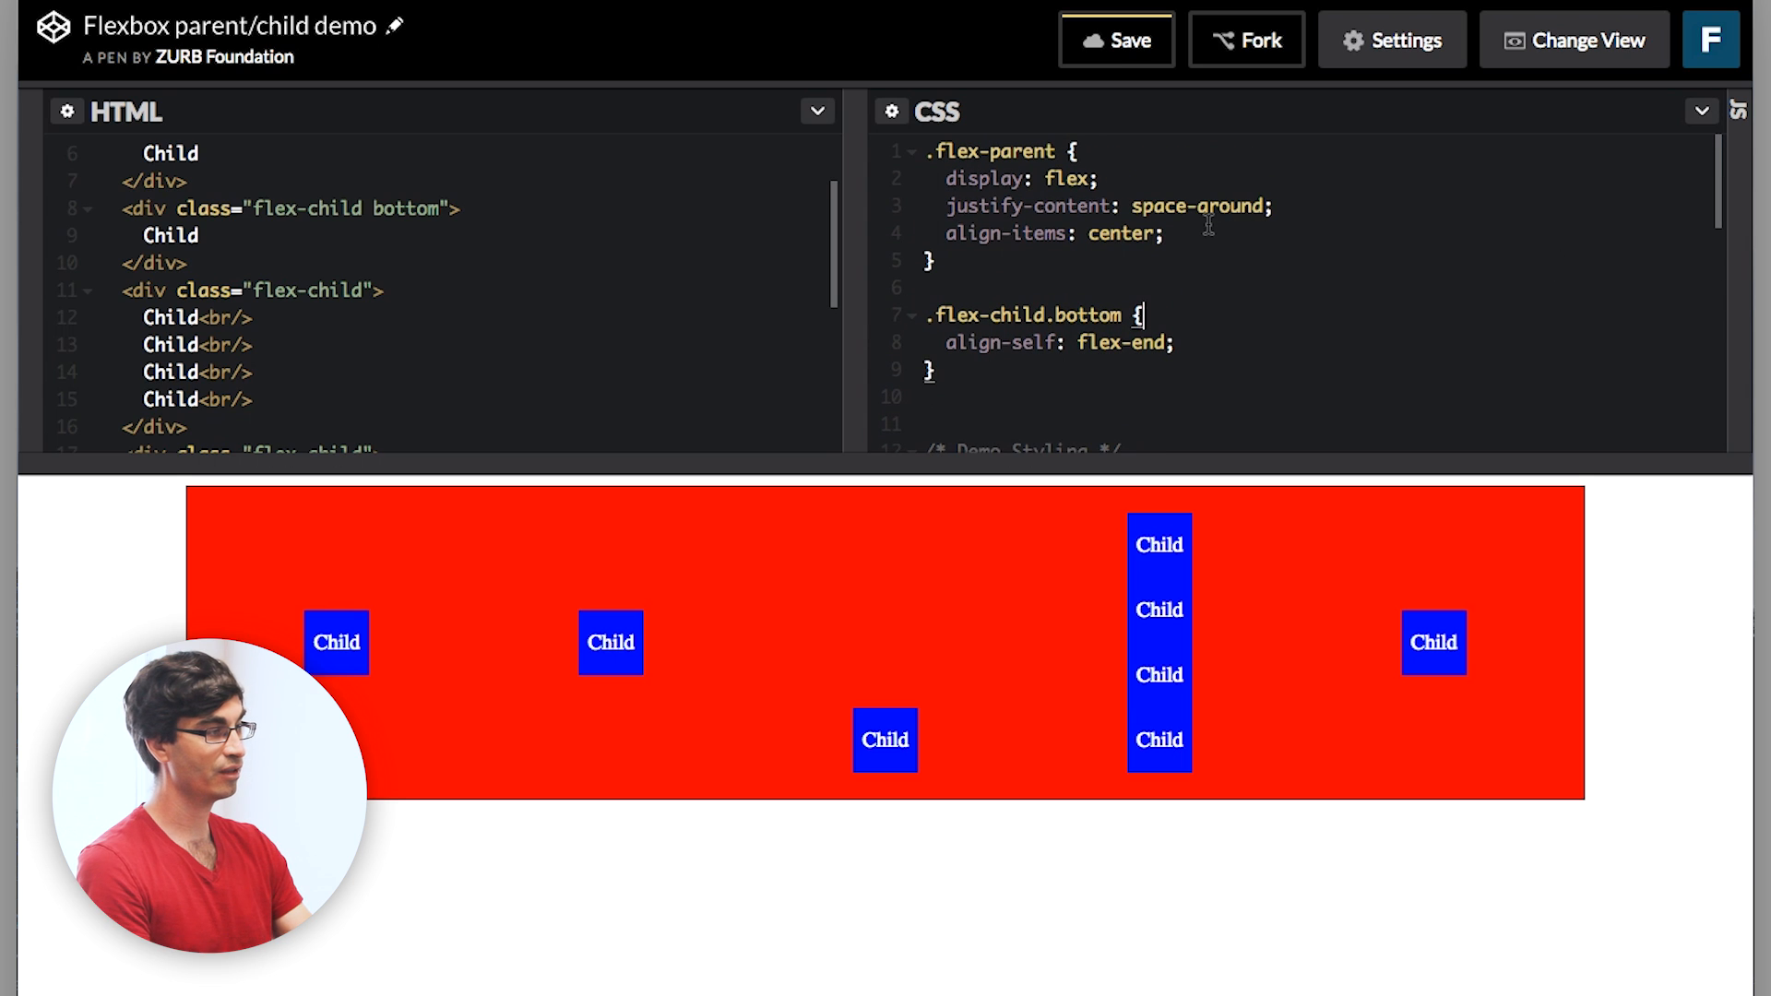
{"action": "key", "text": "Enter"}
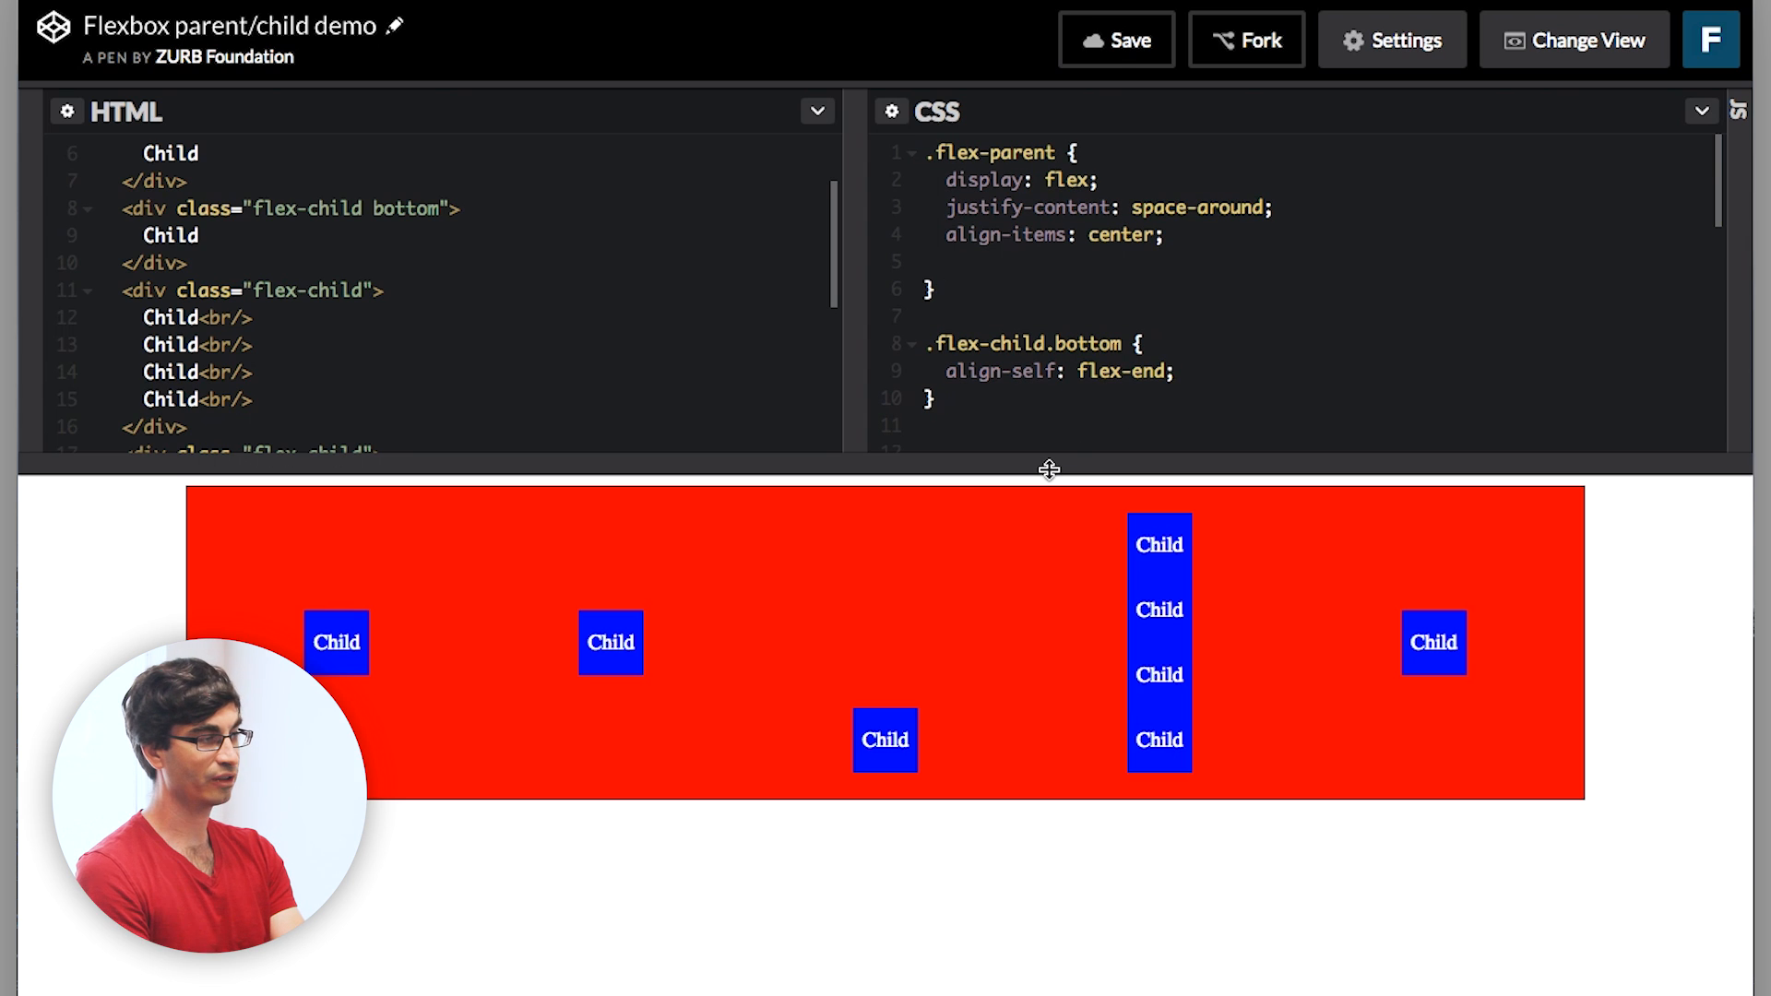
{"action": "type", "text": "flex-direction"}
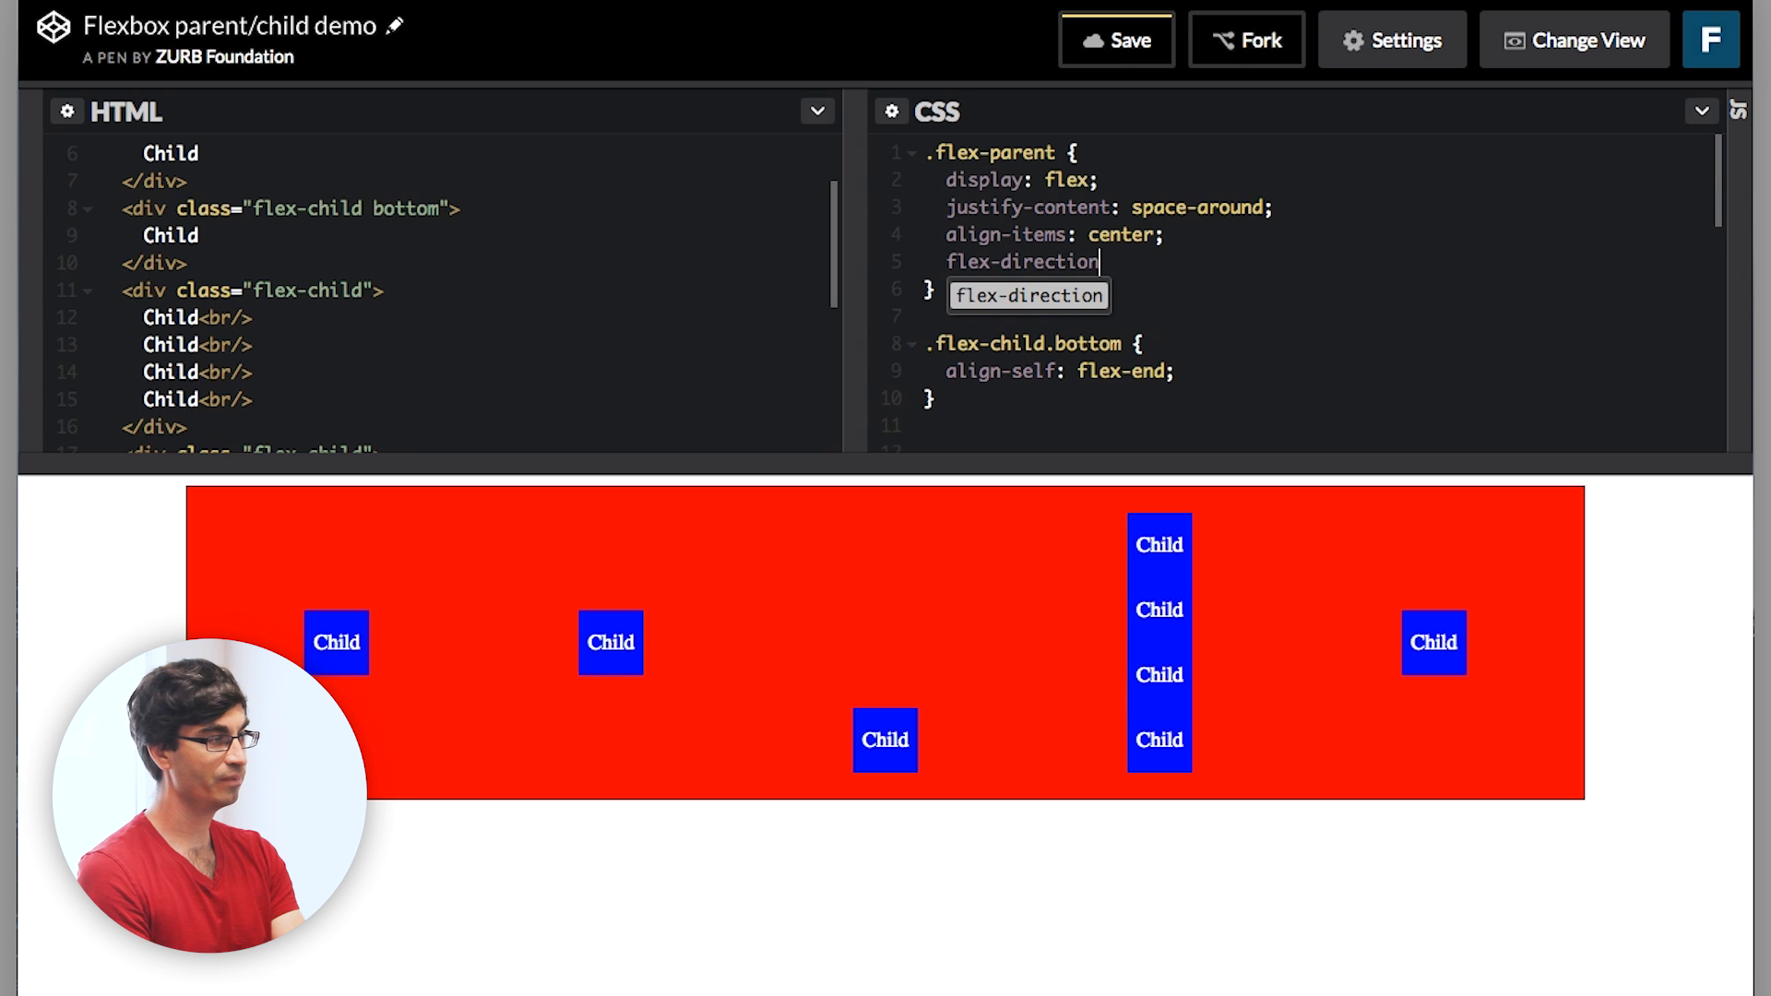
Set flex-direction: column on .flex-parent so the children stack vertically.
{"action": "type", "text": ": column;"}
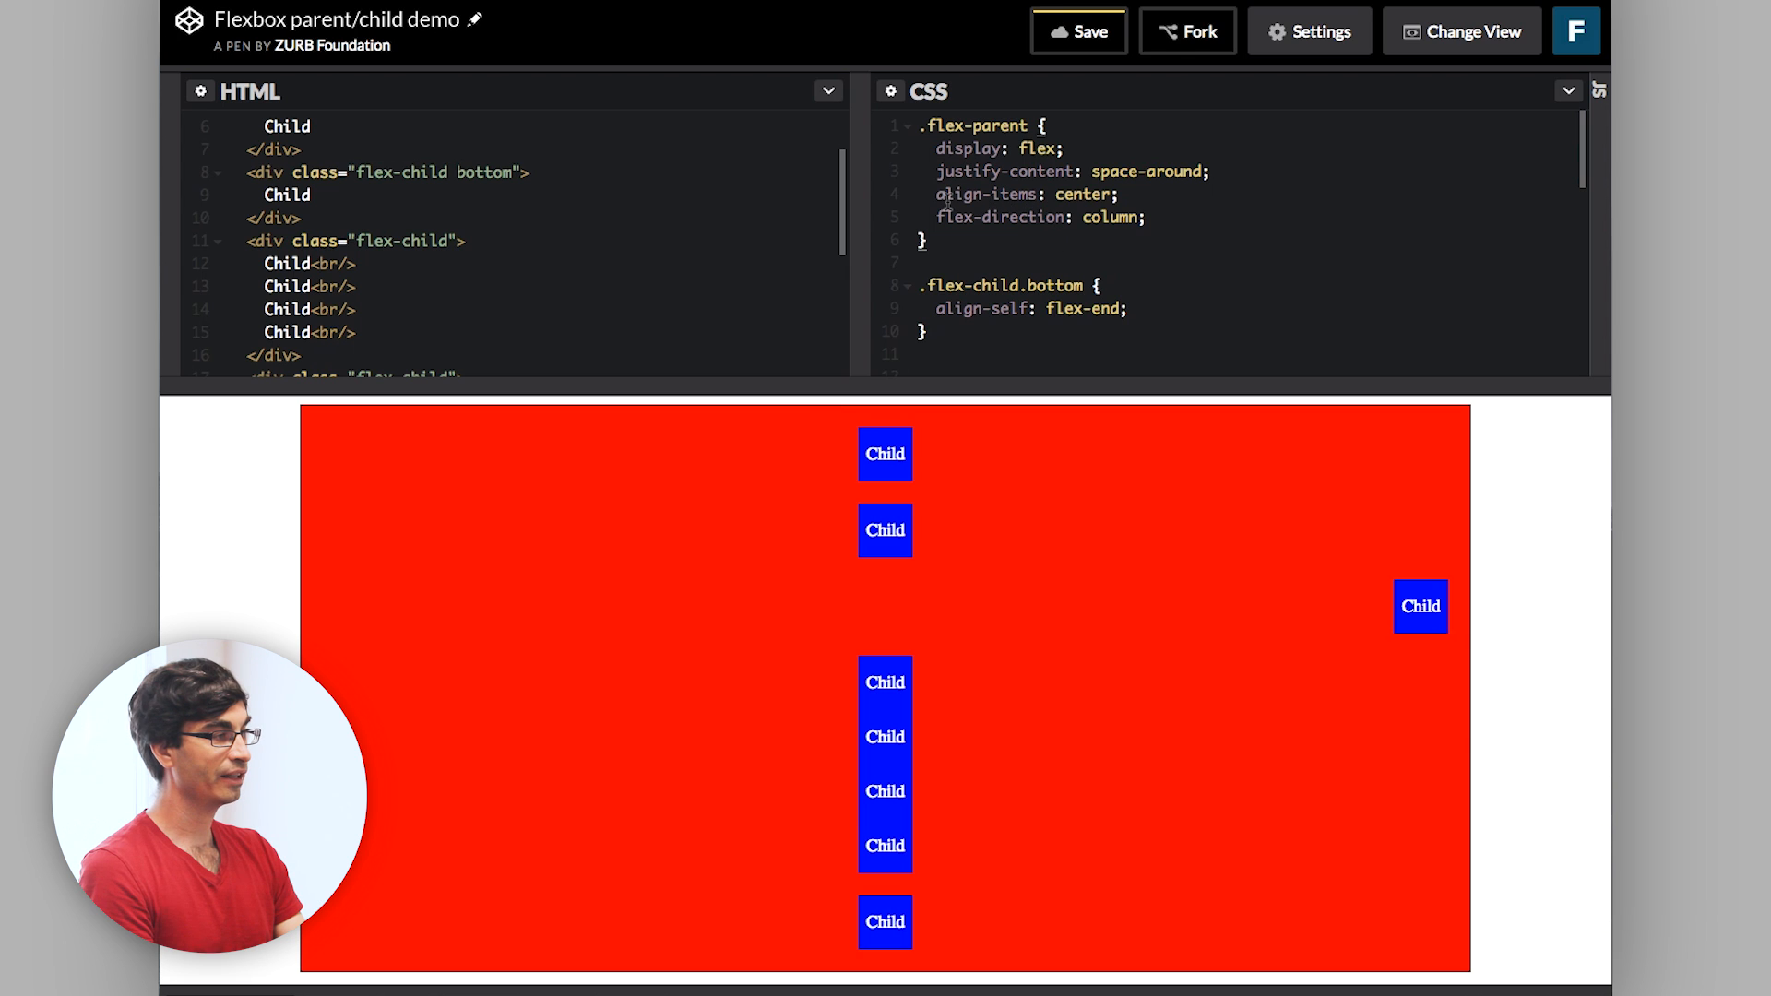
{"action": "mouse_move", "coordinate": [842, 723]}
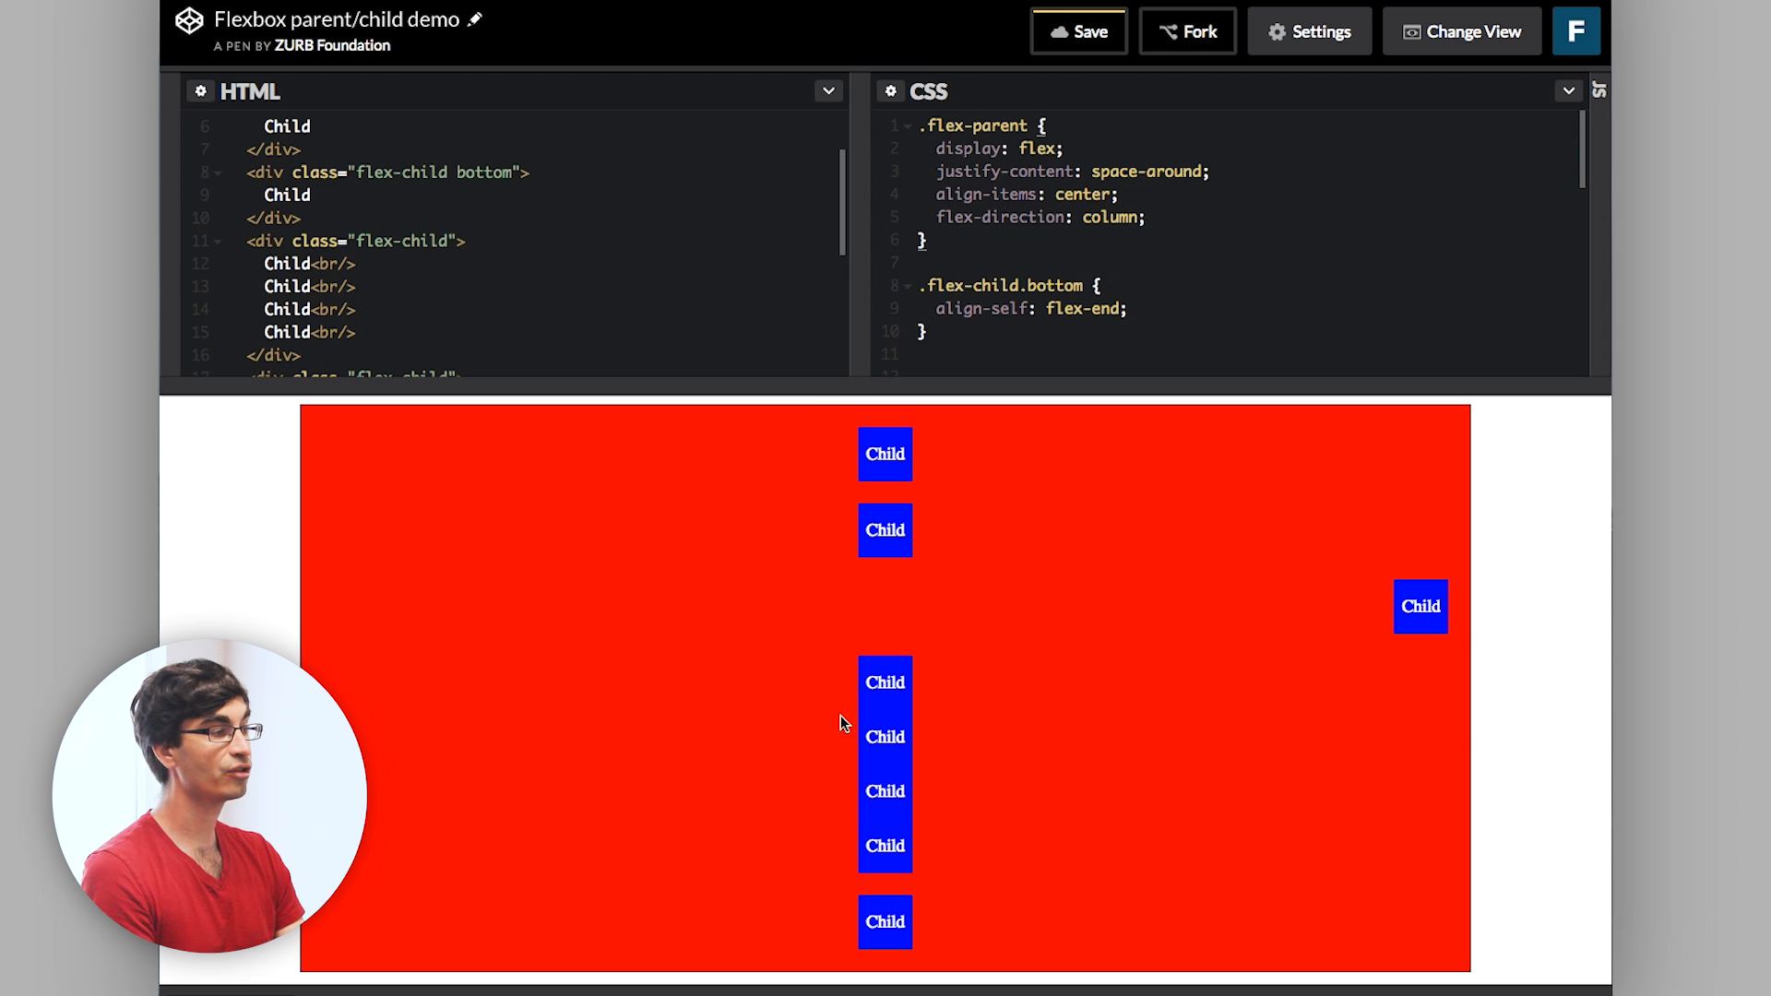
{"action": "mouse_move", "coordinate": [869, 419]}
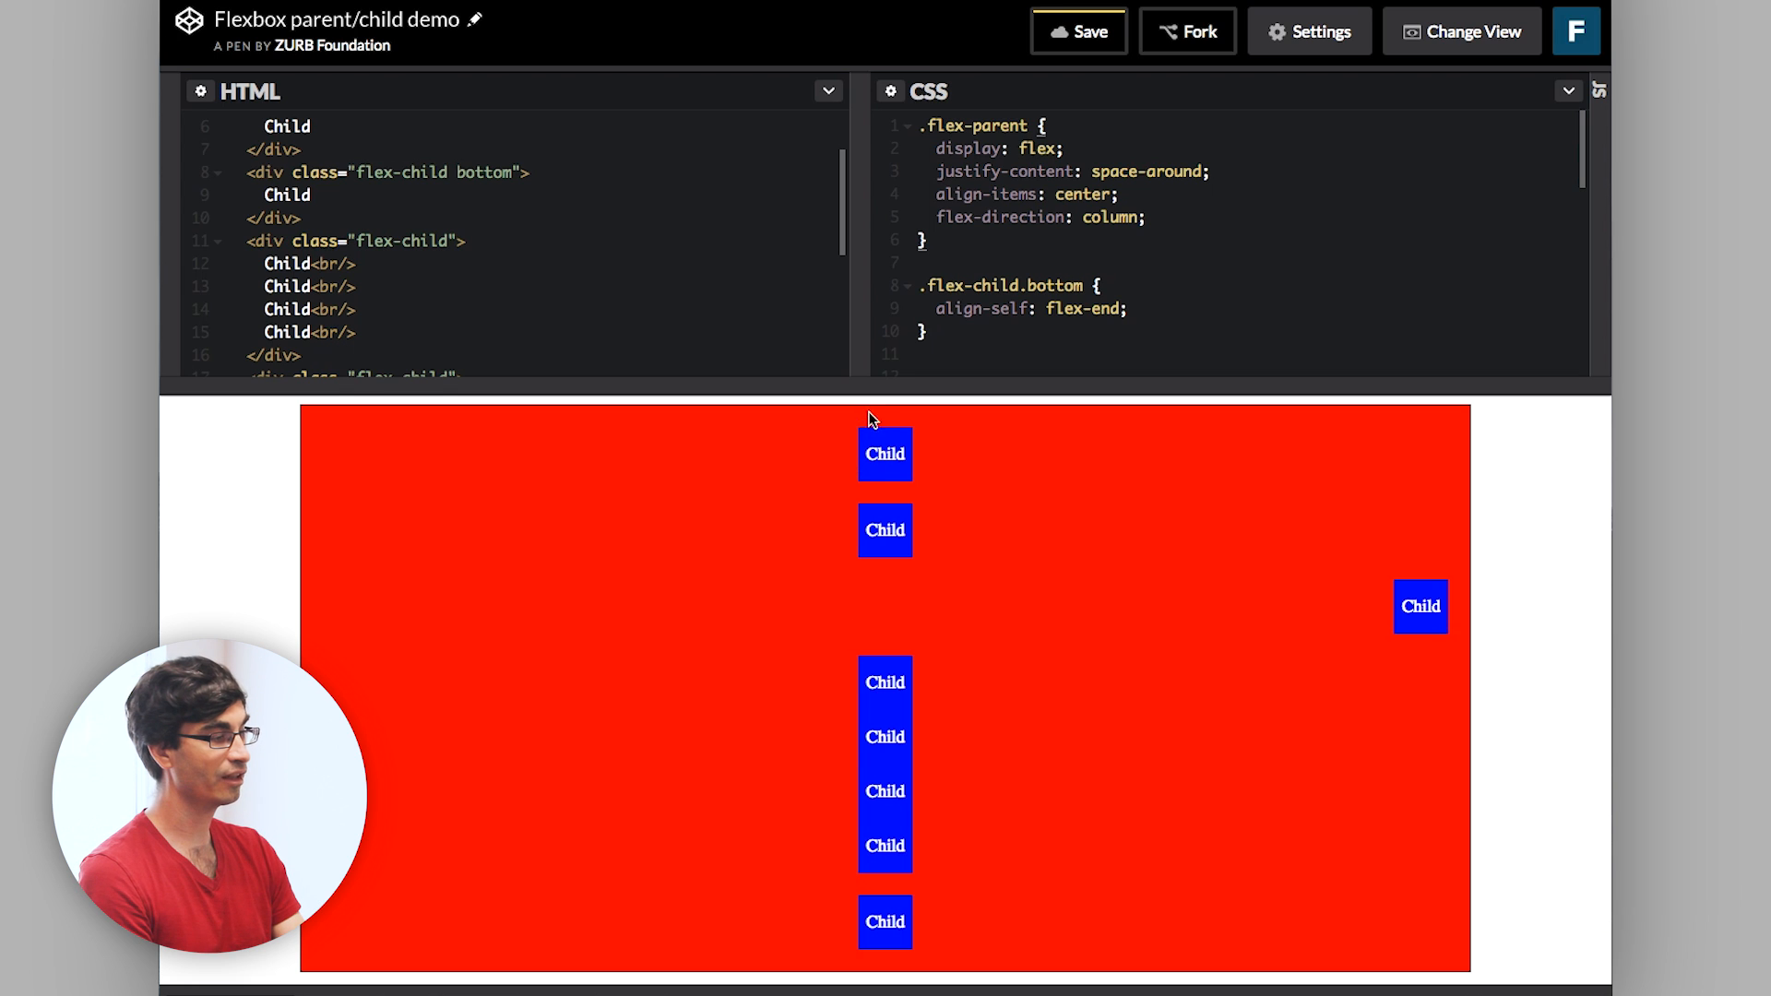
{"action": "mouse_move", "coordinate": [899, 984]}
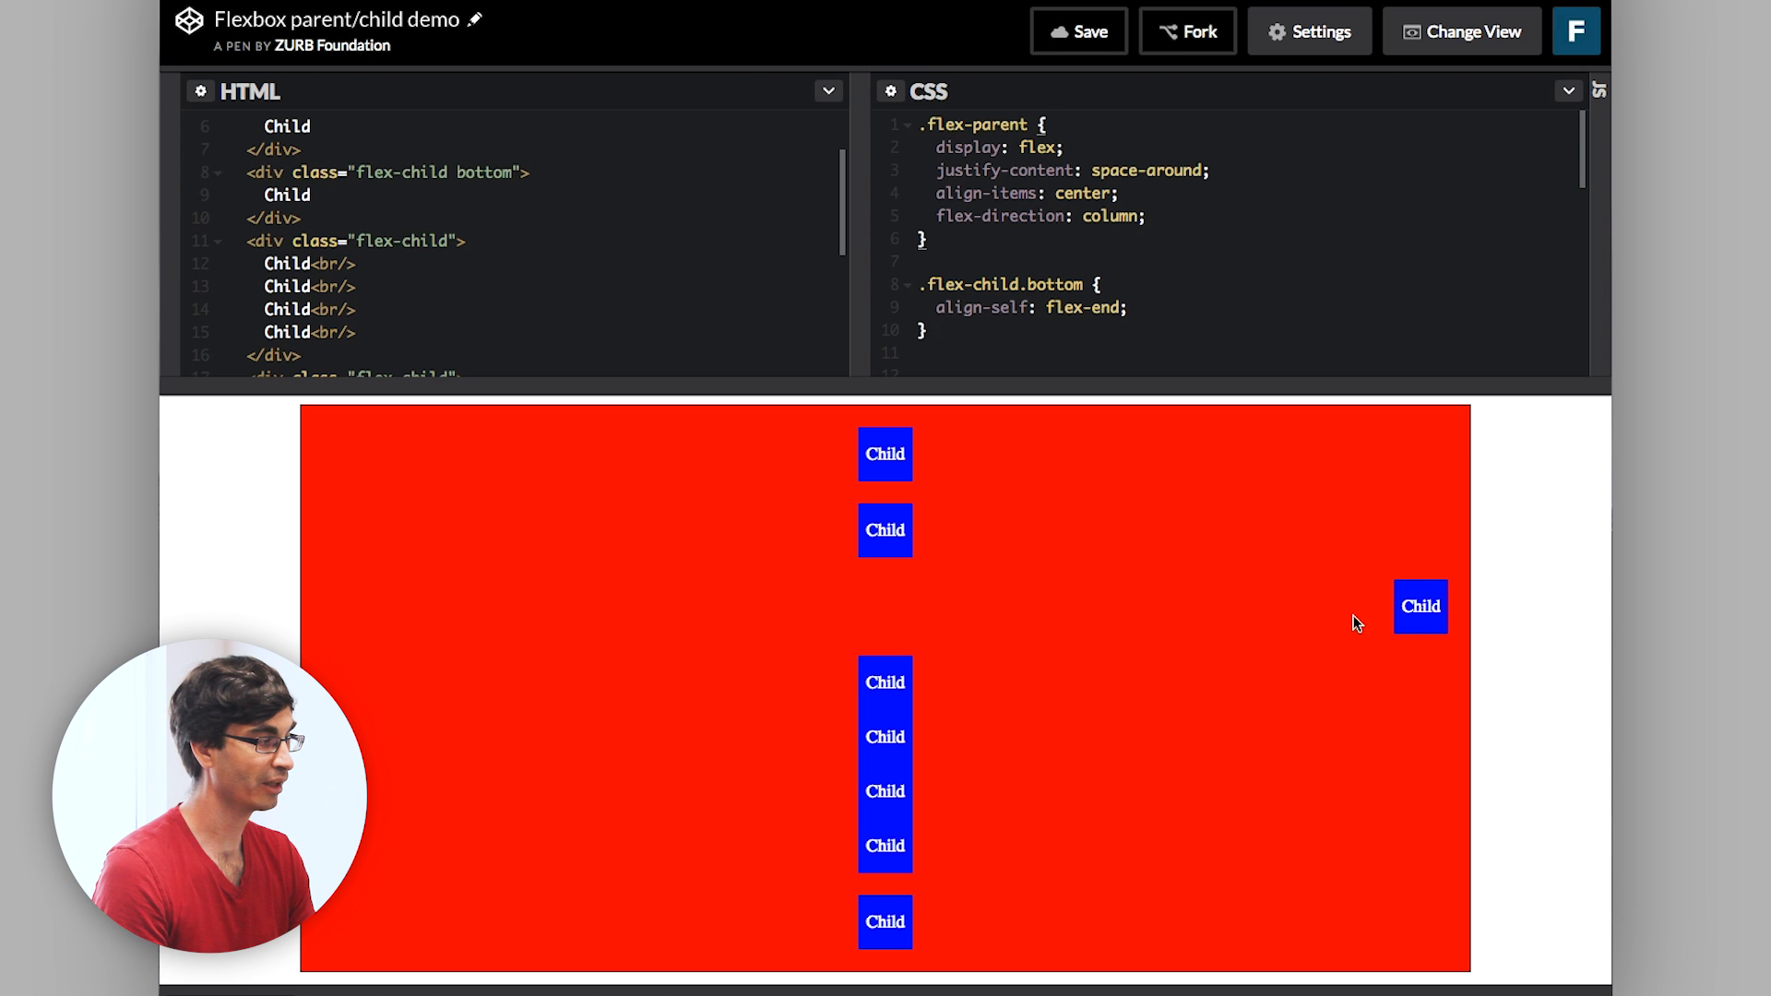
{"action": "mouse_move", "coordinate": [1441, 636]}
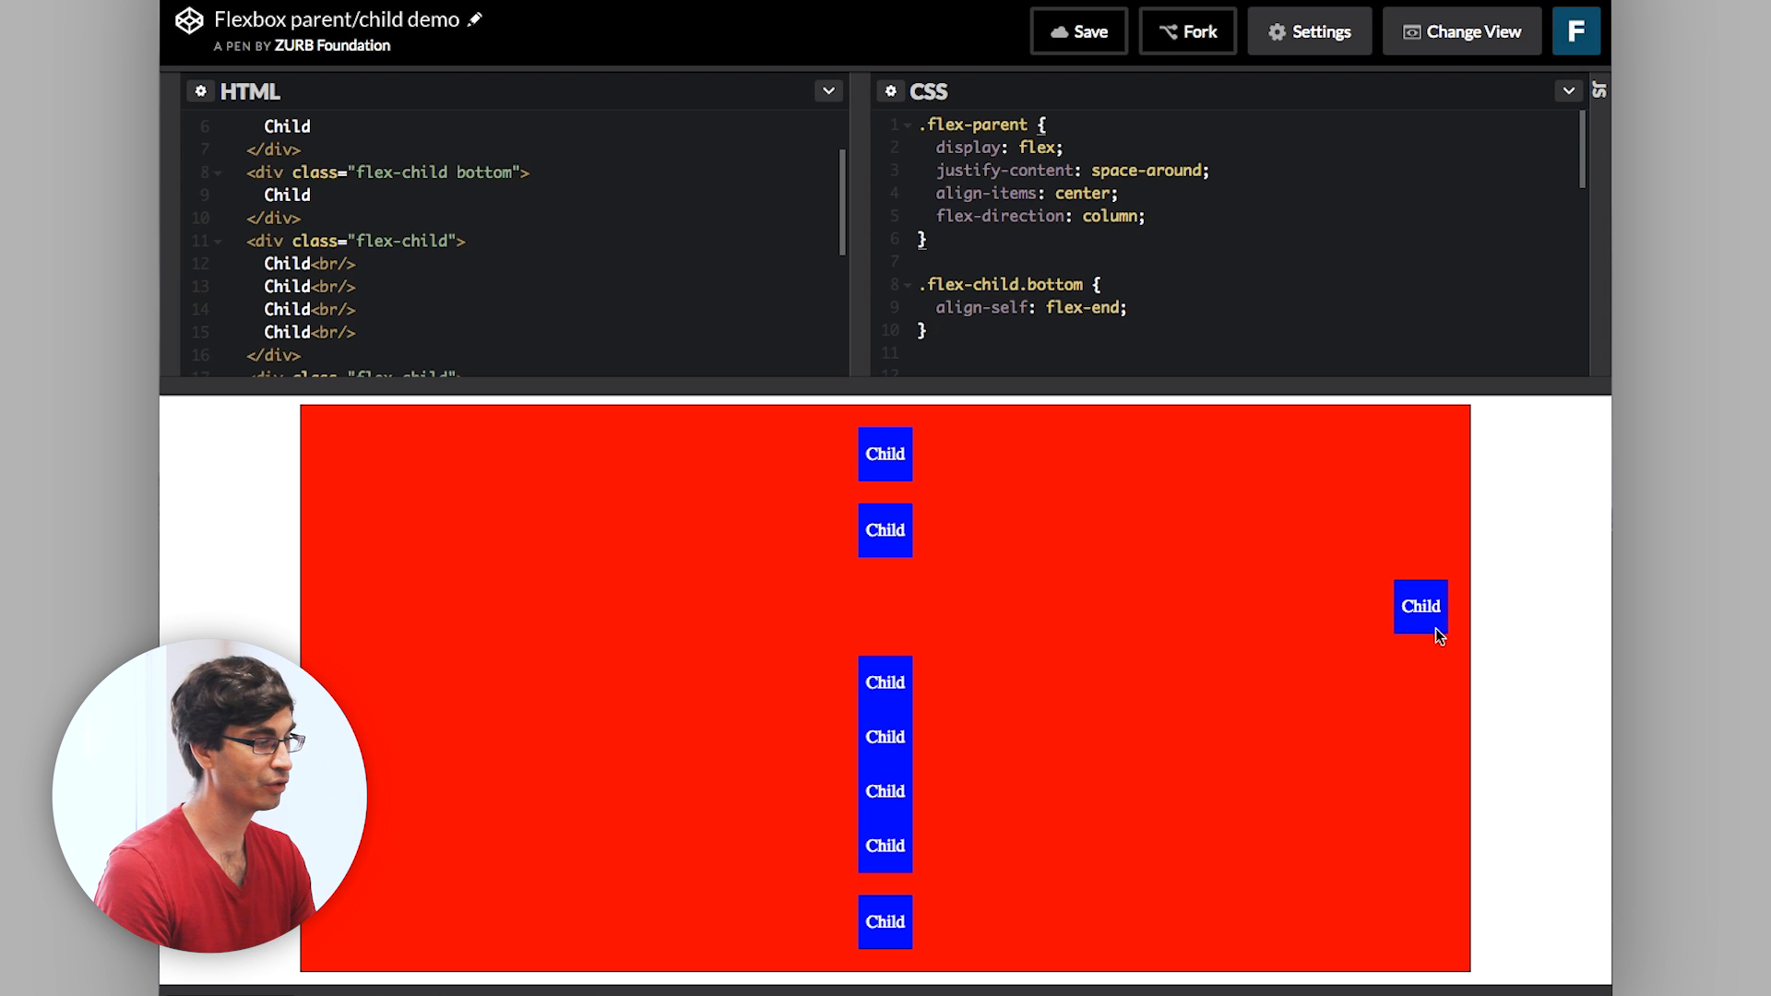
{"action": "mouse_move", "coordinate": [1201, 628]}
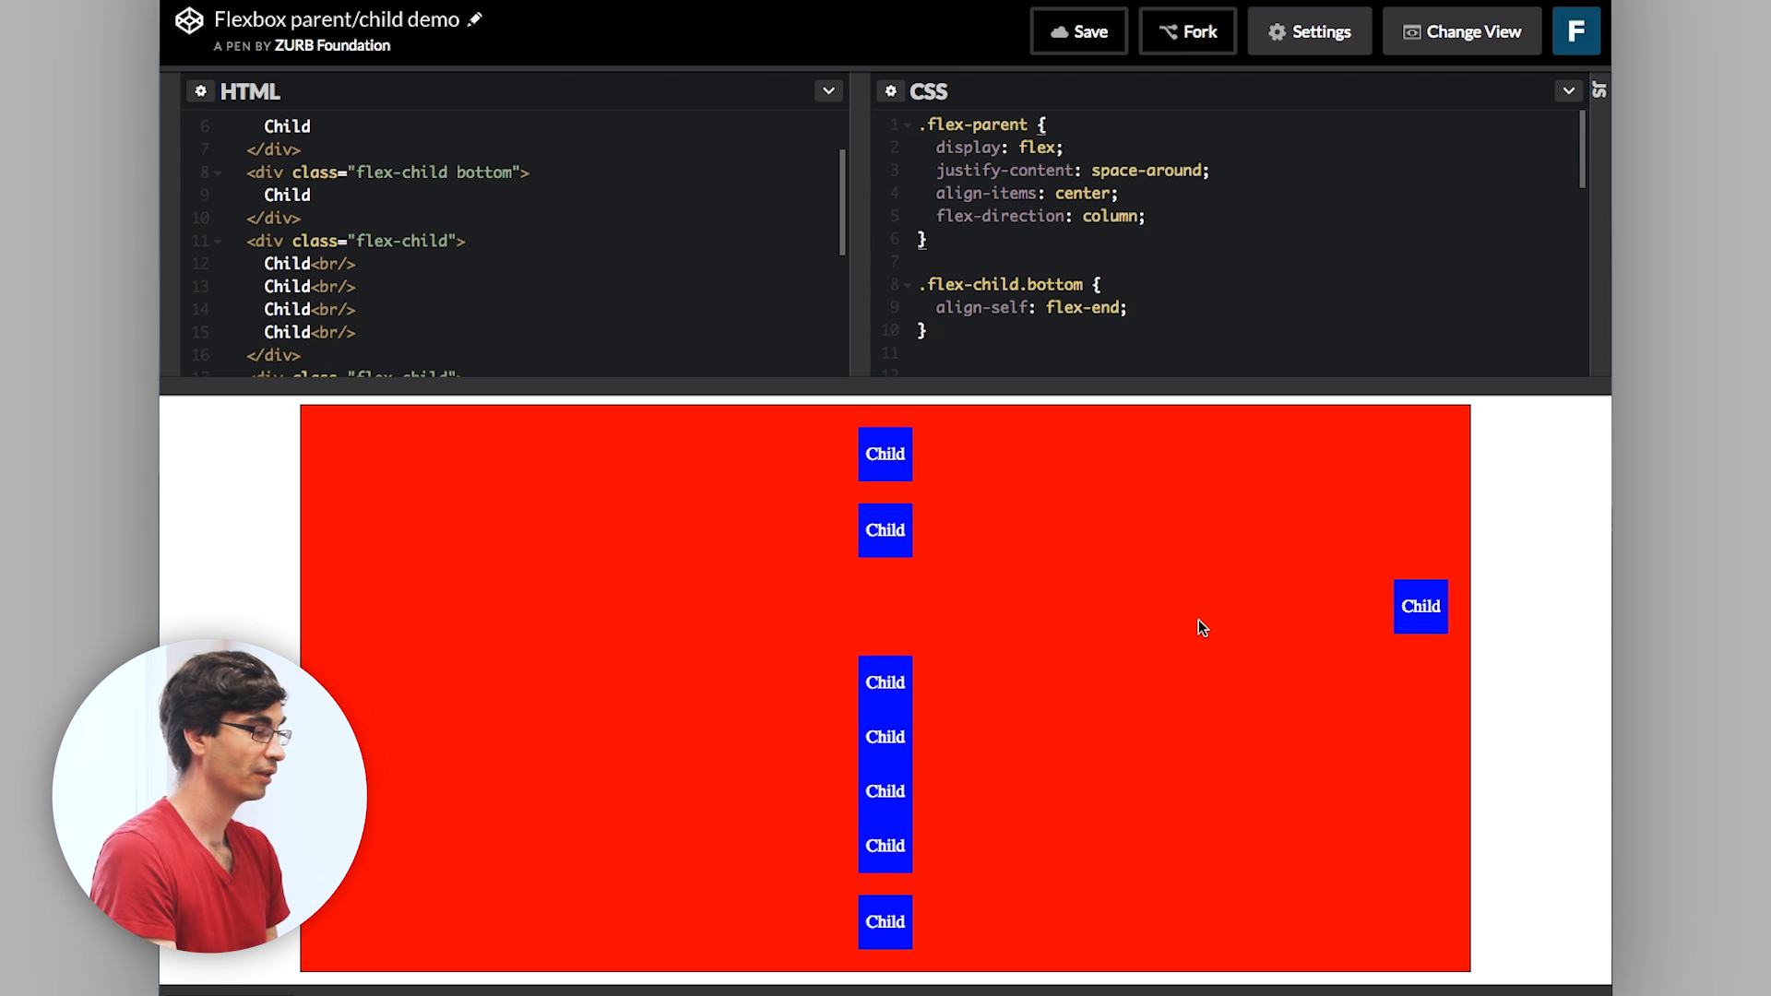
{"action": "mouse_move", "coordinate": [902, 521]}
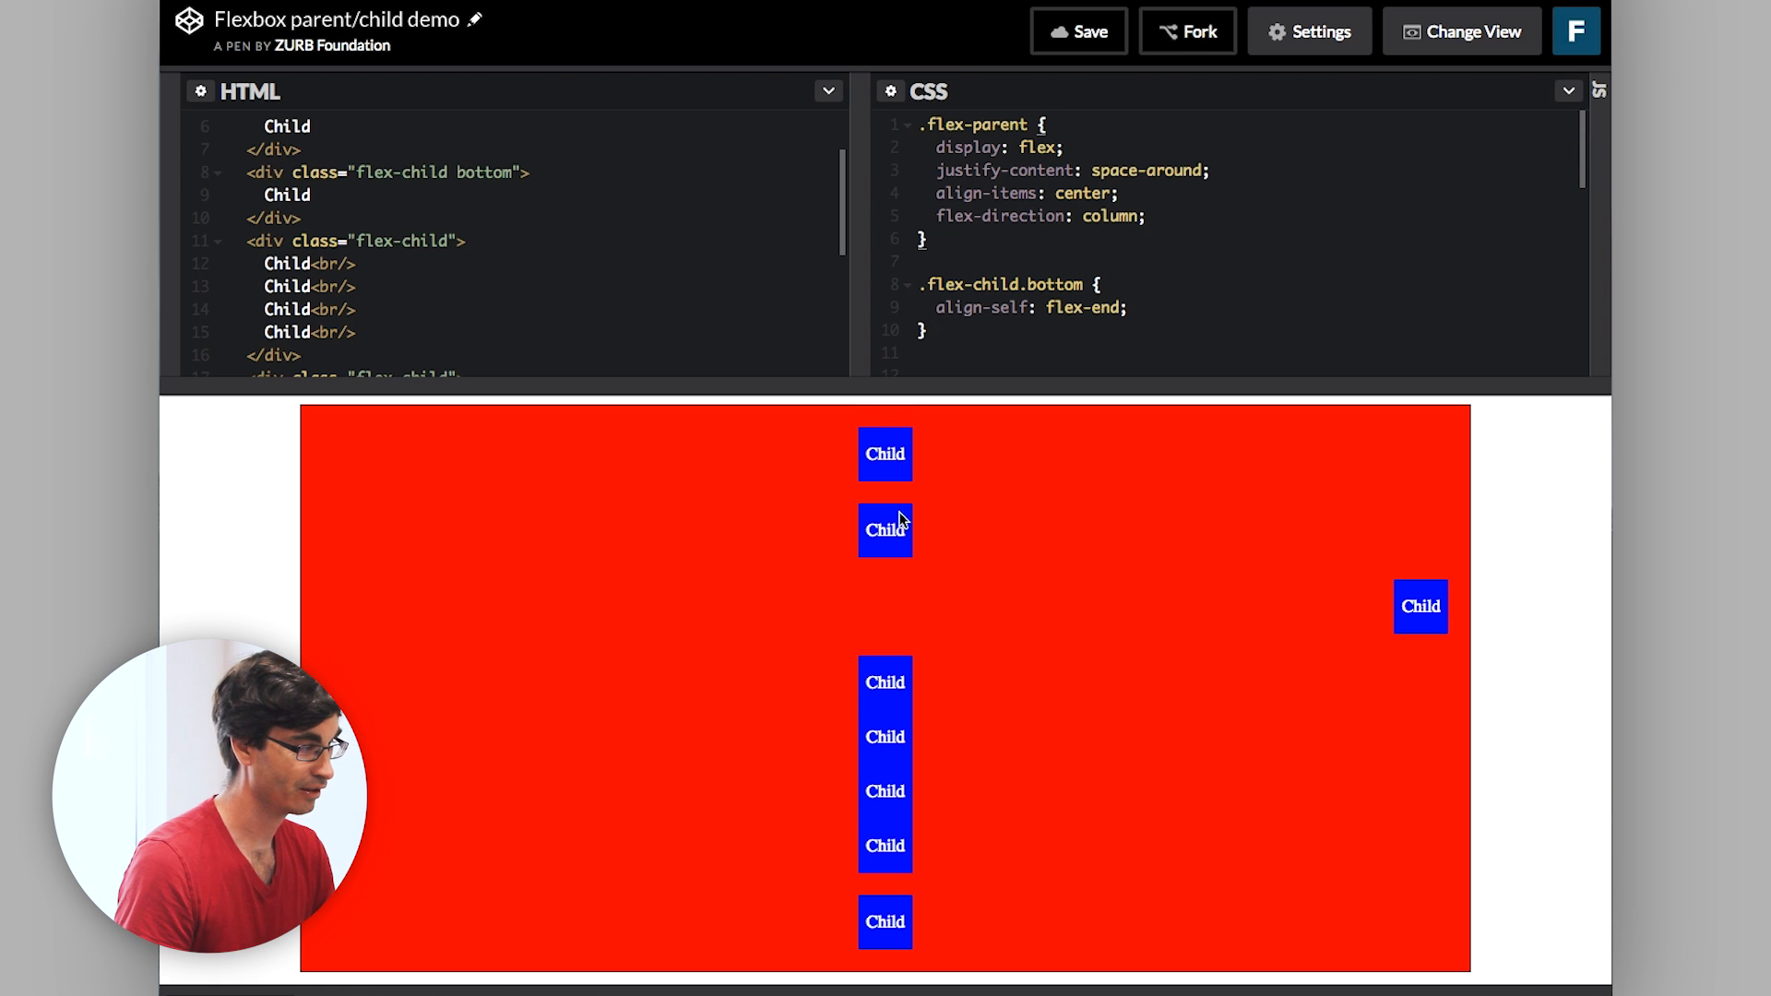
{"action": "mouse_move", "coordinate": [1450, 597]}
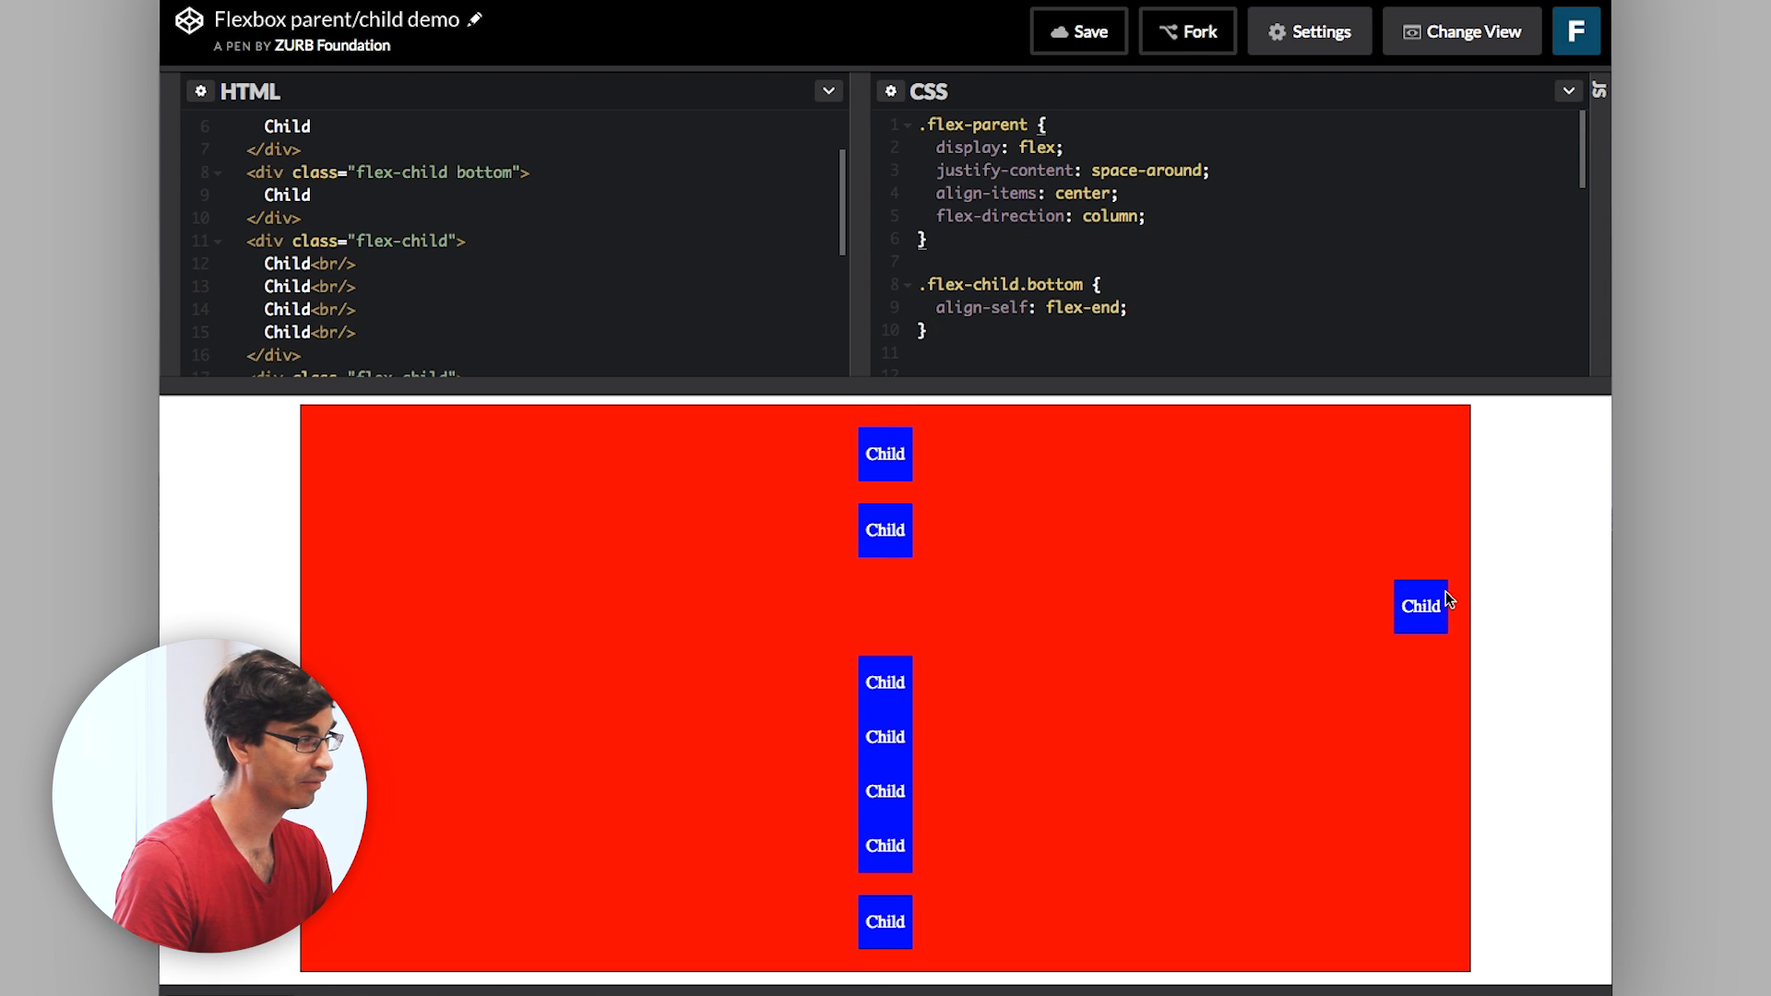
{"action": "mouse_move", "coordinate": [1400, 627]}
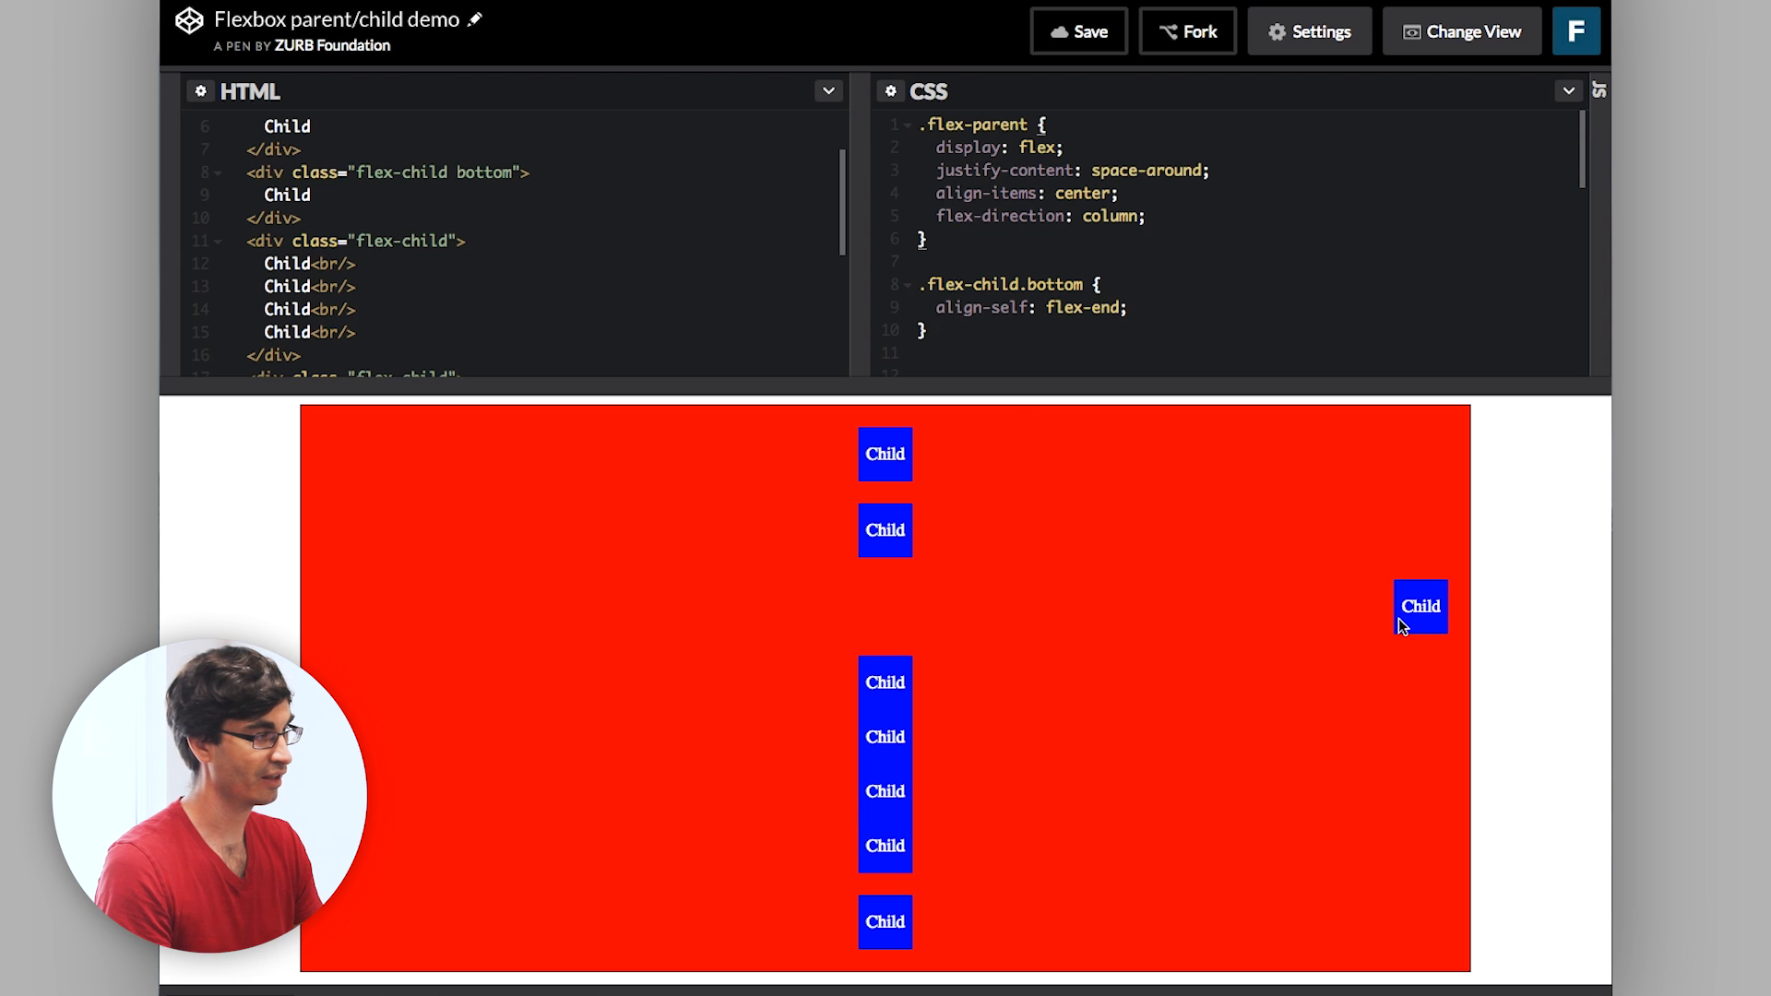
Try align-self: flex-start, then remove flex-direction and restore flex-end for a row layout.
{"action": "left_click", "coordinate": [1031, 284]}
{"action": "type", "text": "star"}
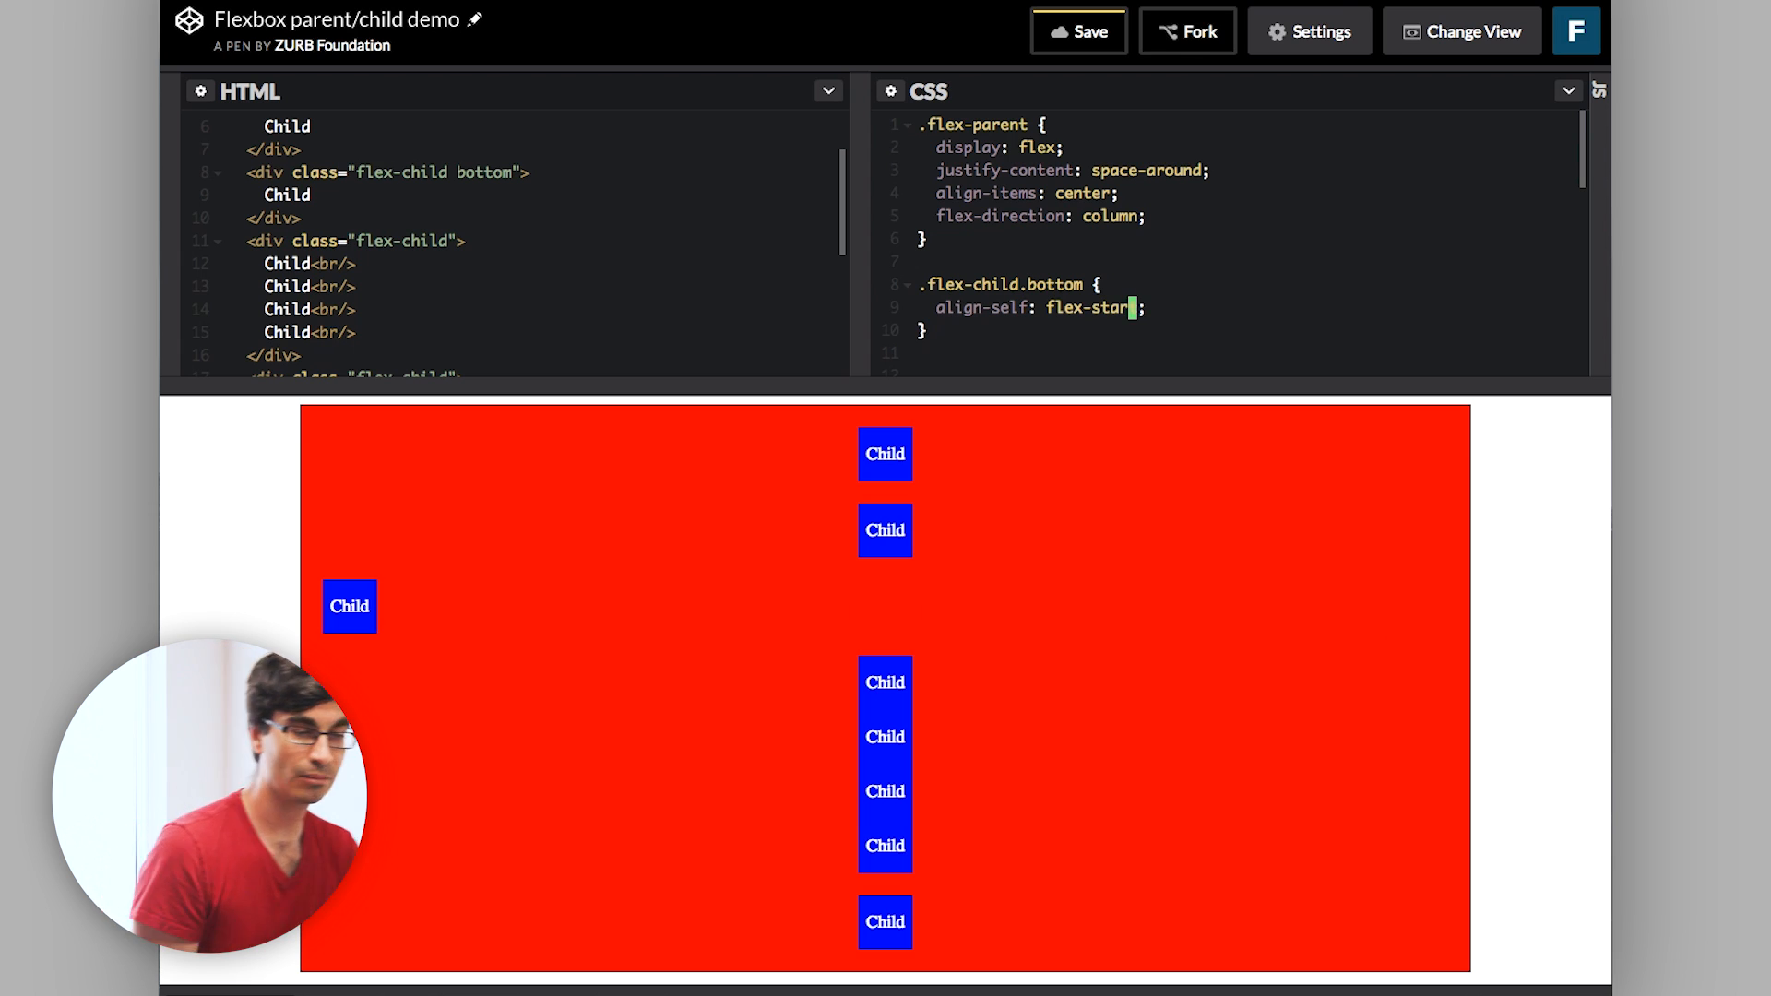
{"action": "type", "text": "t"}
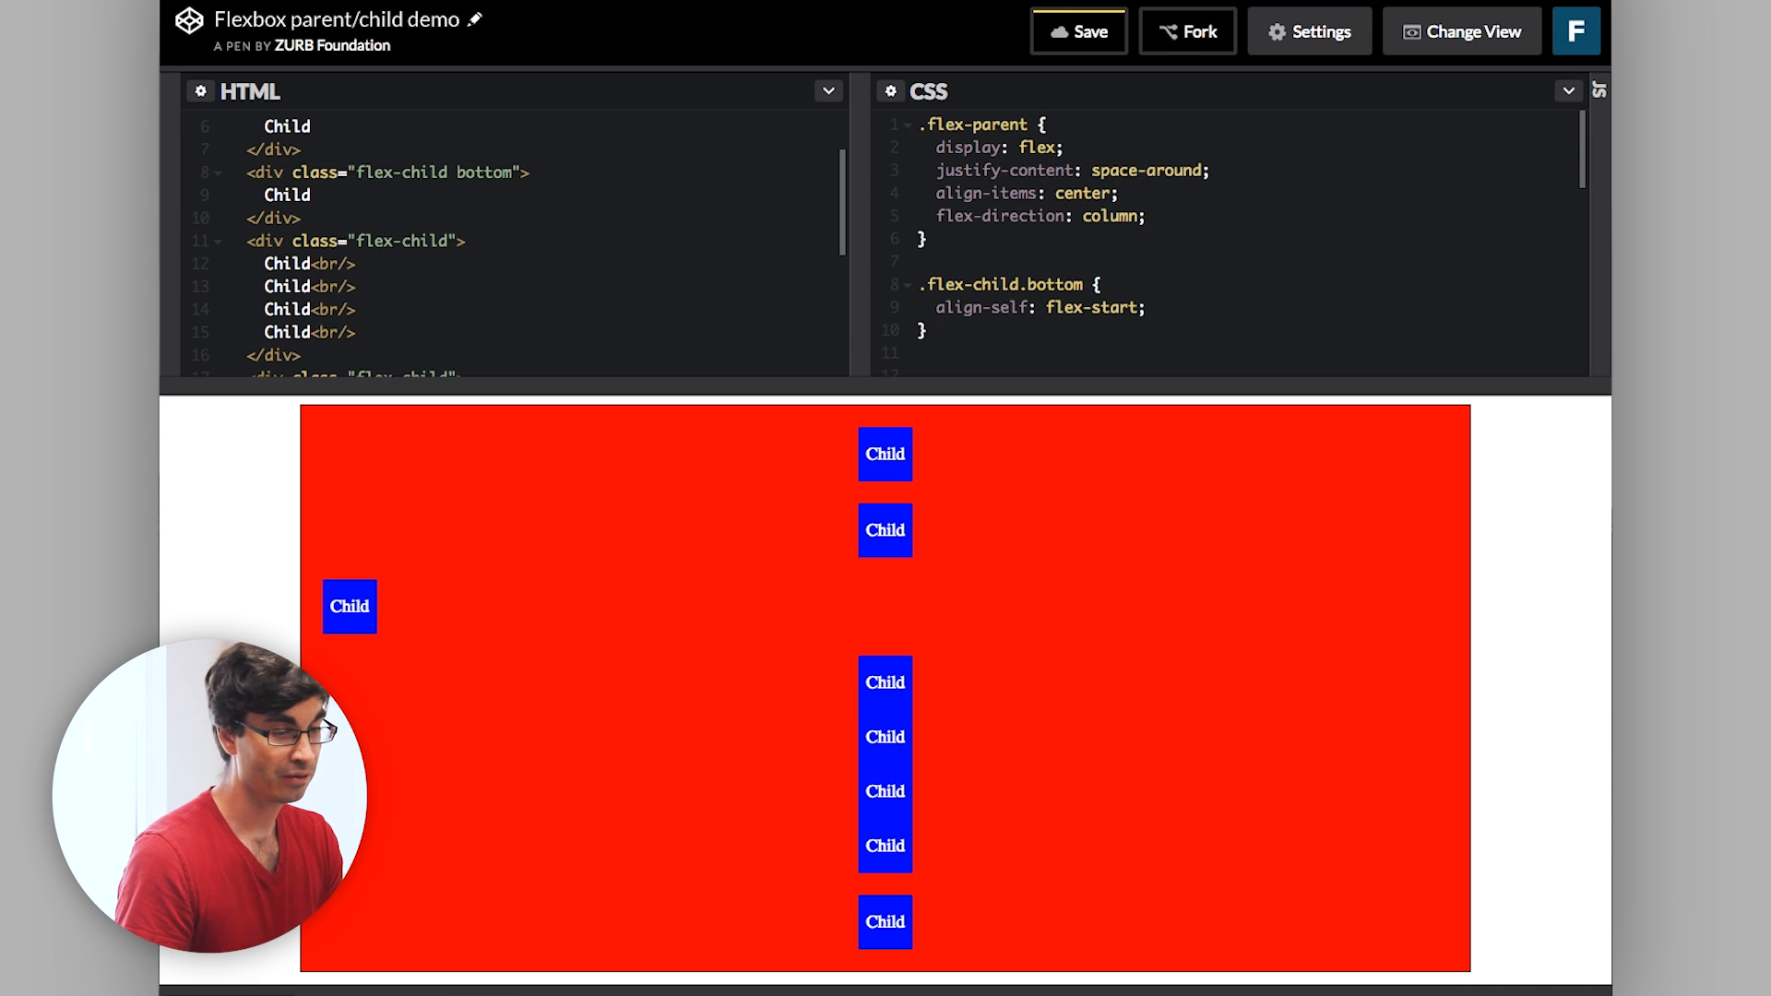
{"action": "left_click", "coordinate": [1131, 216]}
{"action": "type", "text": "end"}
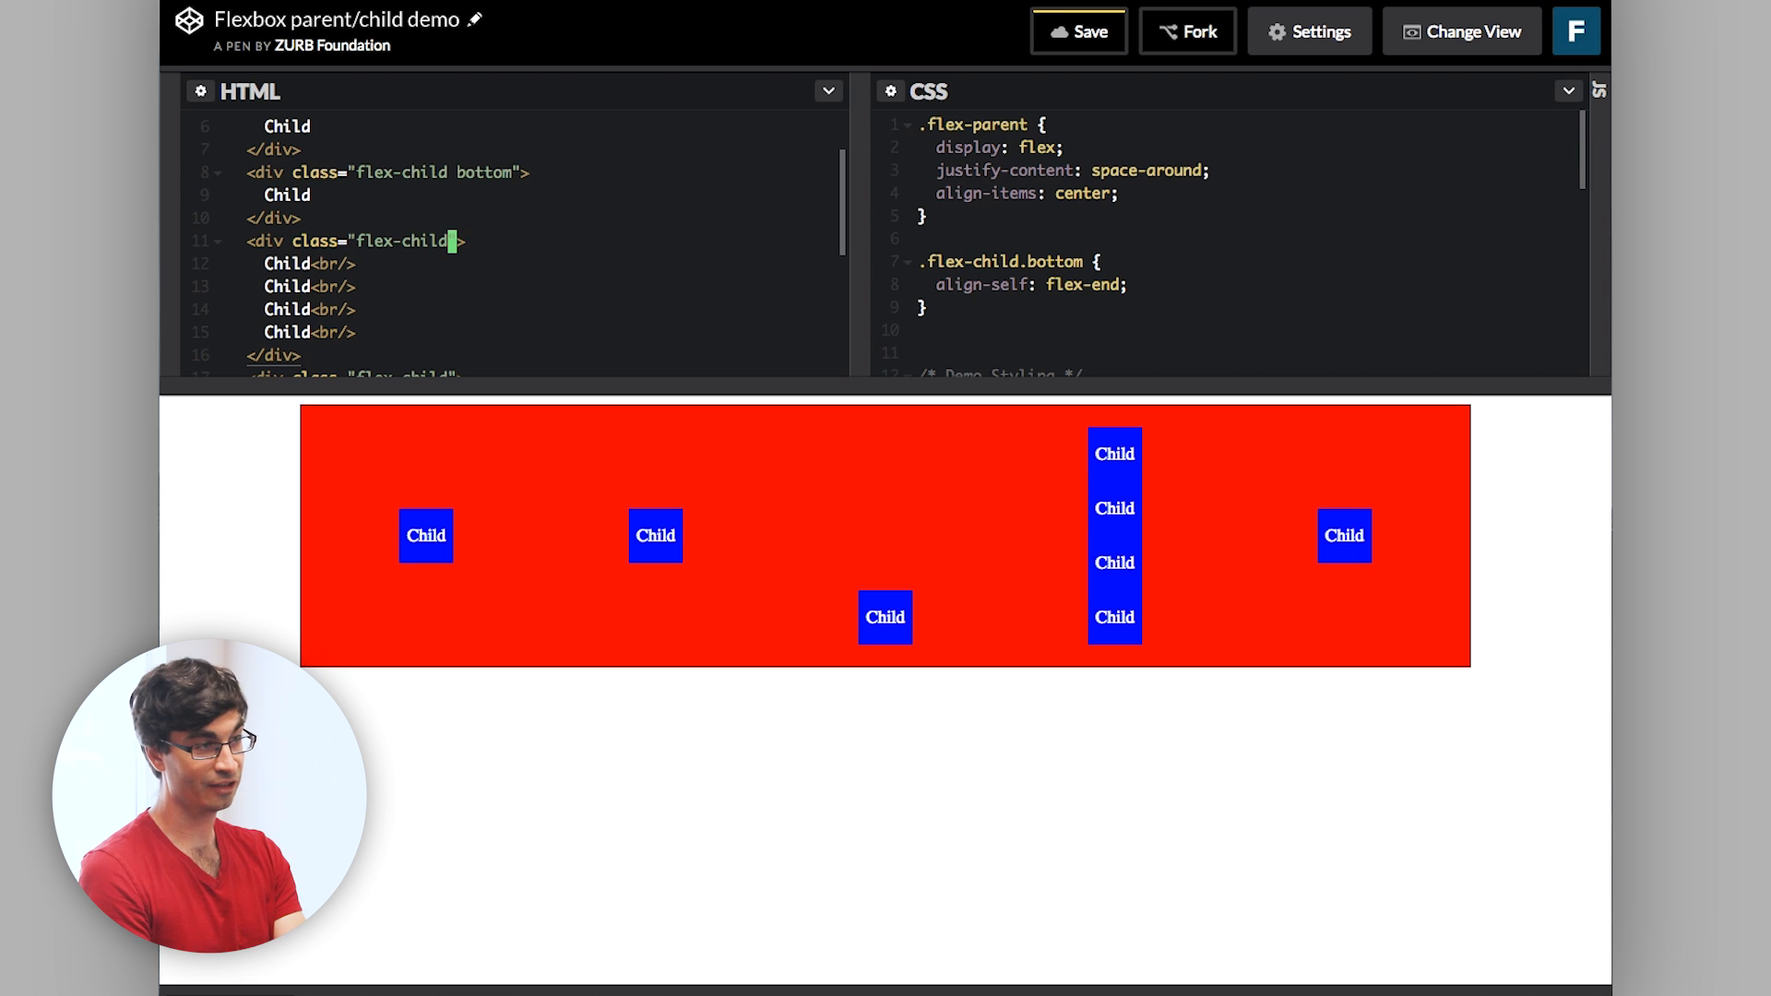
Rewrite the tall child's four Child lines as flex-child divs and add flex-parent to its class.
{"action": "scroll", "scroll_direction": "down", "scroll_amount": 3}
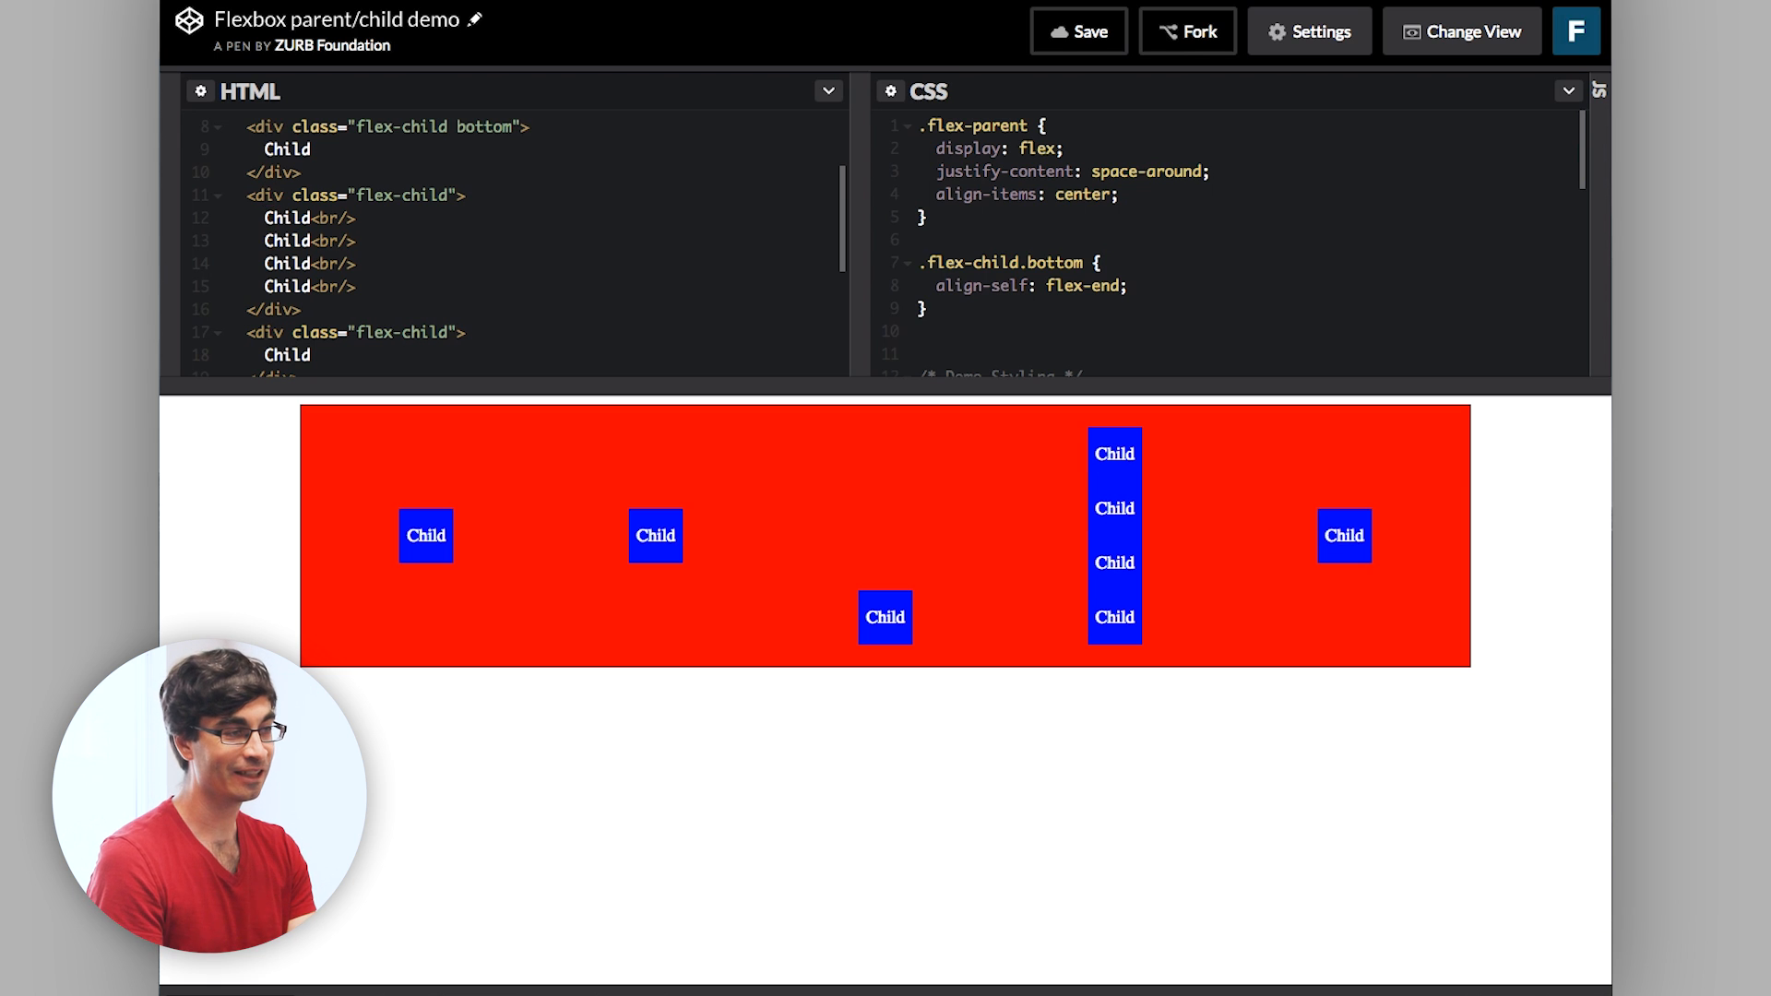
{"action": "type", "text": "<div>"}
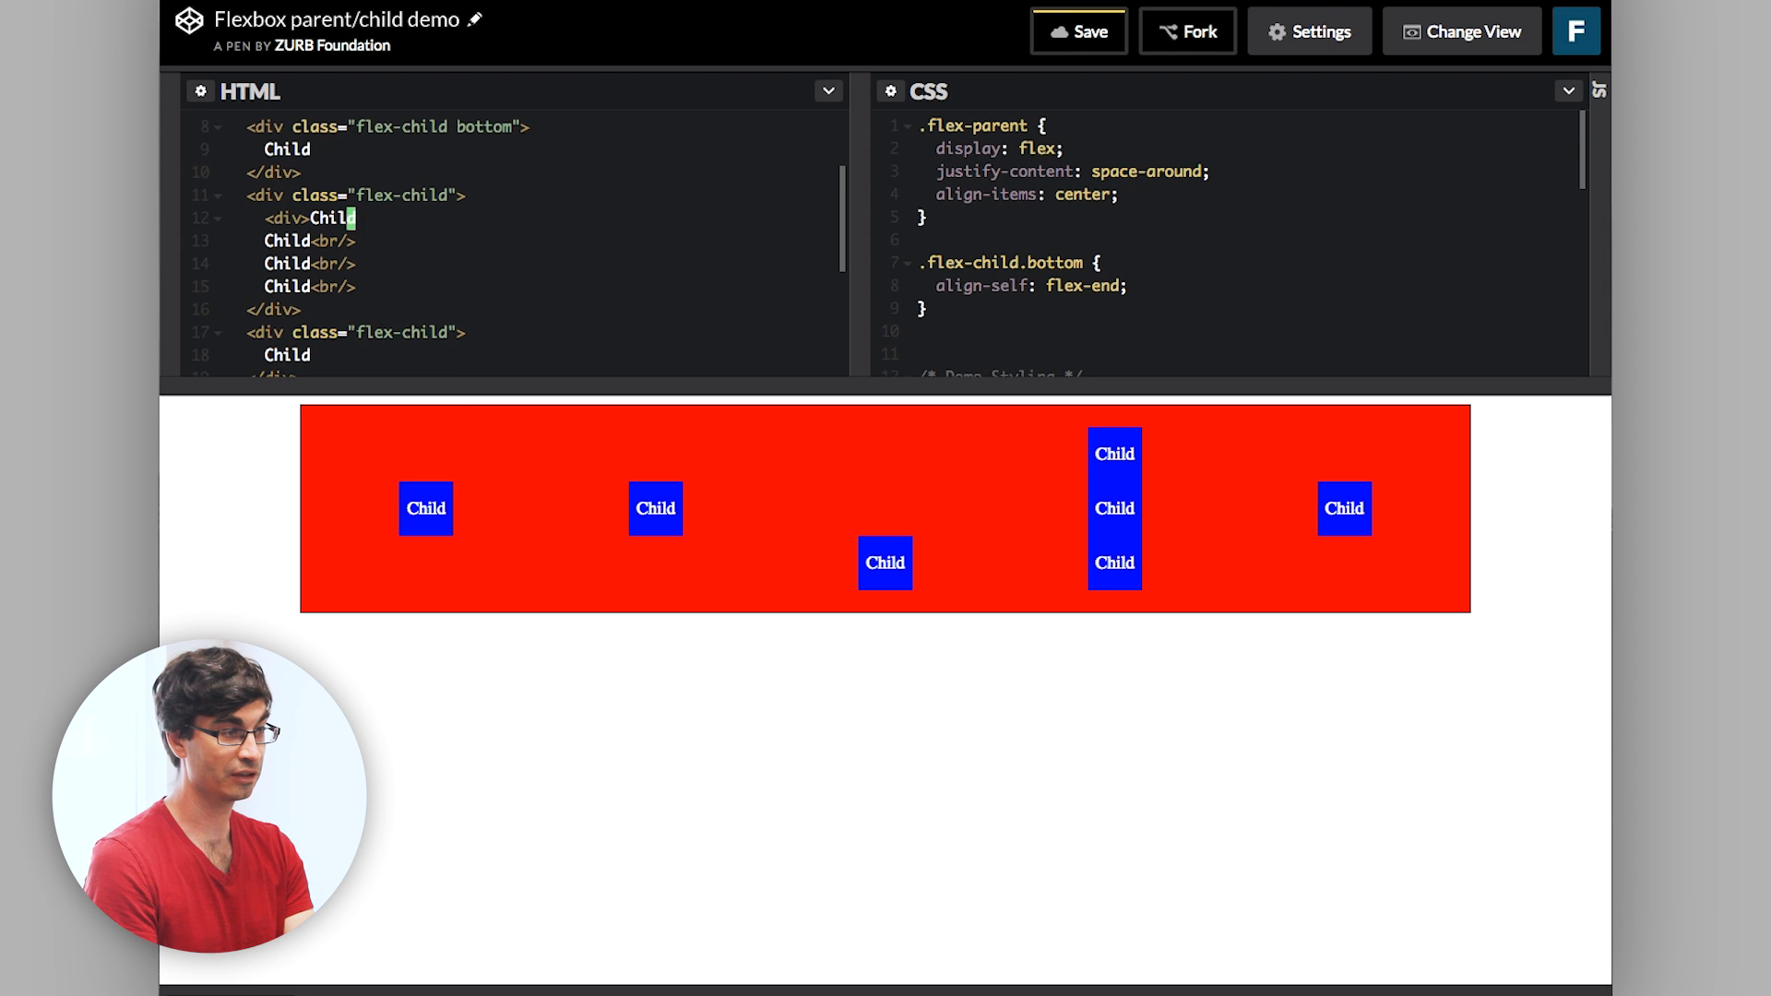
{"action": "type", "text": "d</div>"}
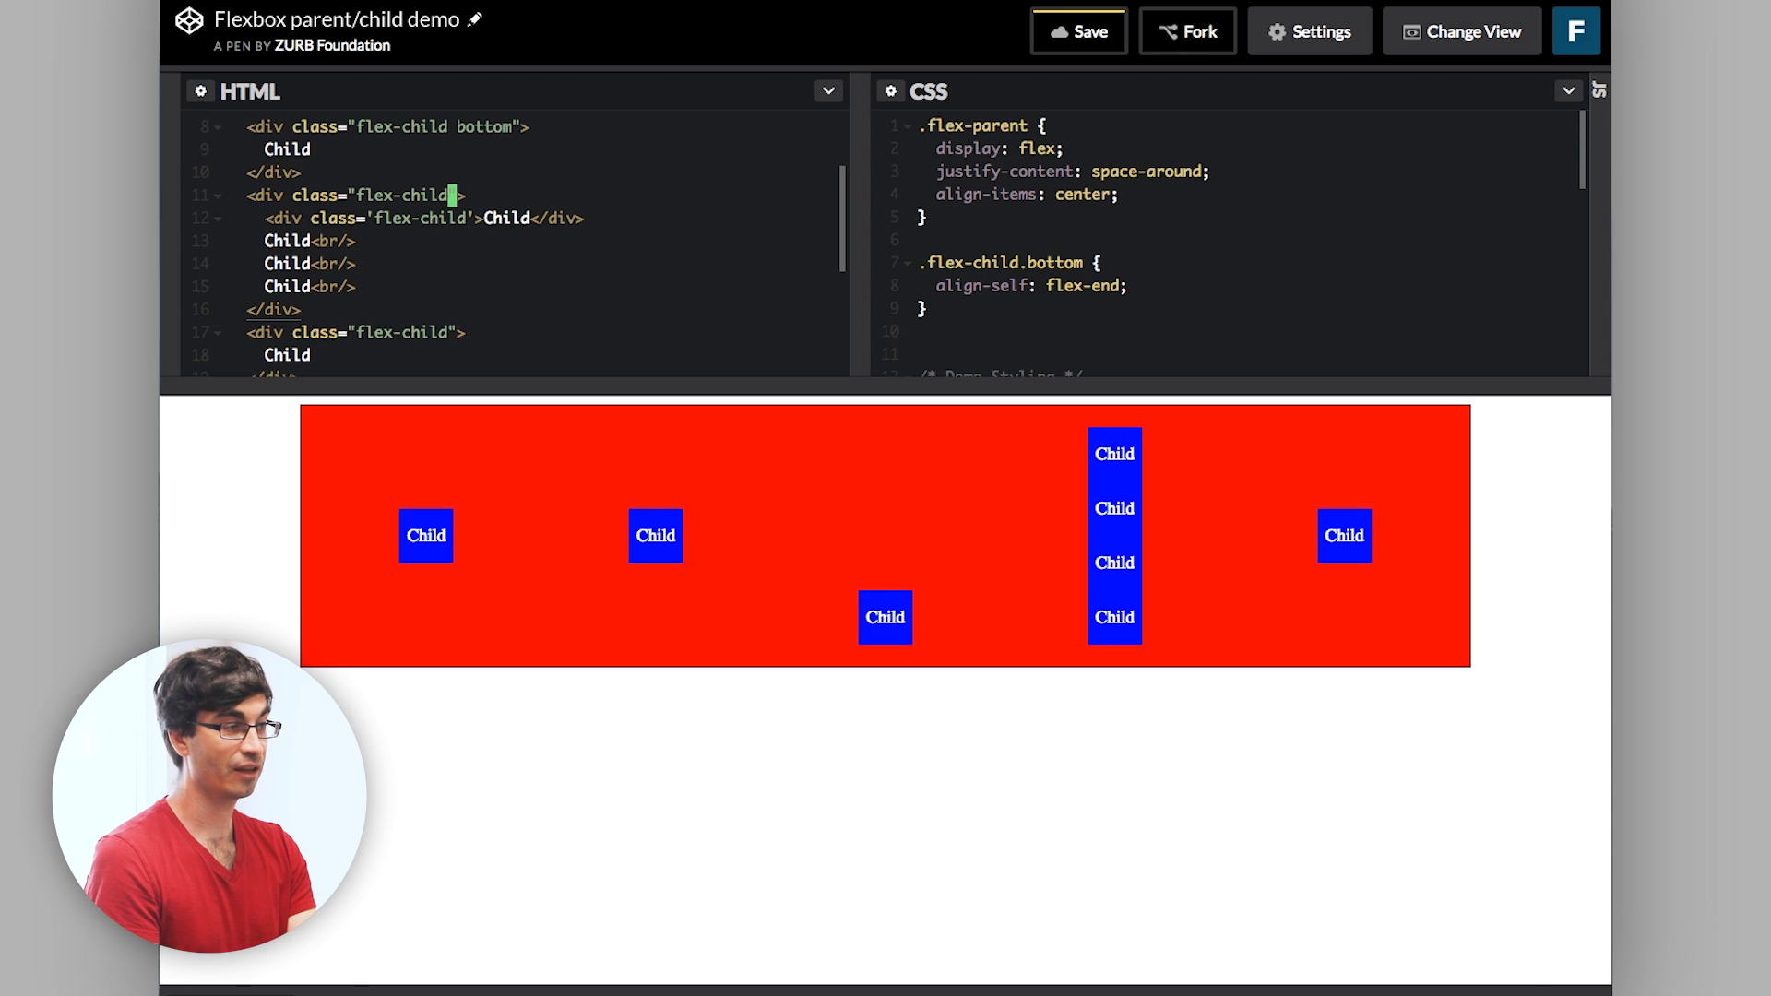
{"action": "type", "text": "flex-p"}
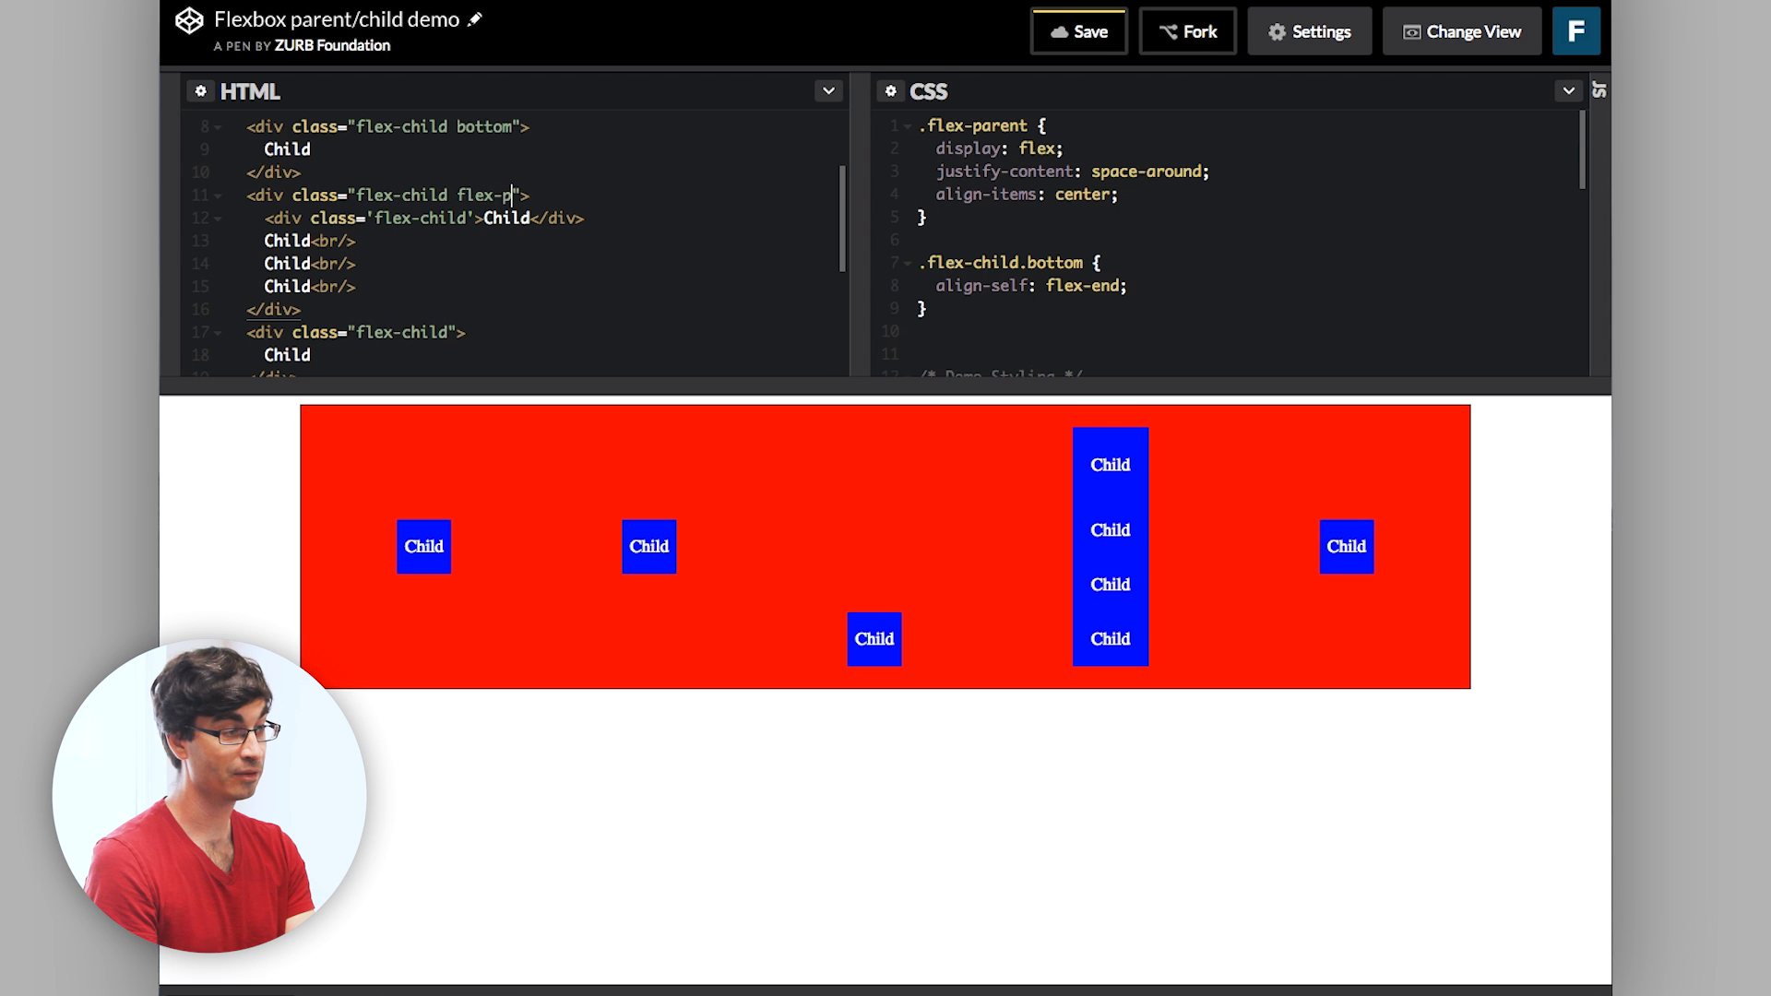
{"action": "type", "text": "arent"}
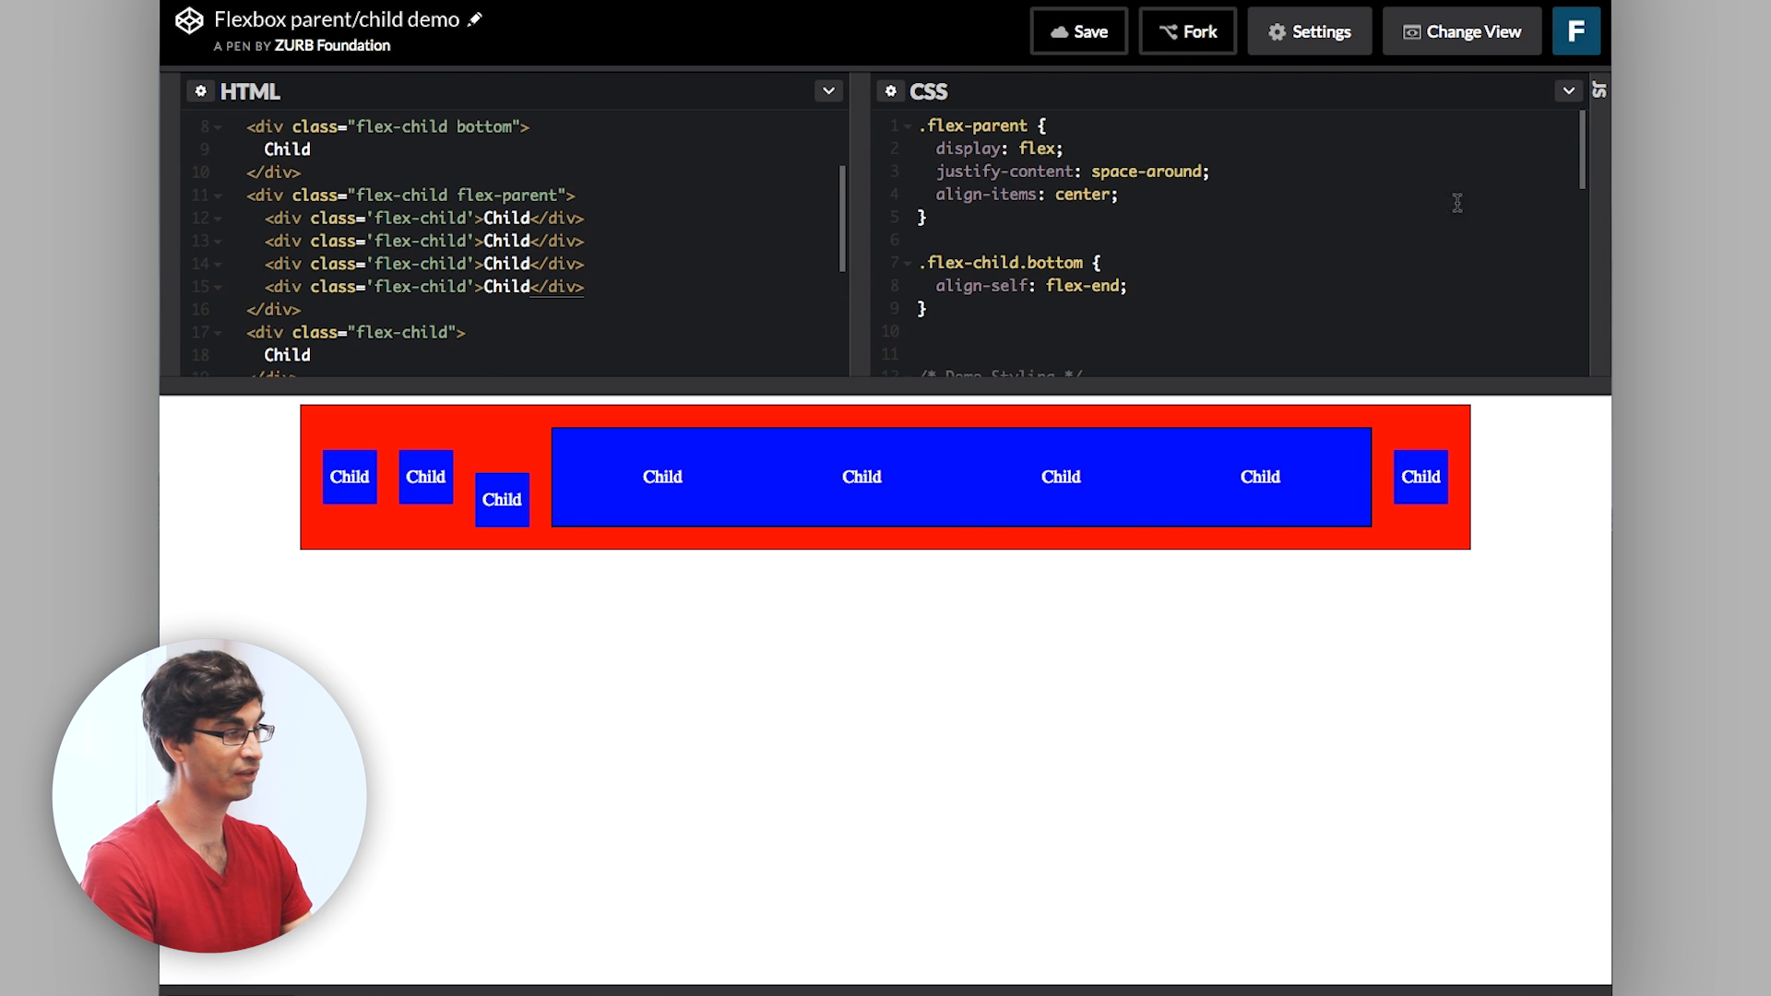
{"action": "left_click", "coordinate": [922, 240]}
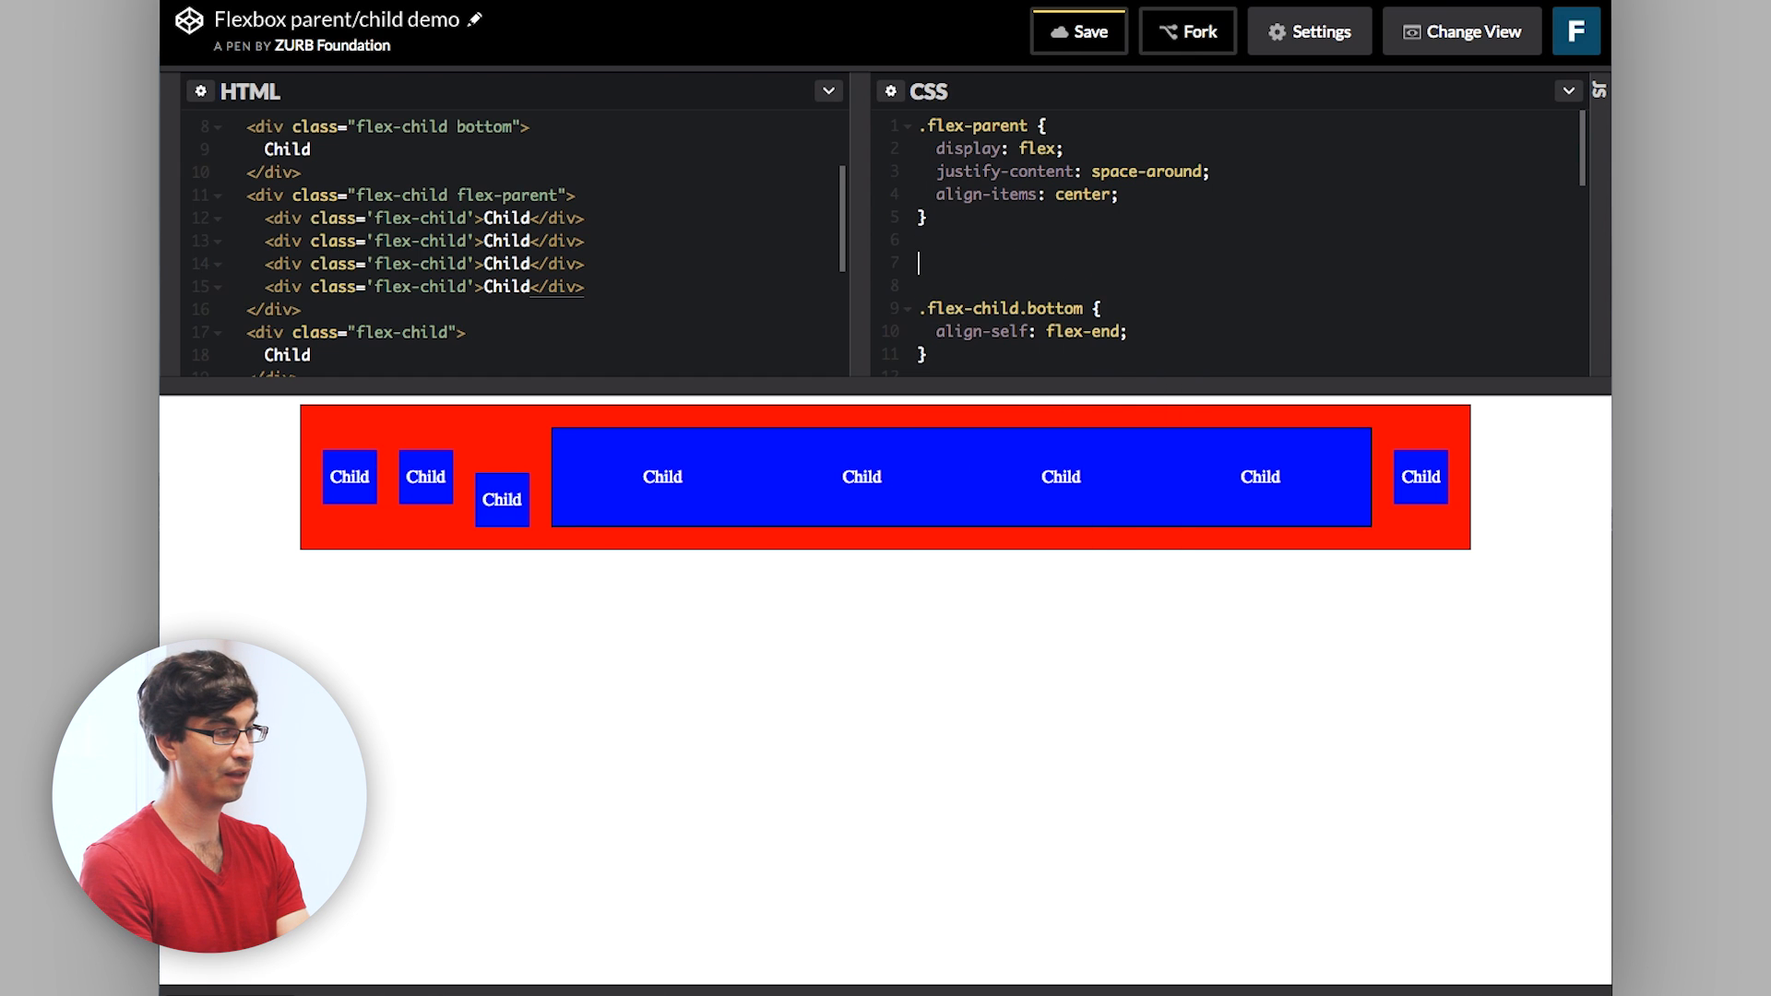
Add a .flex-child.flex-parent rule with flex-direction: column and background-color: purple.
{"action": "type", "text": ".flex-child.fl"}
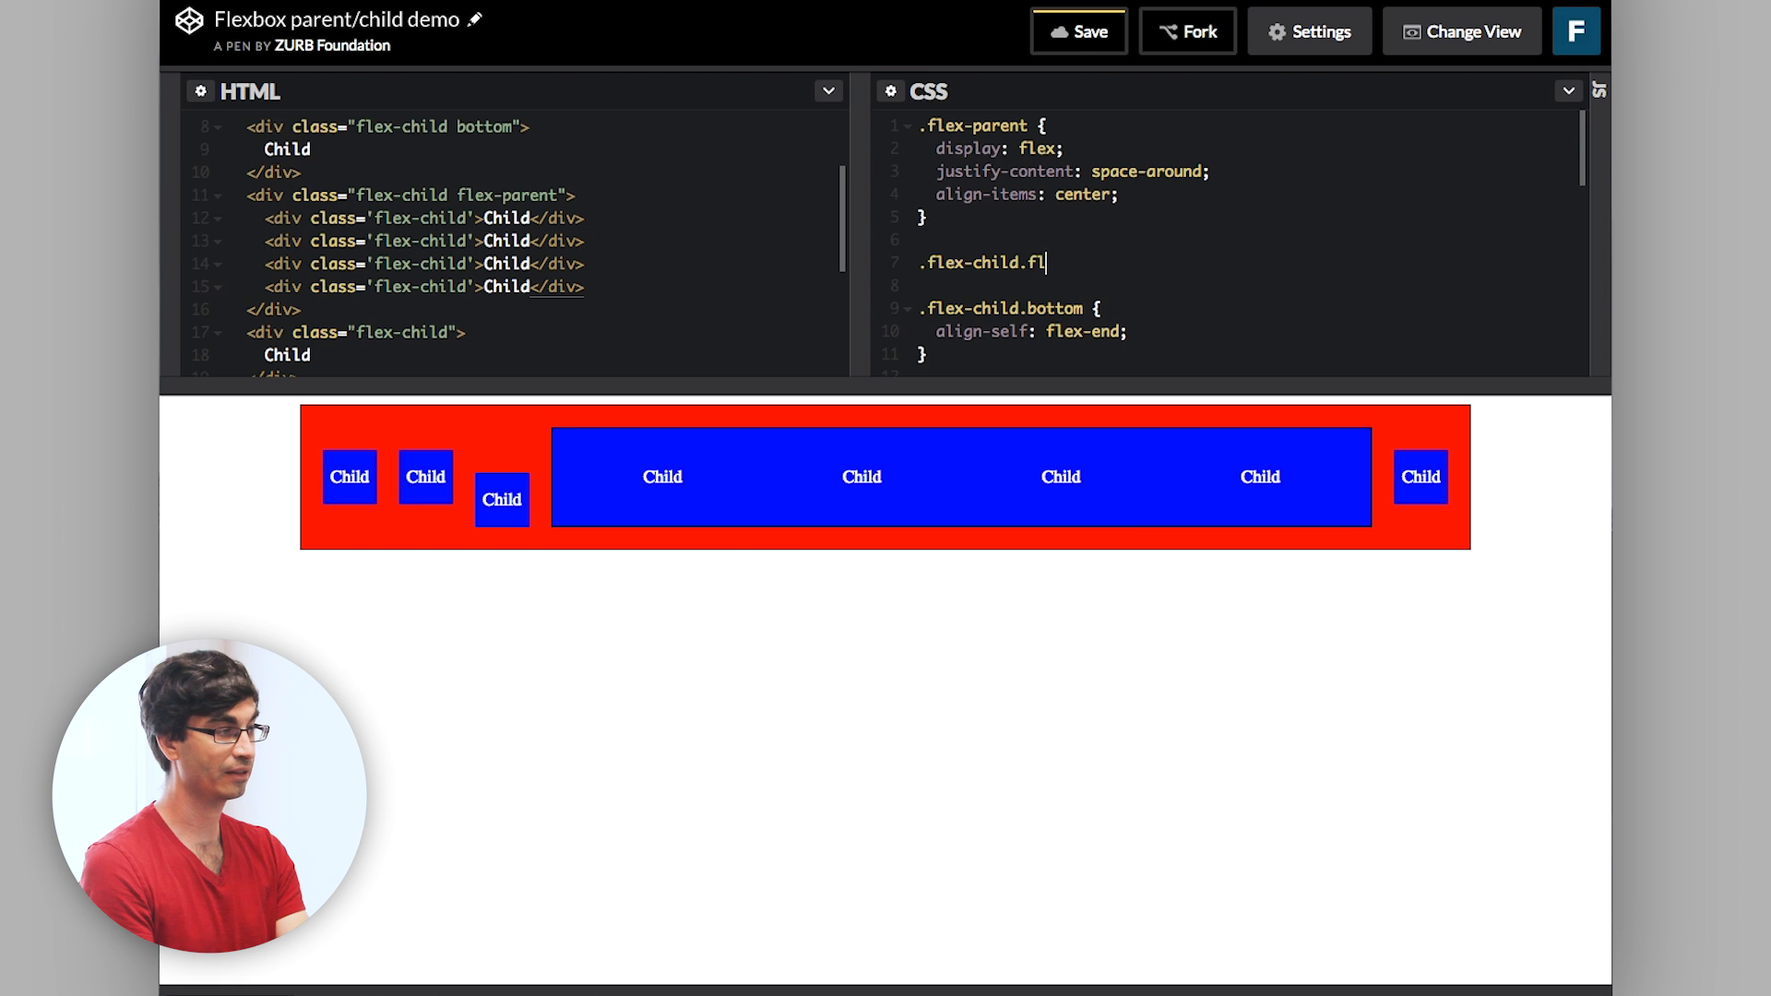
{"action": "type", "text": "ex-parent {"}
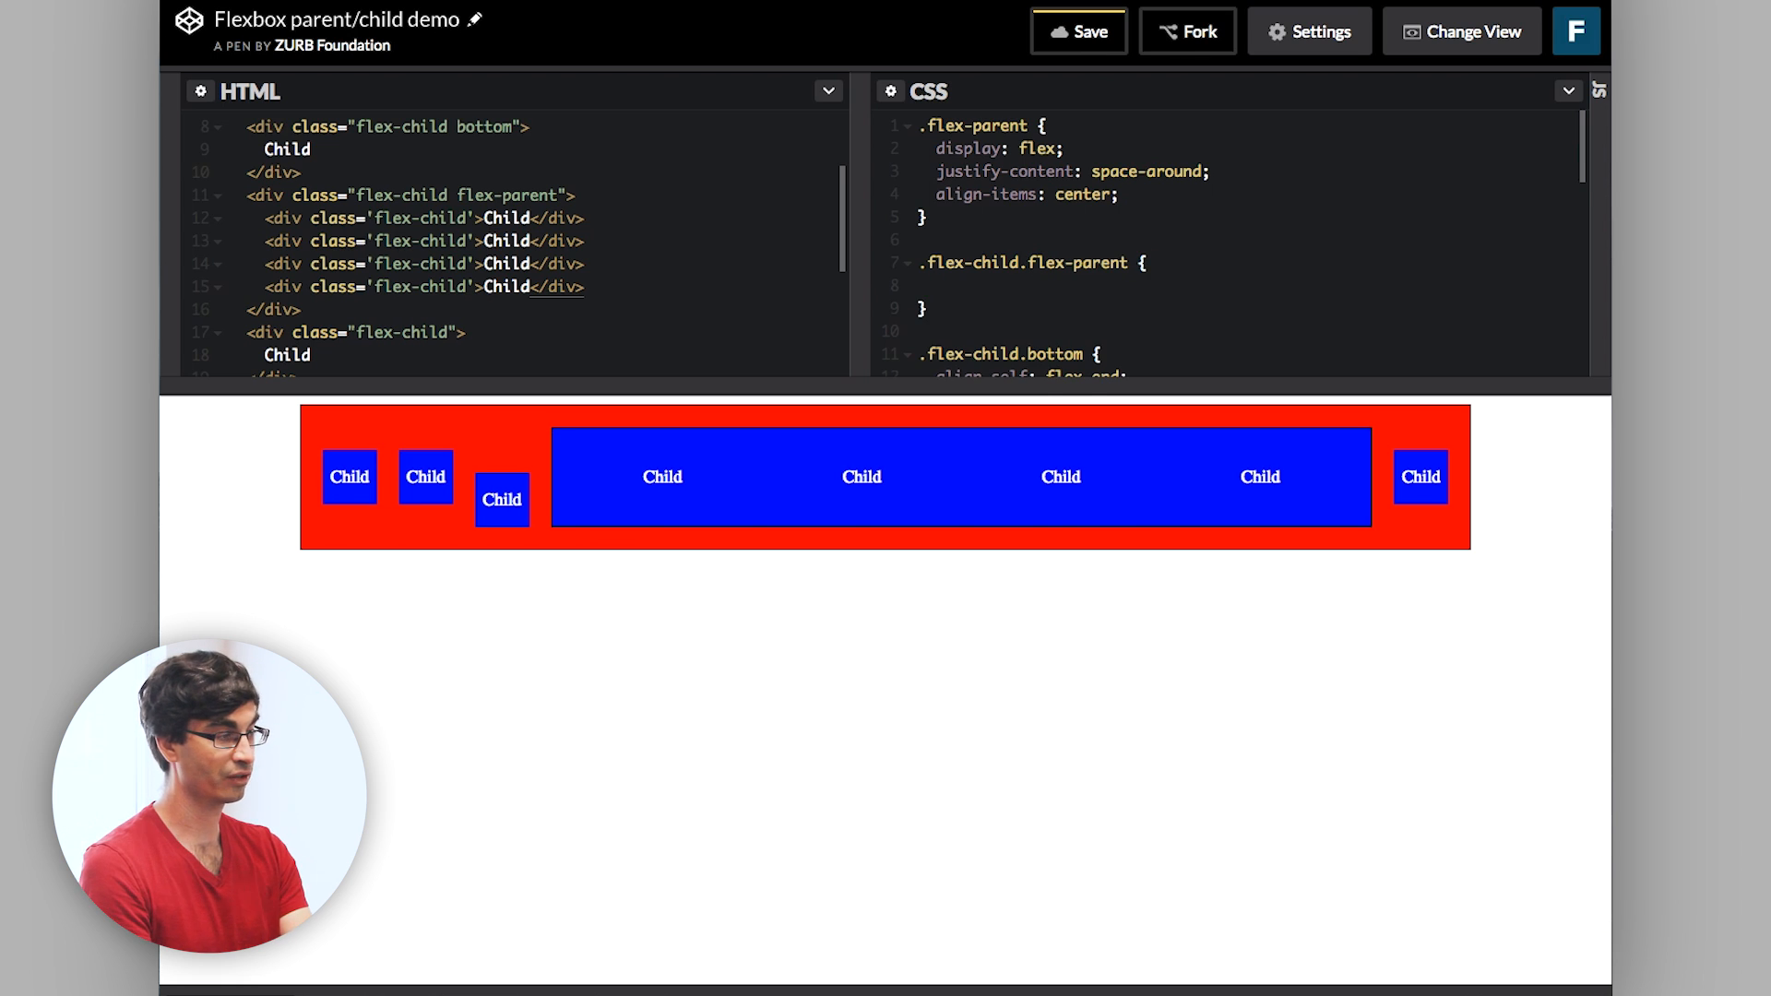
{"action": "type", "text": "flex-direction:"}
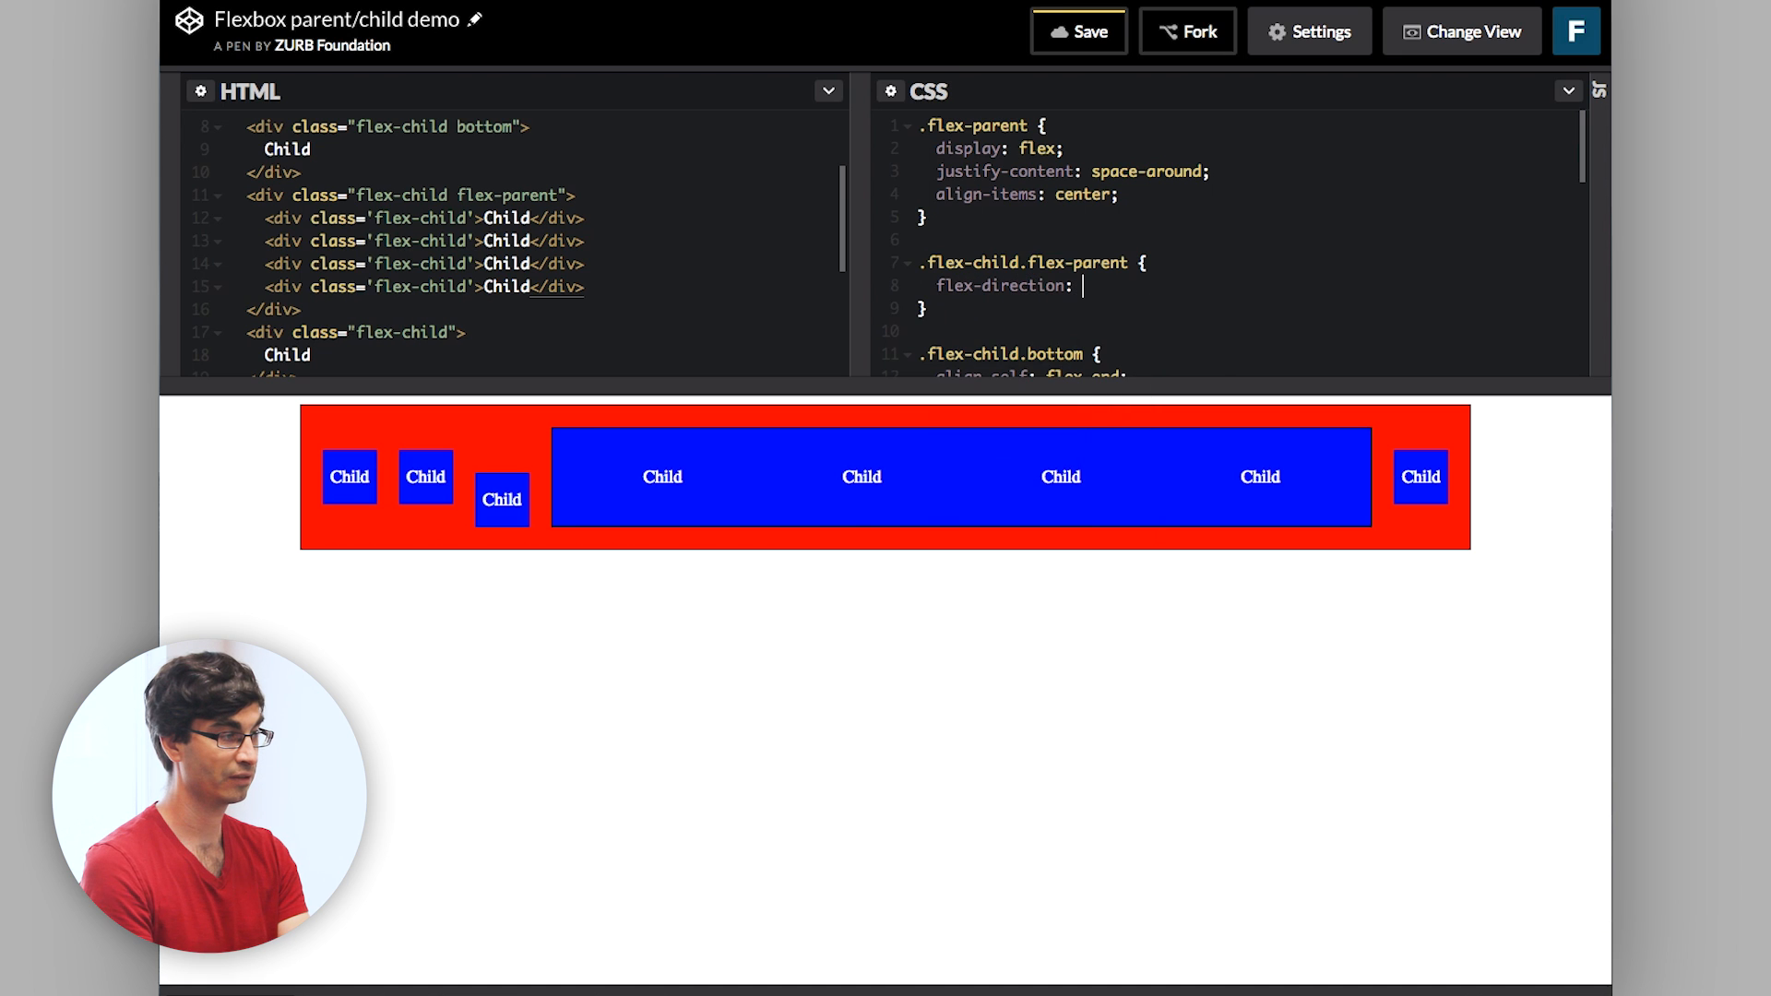
{"action": "type", "text": "column;"}
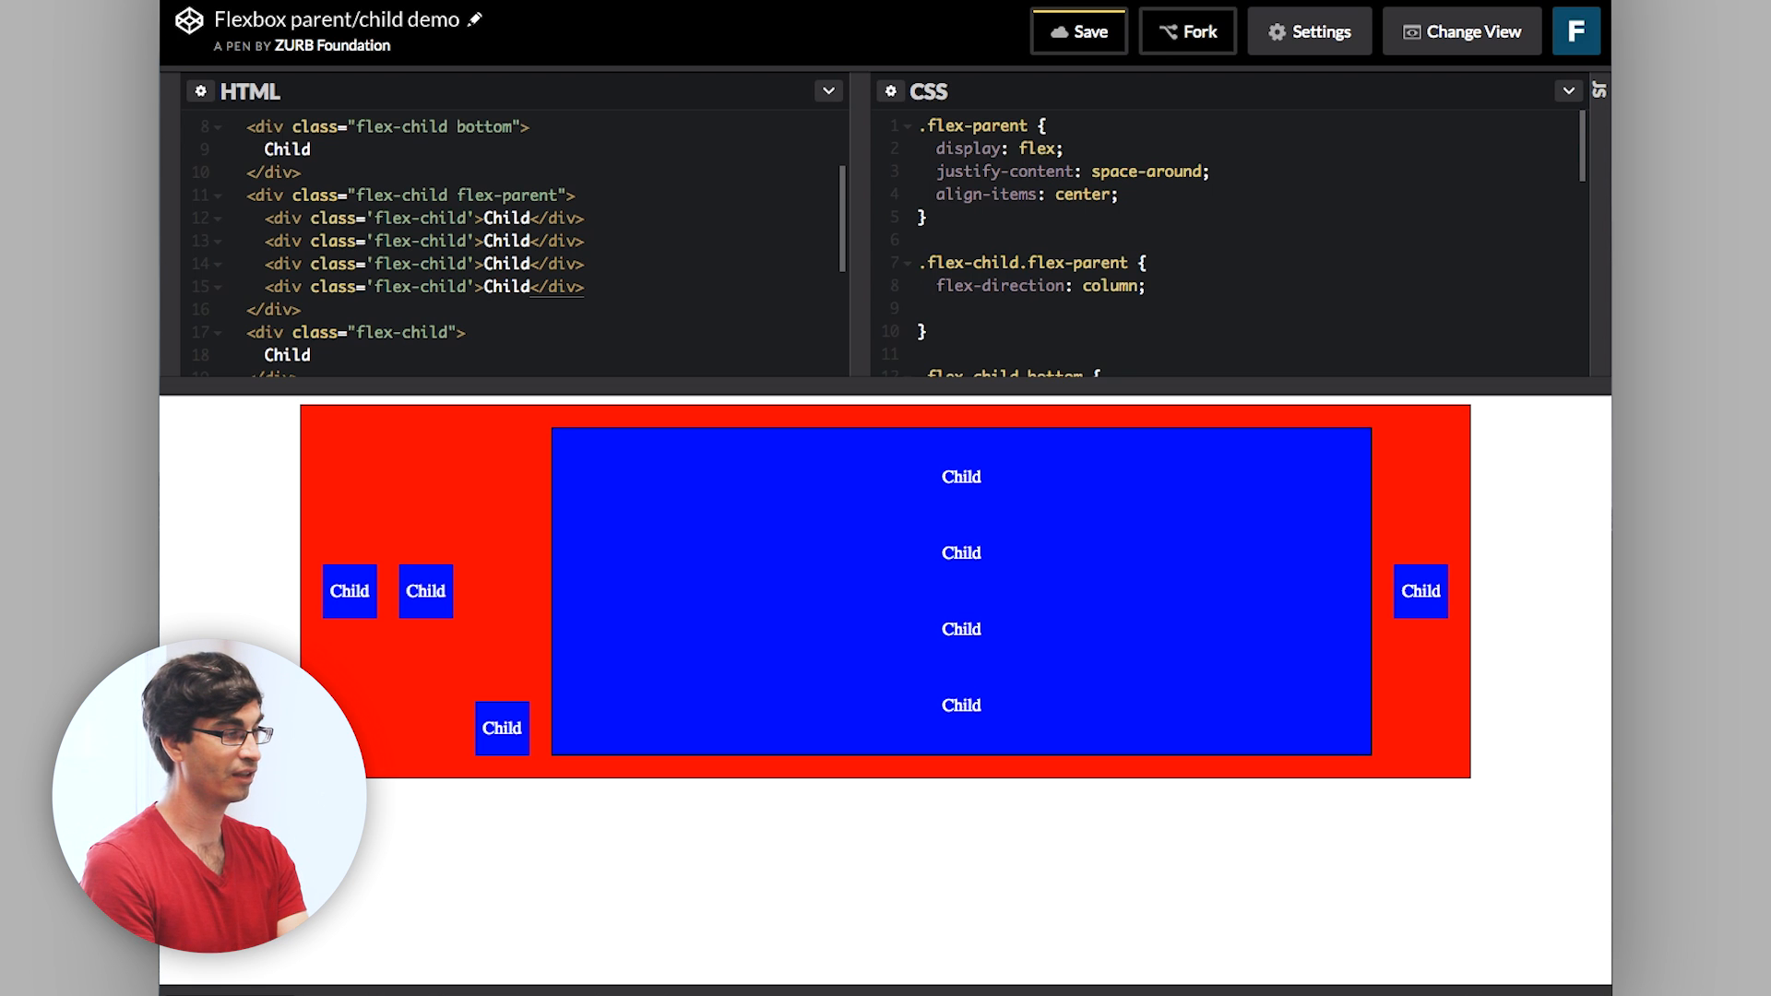
{"action": "type", "text": "background-color: purple;"}
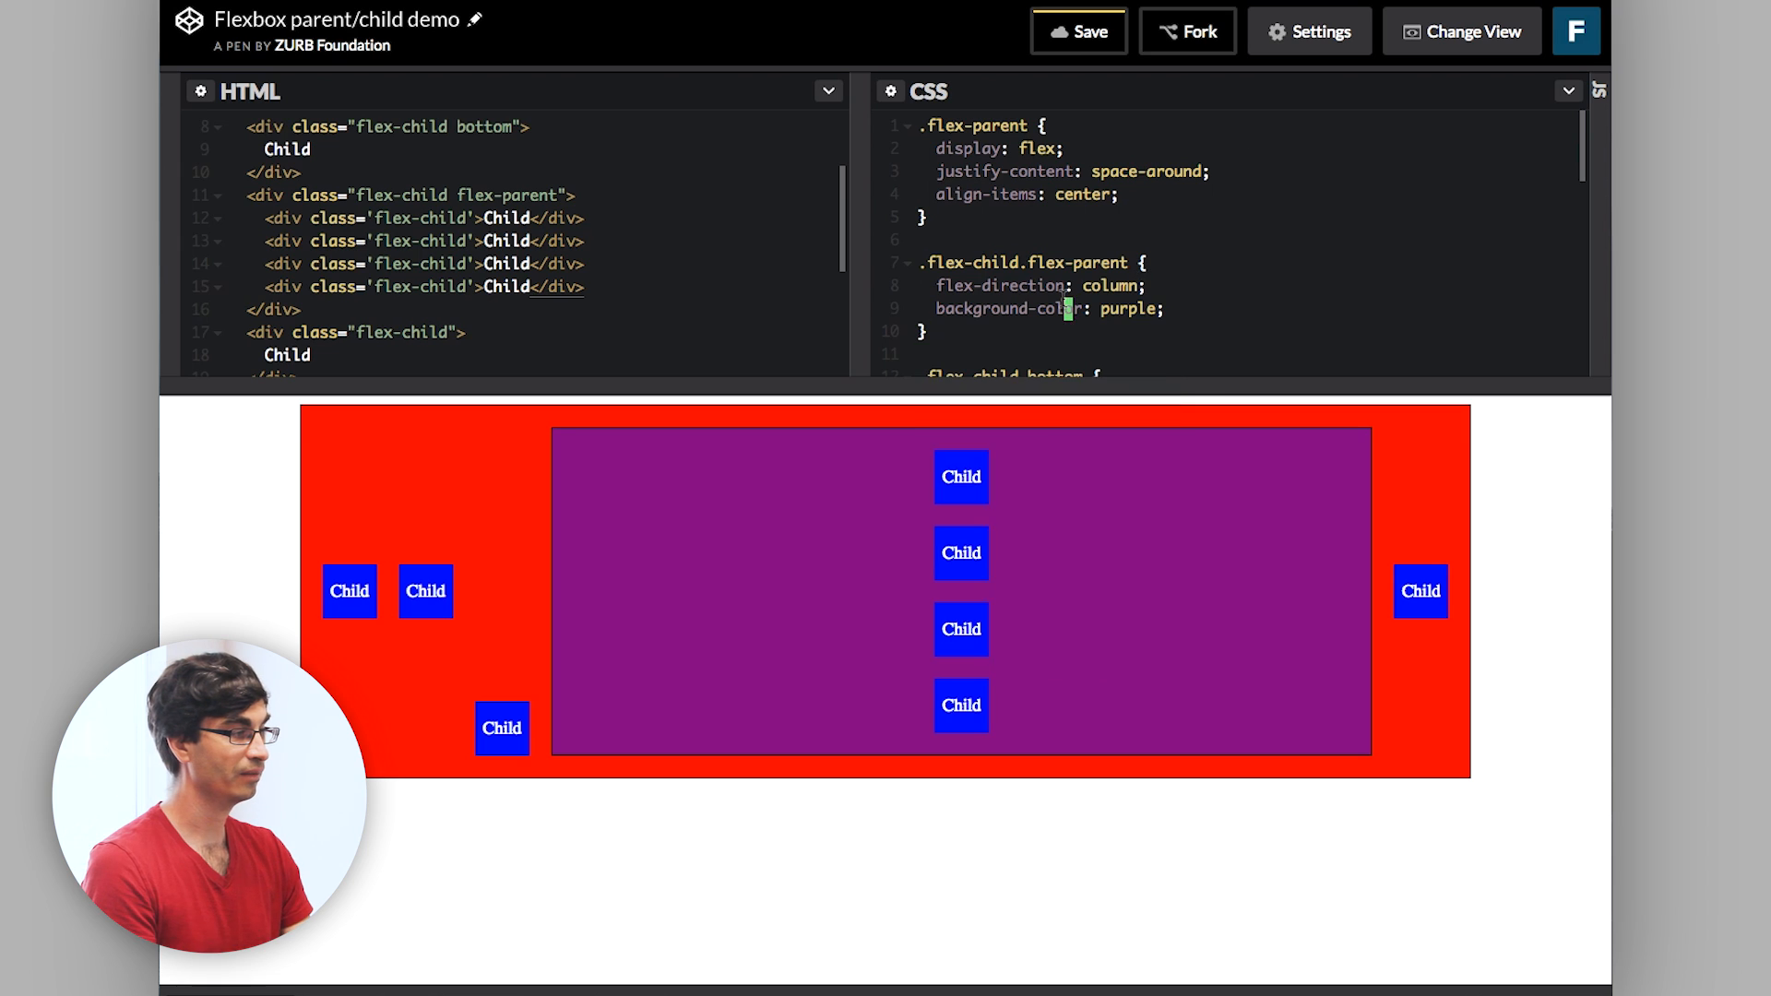
{"action": "mouse_move", "coordinate": [1005, 534]}
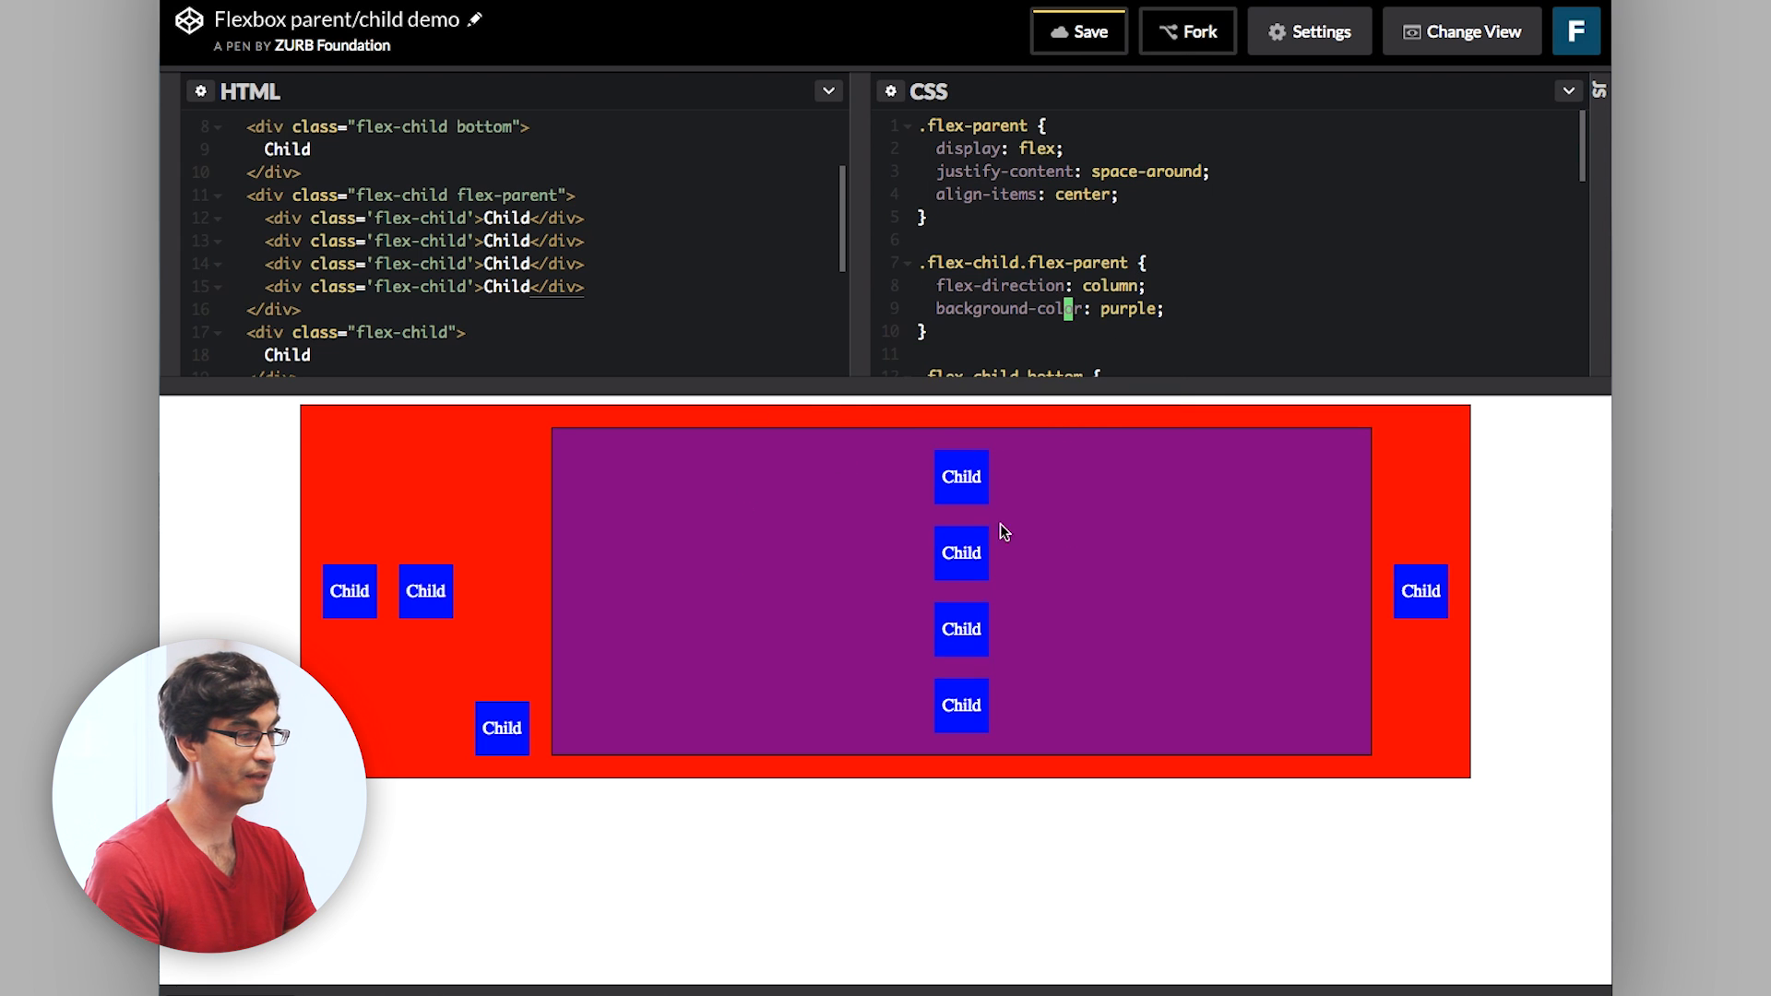
{"action": "mouse_move", "coordinate": [767, 487]}
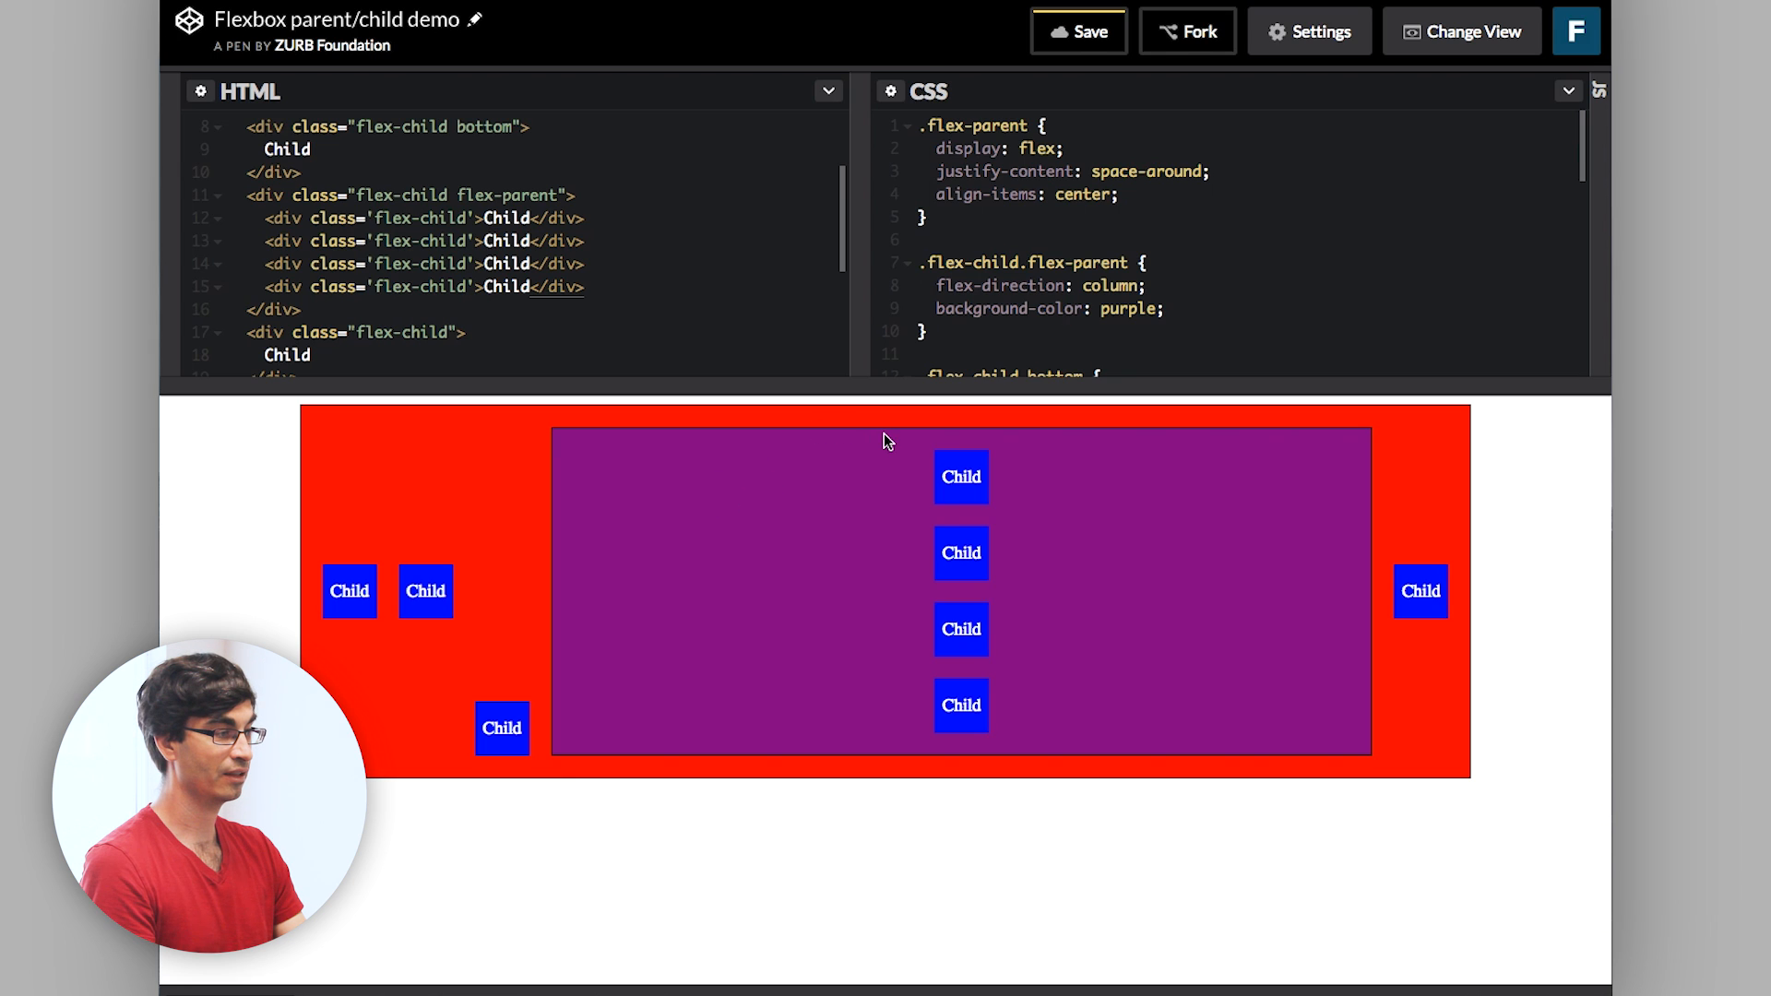
{"action": "mouse_move", "coordinate": [961, 440]}
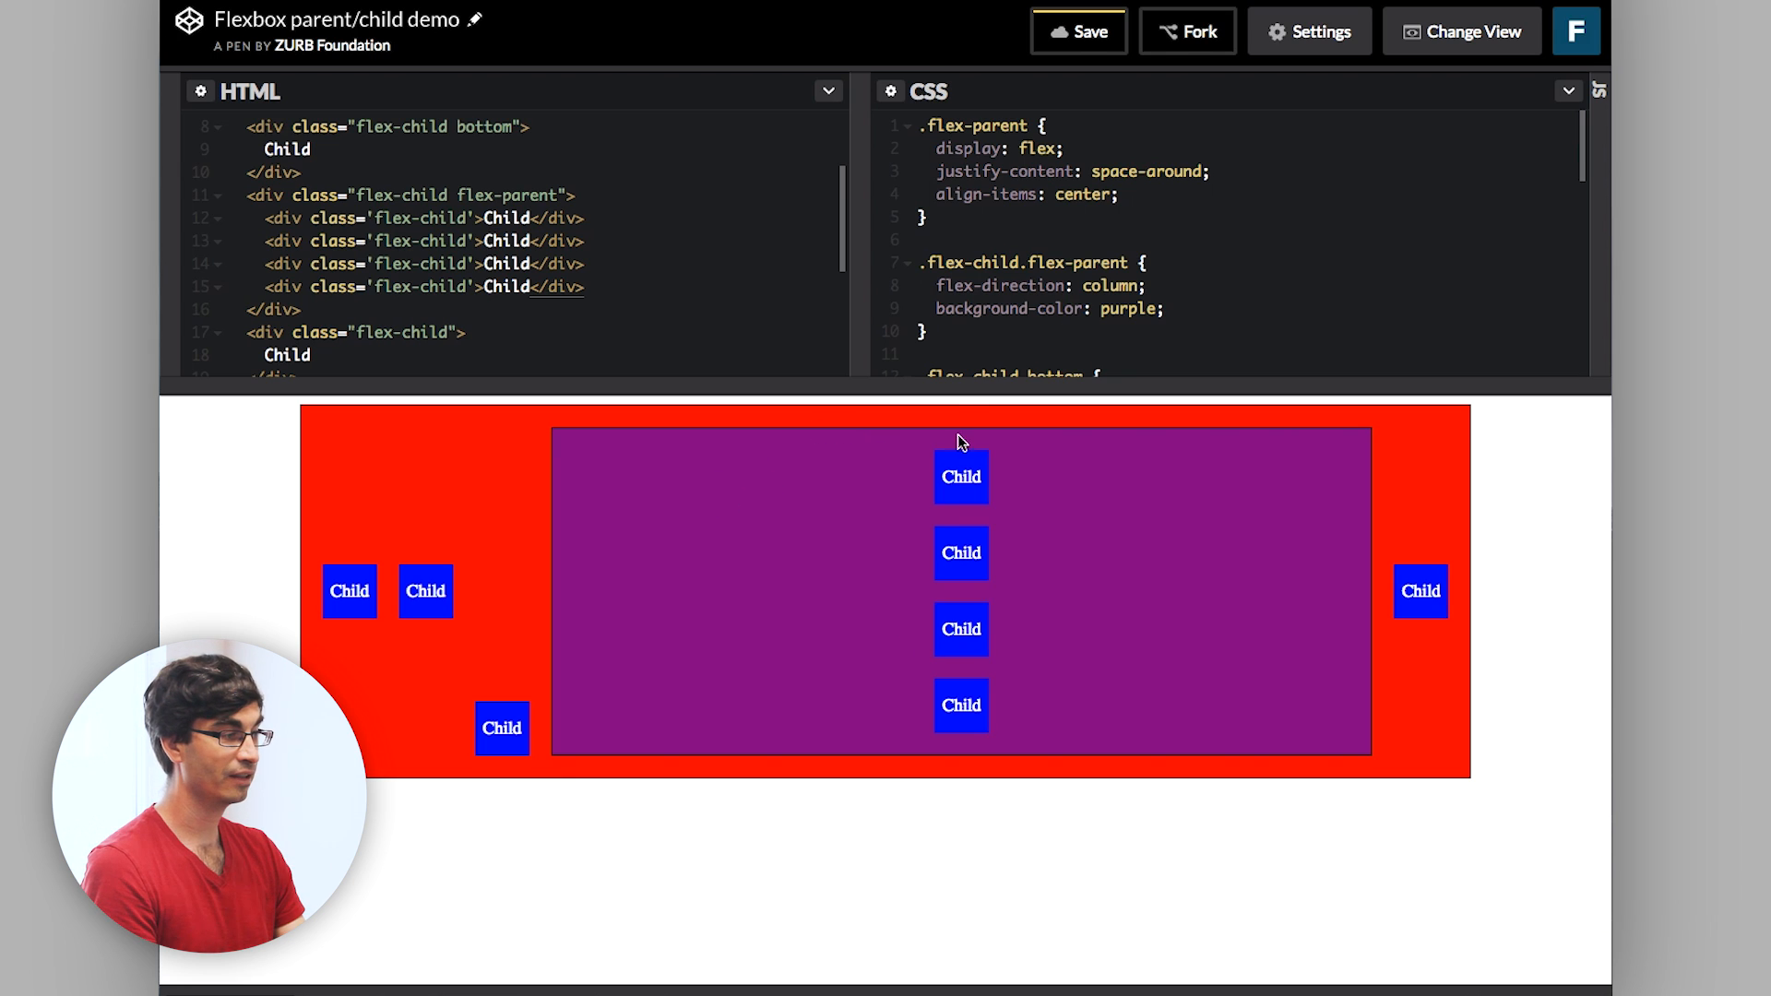
{"action": "mouse_move", "coordinate": [1044, 275]}
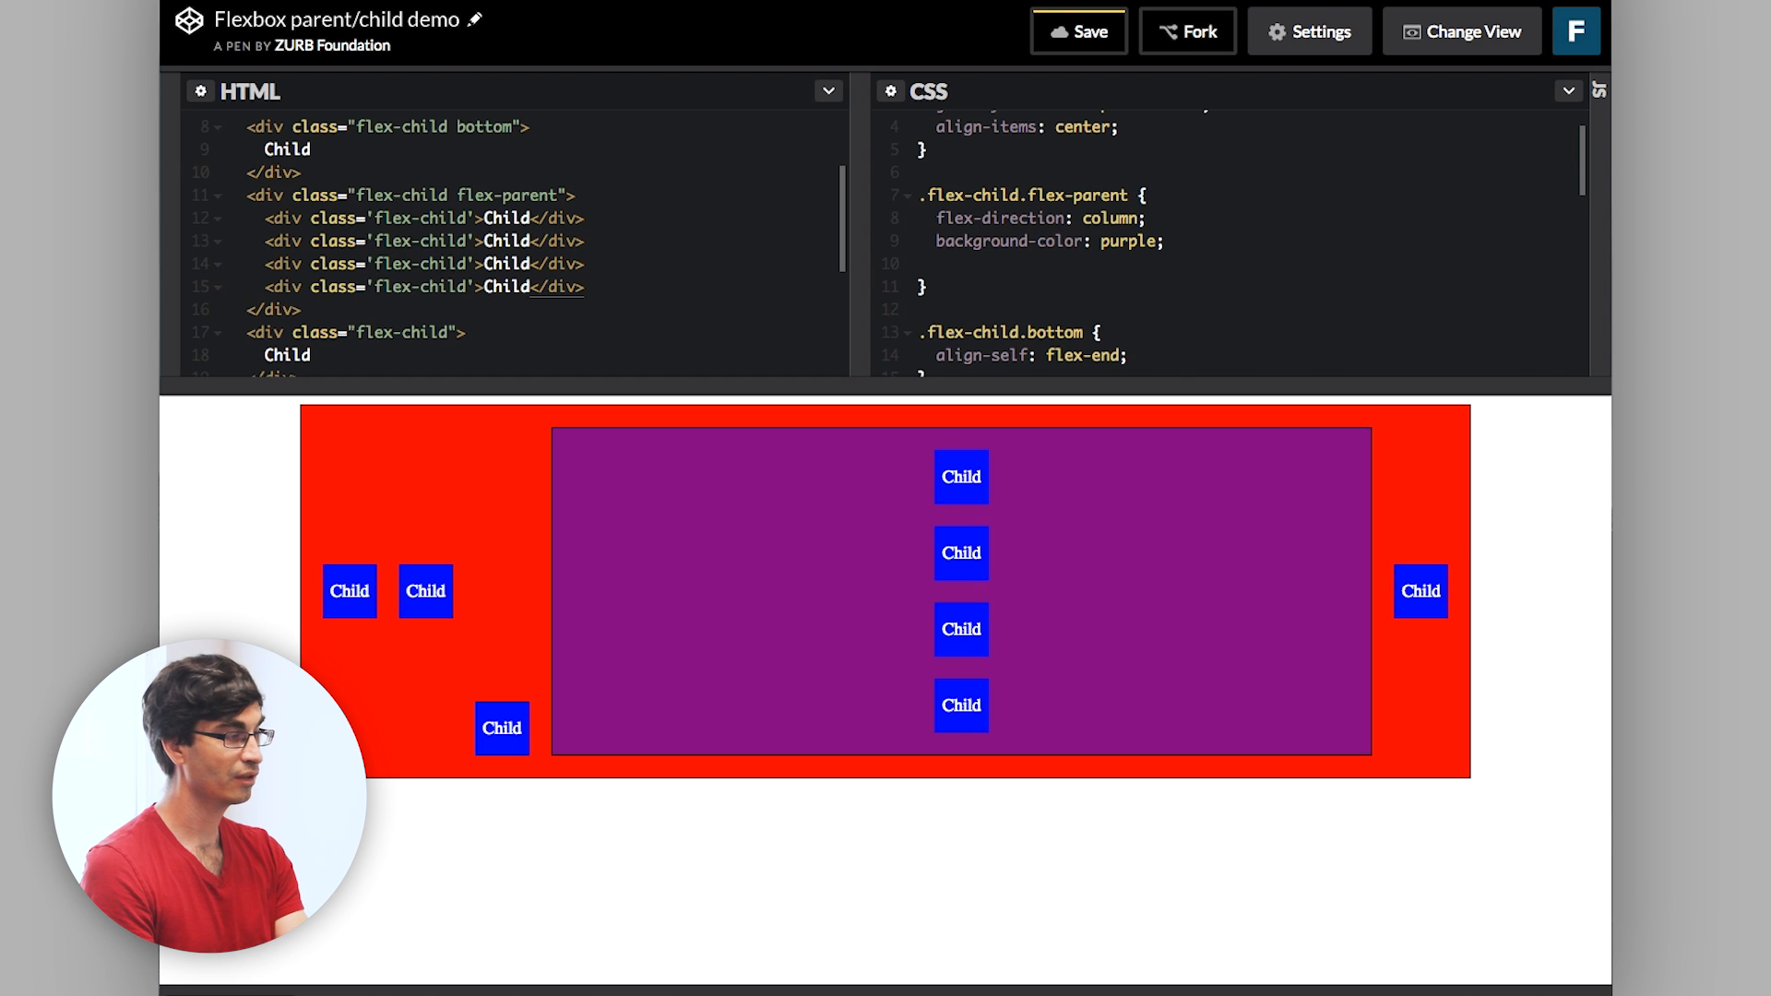
Give .flex-child.flex-parent height: 90vh and justify-content: center to centre its children vertically.
{"action": "type", "text": "f"}
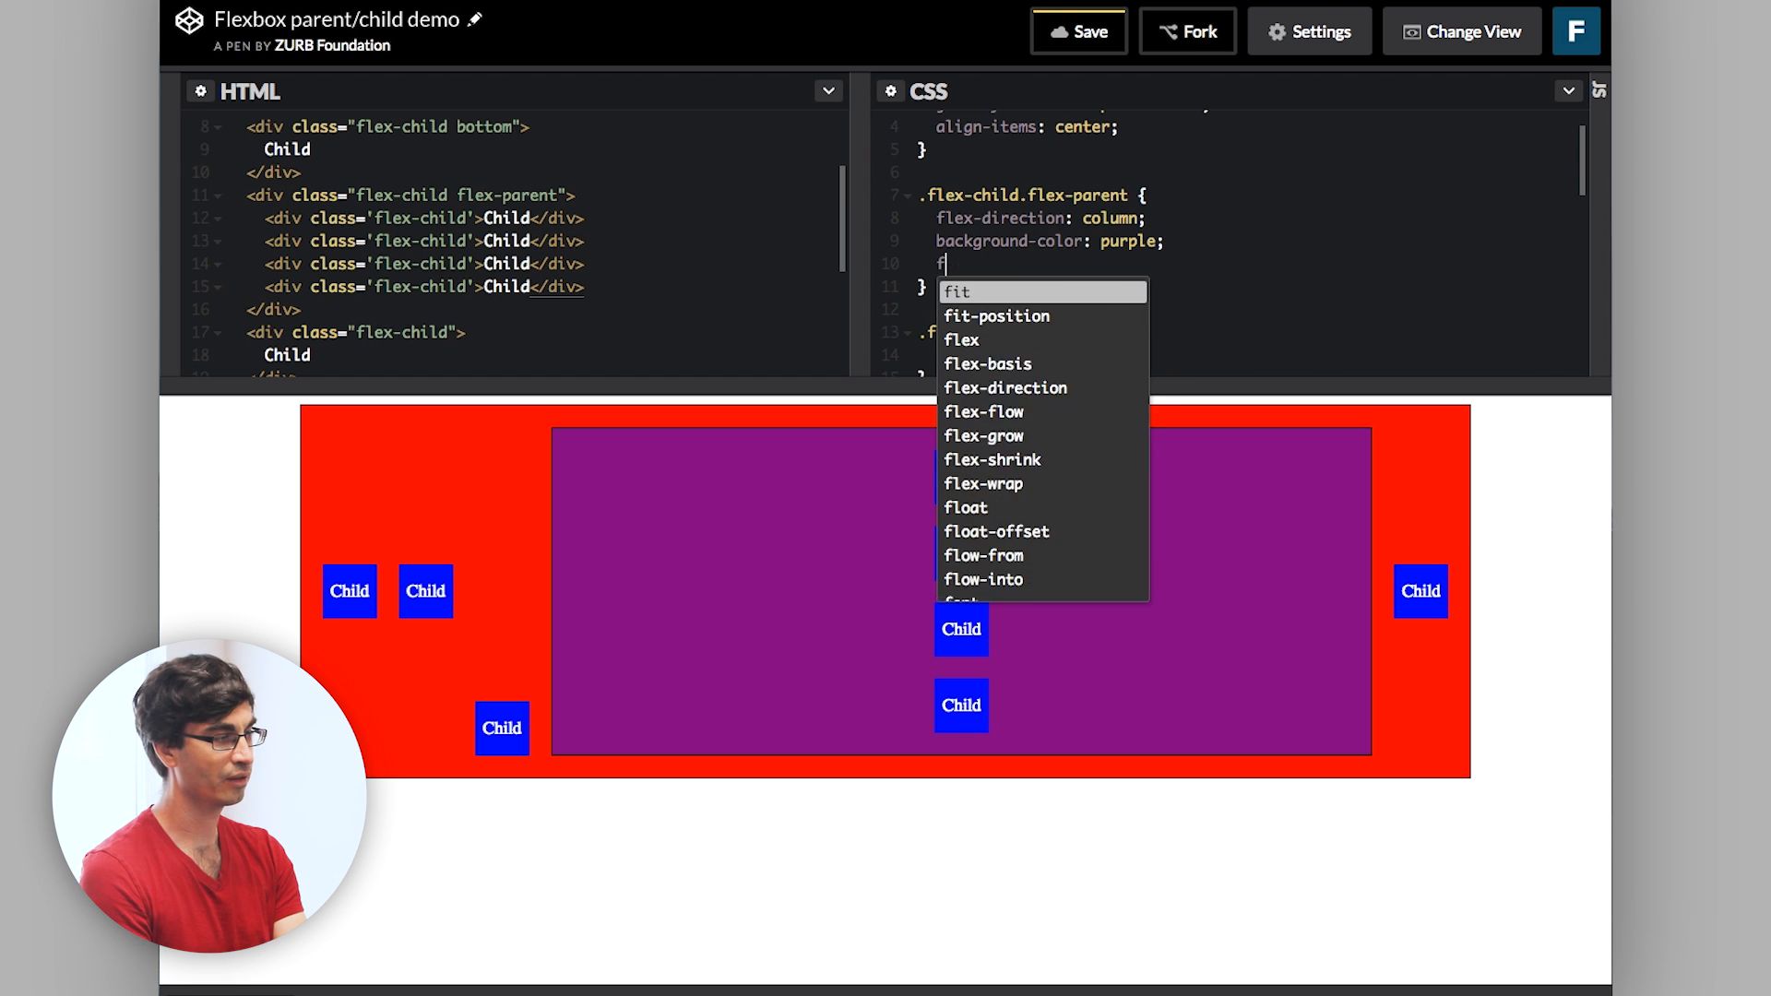
{"action": "type", "text": "height: 90vh;"}
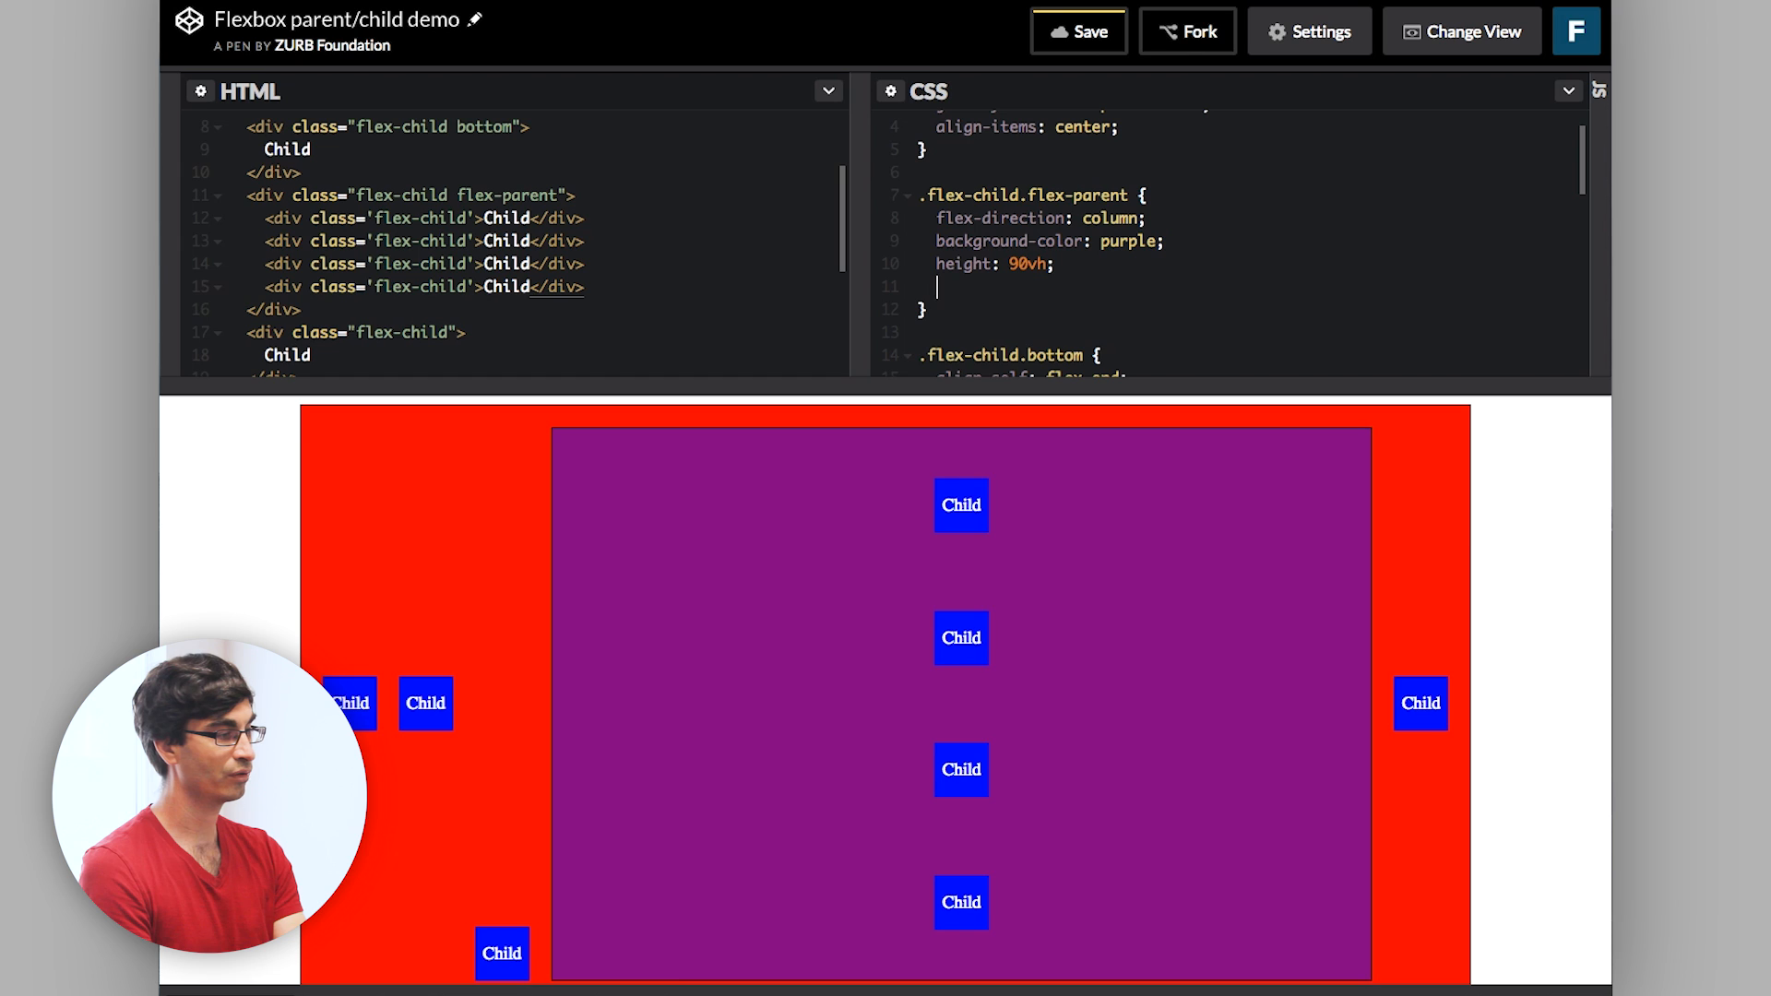
{"action": "type", "text": "a"}
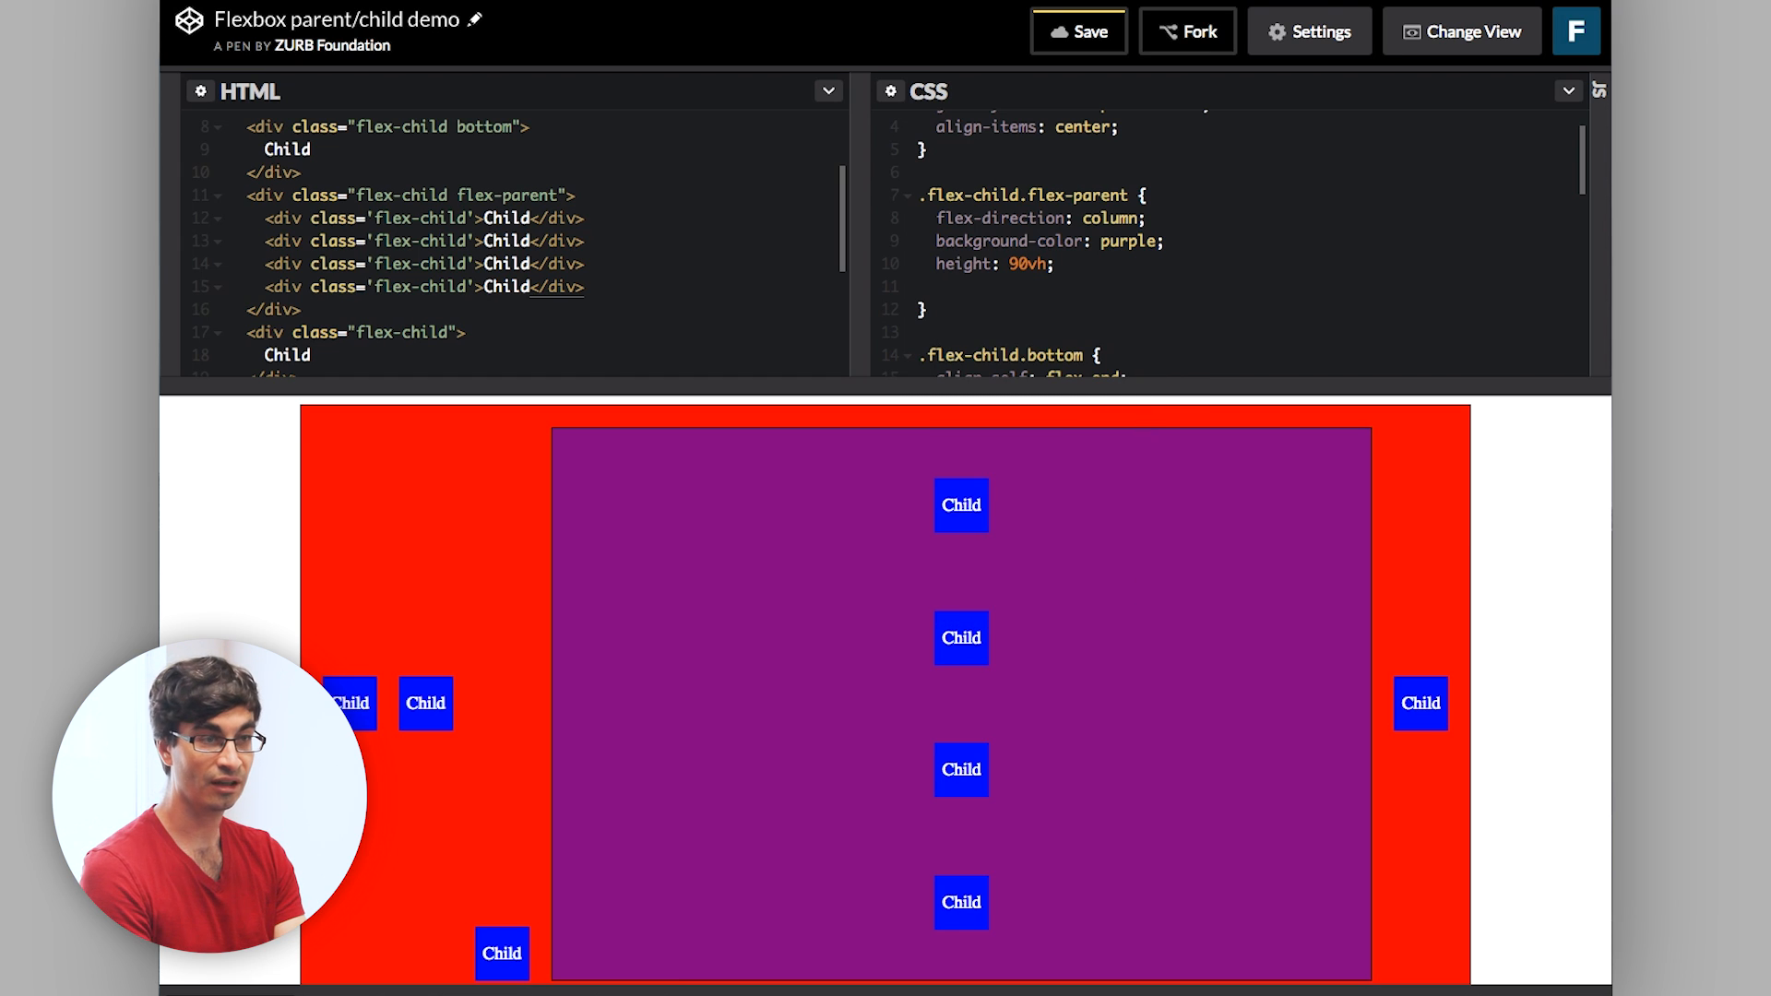
{"action": "type", "text": "justify-content: center;"}
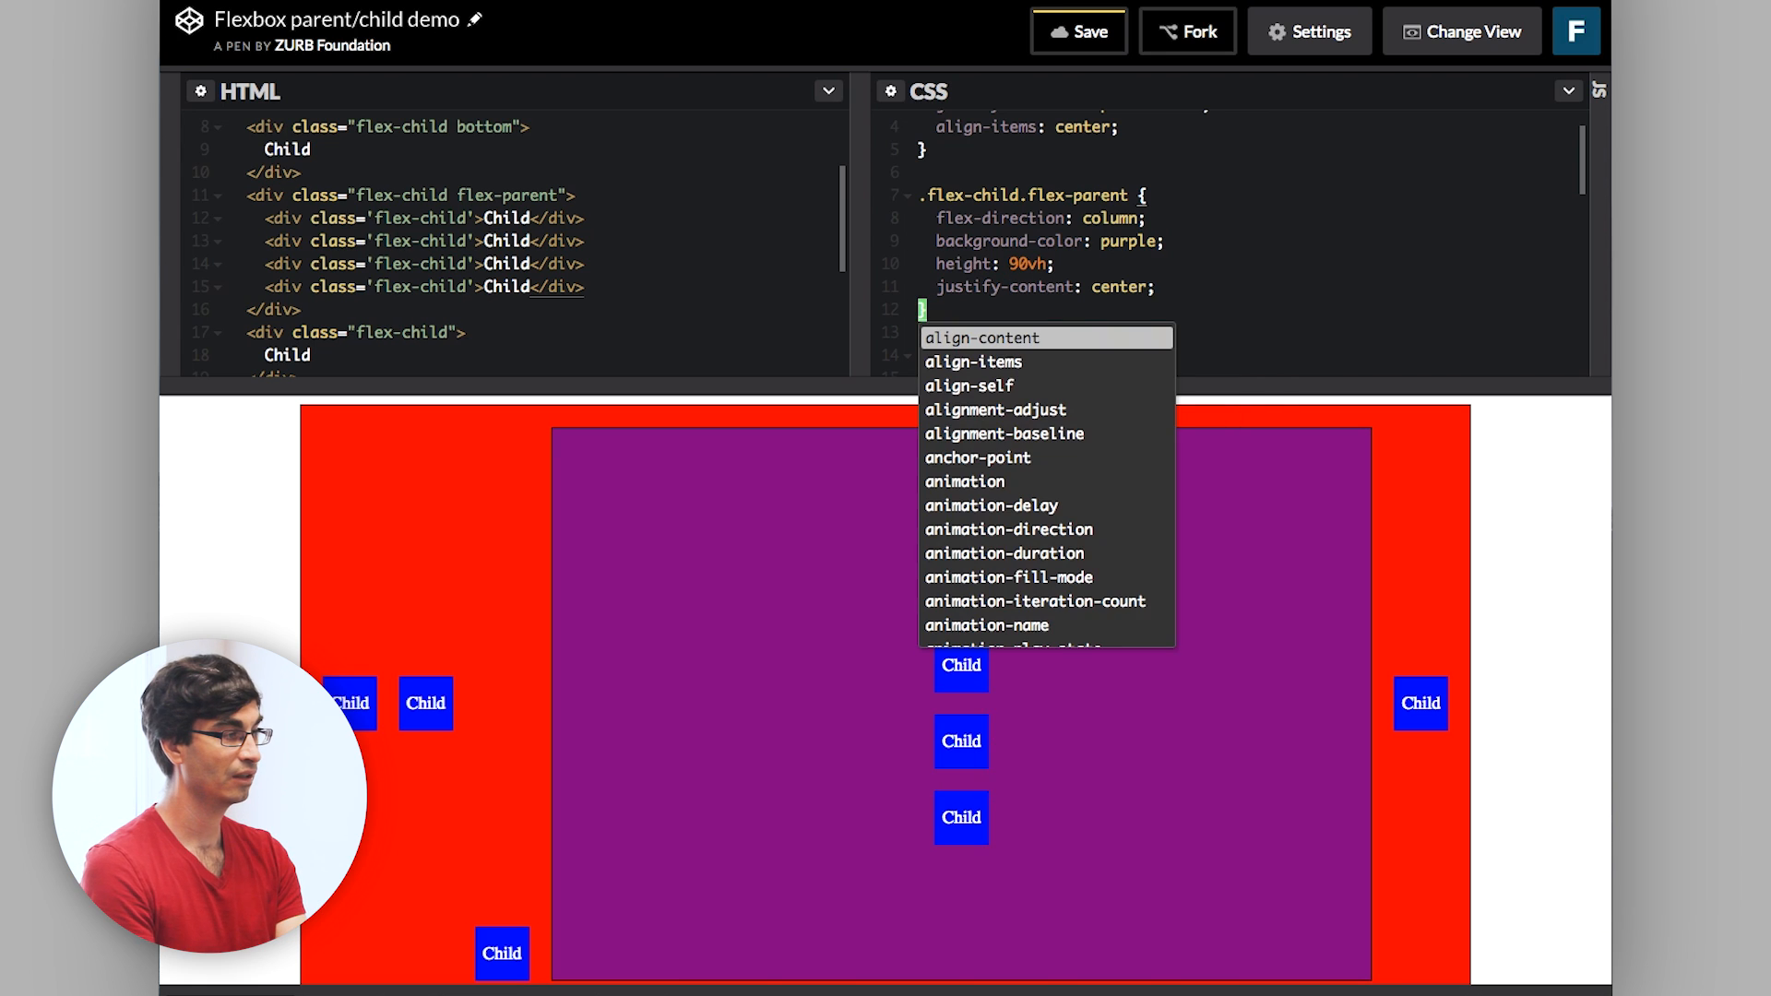
{"action": "mouse_move", "coordinate": [755, 522]}
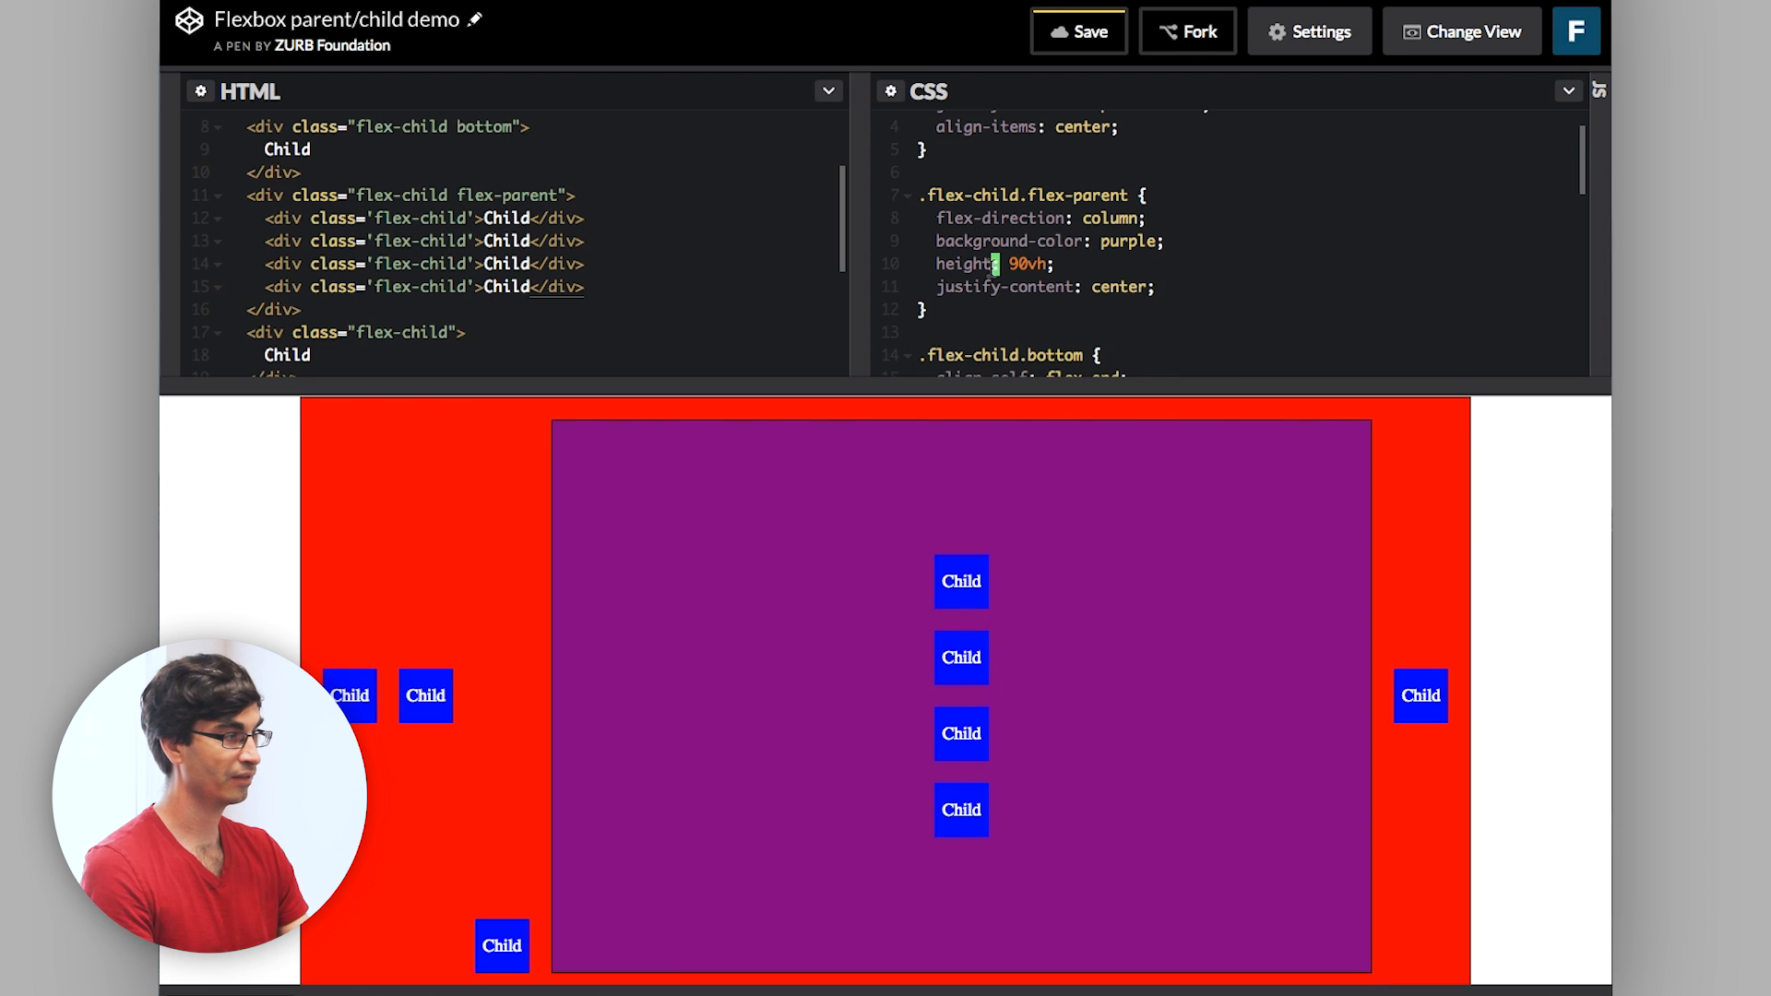
Scroll the CSS panel to reach the .flex-child.flex-parent rule for adding width: auto.
{"action": "scroll", "scroll_direction": "down", "scroll_amount": 3}
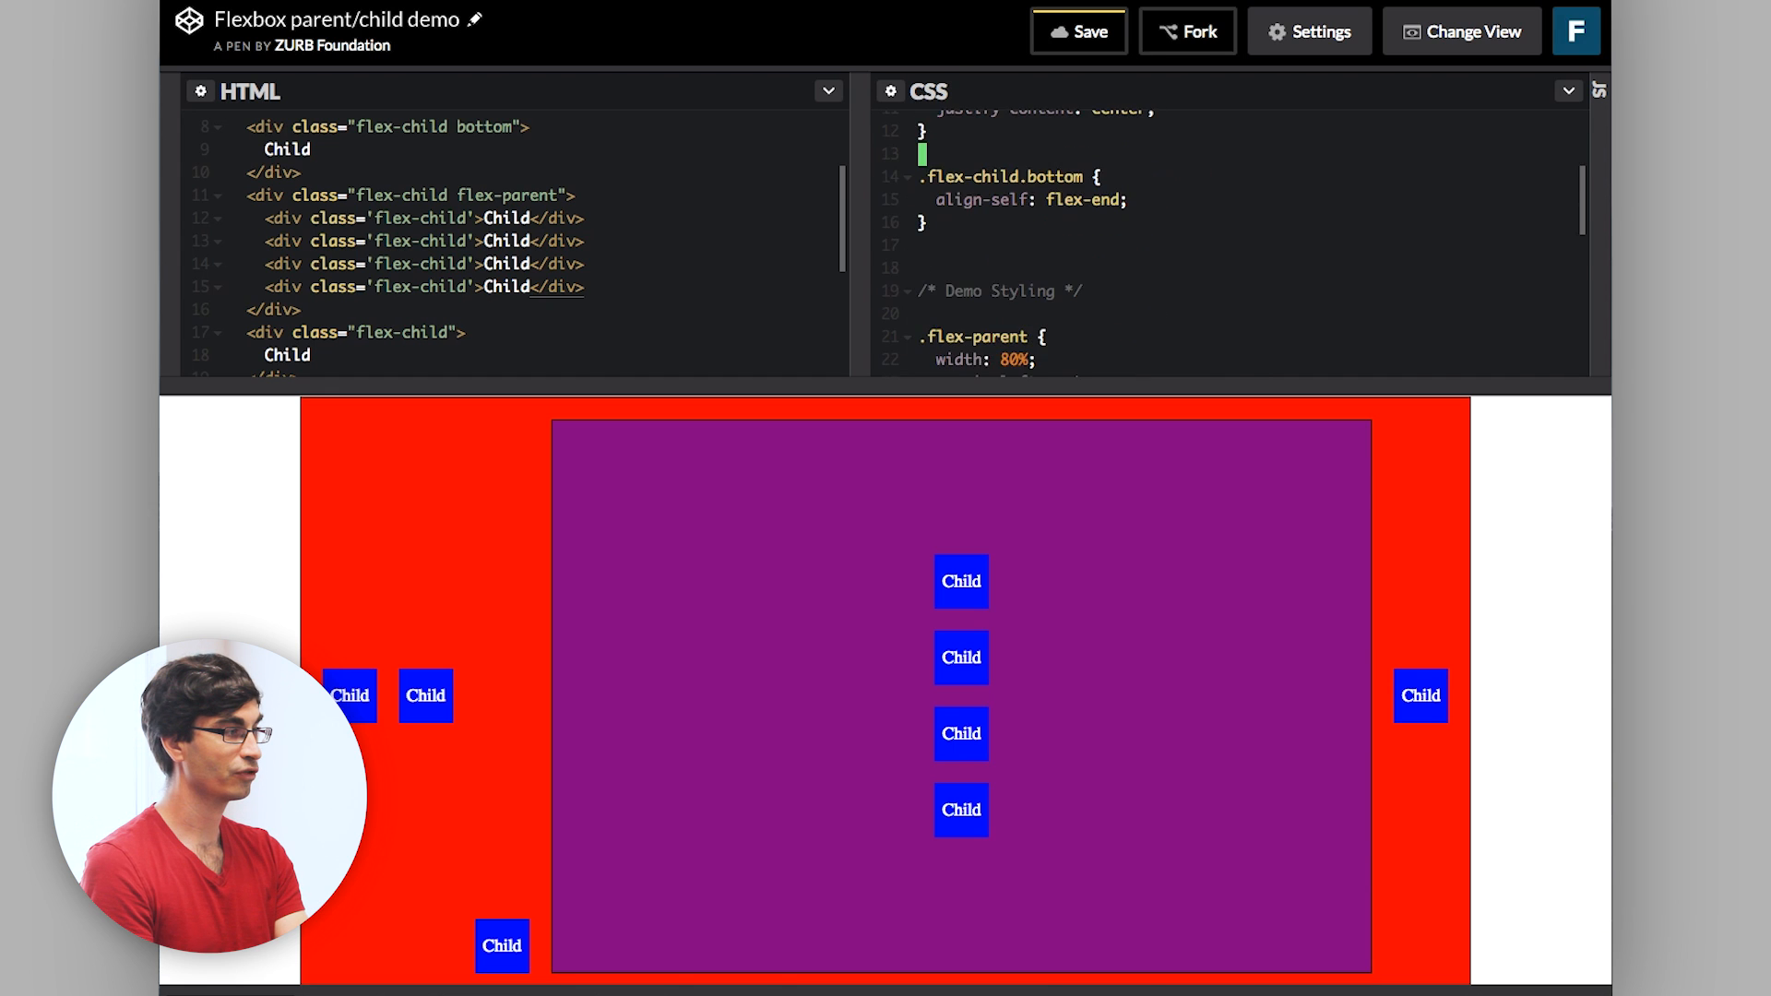
{"action": "scroll", "scroll_direction": "down", "scroll_amount": 3}
{"action": "type", "text": "width: auto;"}
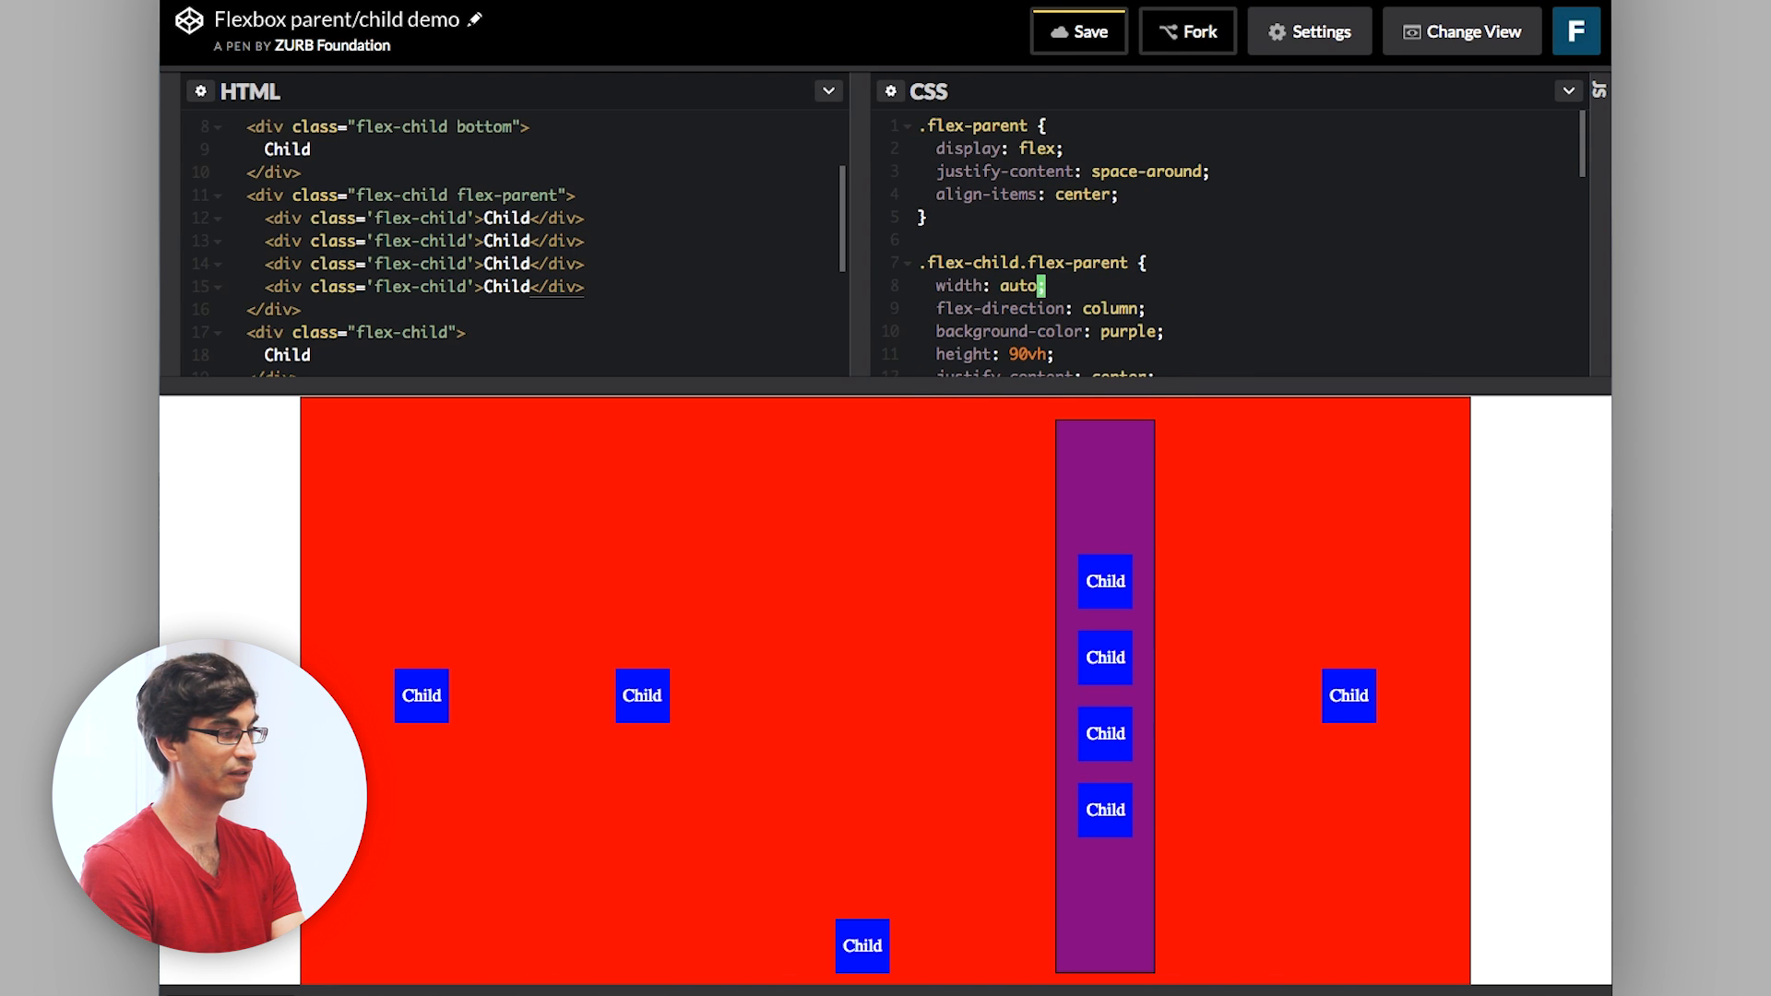
{"action": "mouse_move", "coordinate": [598, 837]}
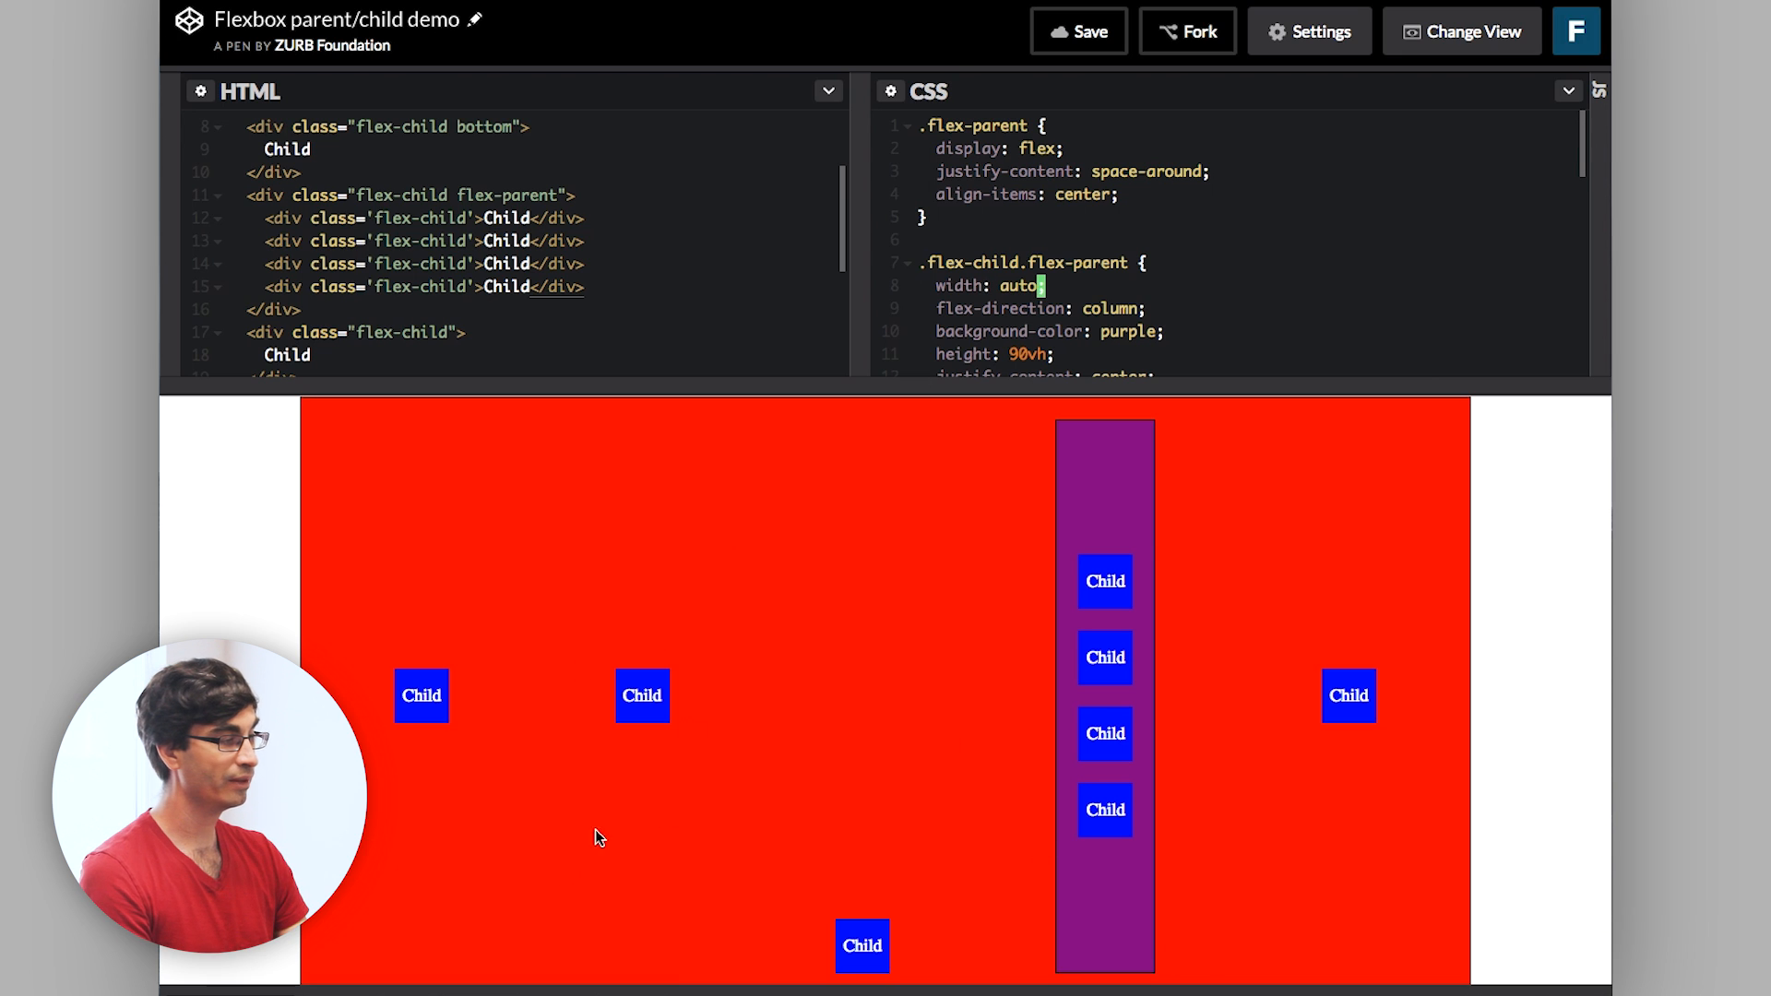
{"action": "mouse_move", "coordinate": [1004, 570]}
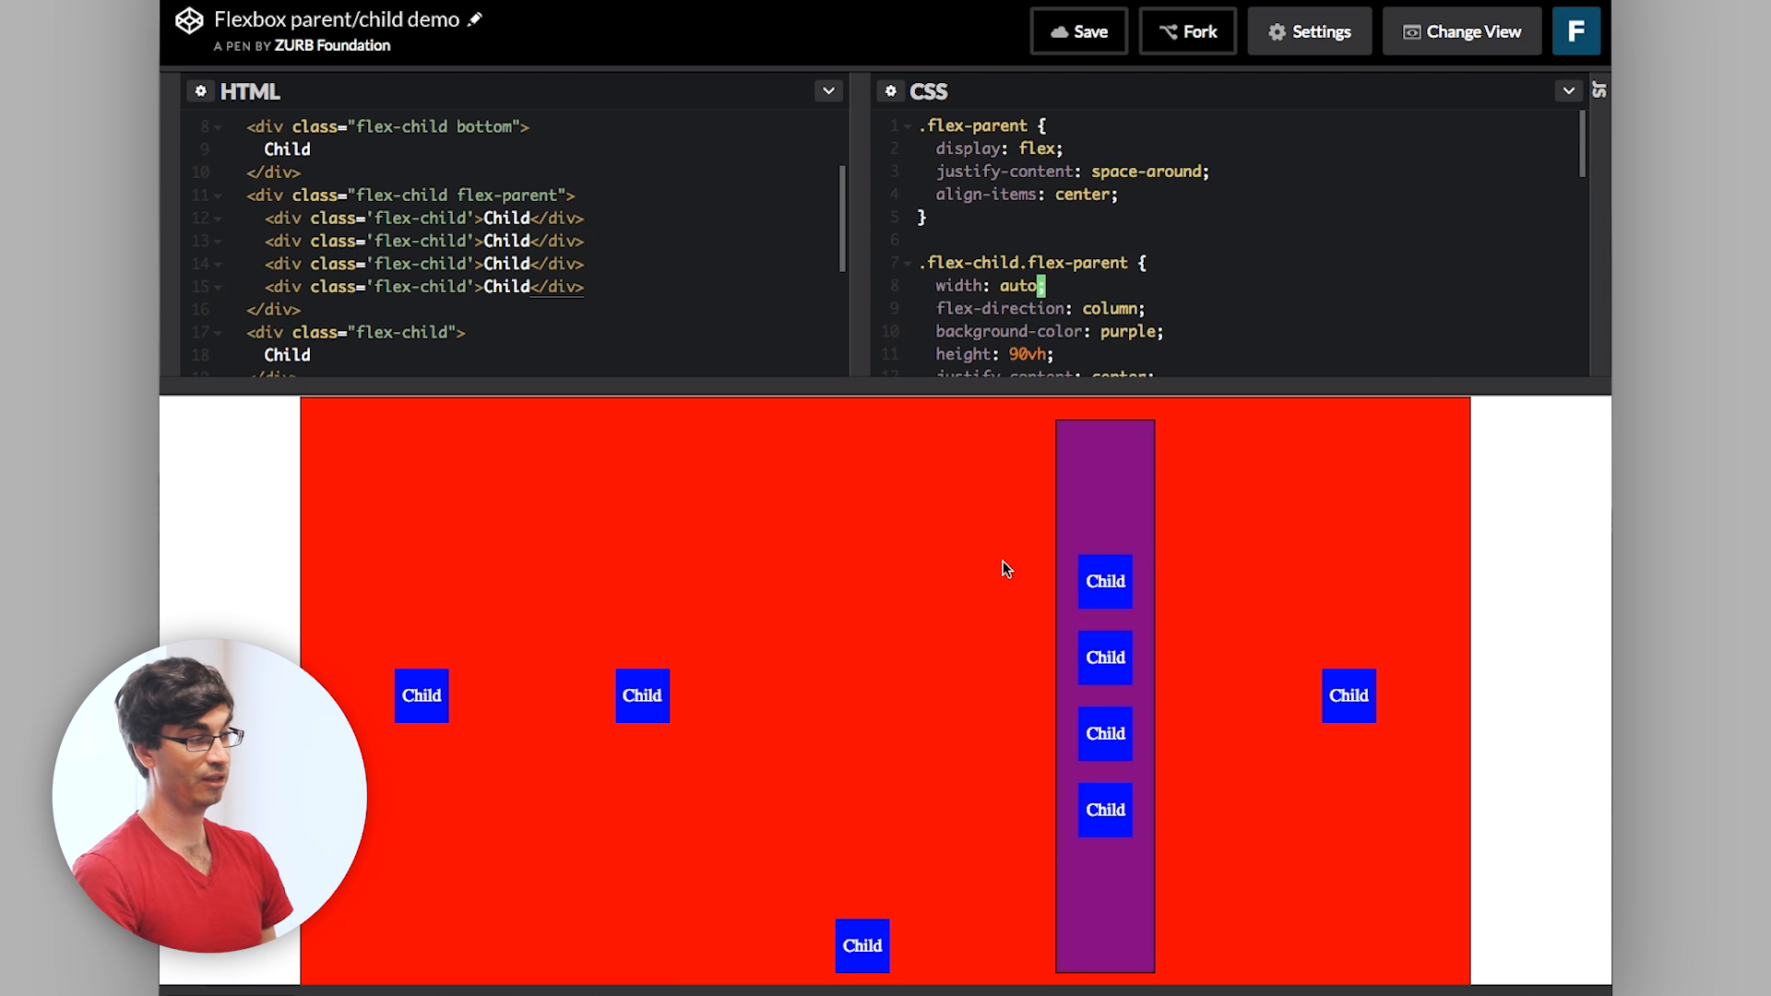